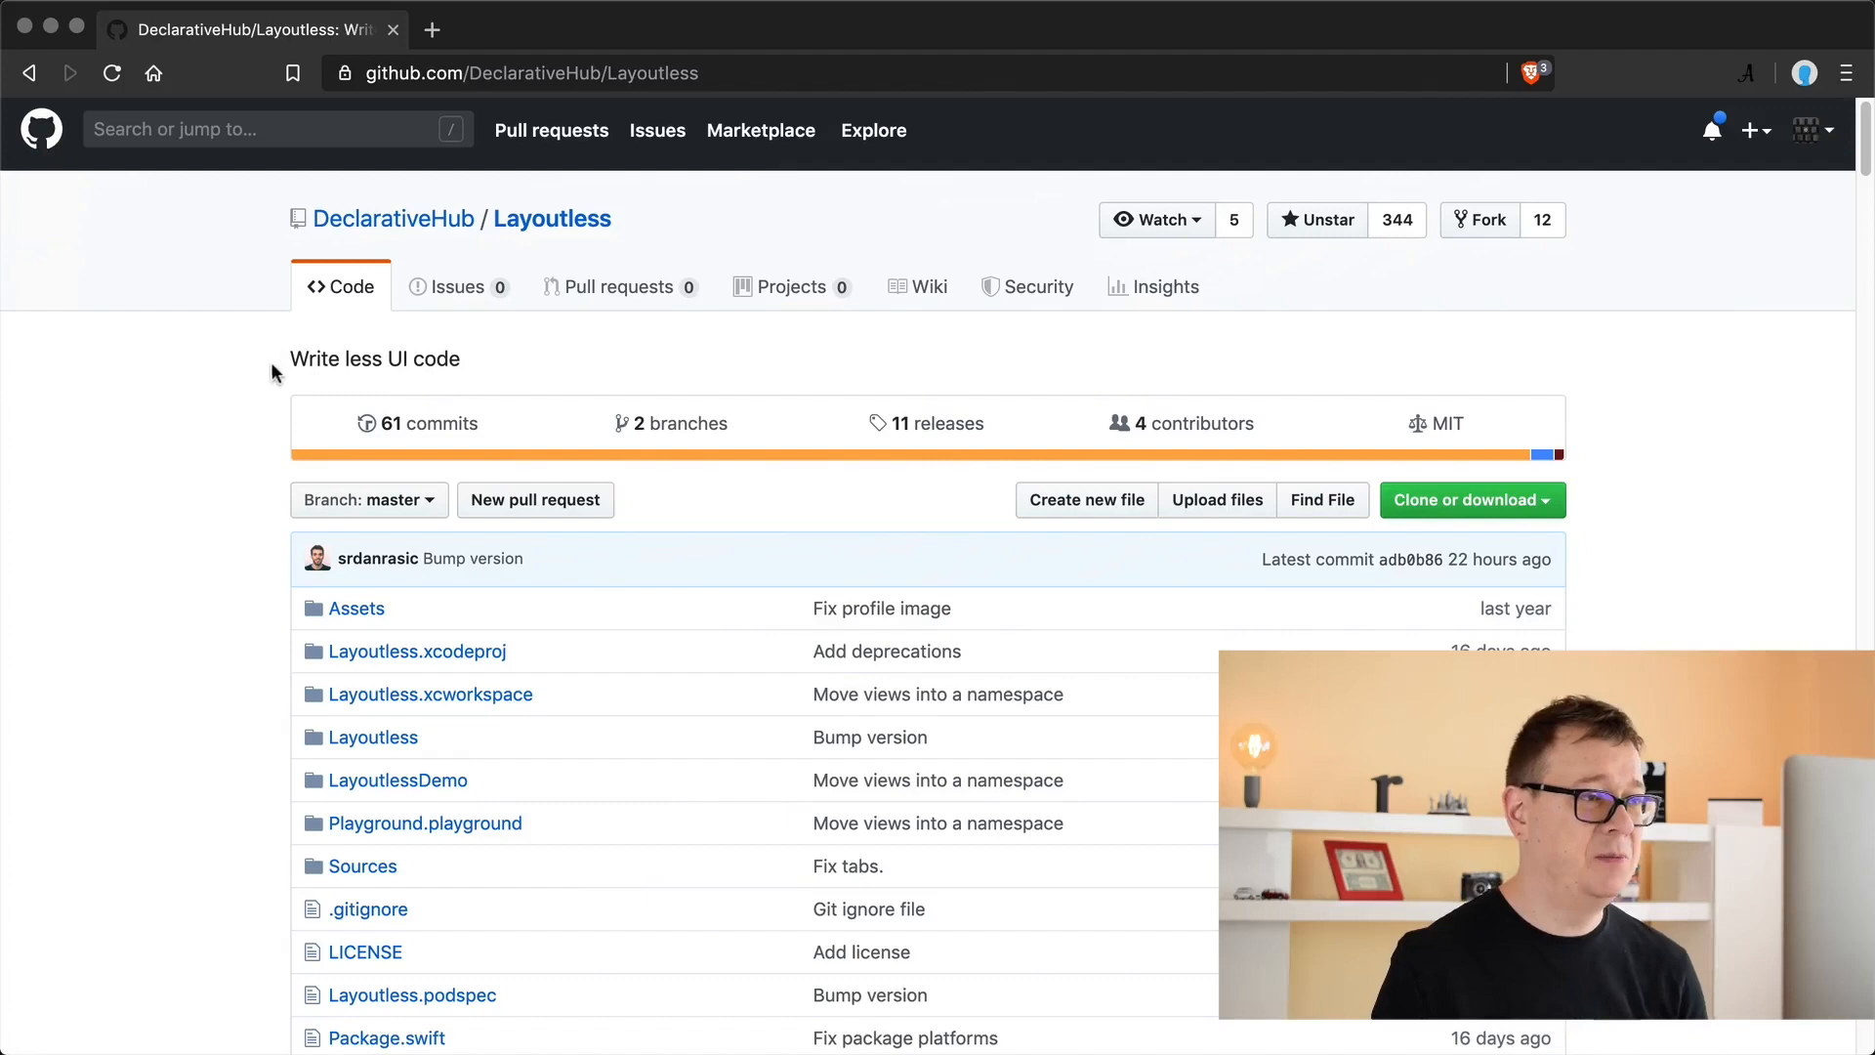
- Scroll down through the open content before returning to Xcode
scroll(down, 3)
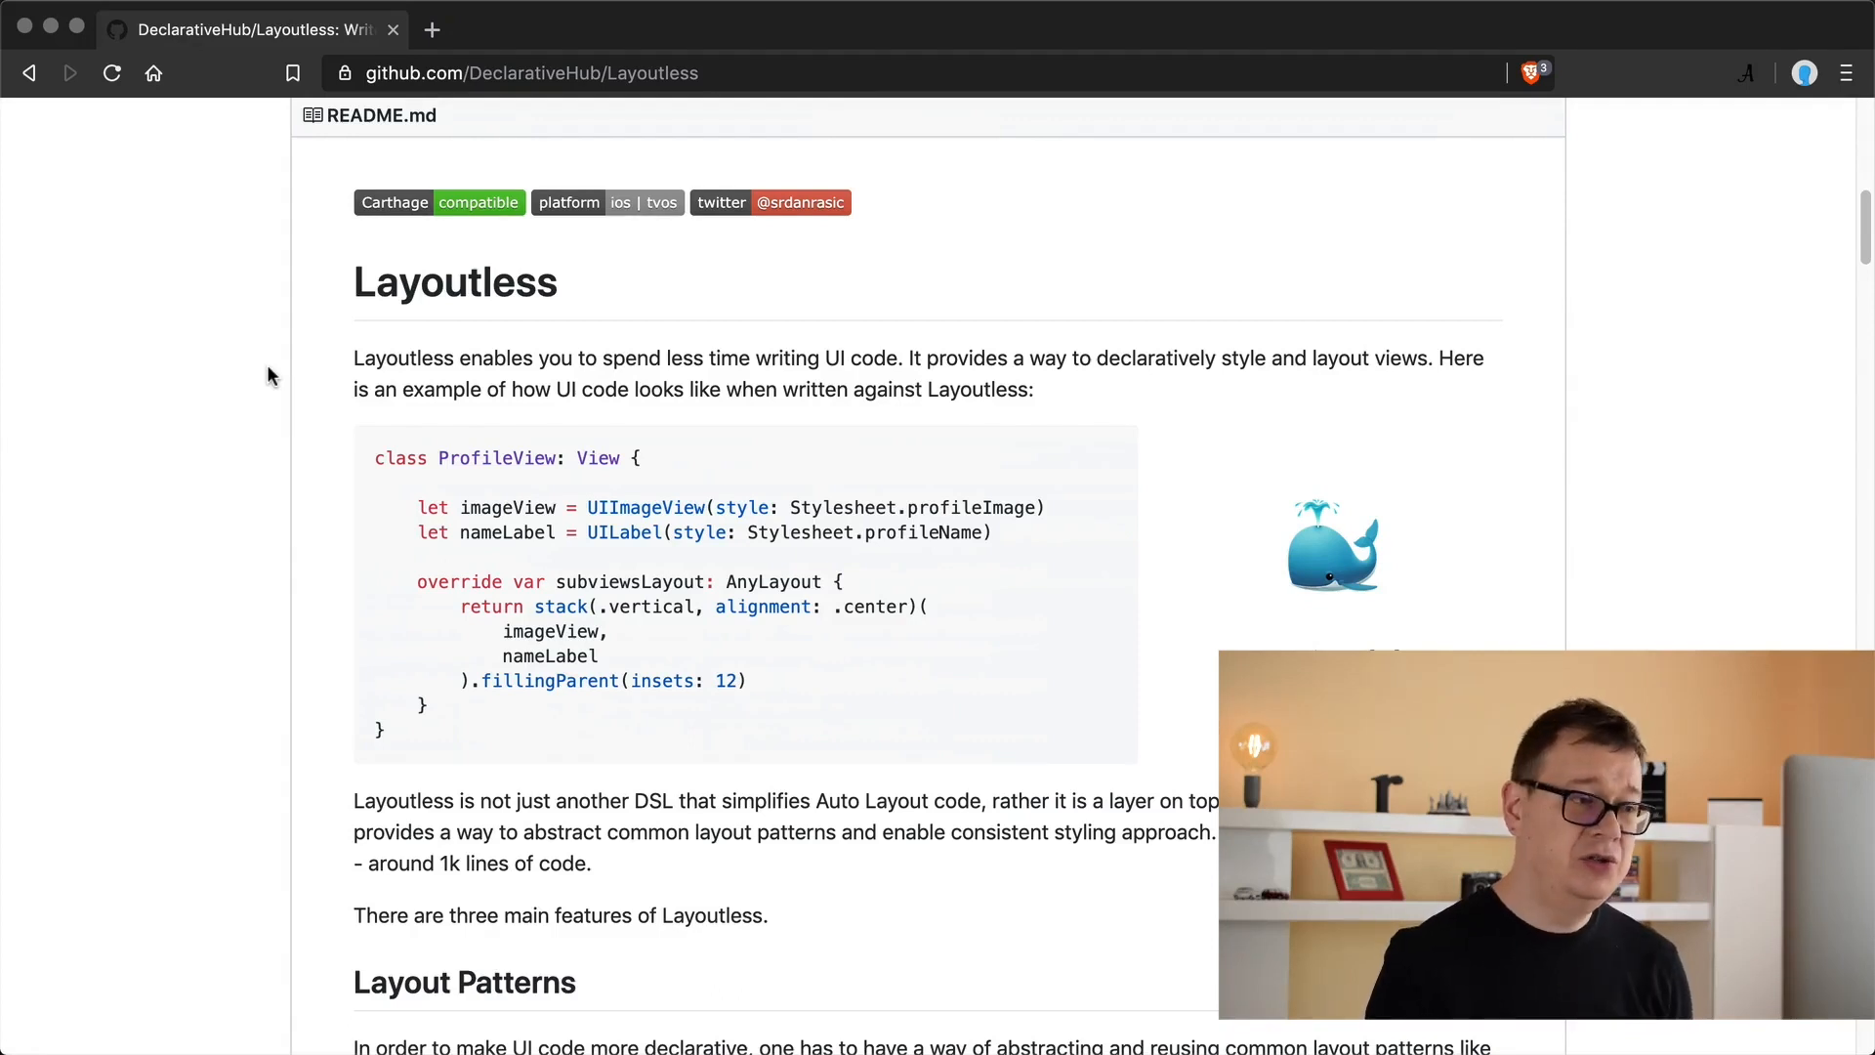
scroll(down, 3)
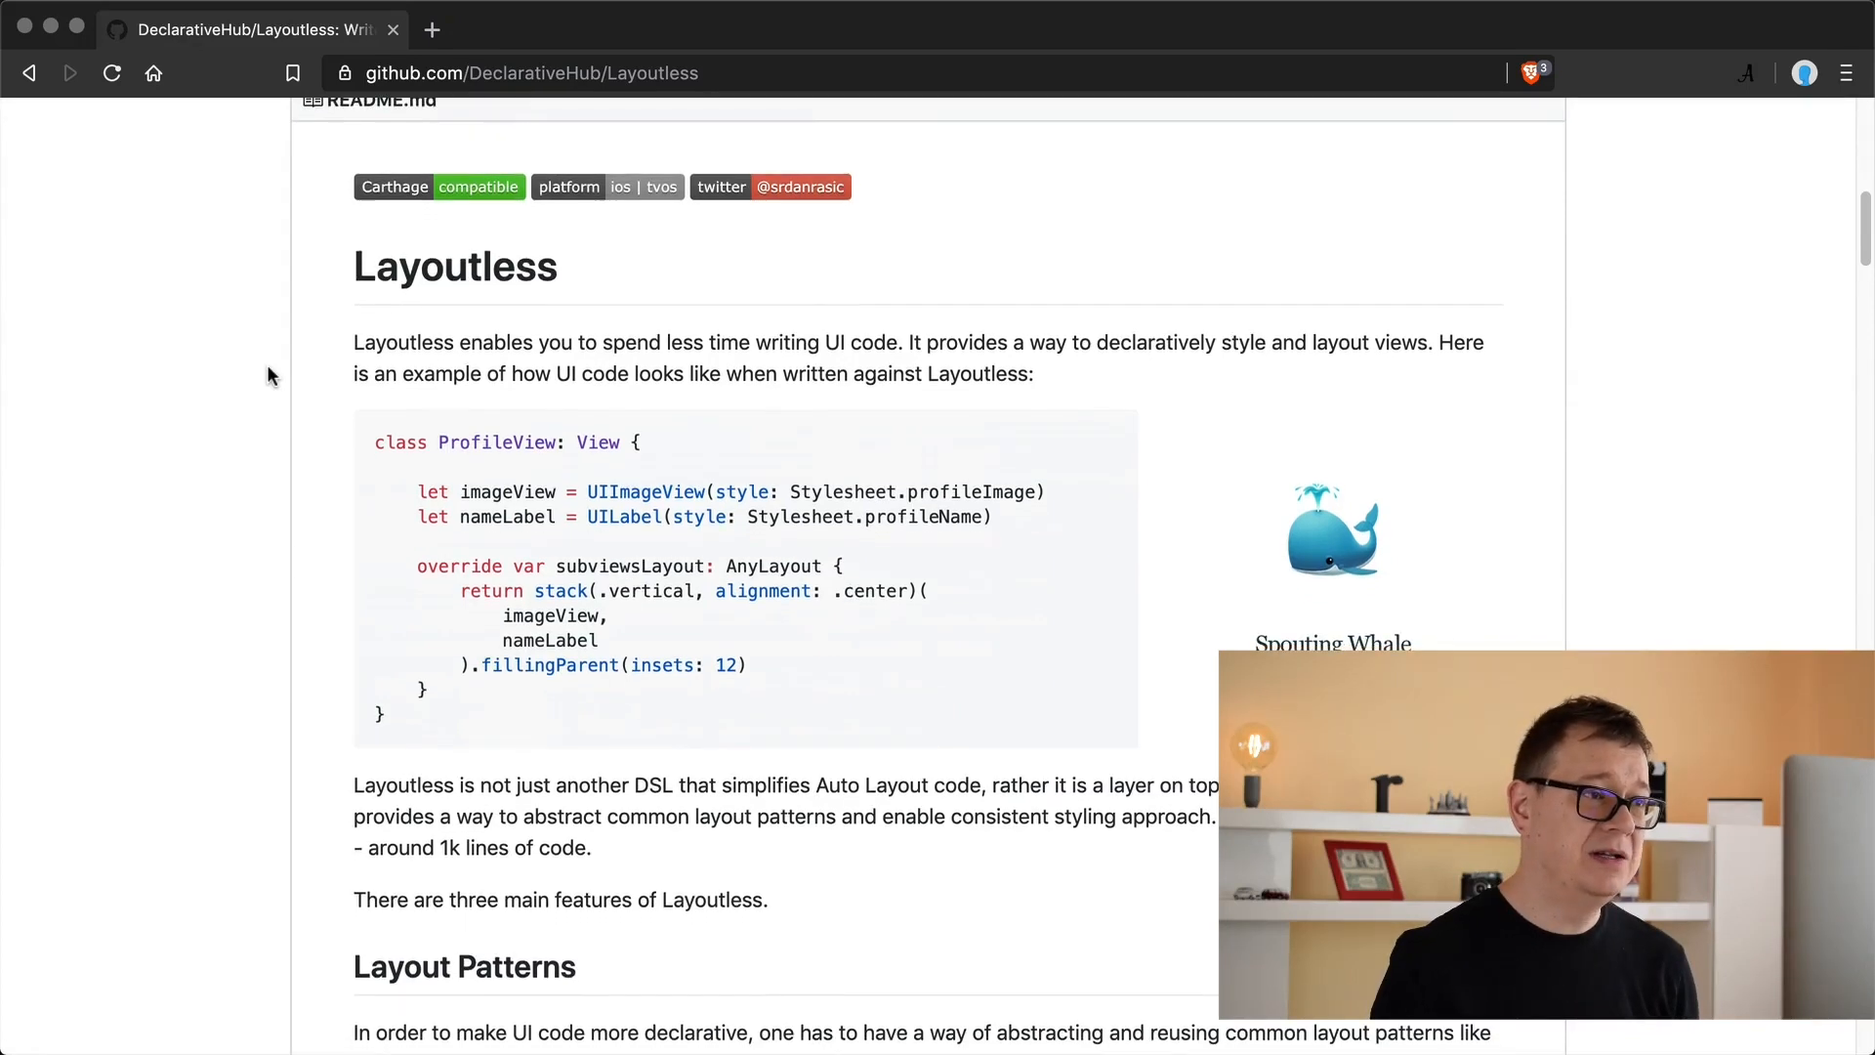
scroll(down, 3)
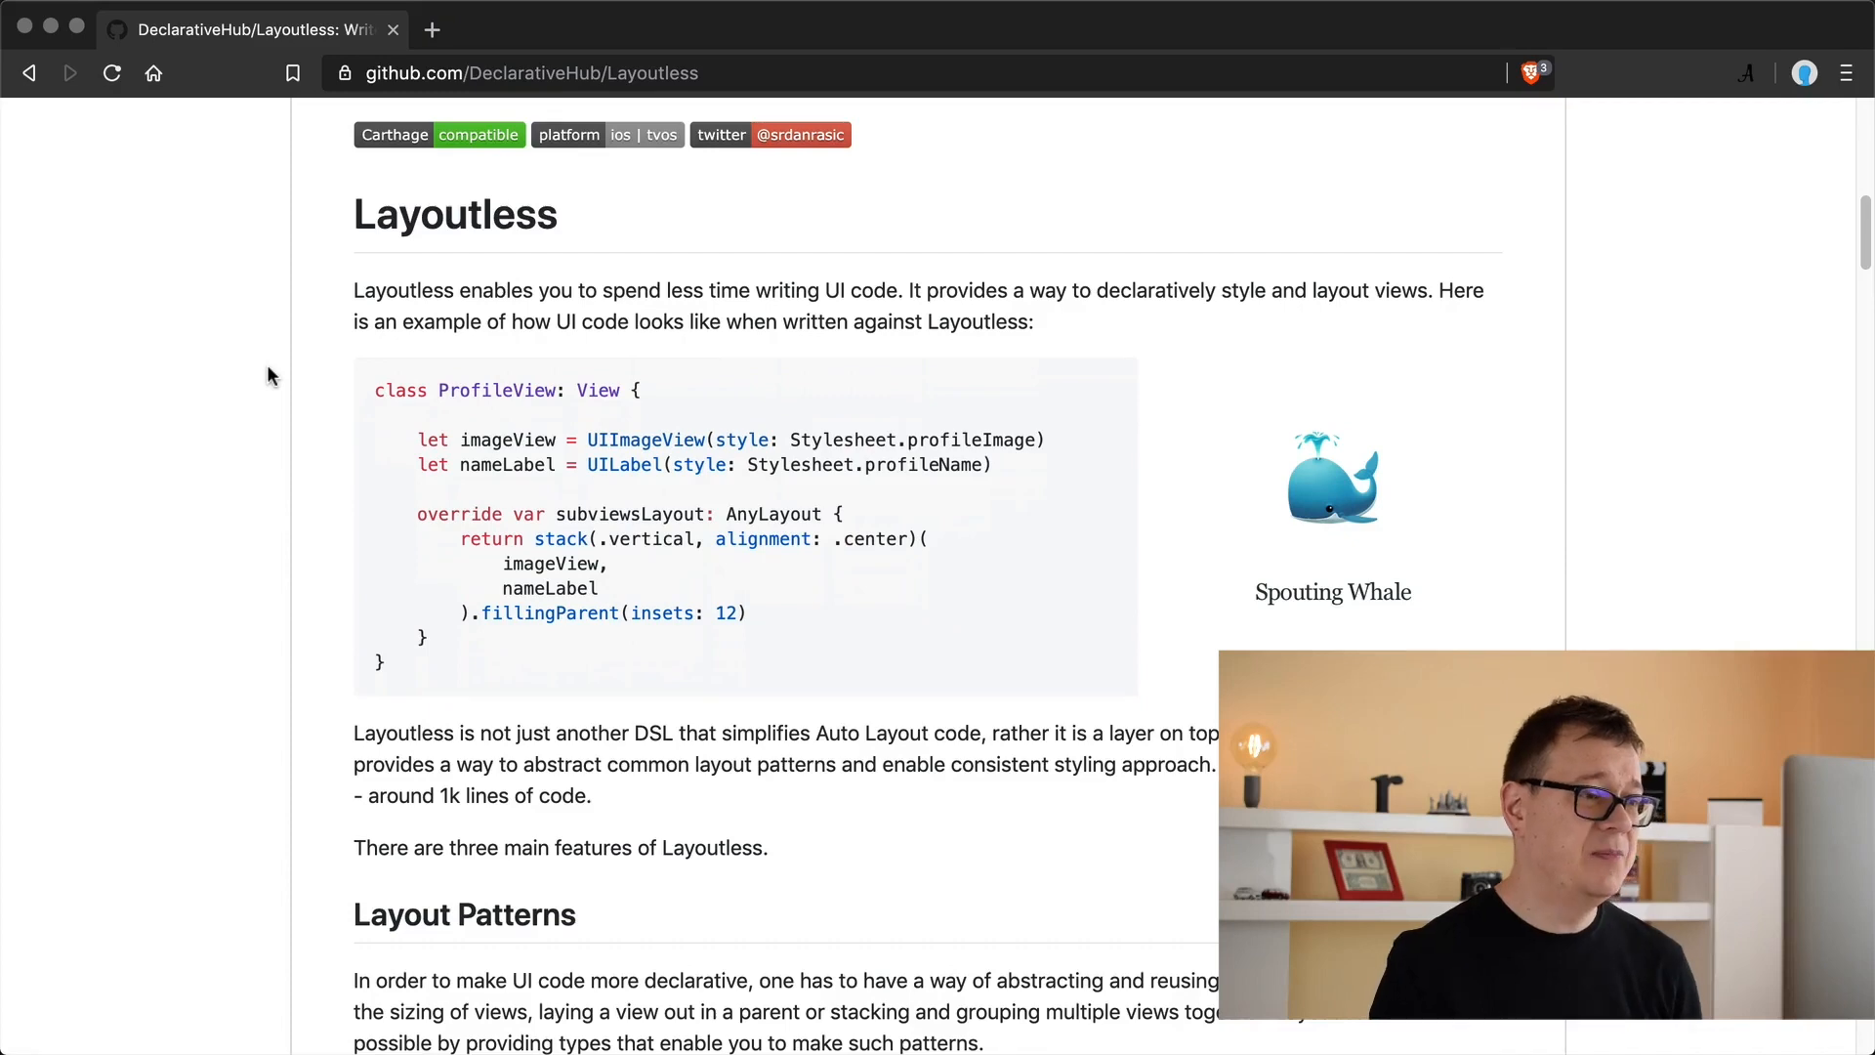
scroll(down, 3)
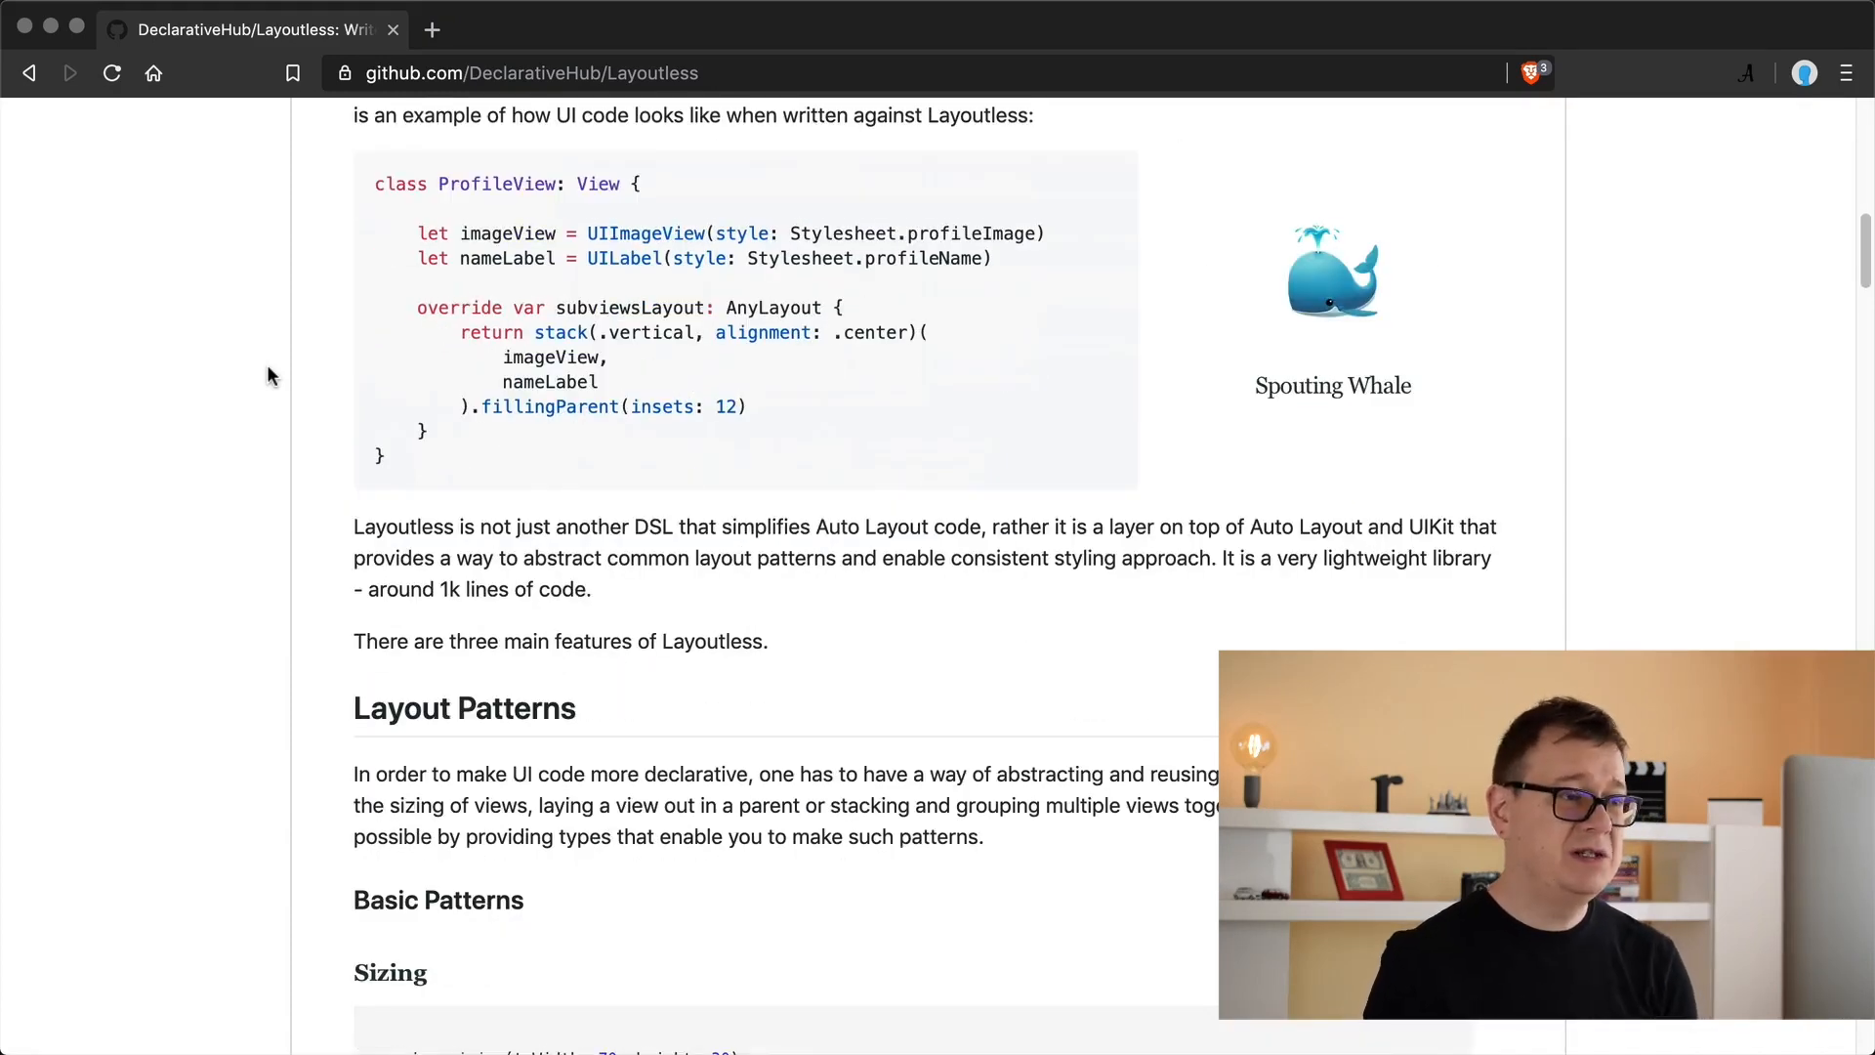
scroll(down, 3)
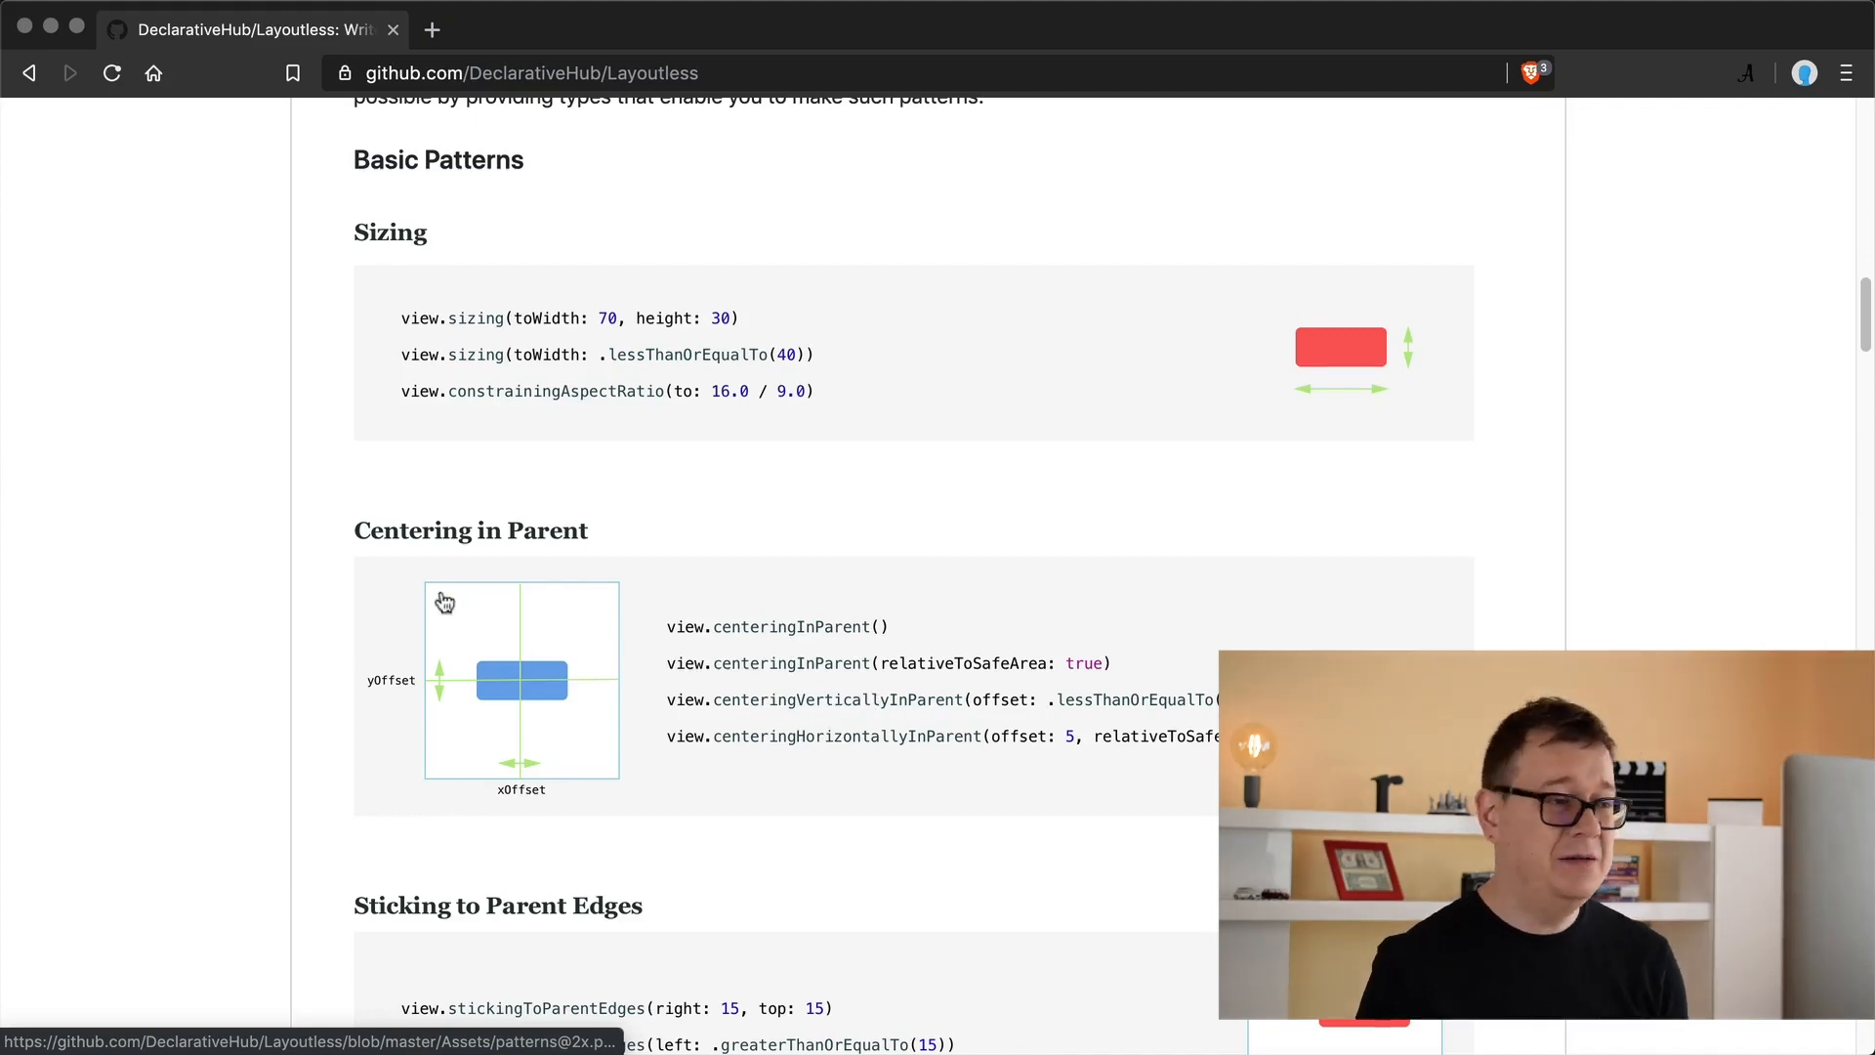
scroll(down, 3)
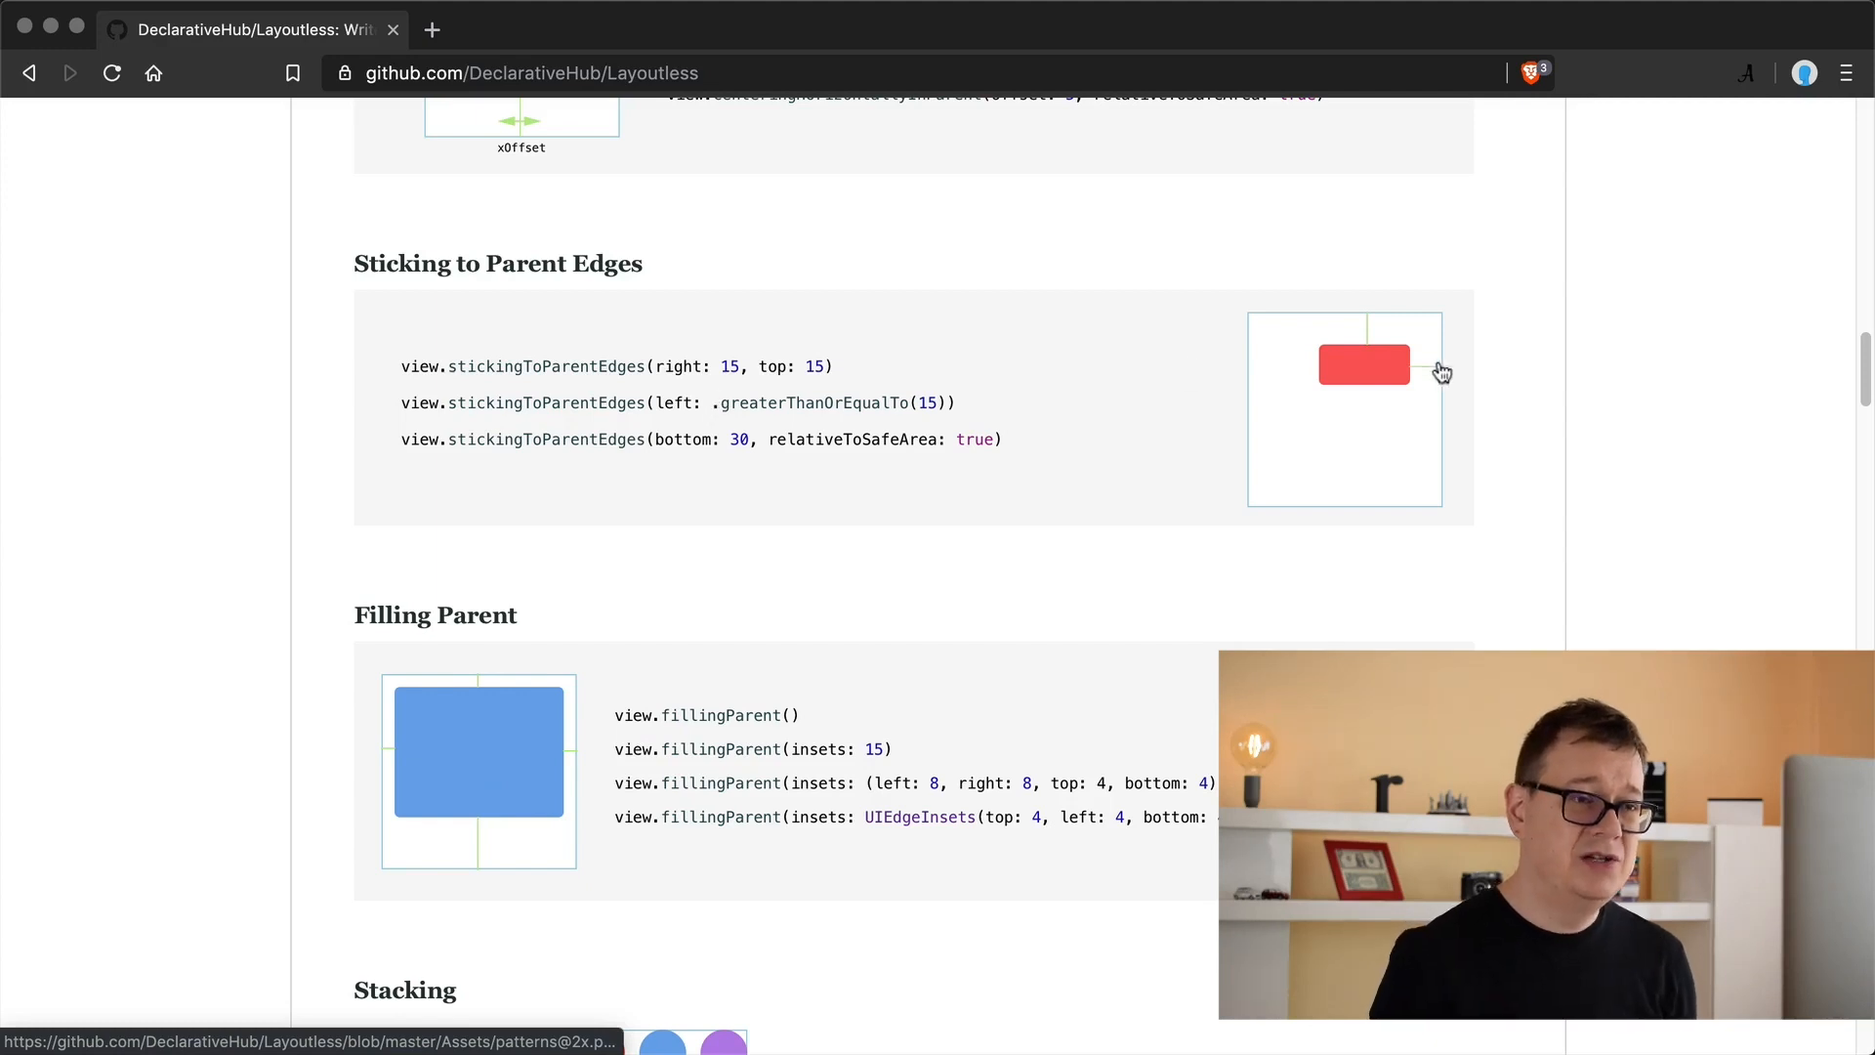
mouse_move(340, 405)
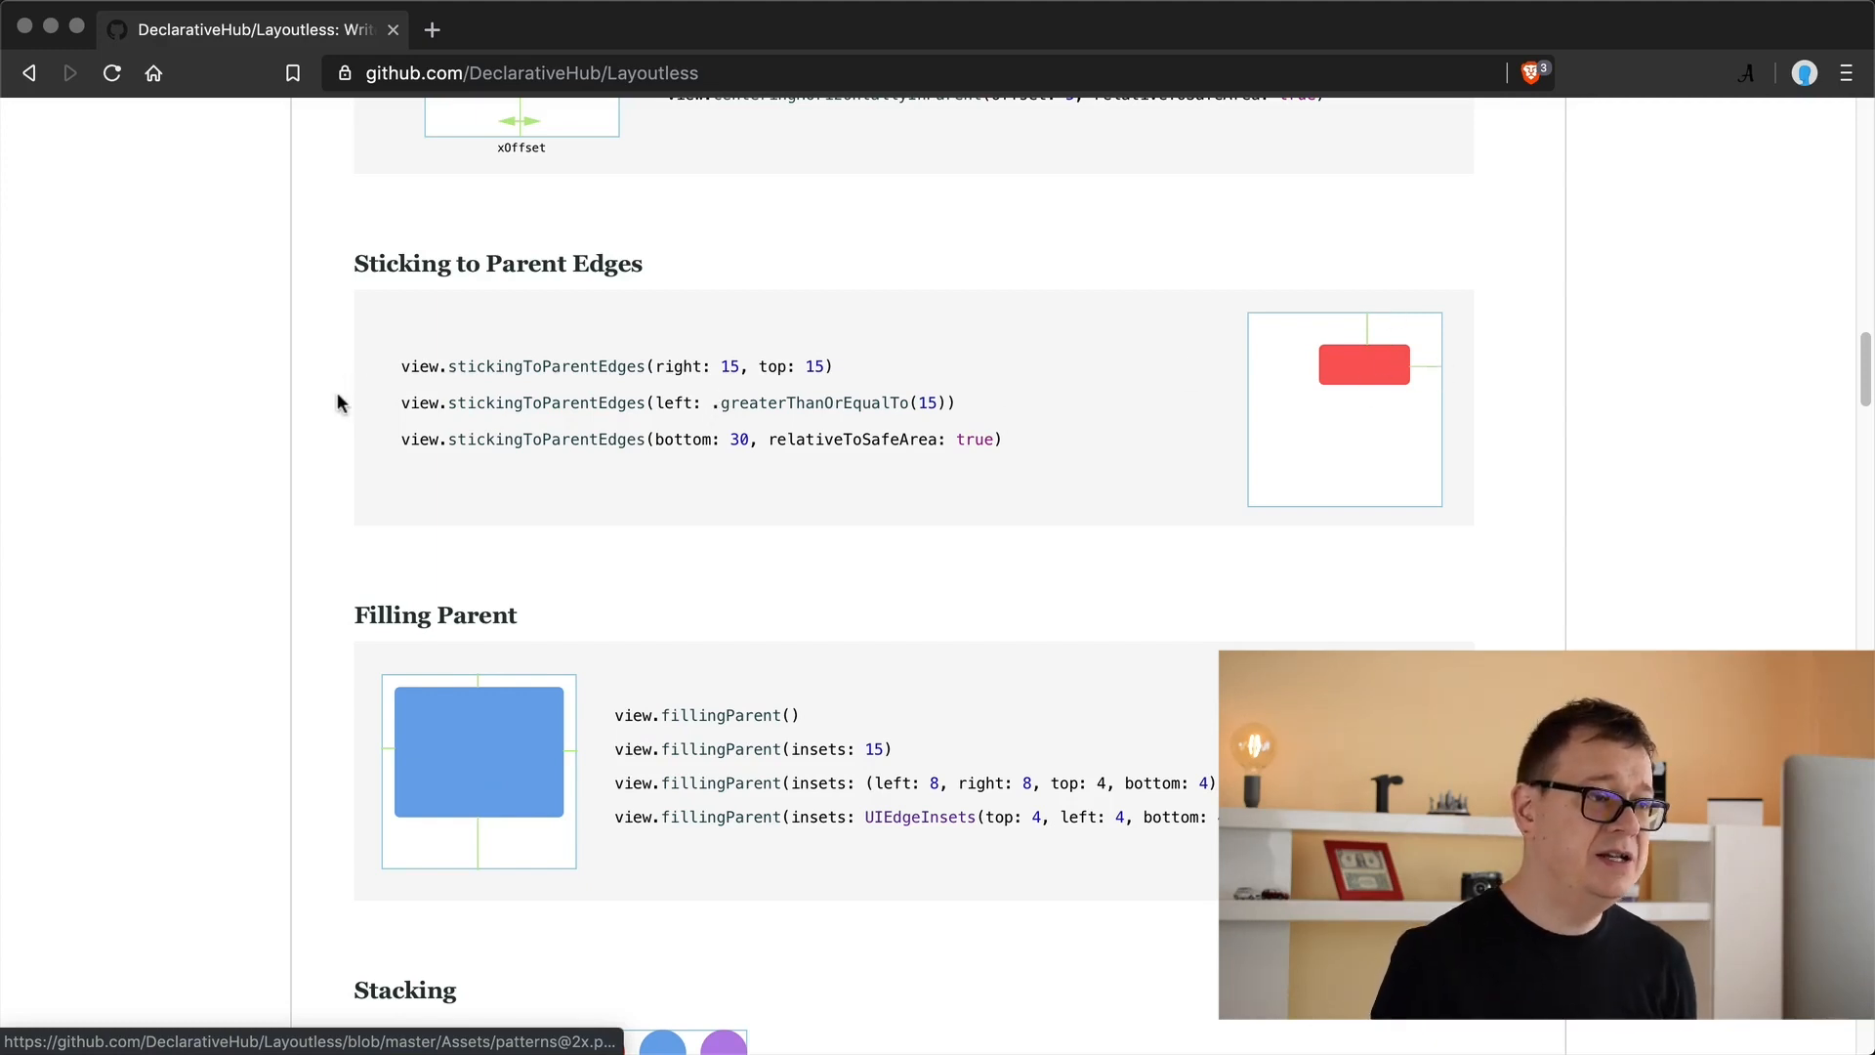
scroll(down, 3)
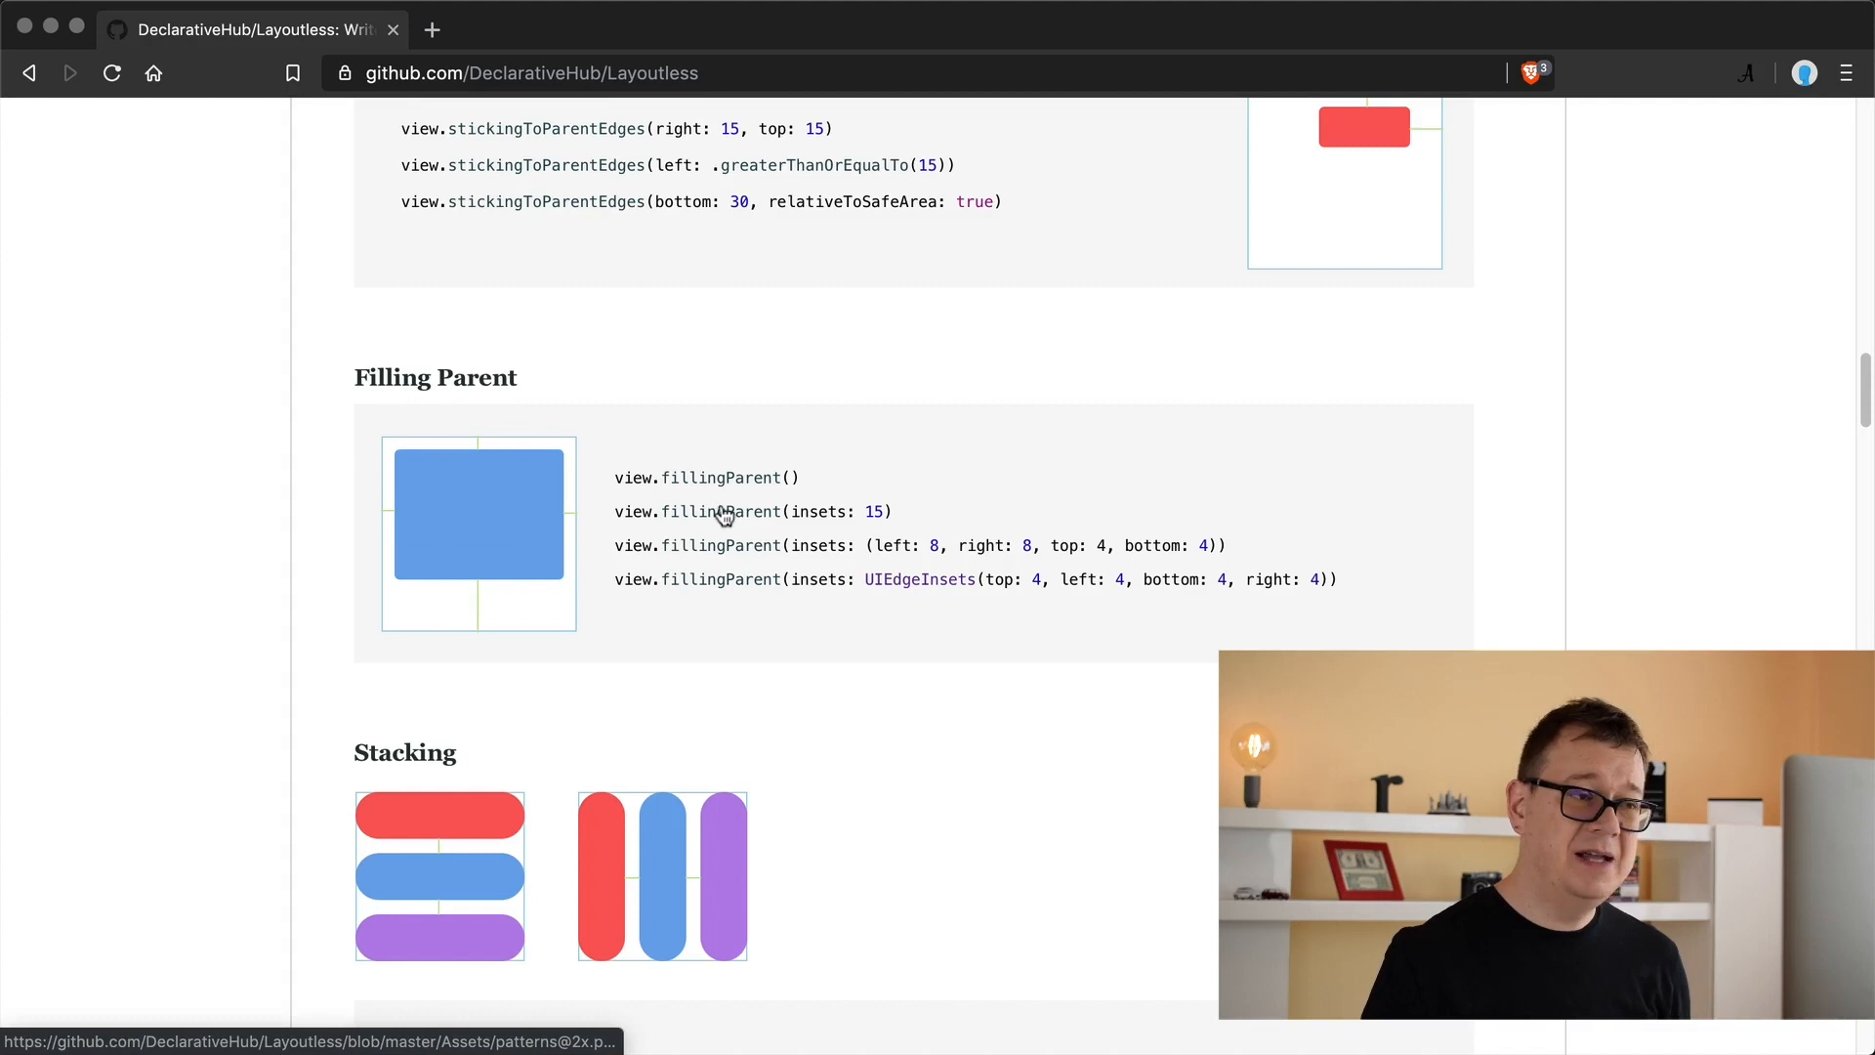
mouse_move(787, 582)
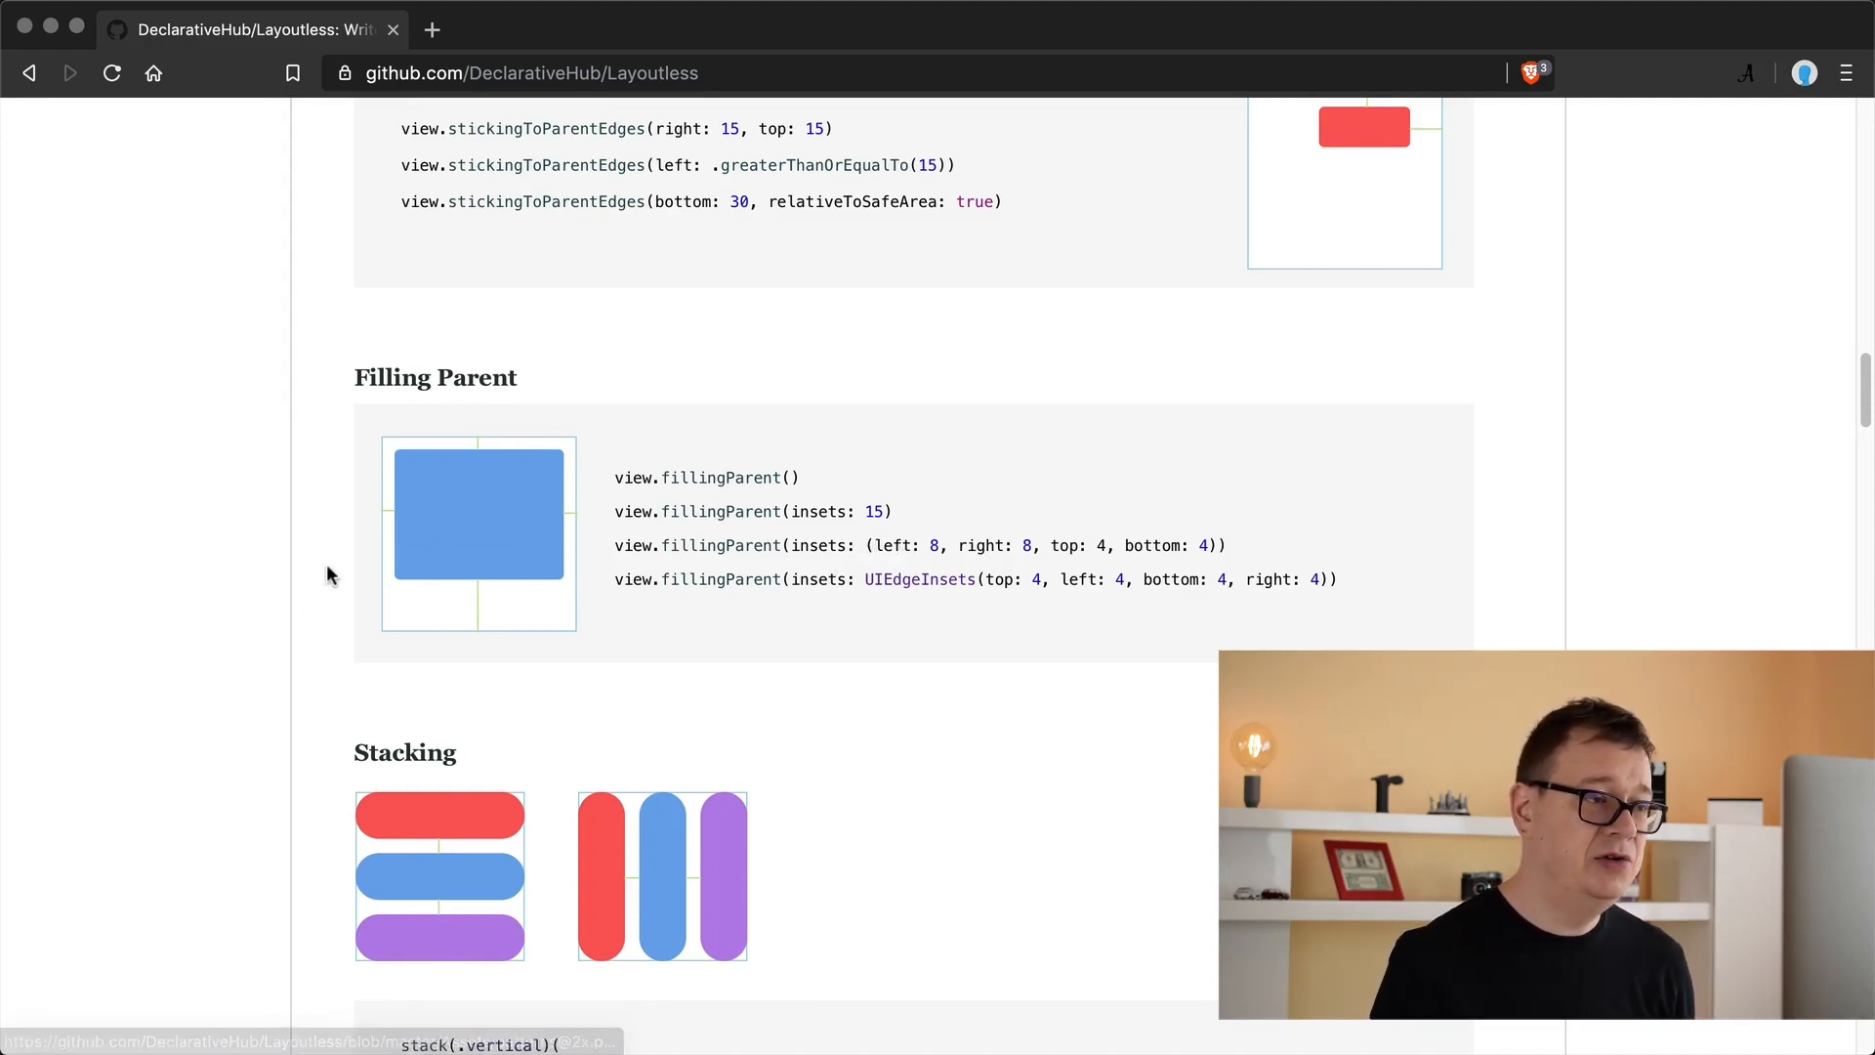
scroll(down, 3)
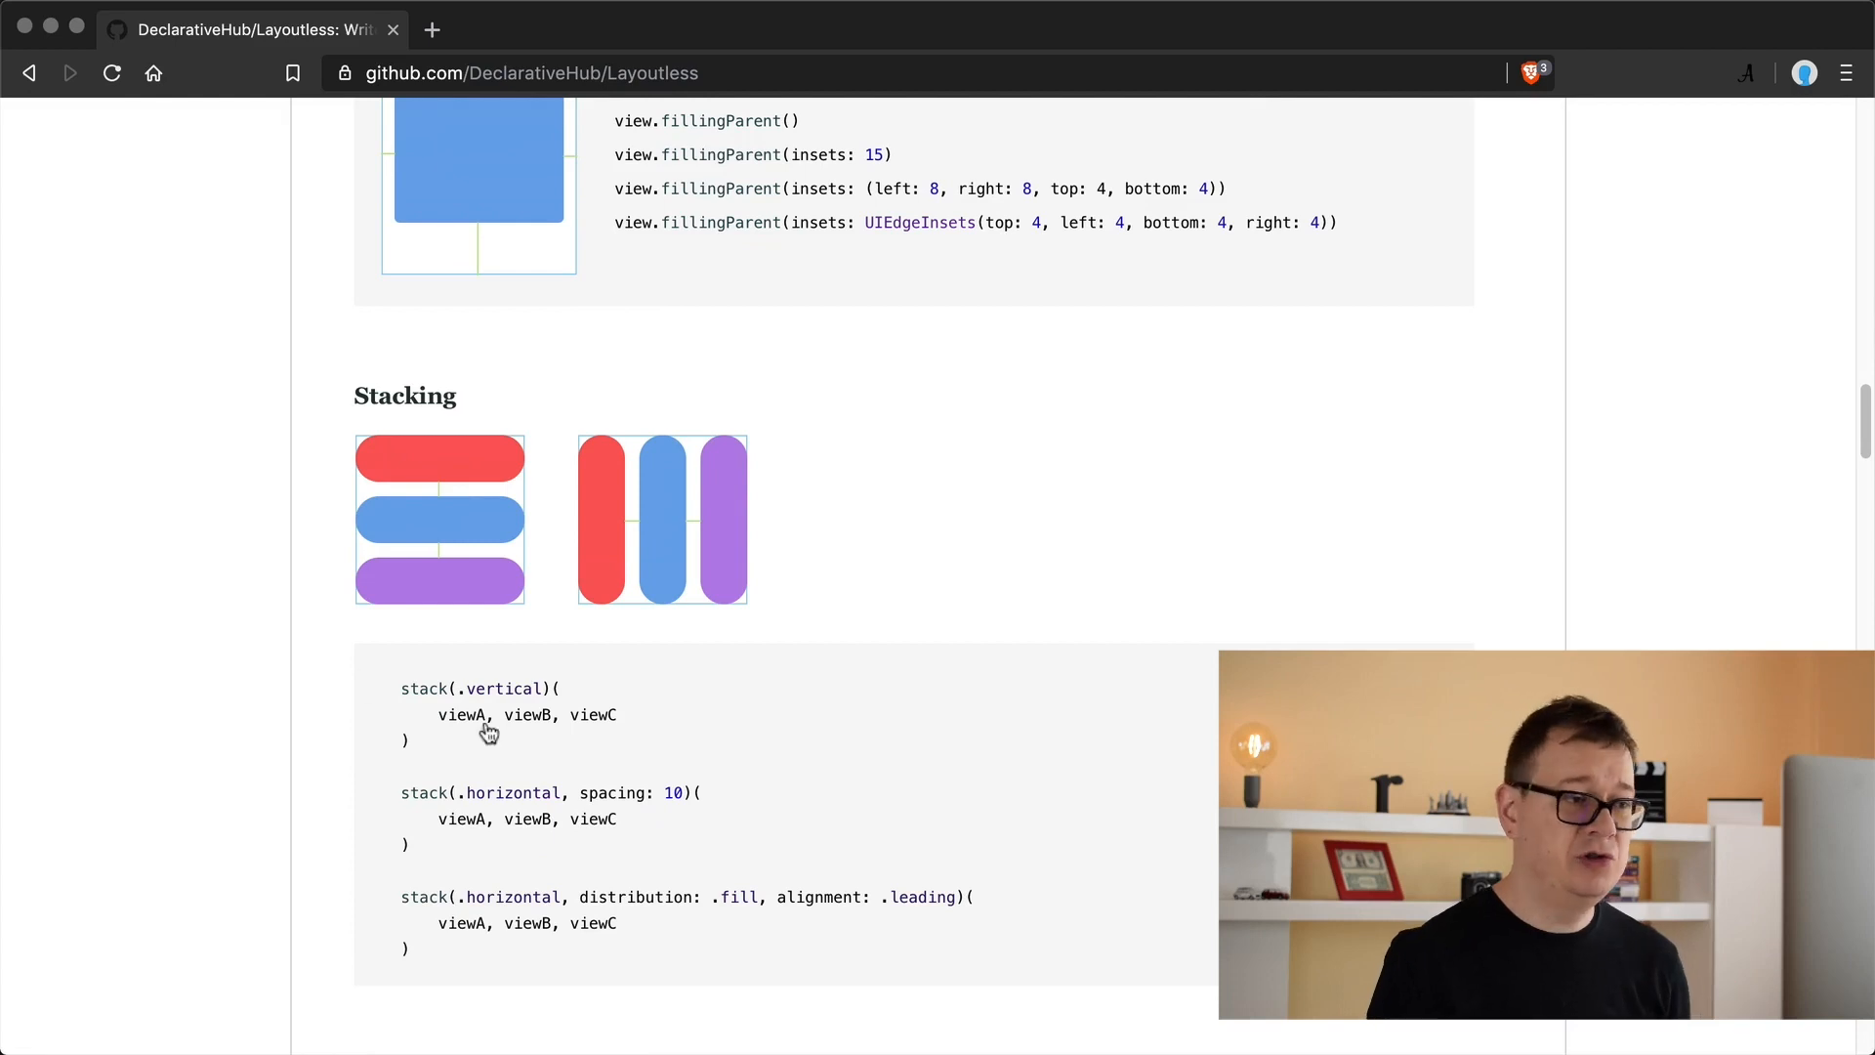
scroll(down, 3)
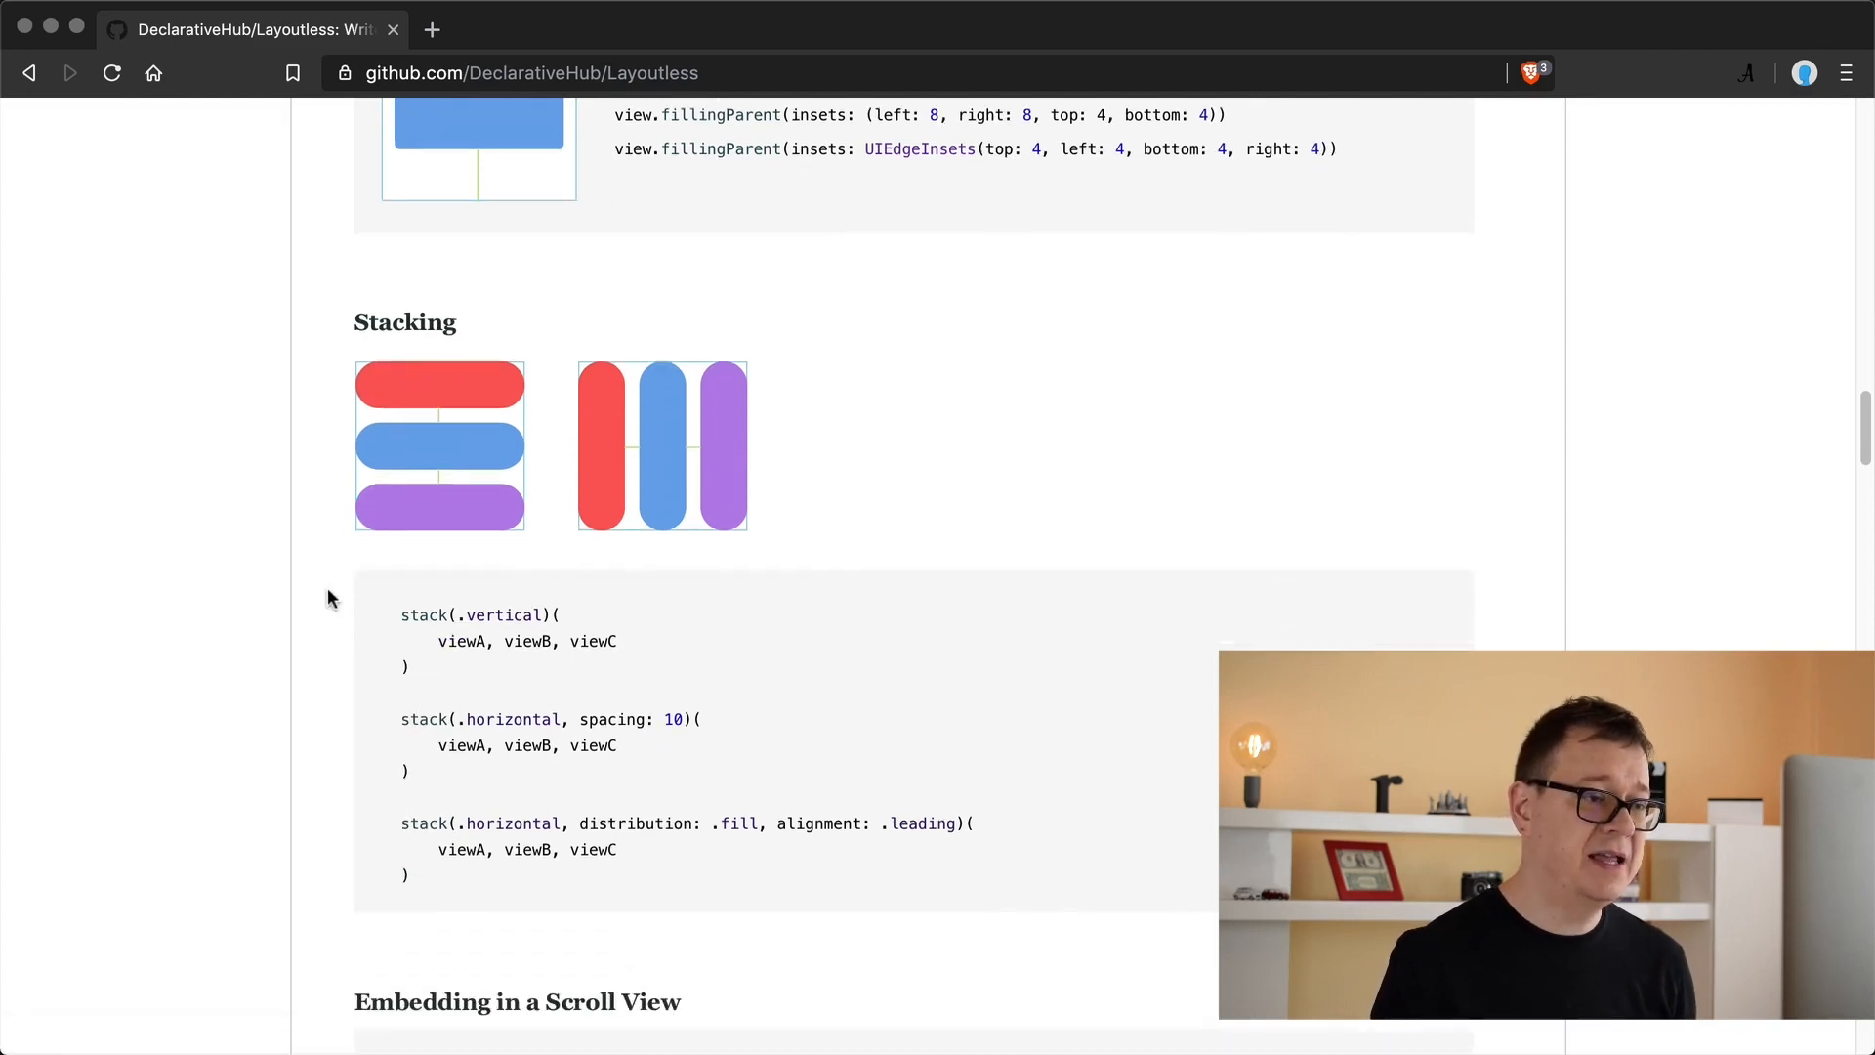
scroll(down, 3)
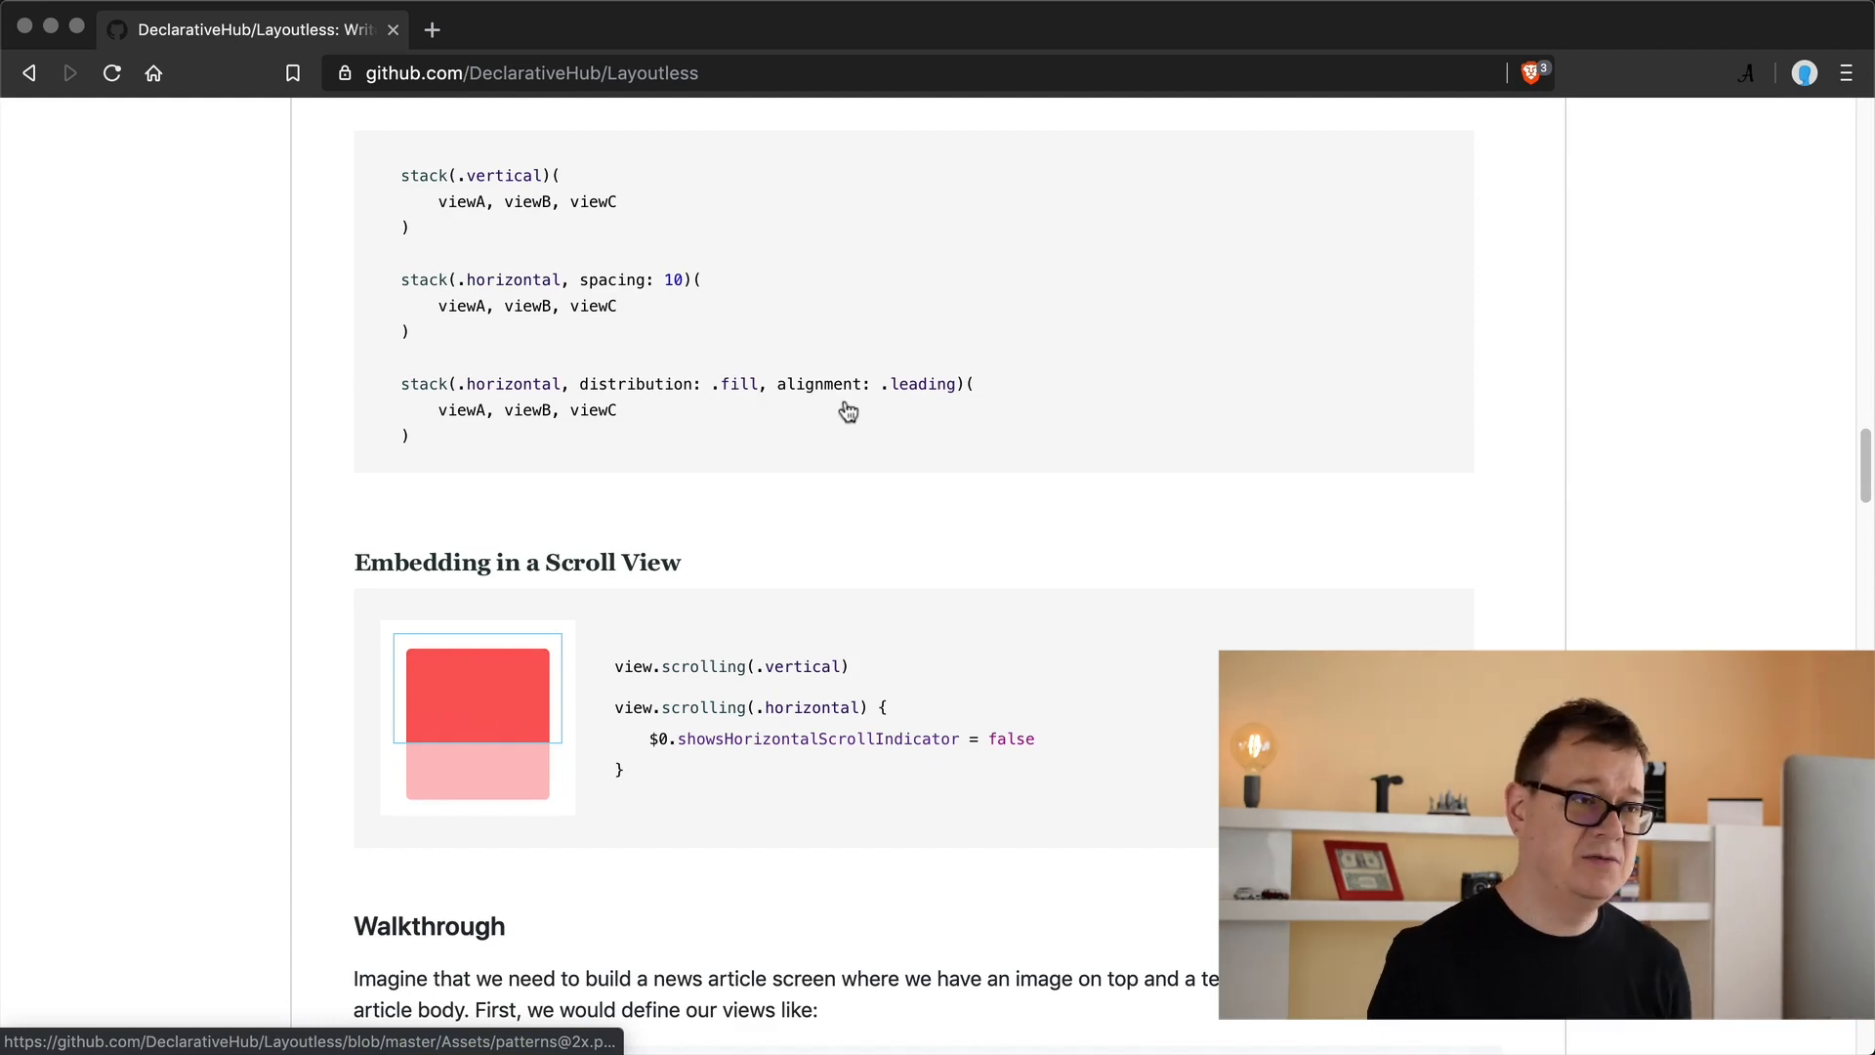
mouse_move(341, 415)
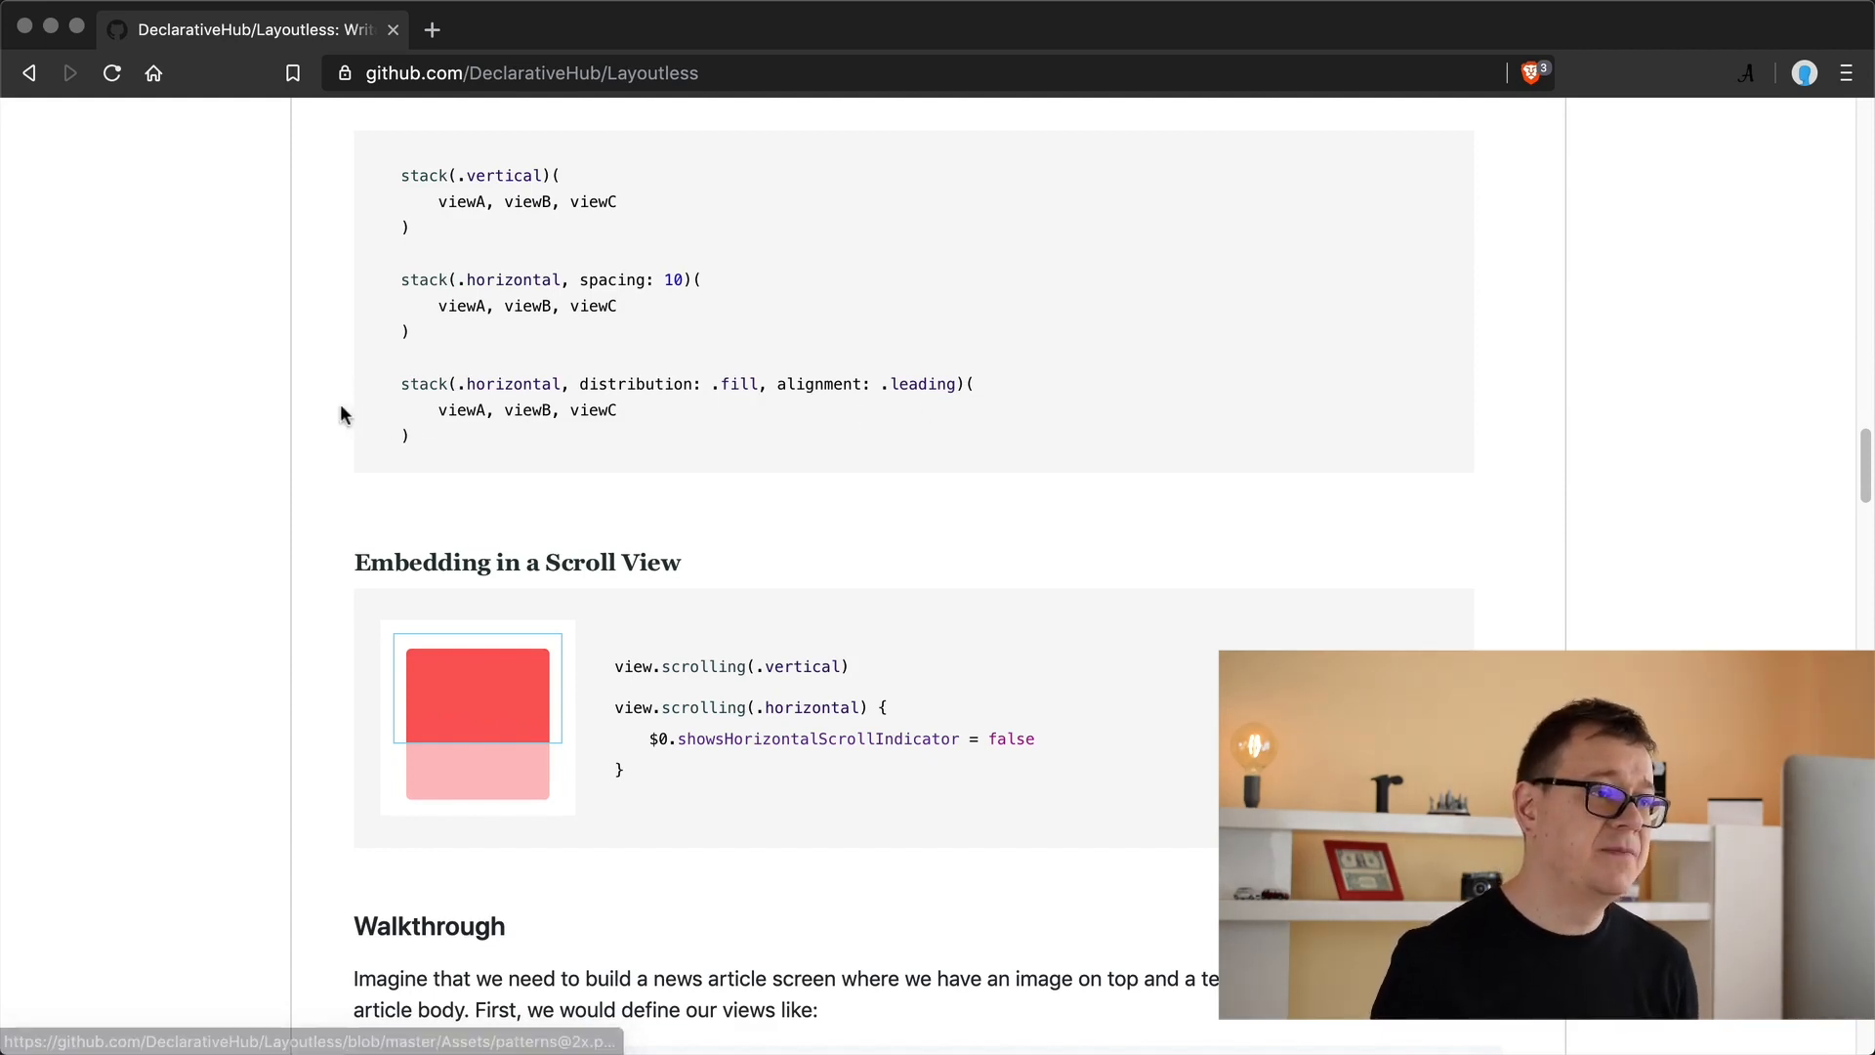
scroll(down, 3)
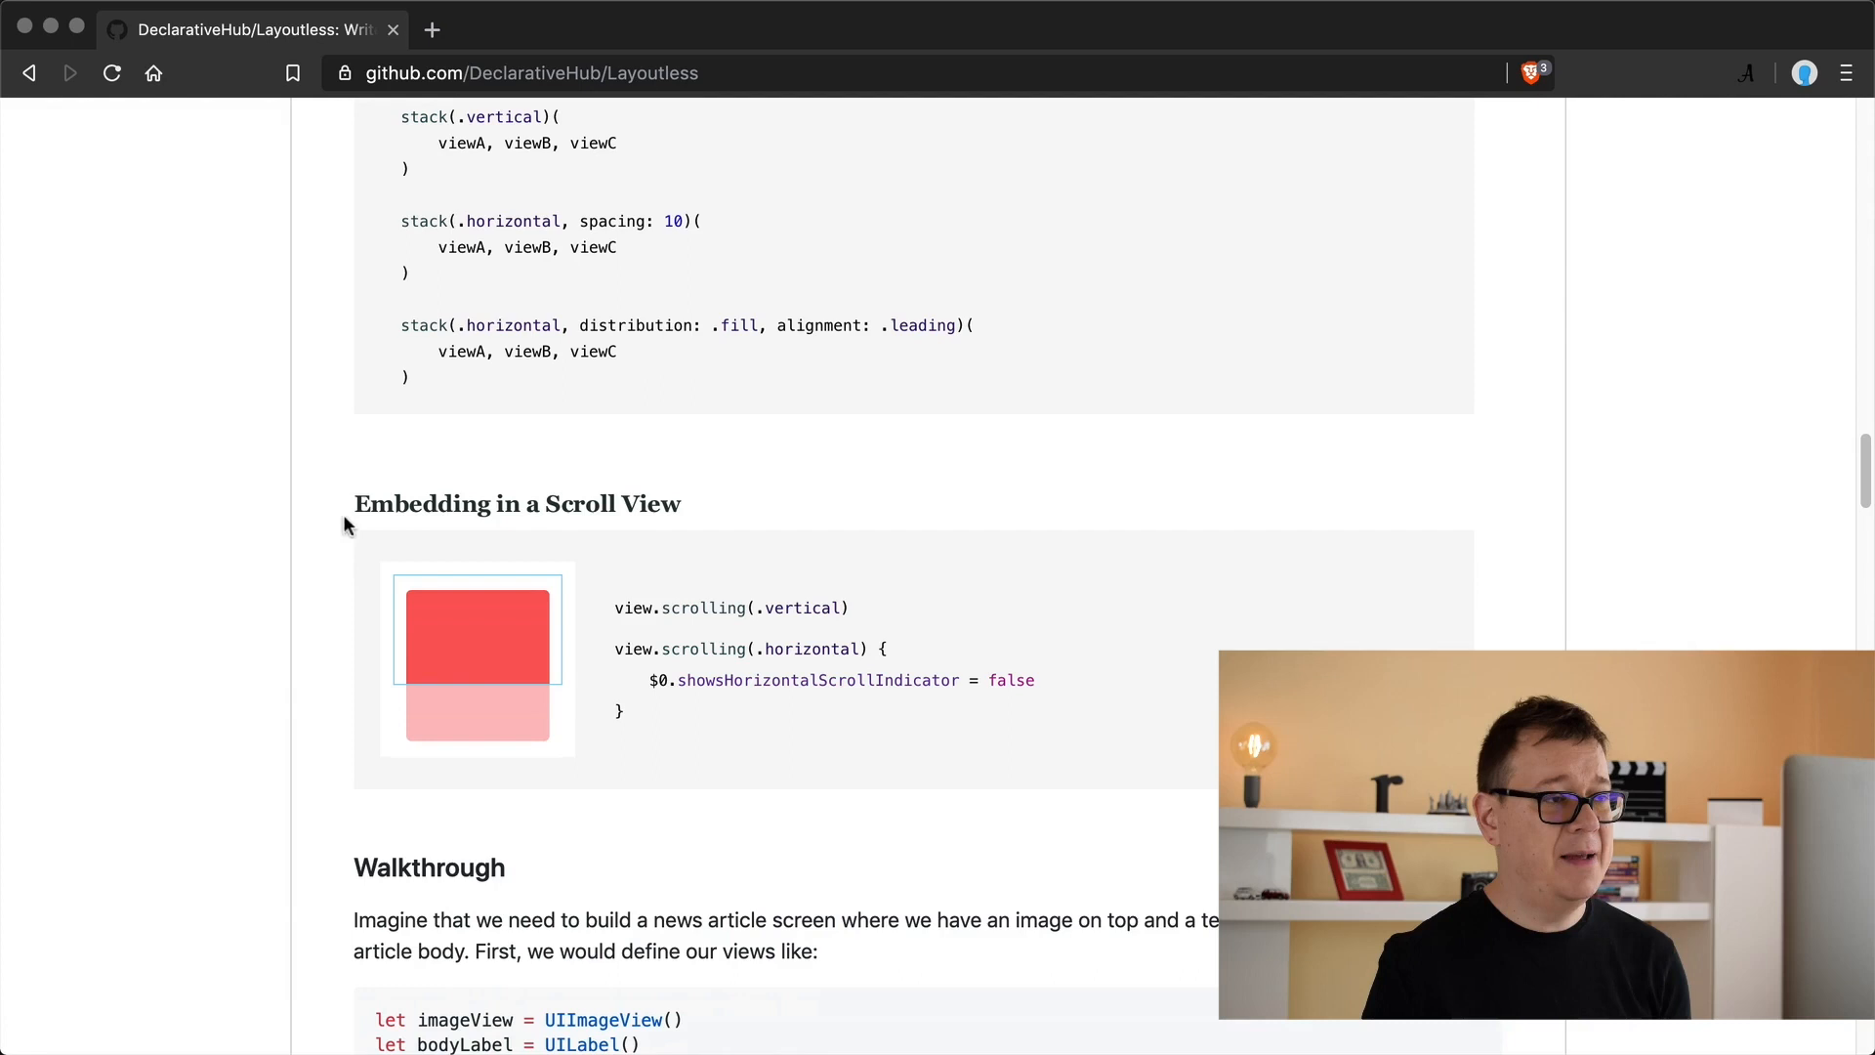
mouse_move(319, 515)
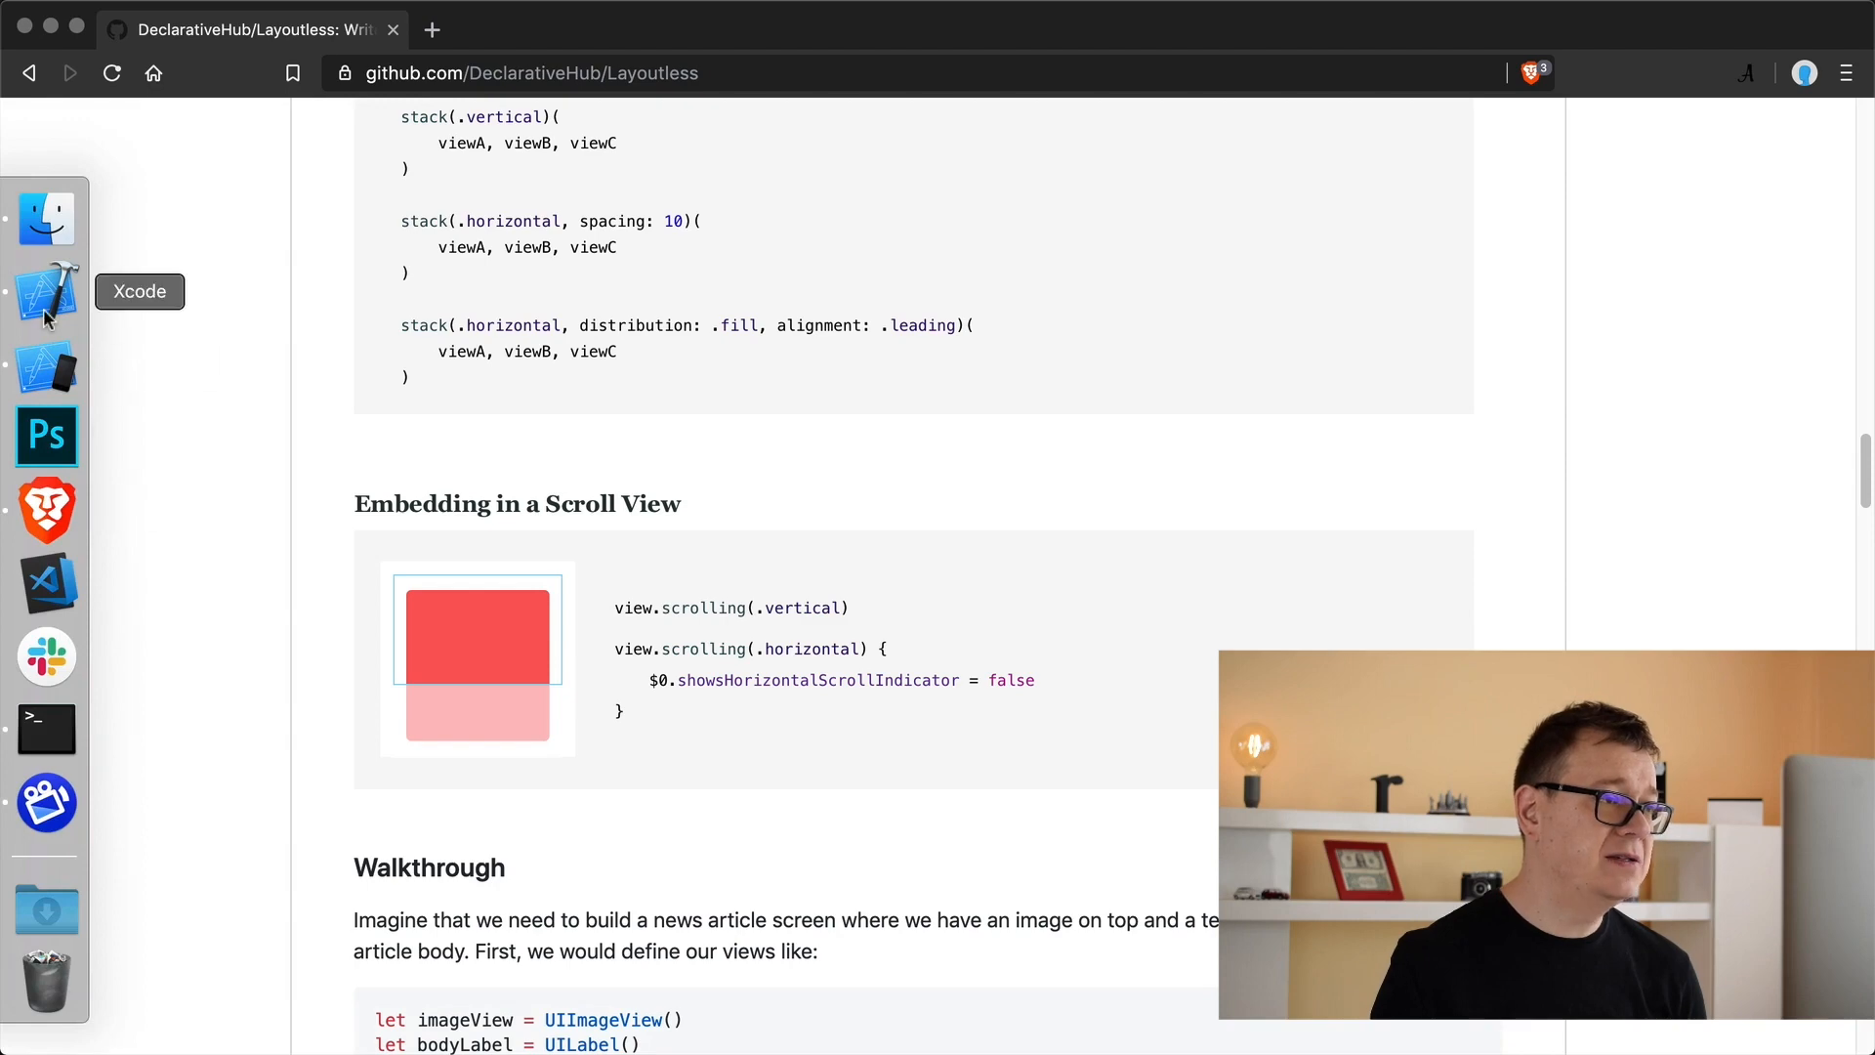
- Scroll to viewDidLoad in RootViewController.swift and add a new empty line
click(47, 291)
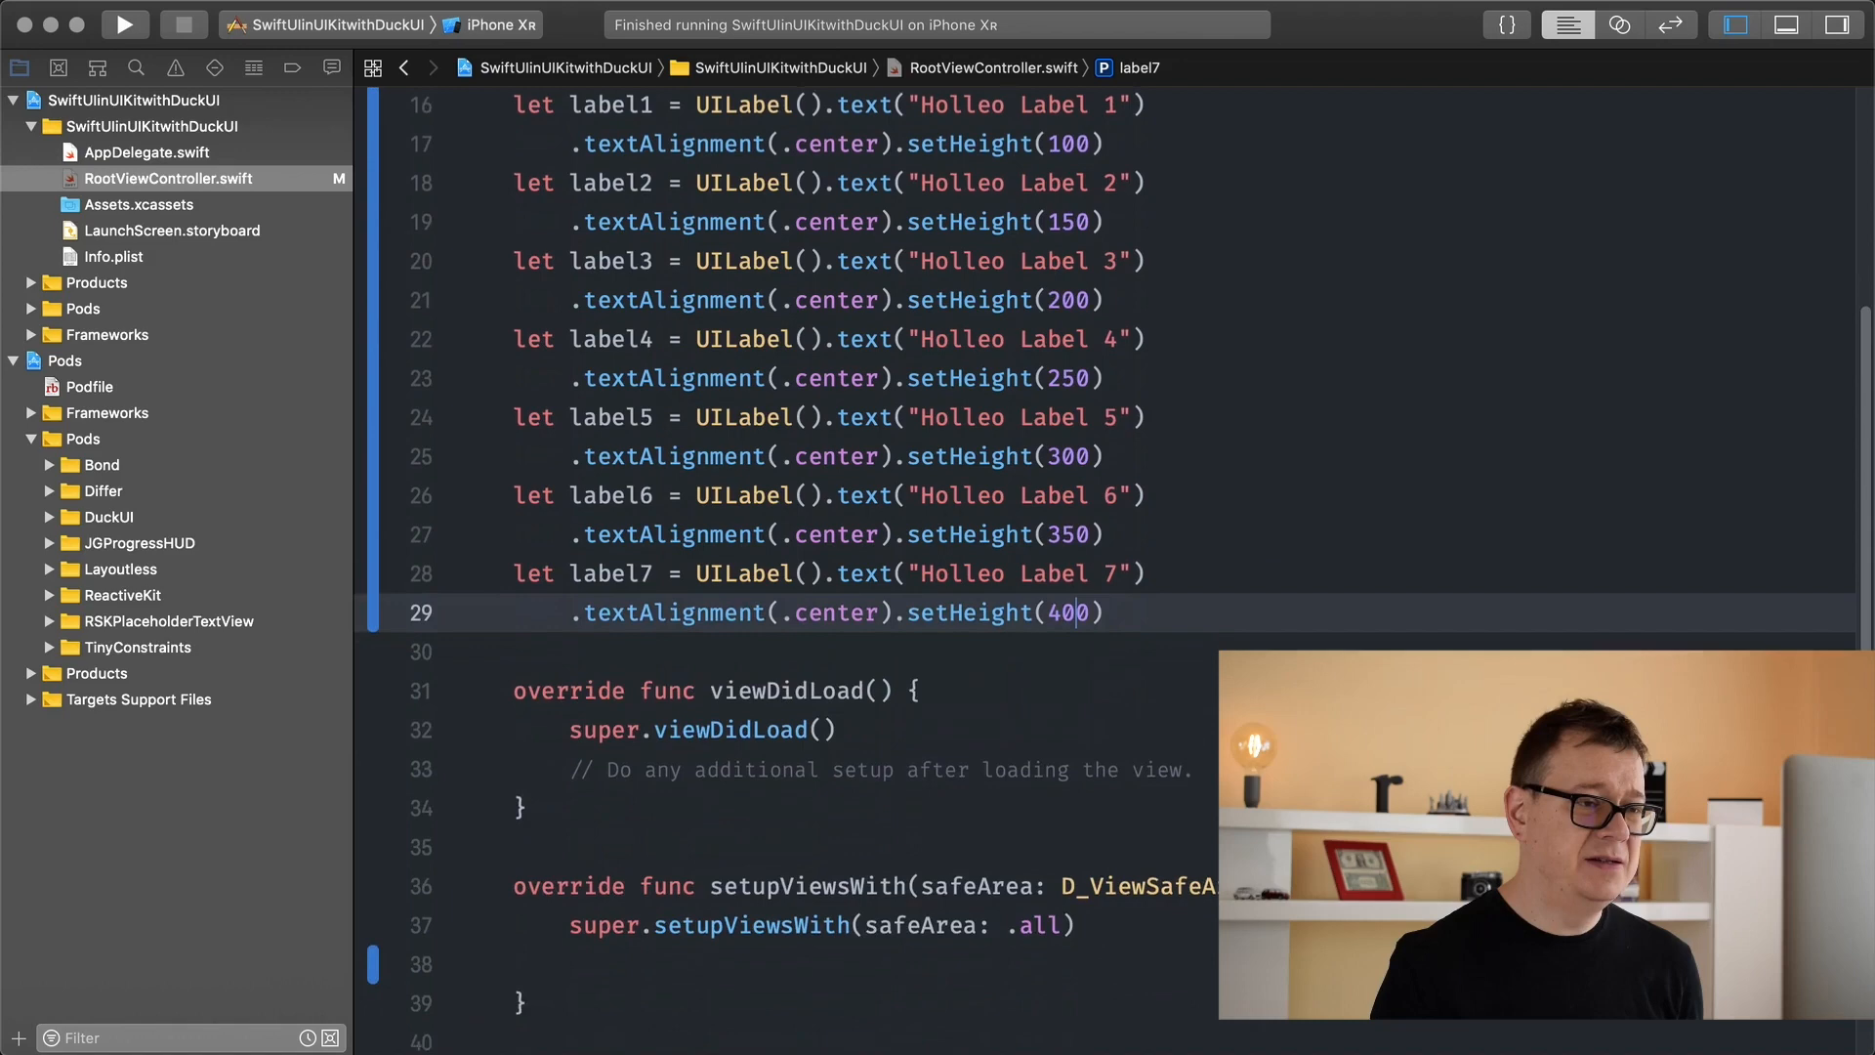
scroll(down, 3)
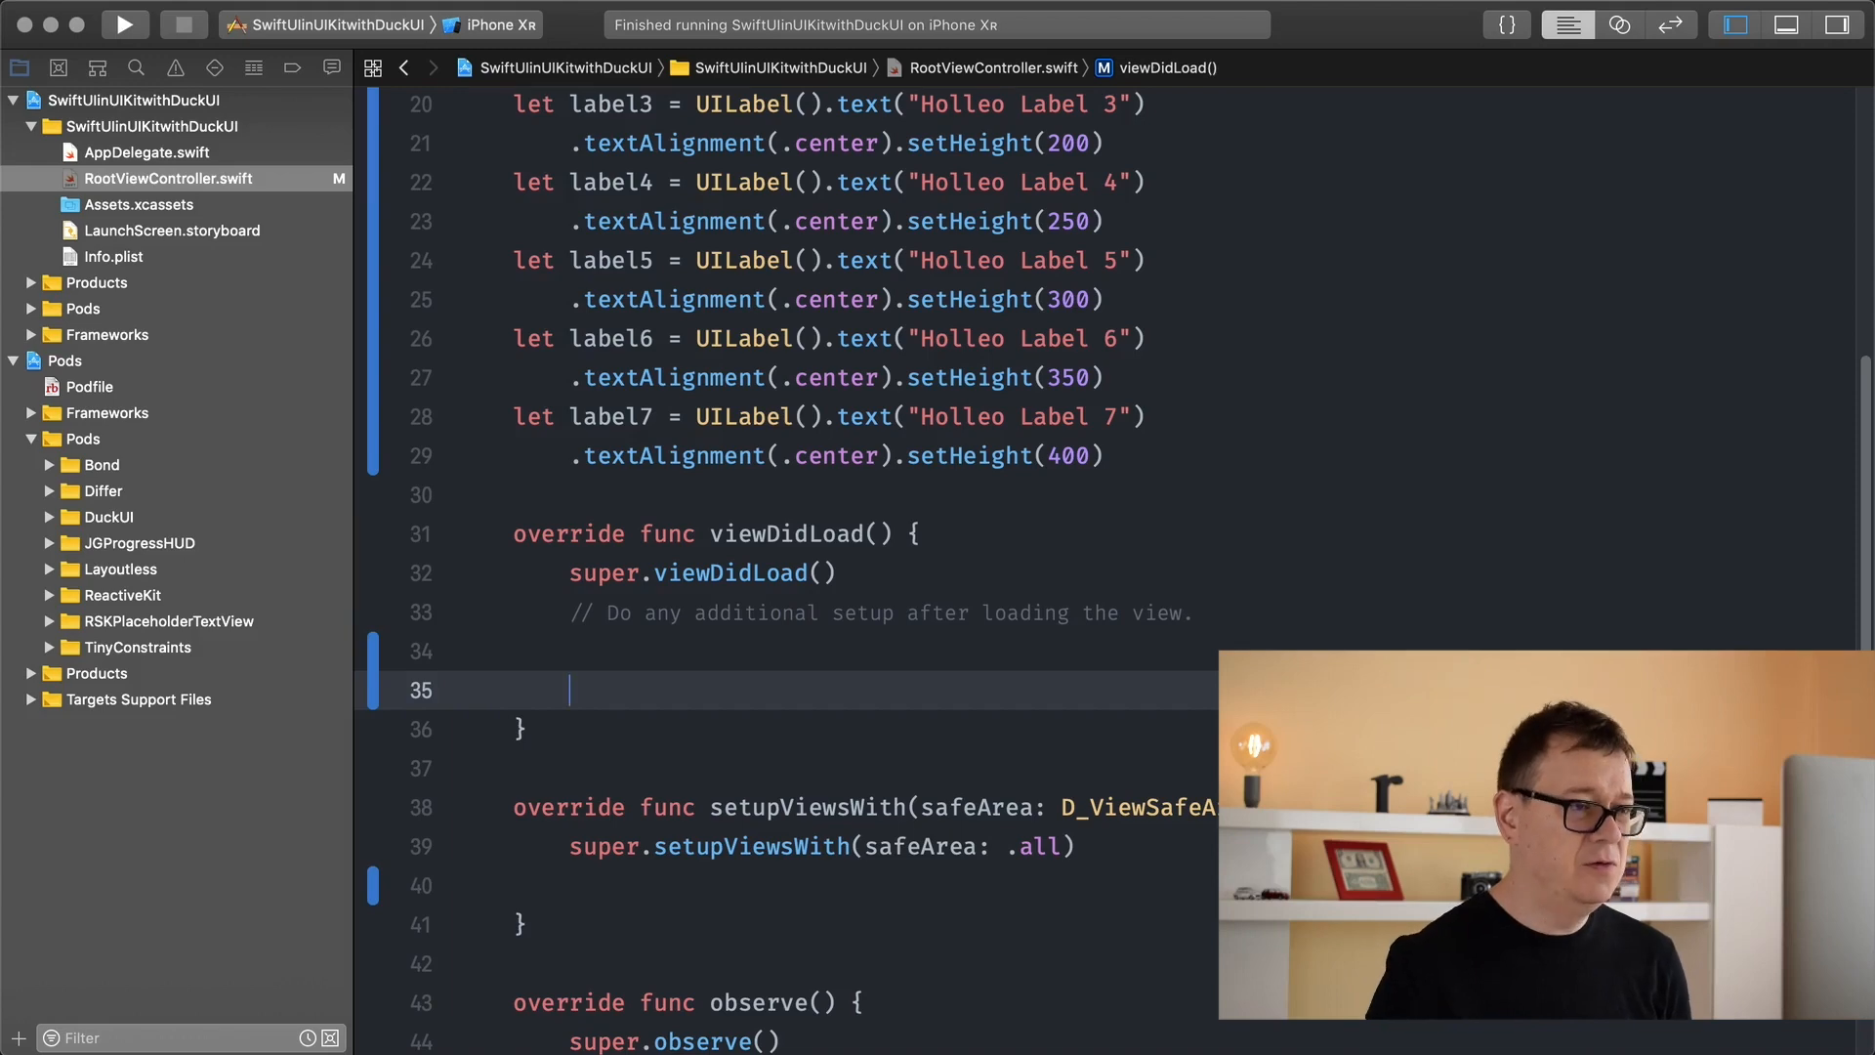
scroll(down, 3)
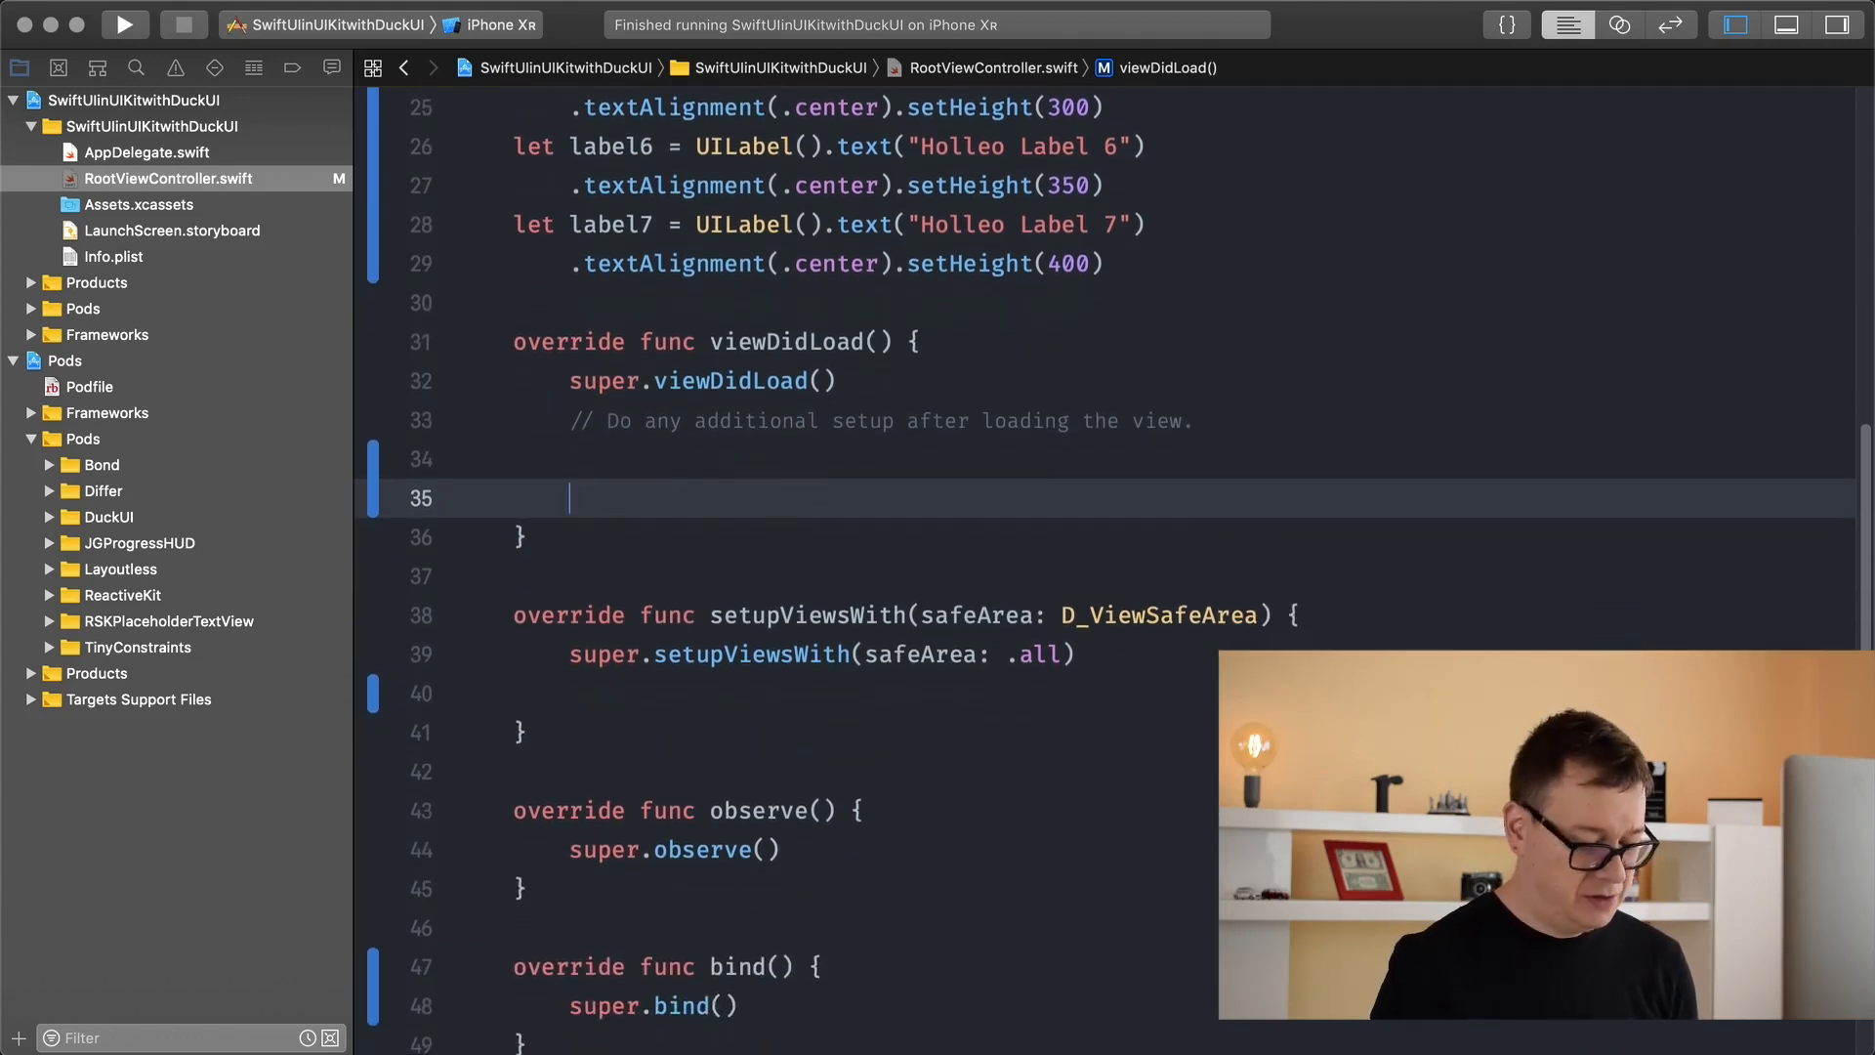
text(sta)
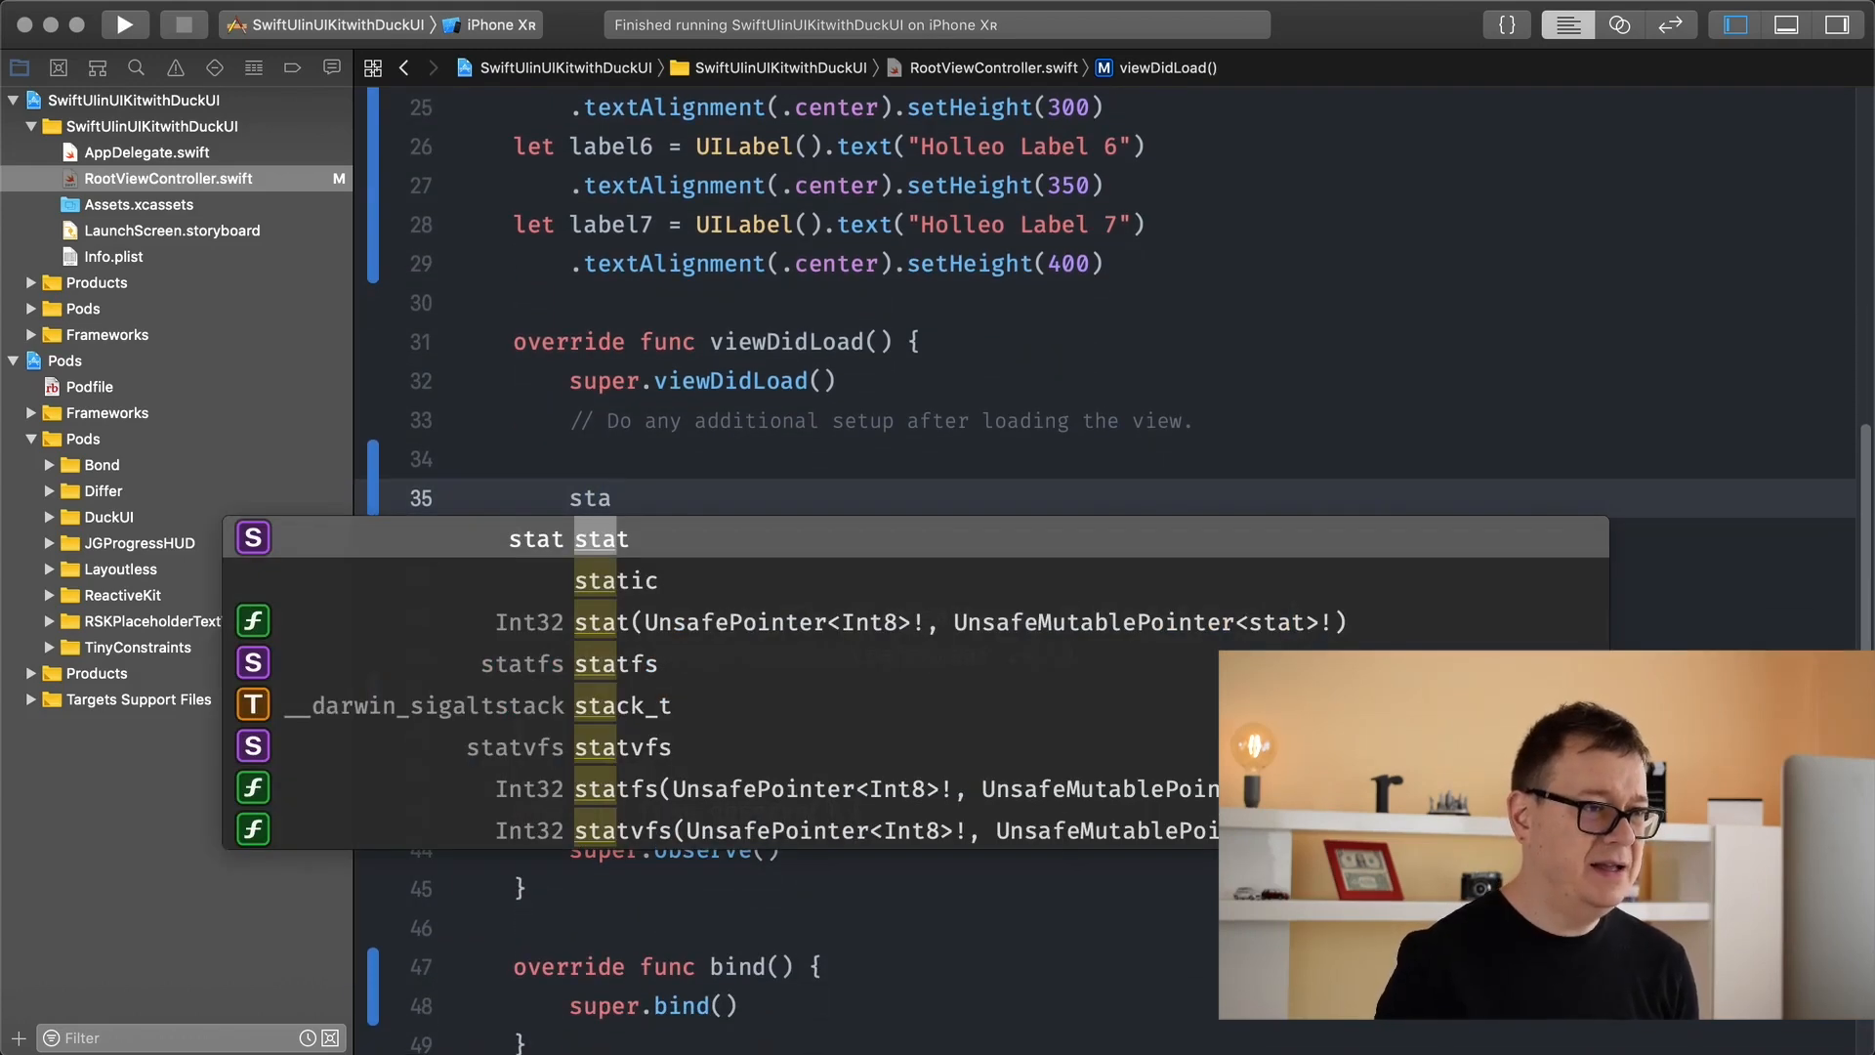
text(ck)
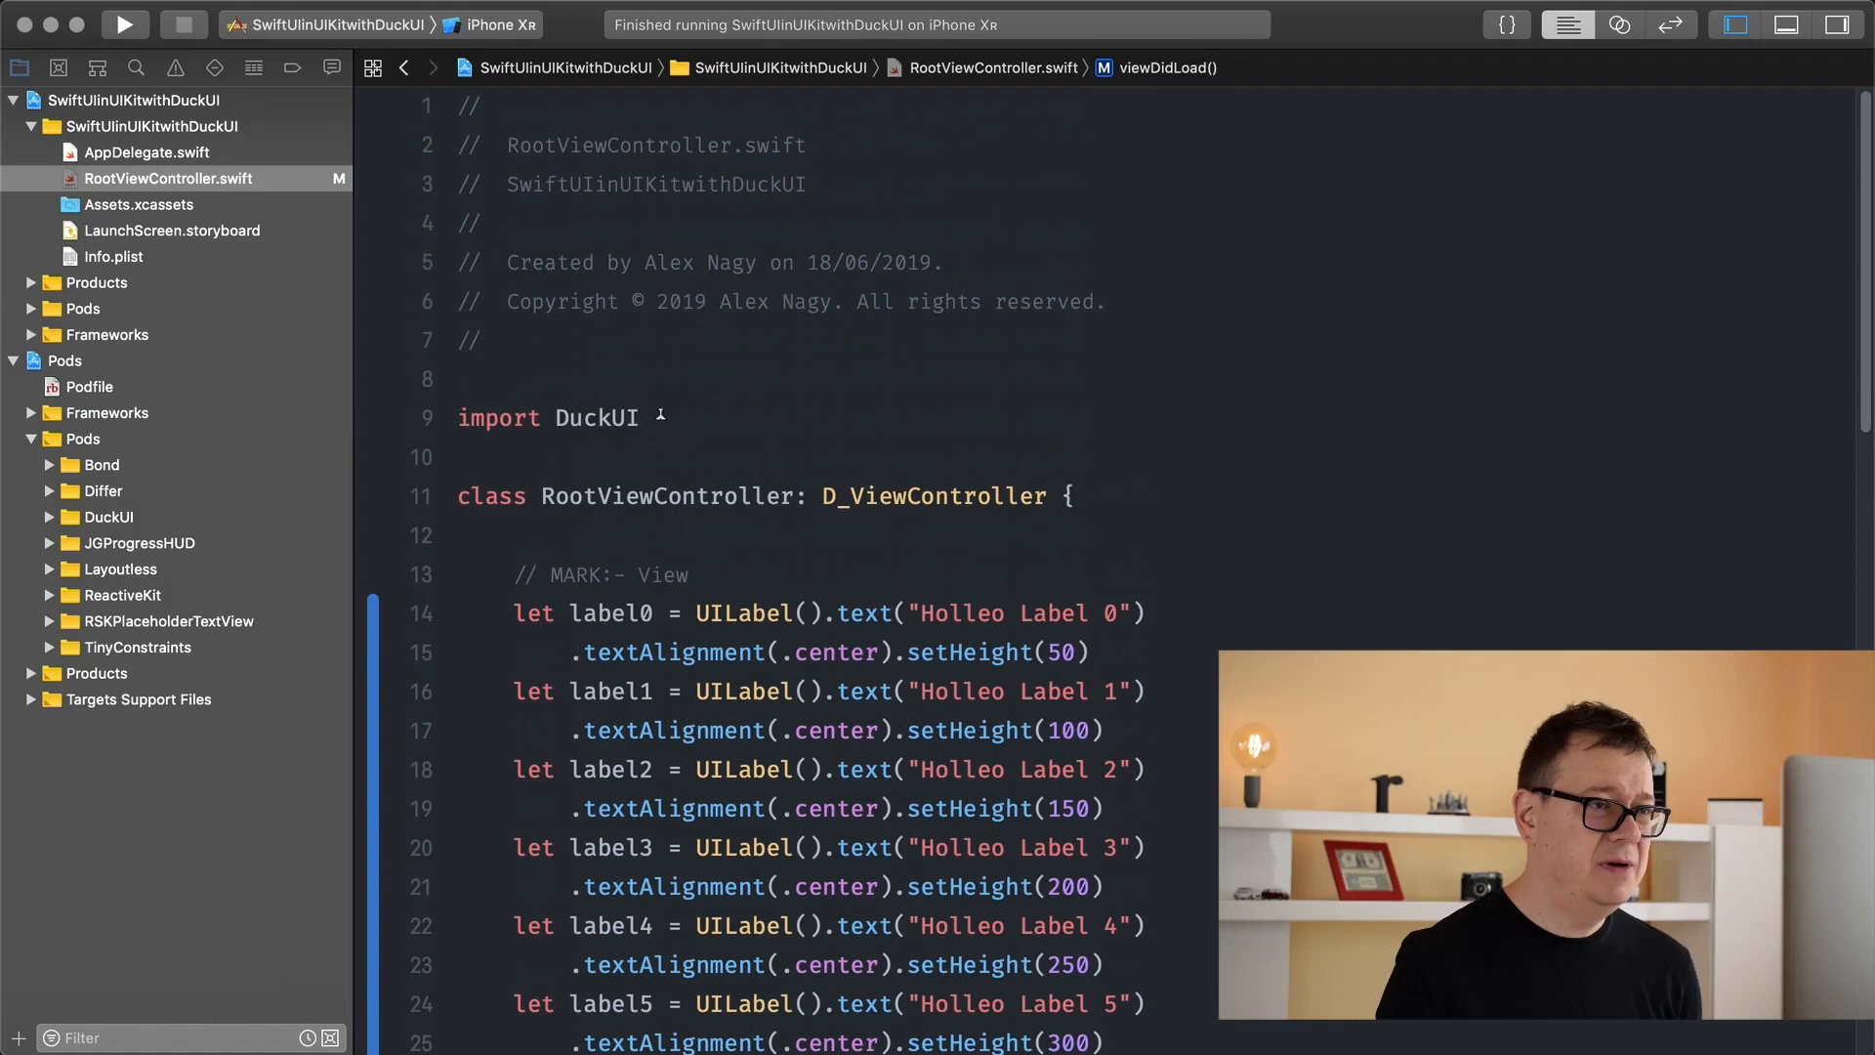
- Add 'import Layoutless' below import DuckUI, then scroll back down
text(imp)
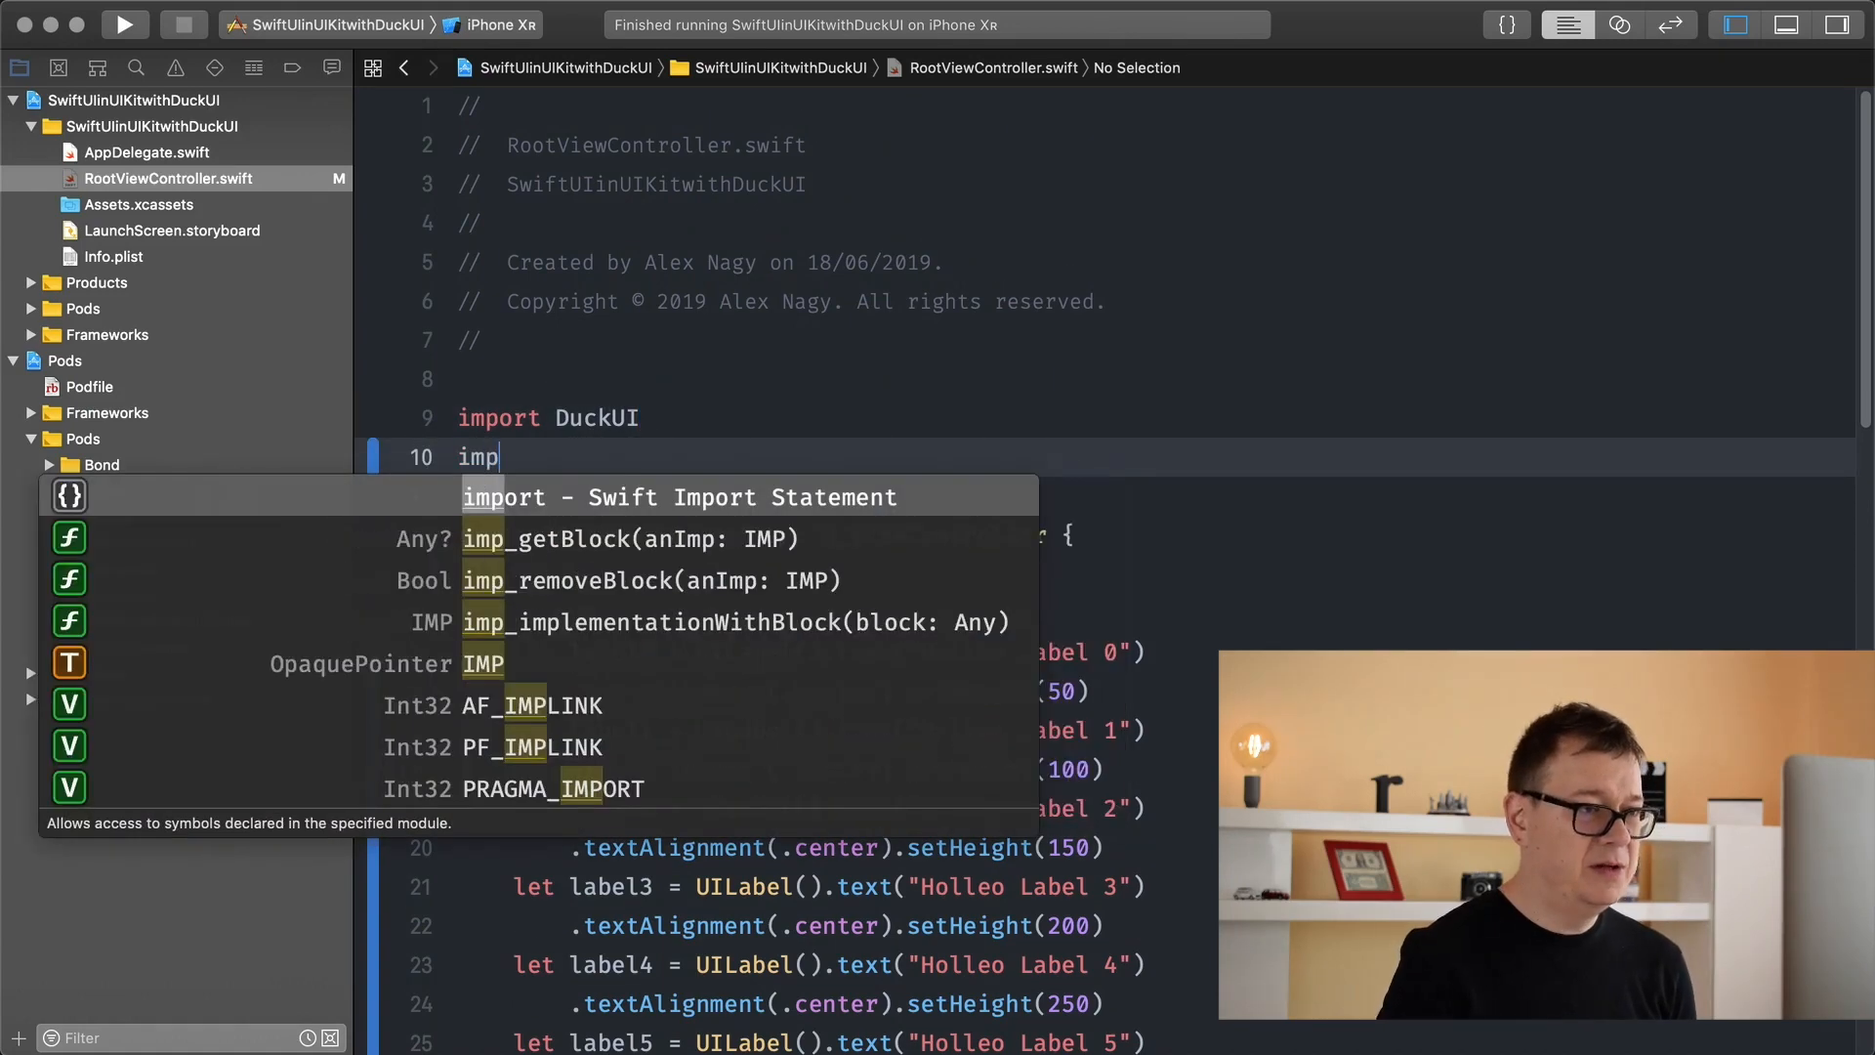
text(Layoutless)
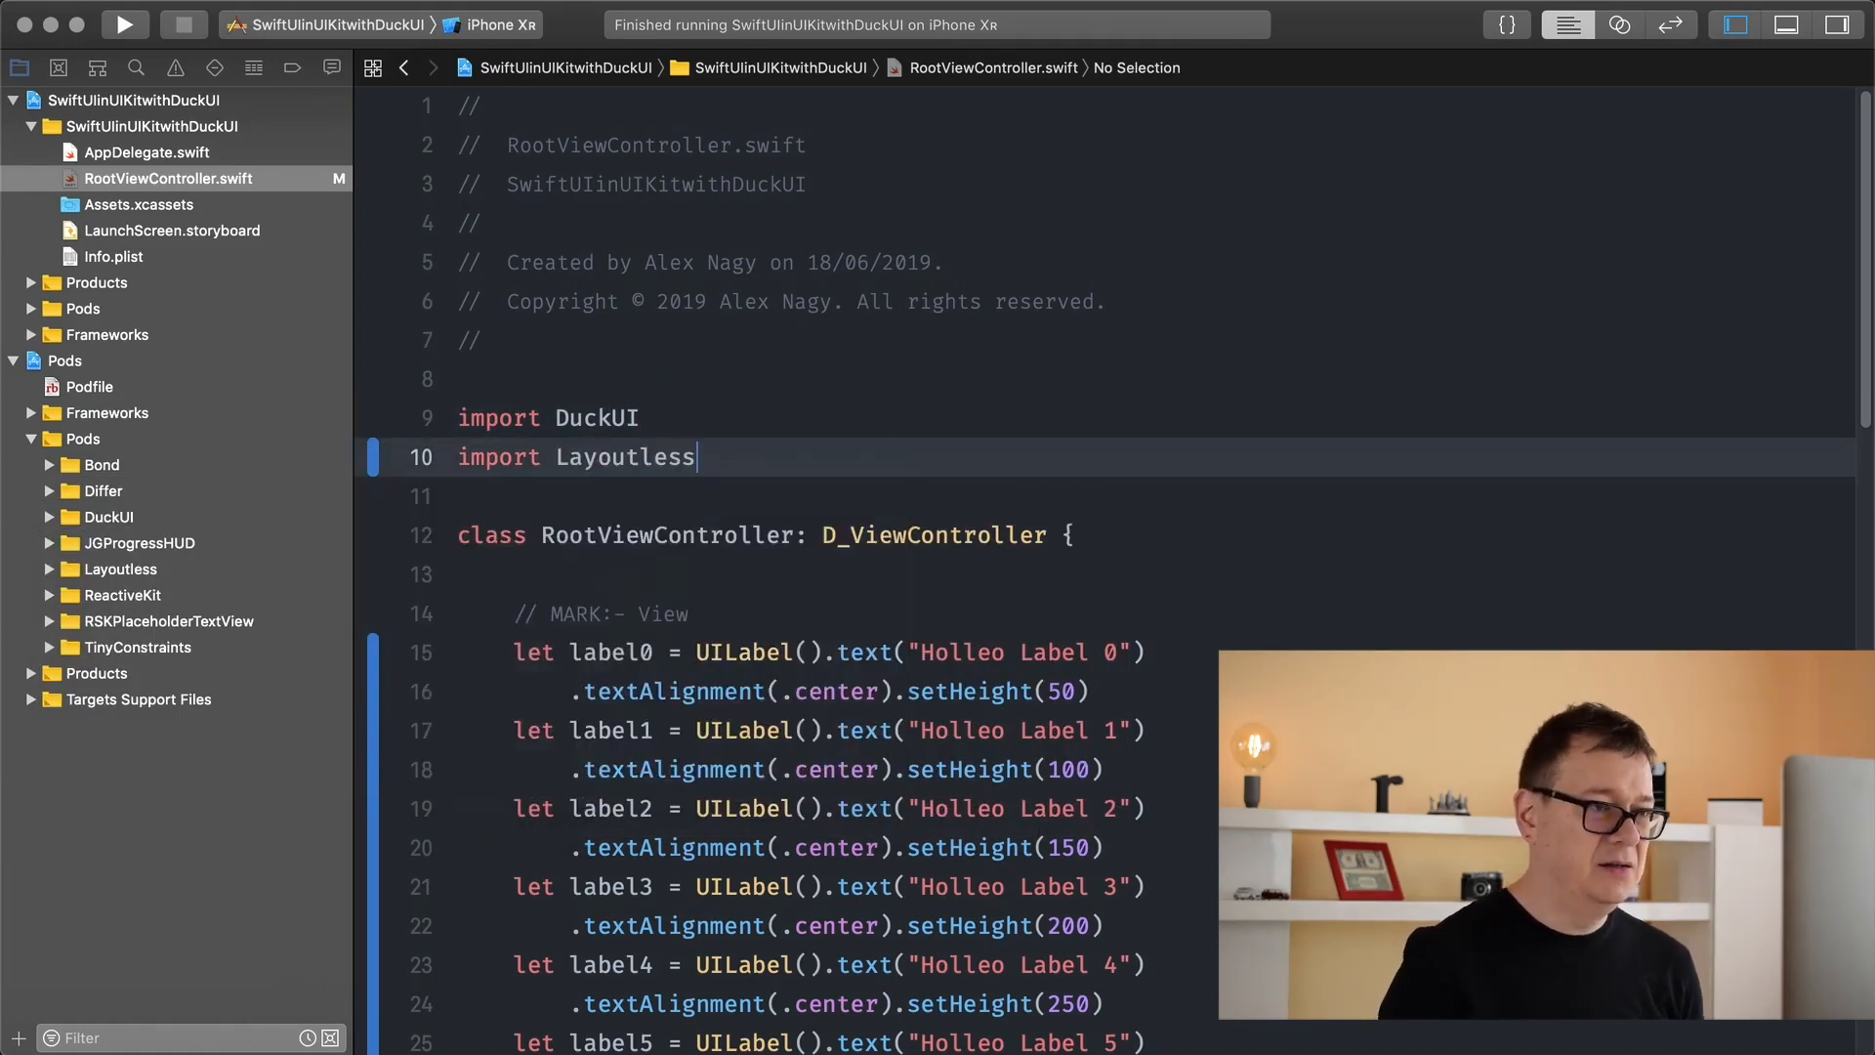
scroll(down, 3)
text(s)
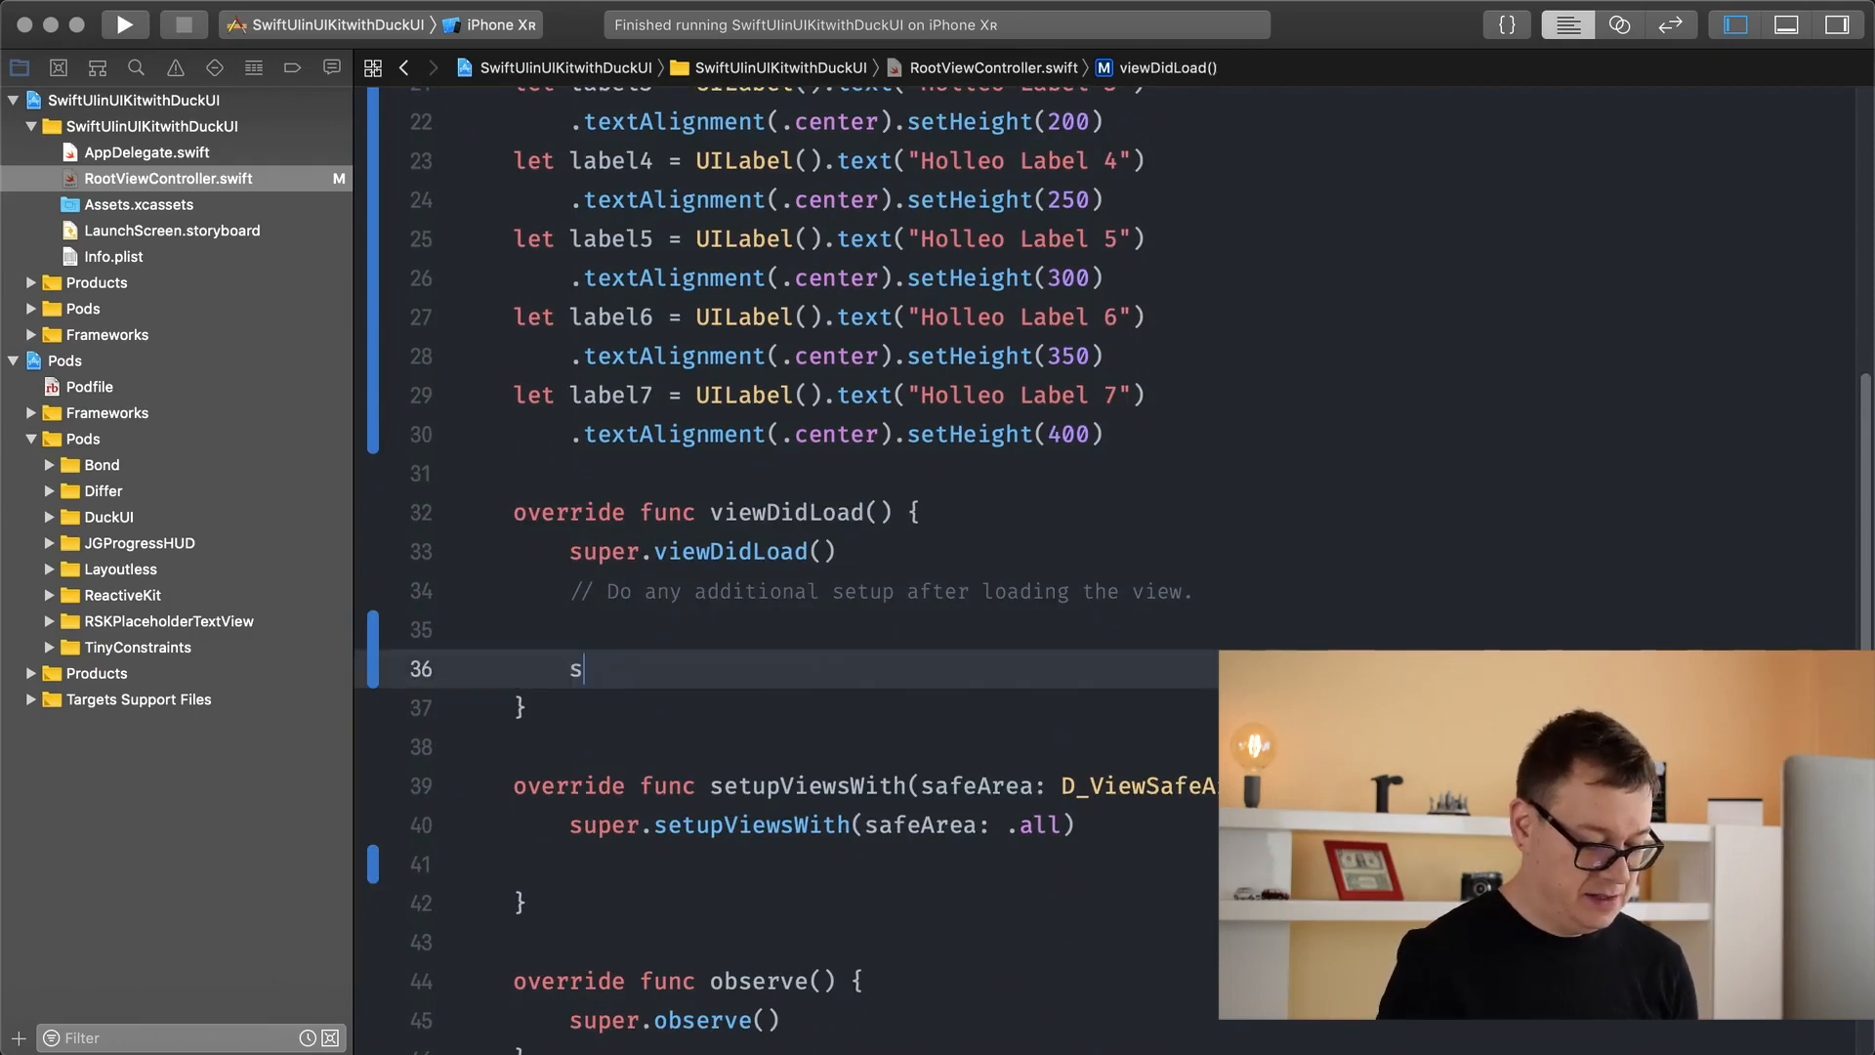
text(tac)
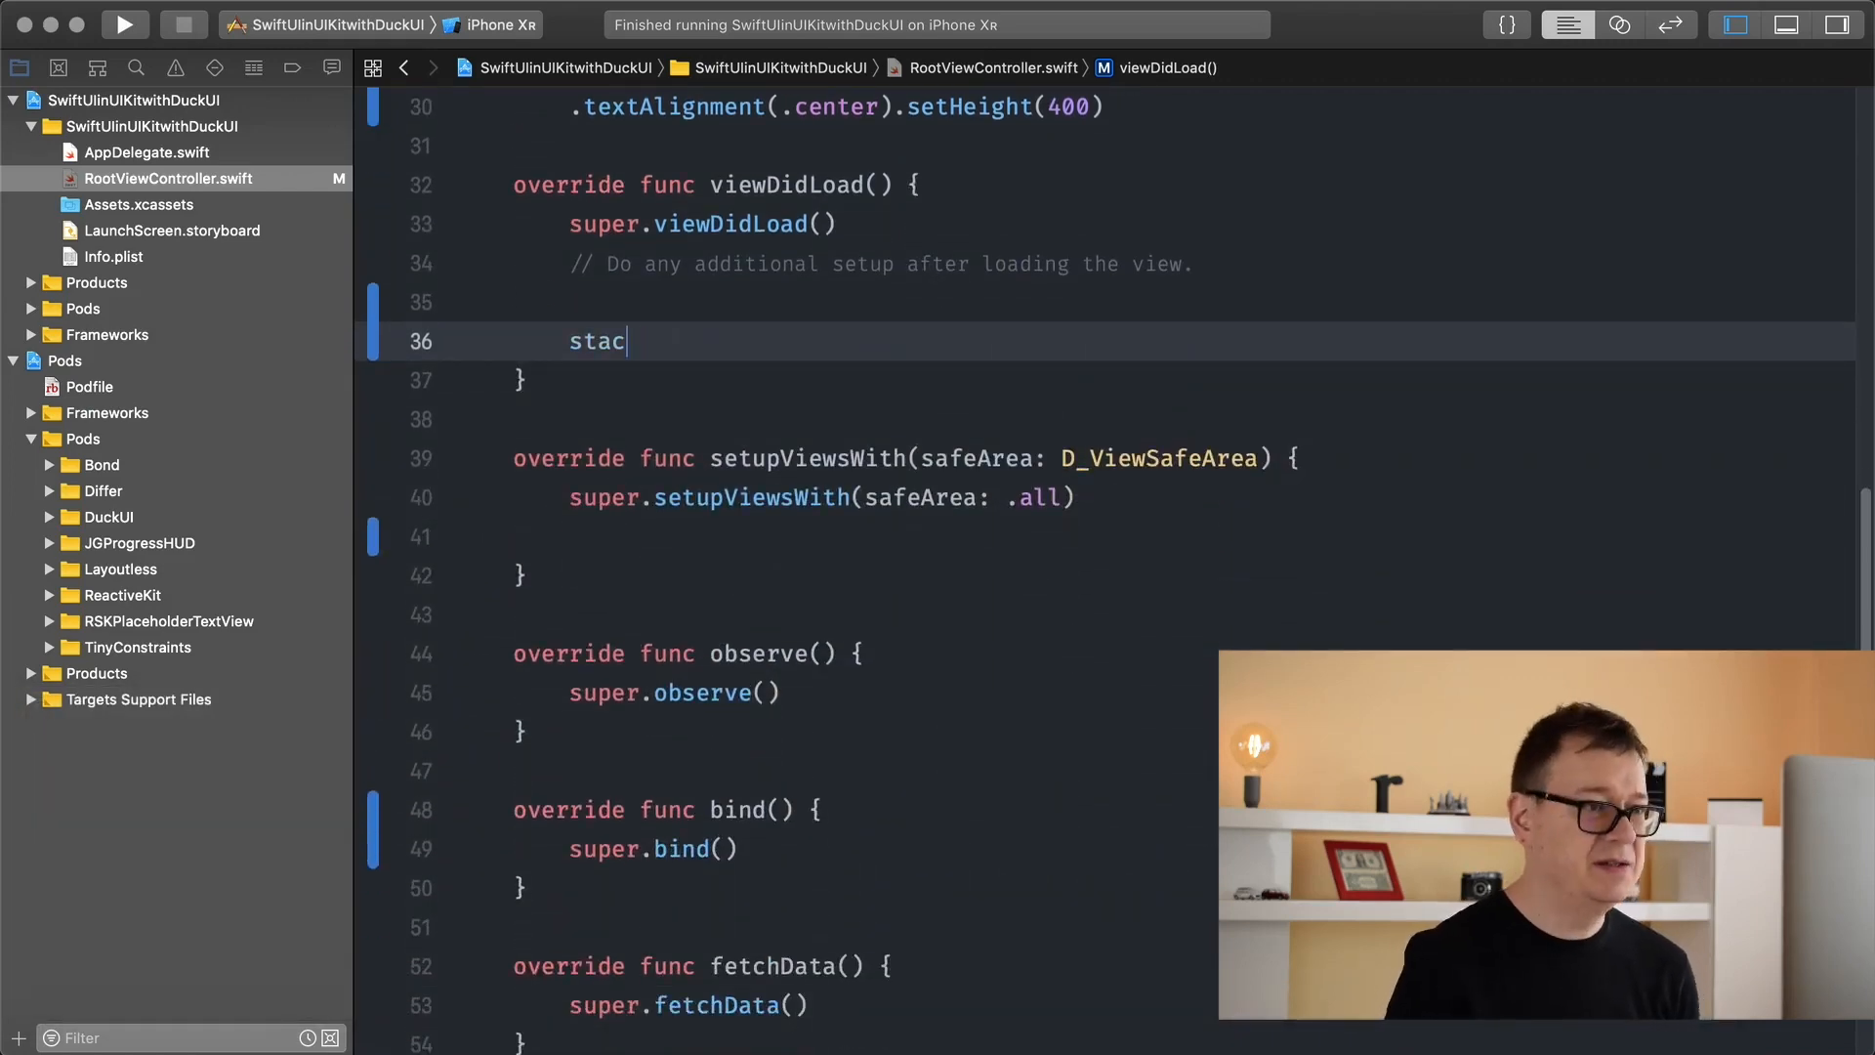
text(k)
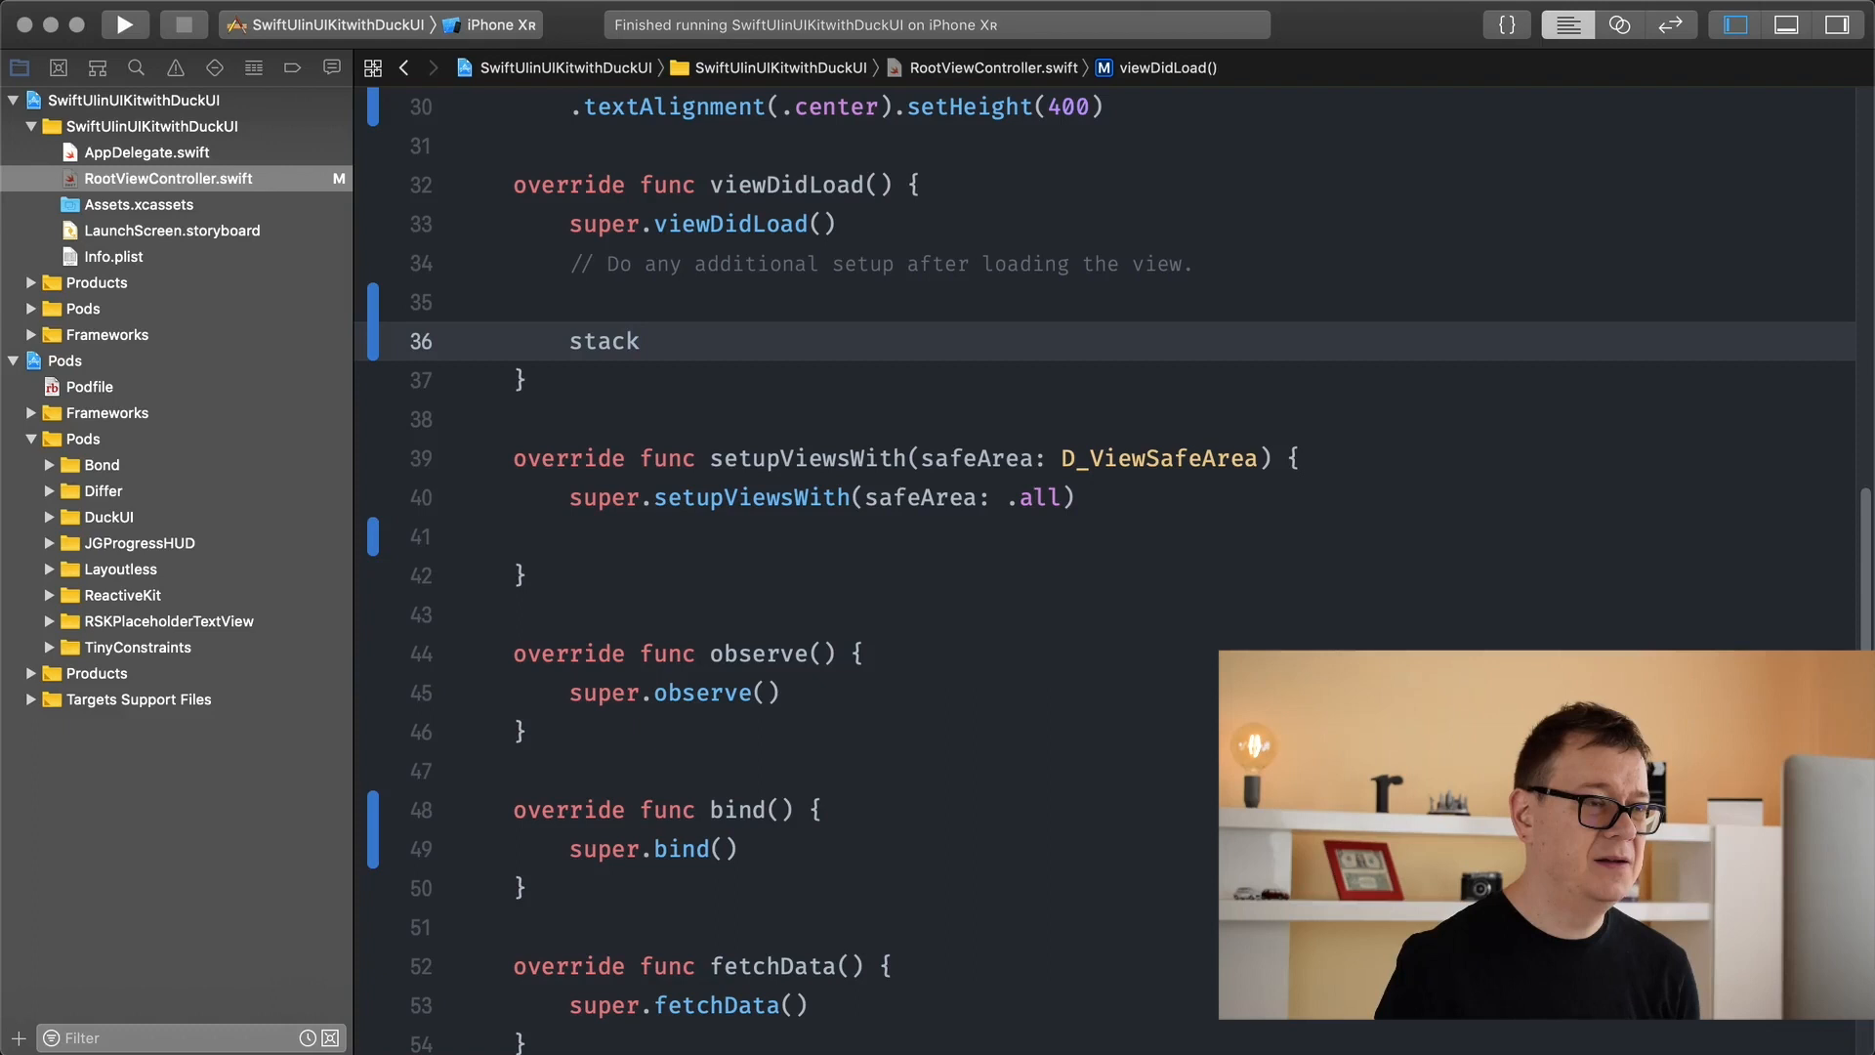
key(Backspace)
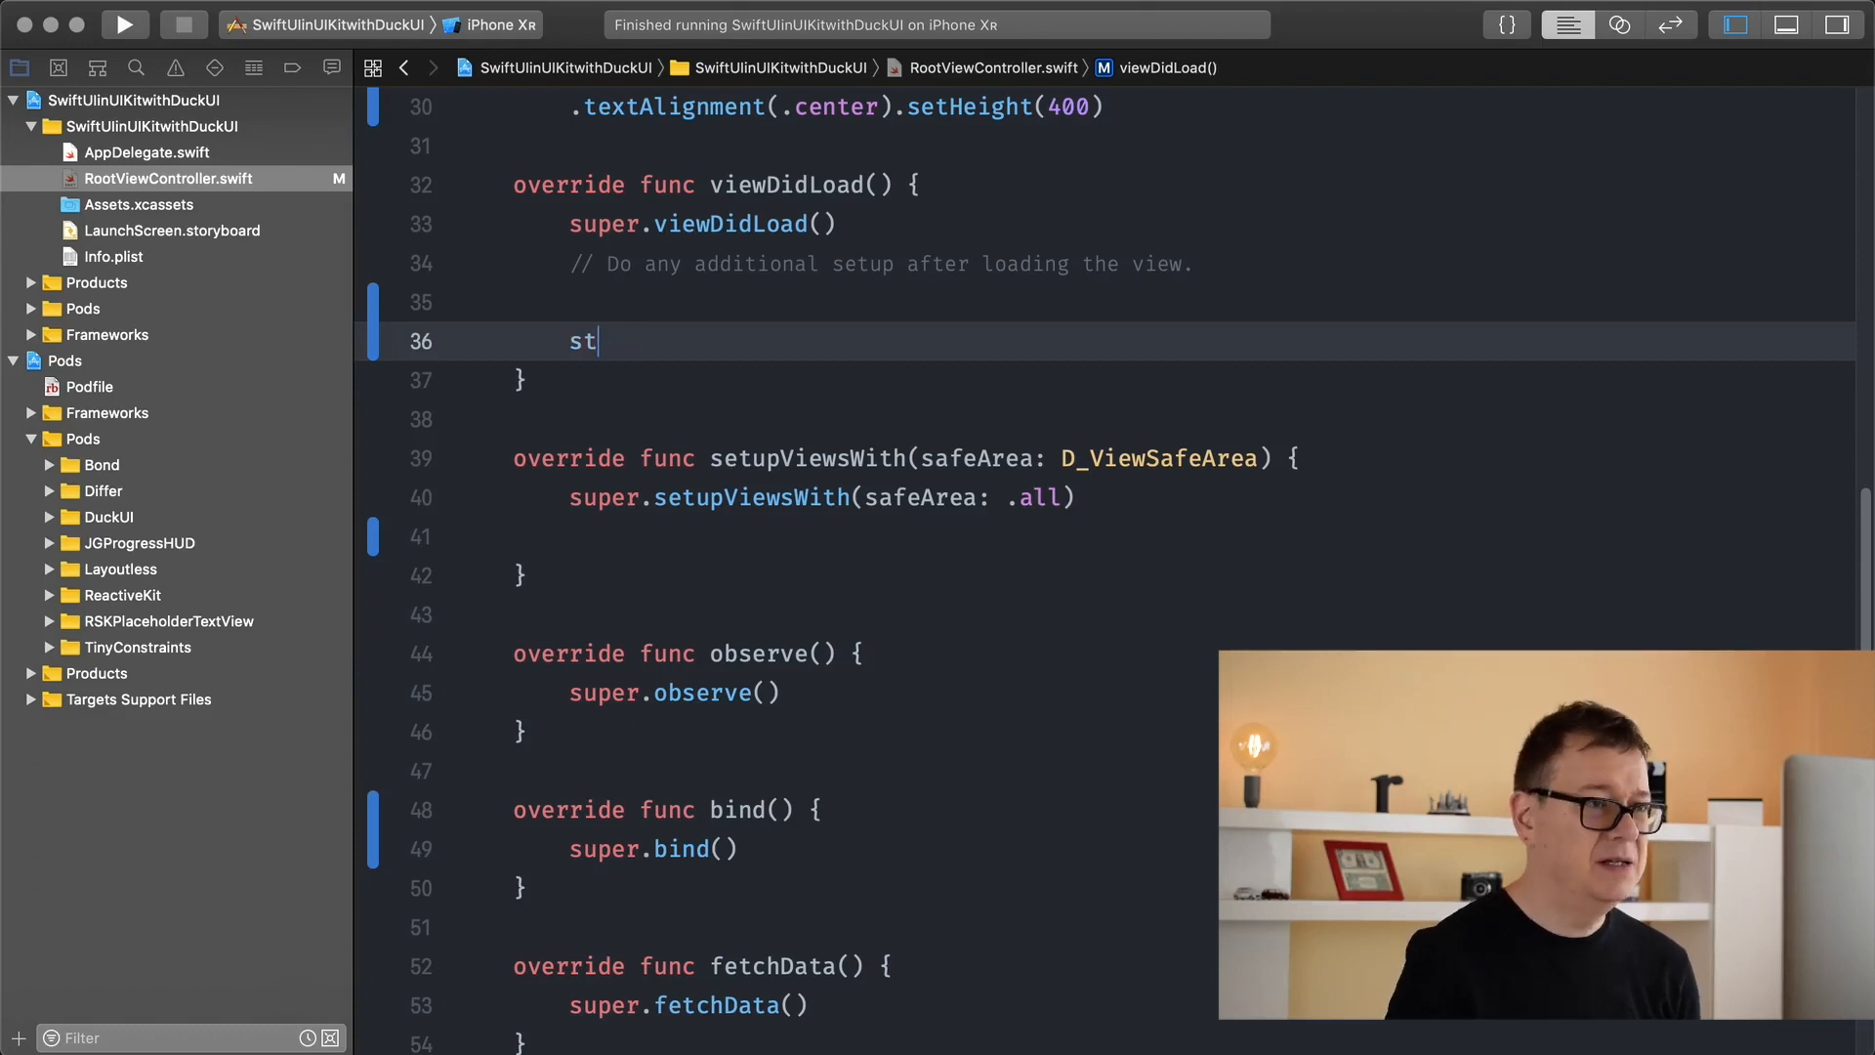
text(a)
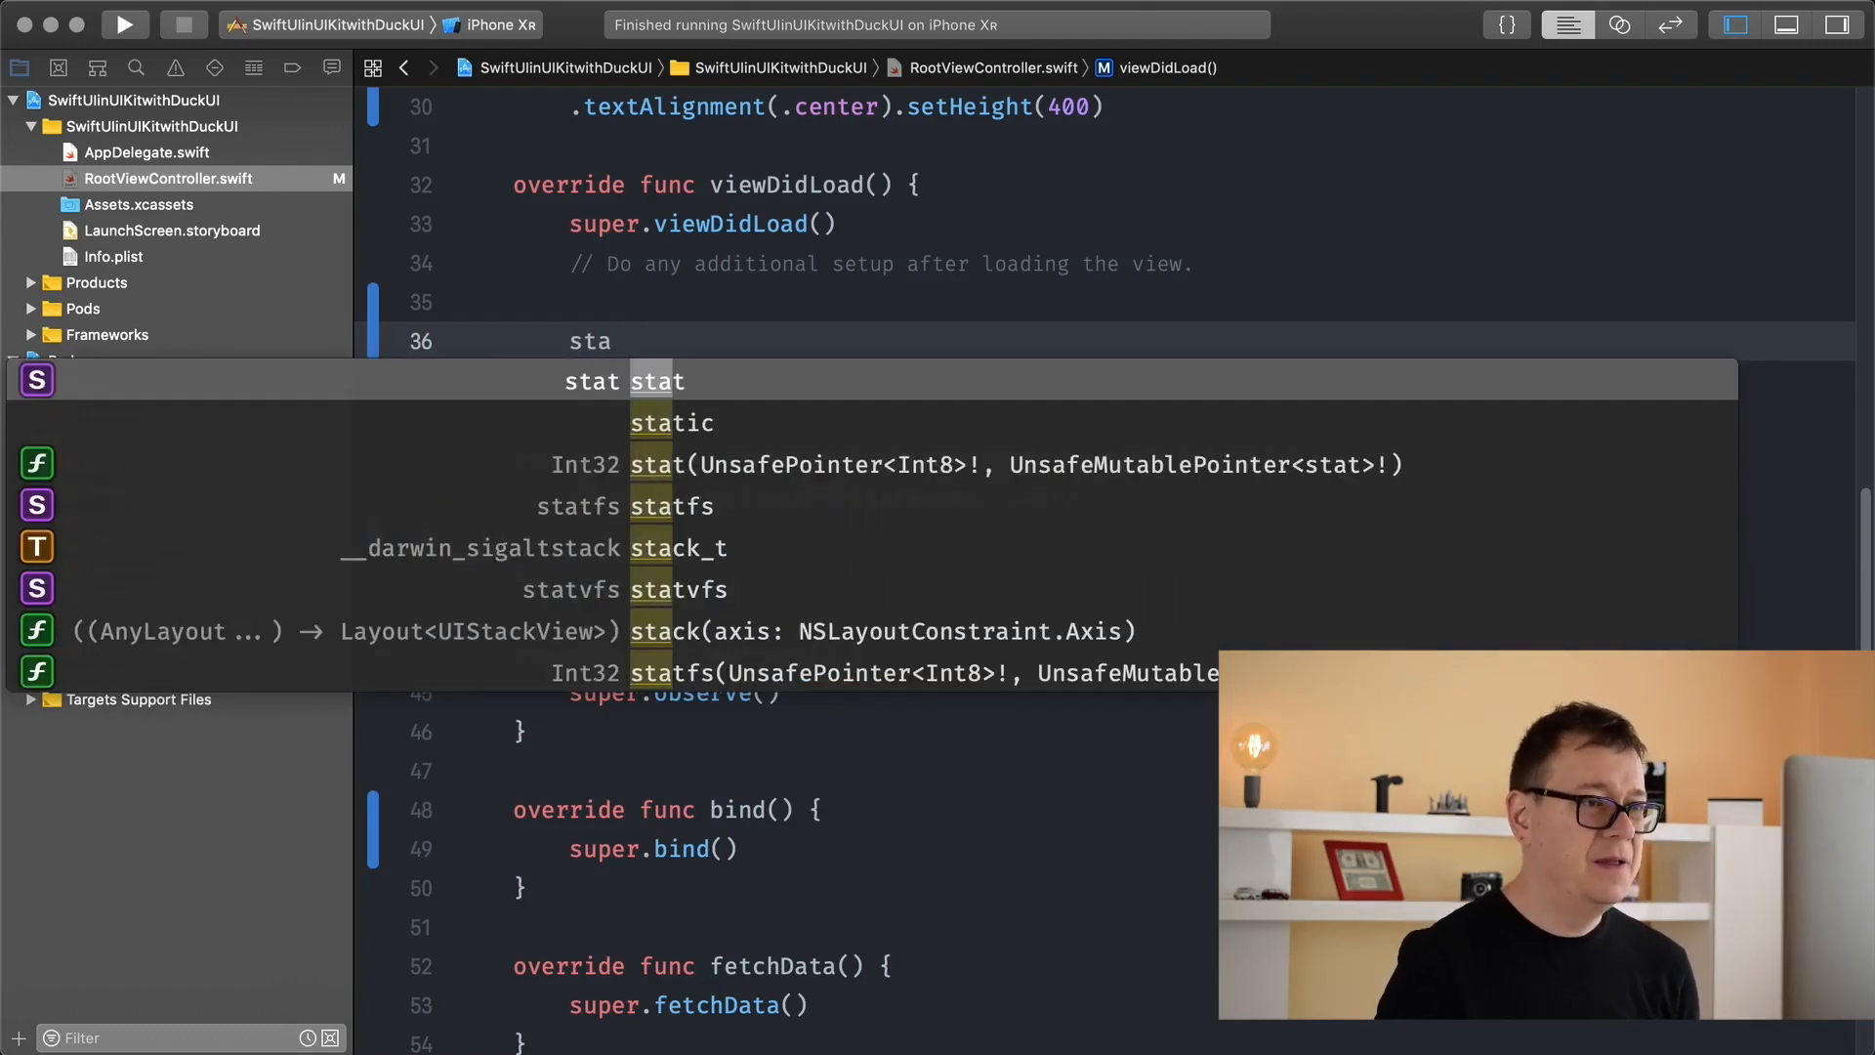
key(Down)
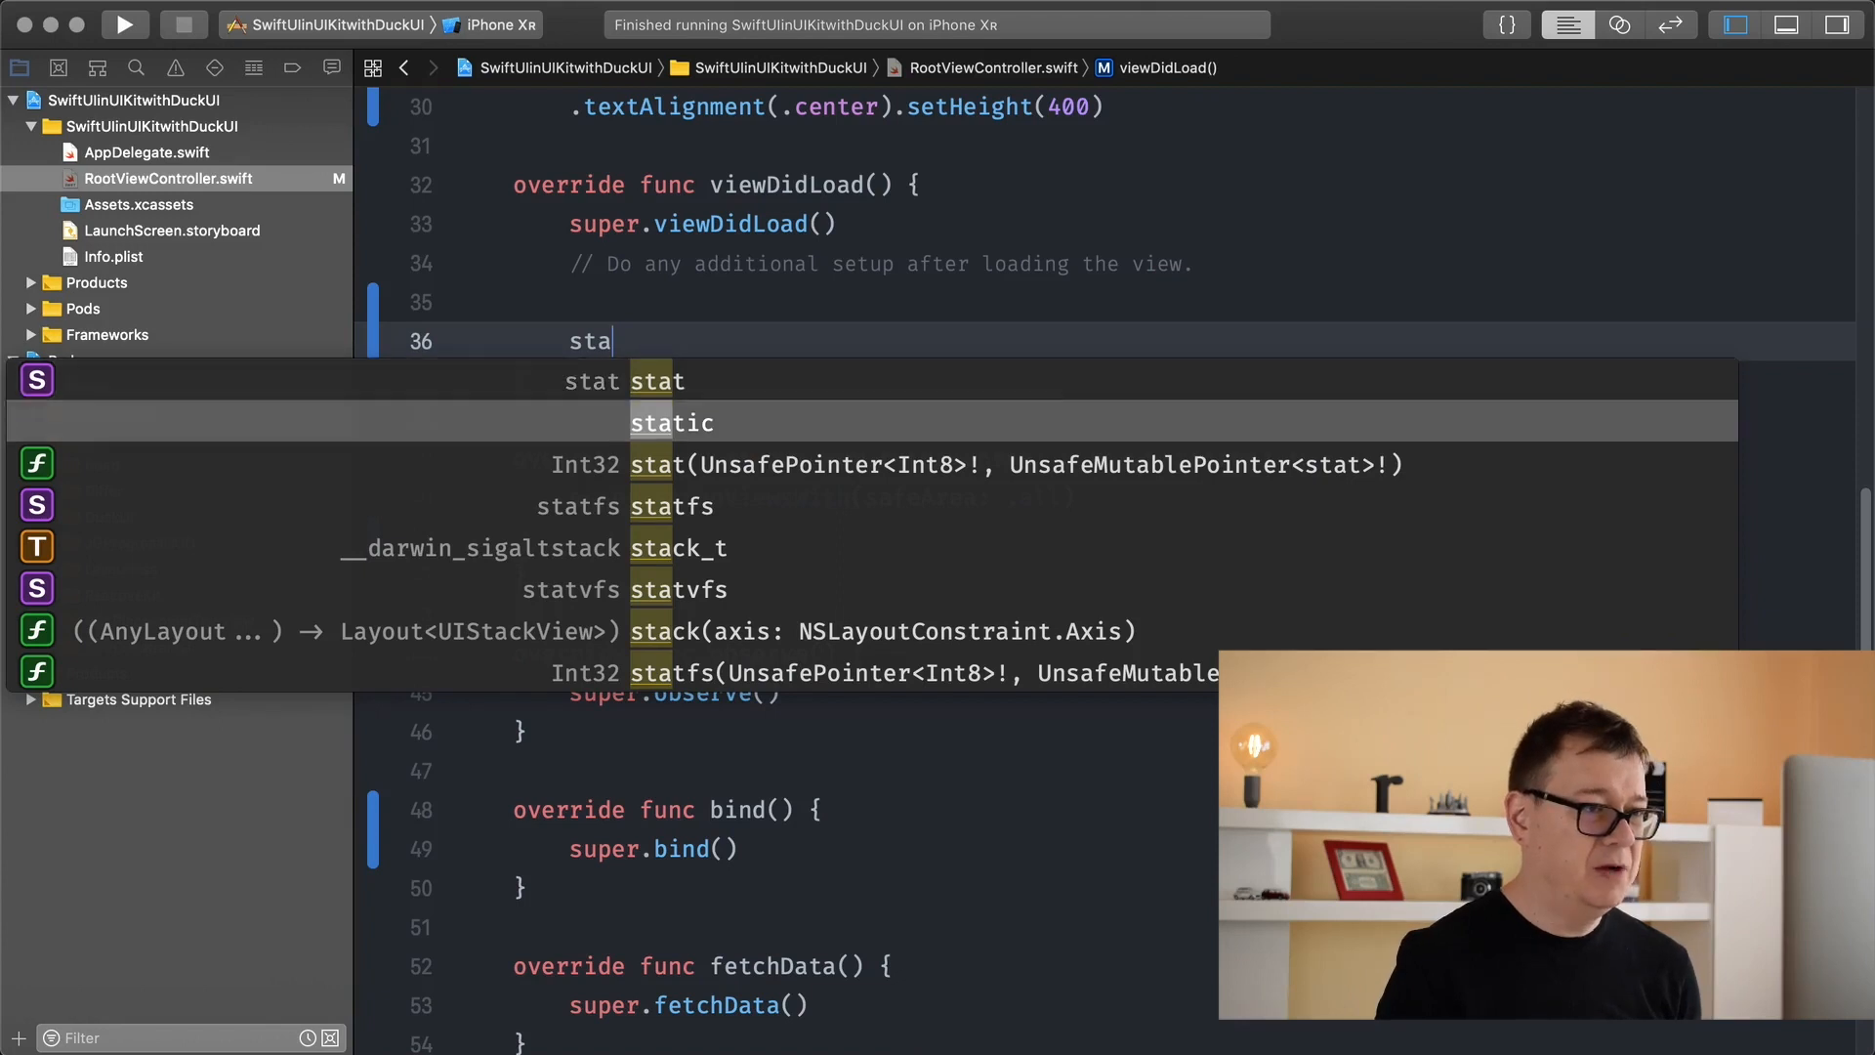
text(ck)
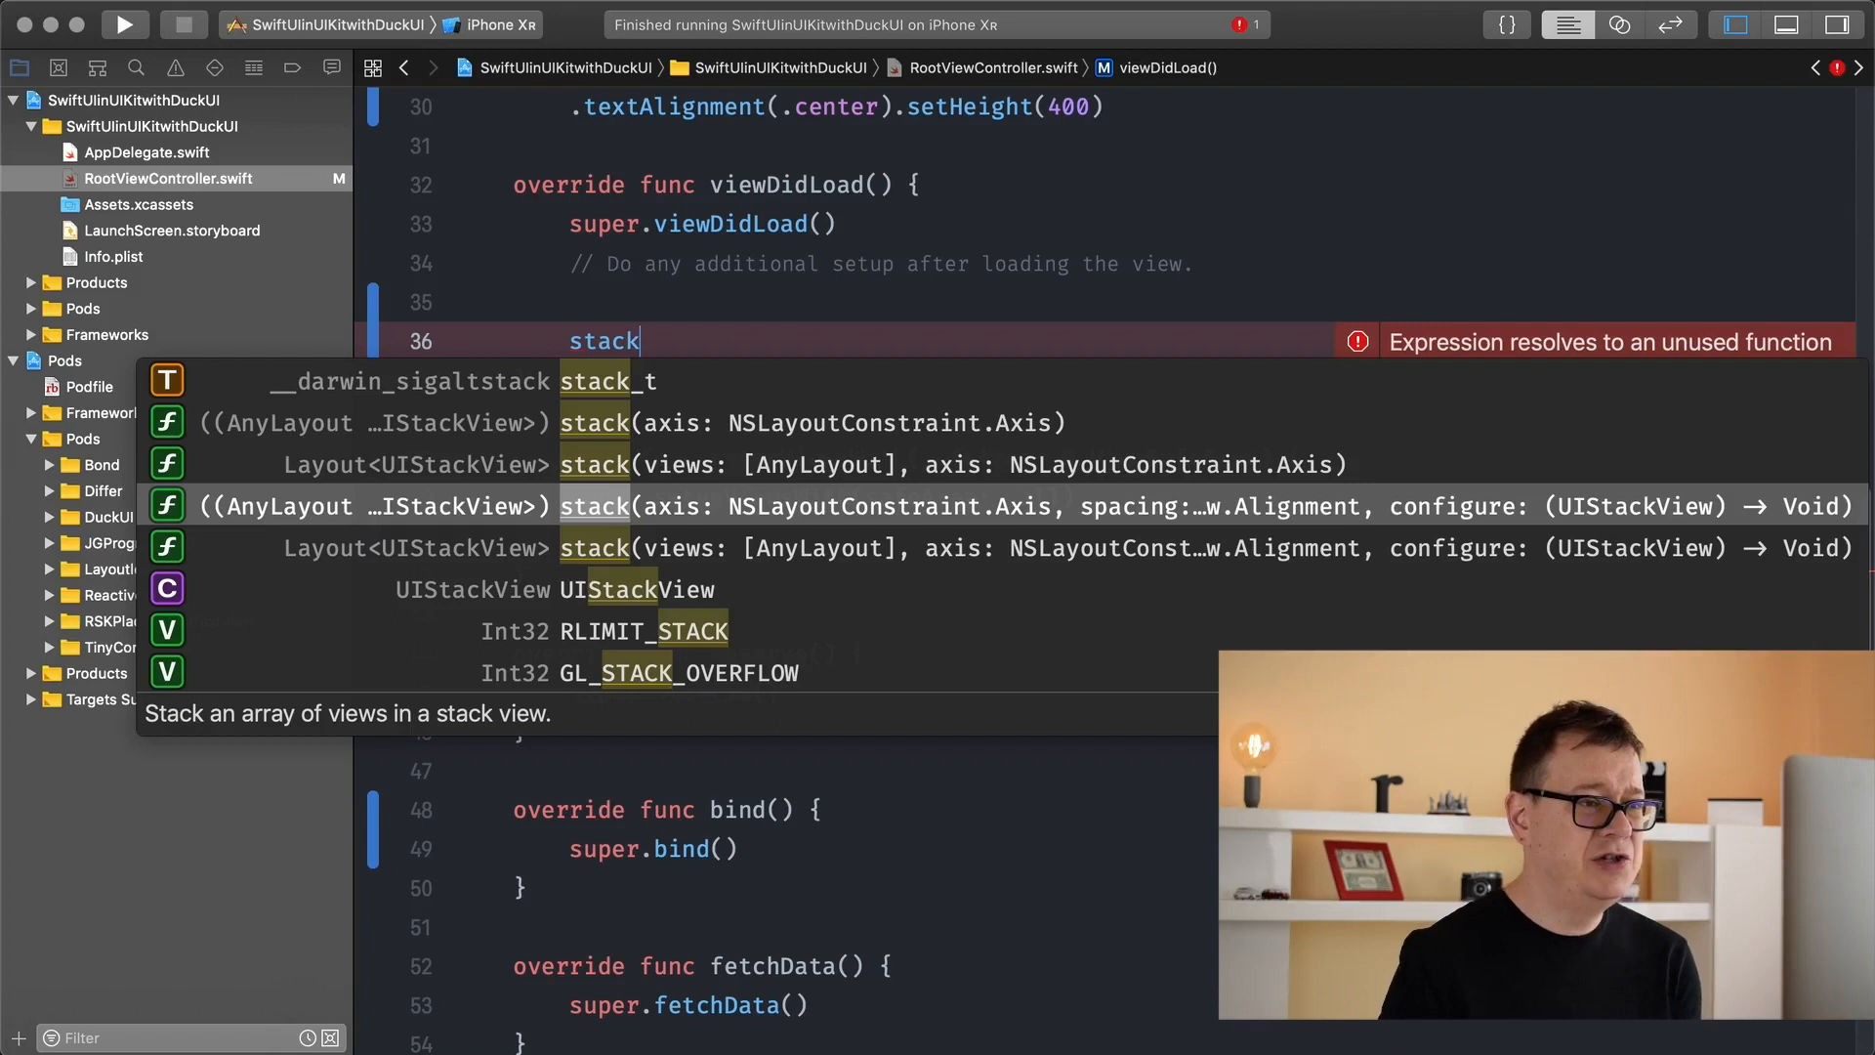
click(595, 505)
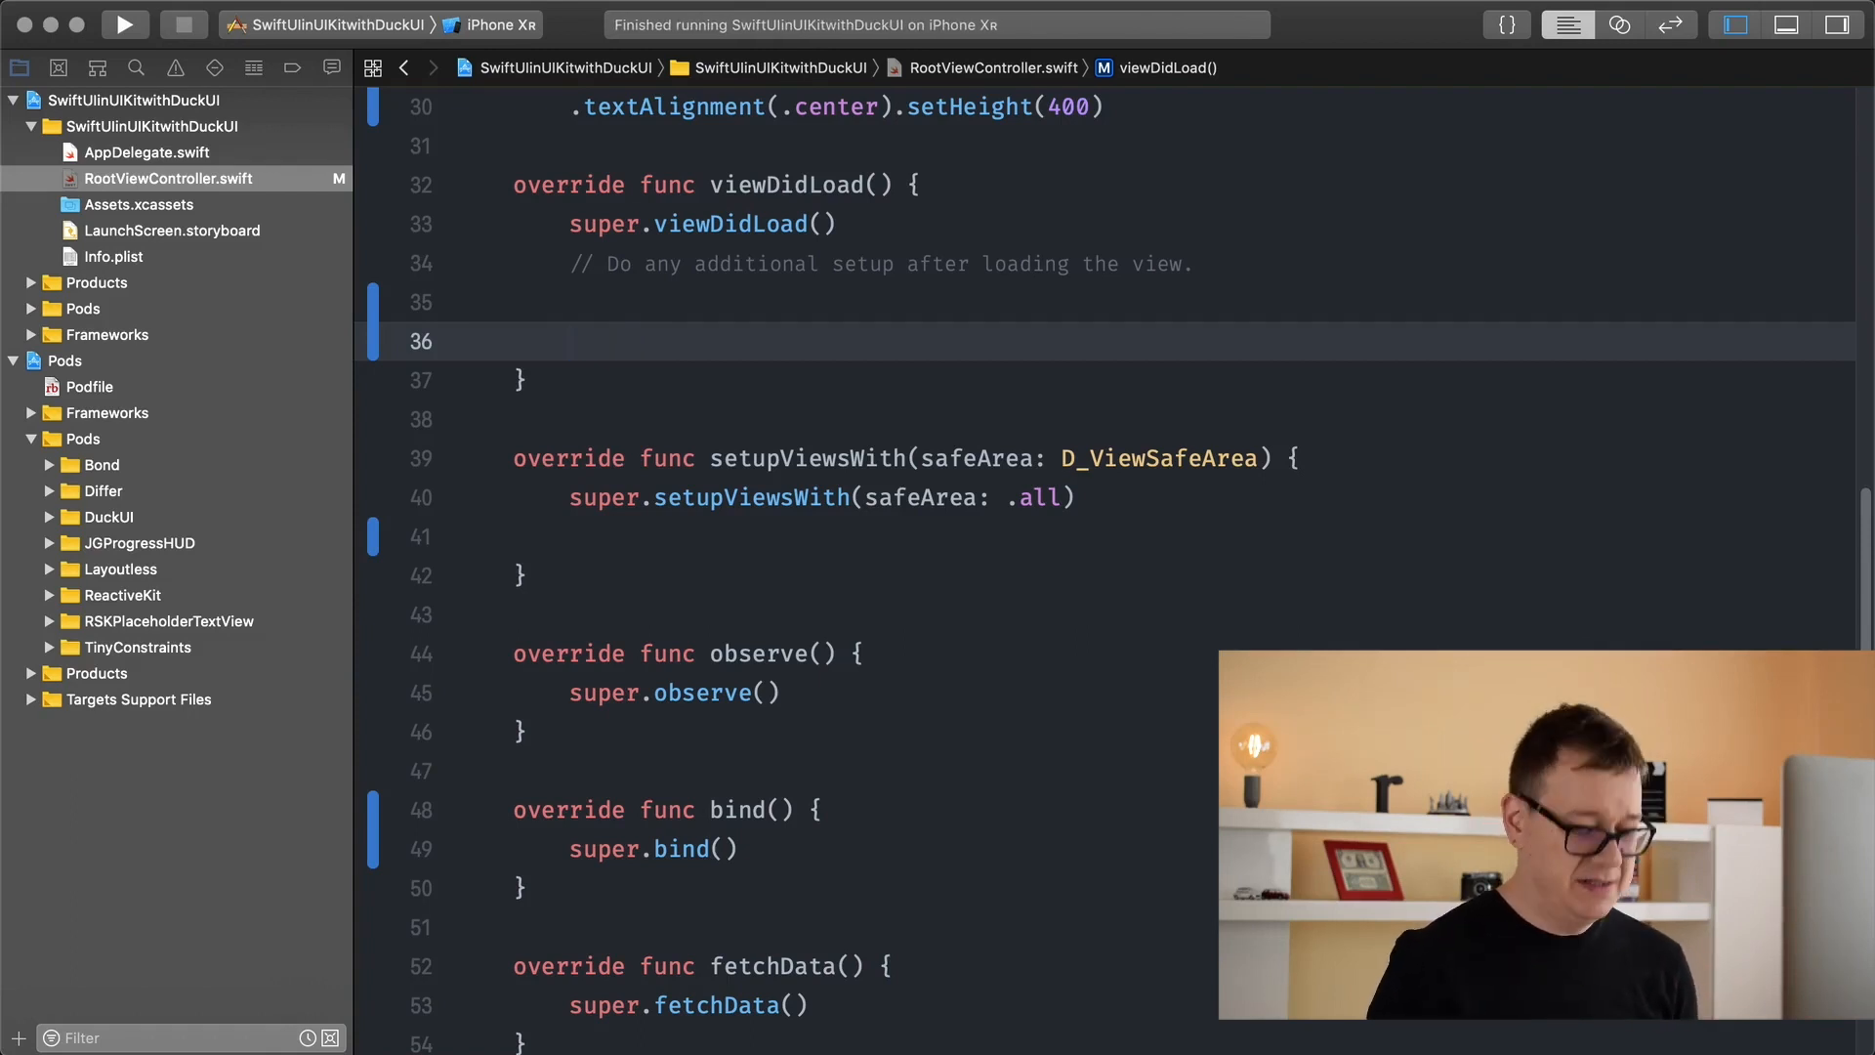
- Write Layoutless.stack(.vertical) in viewDidLoad containing label0 and label1
text(Lay)
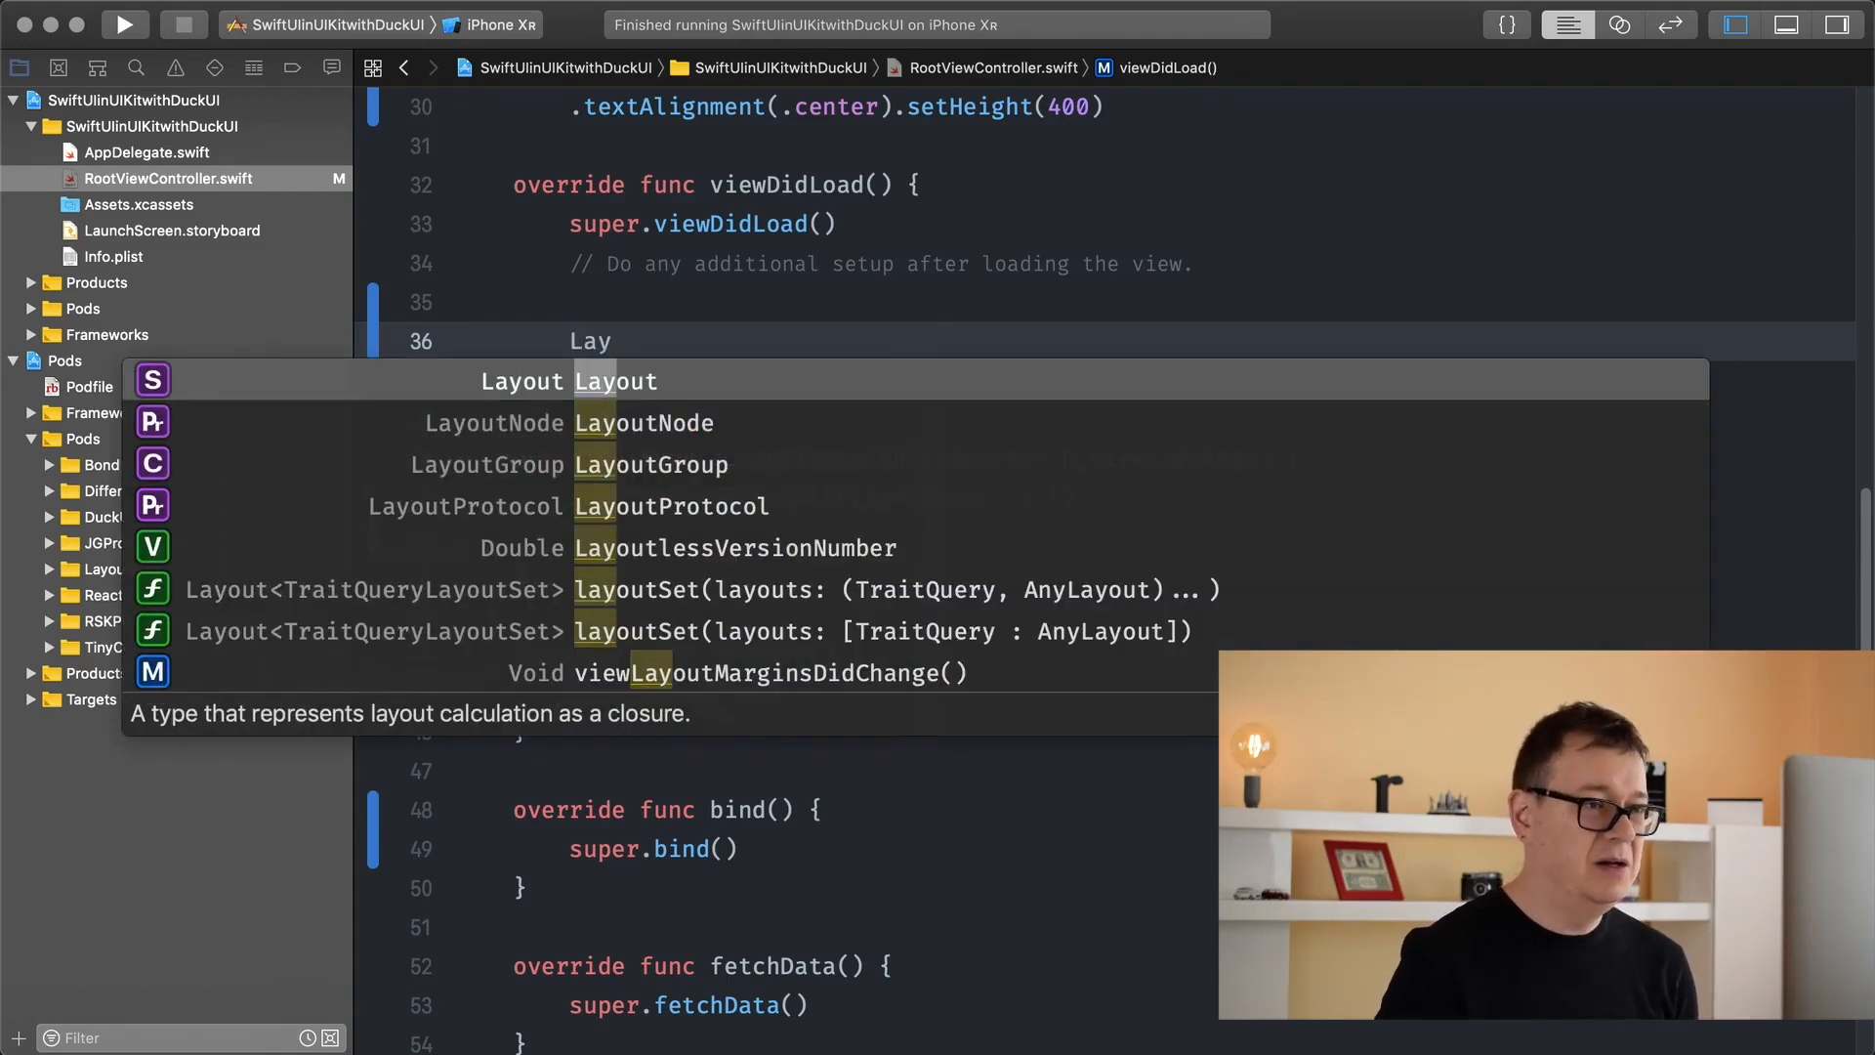
text(u)
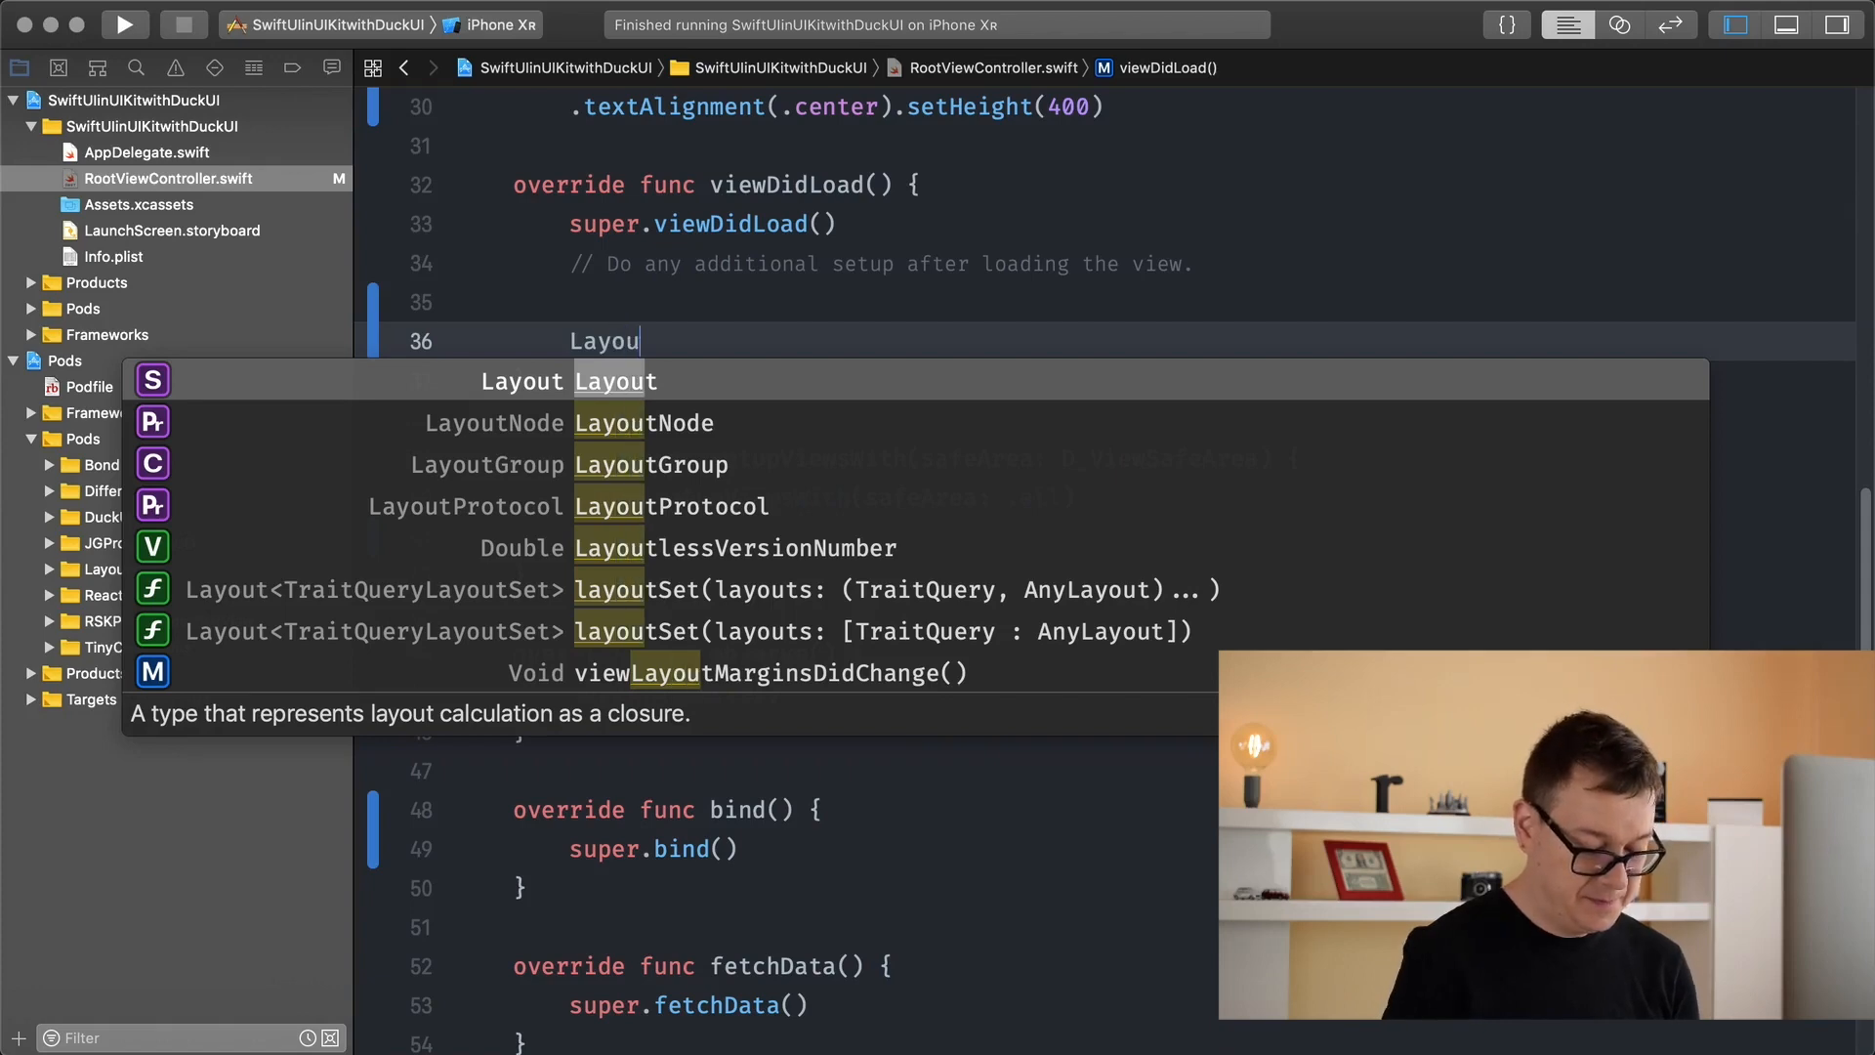
text(less.)
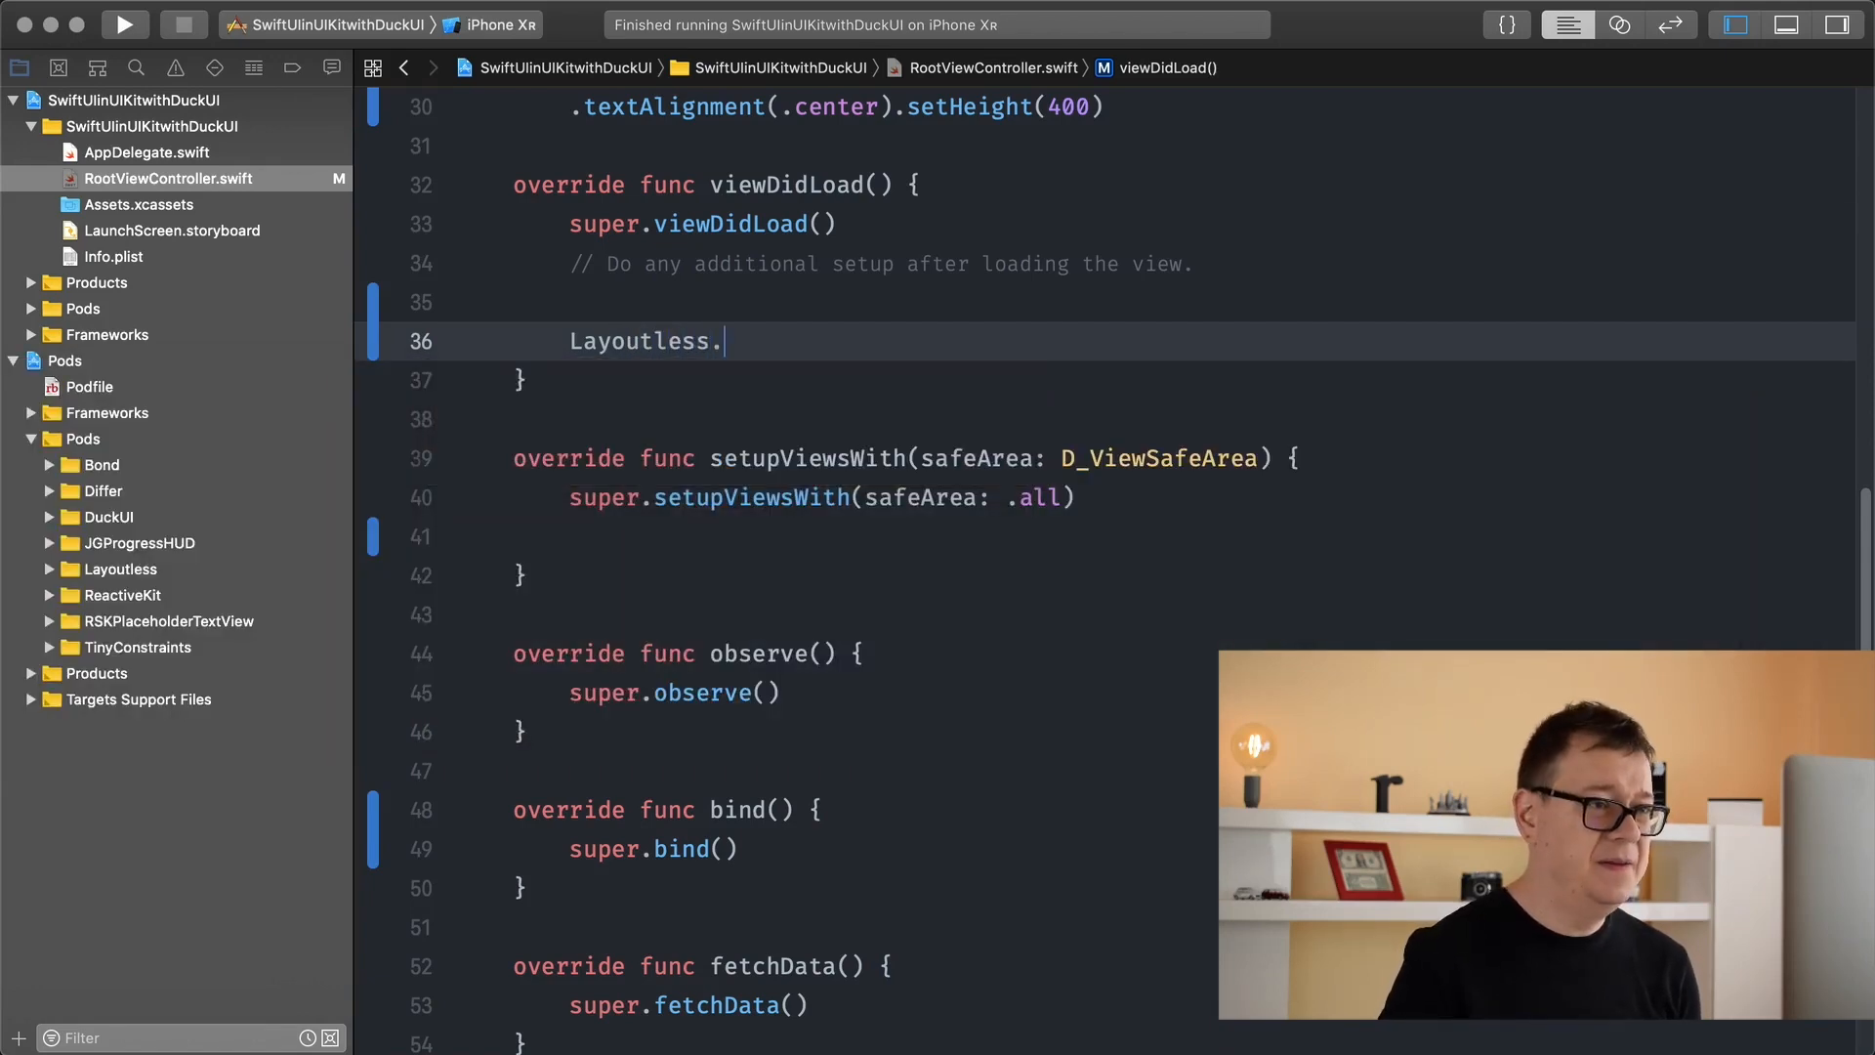
text(stack(.)
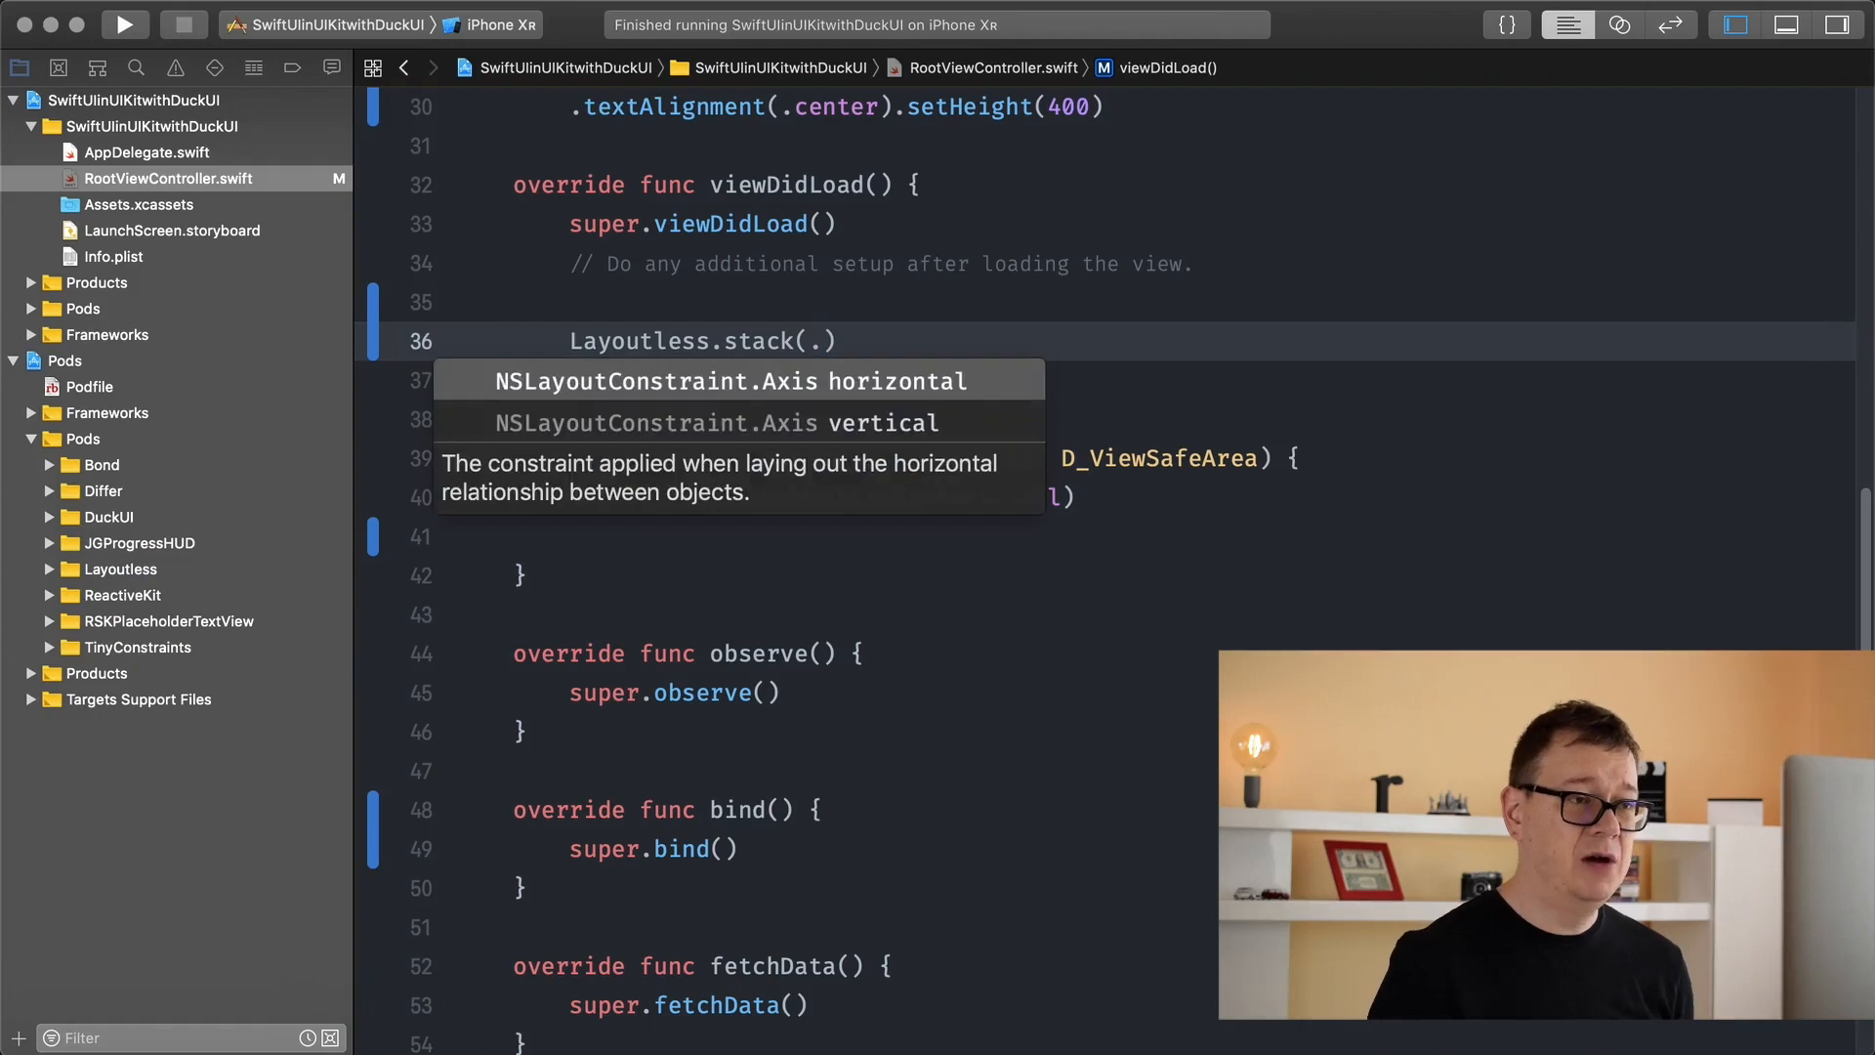
key(Down)
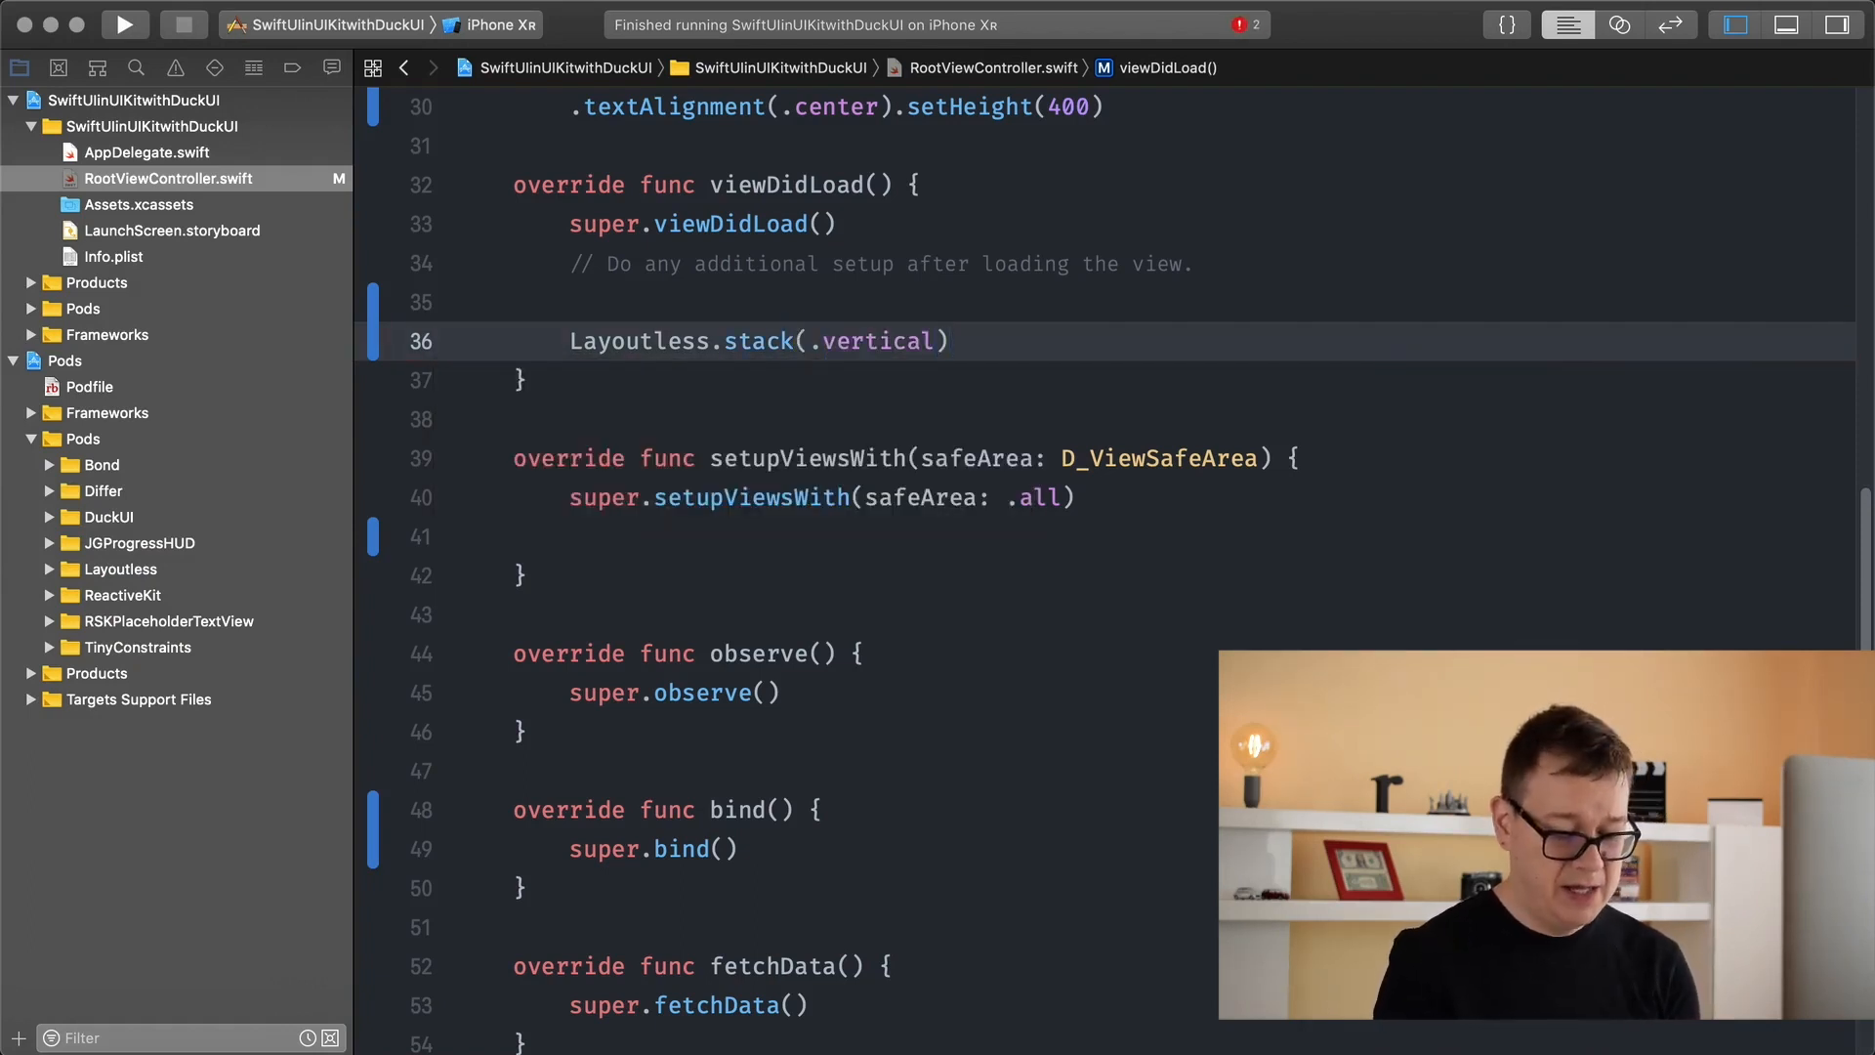
text(()
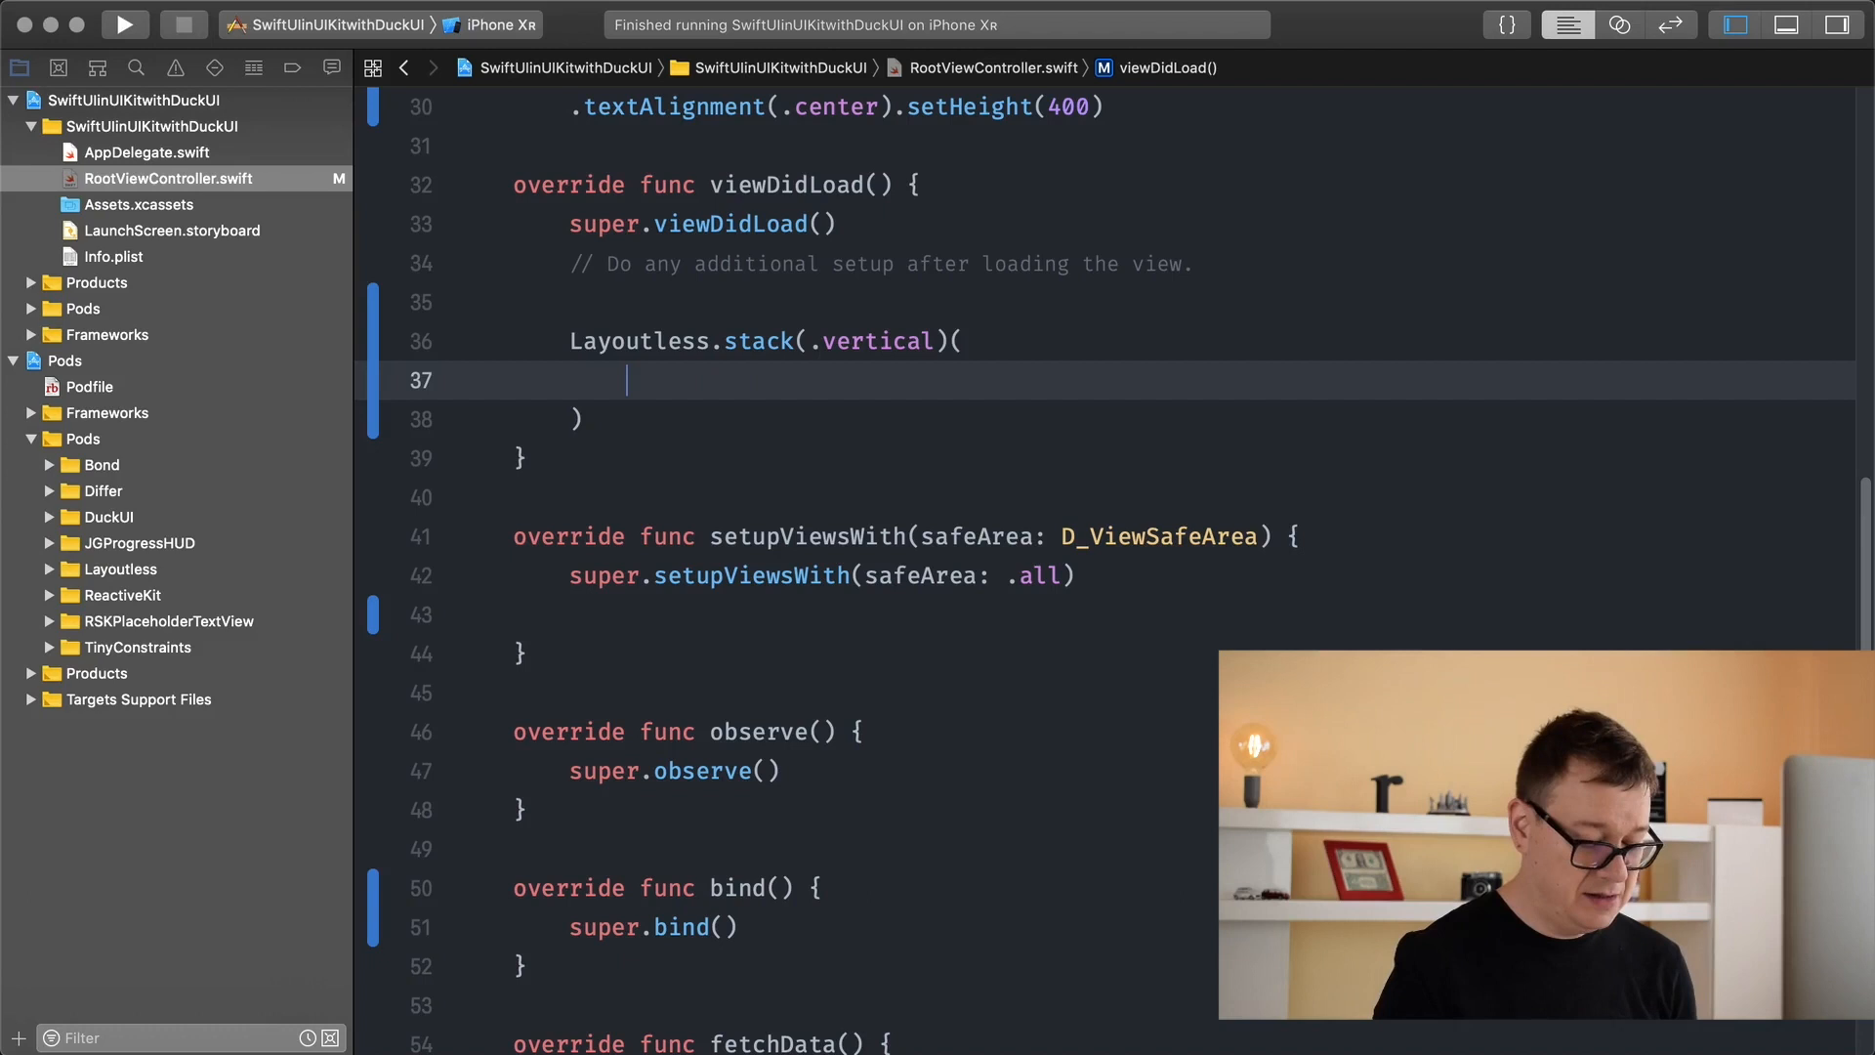
text(label0)
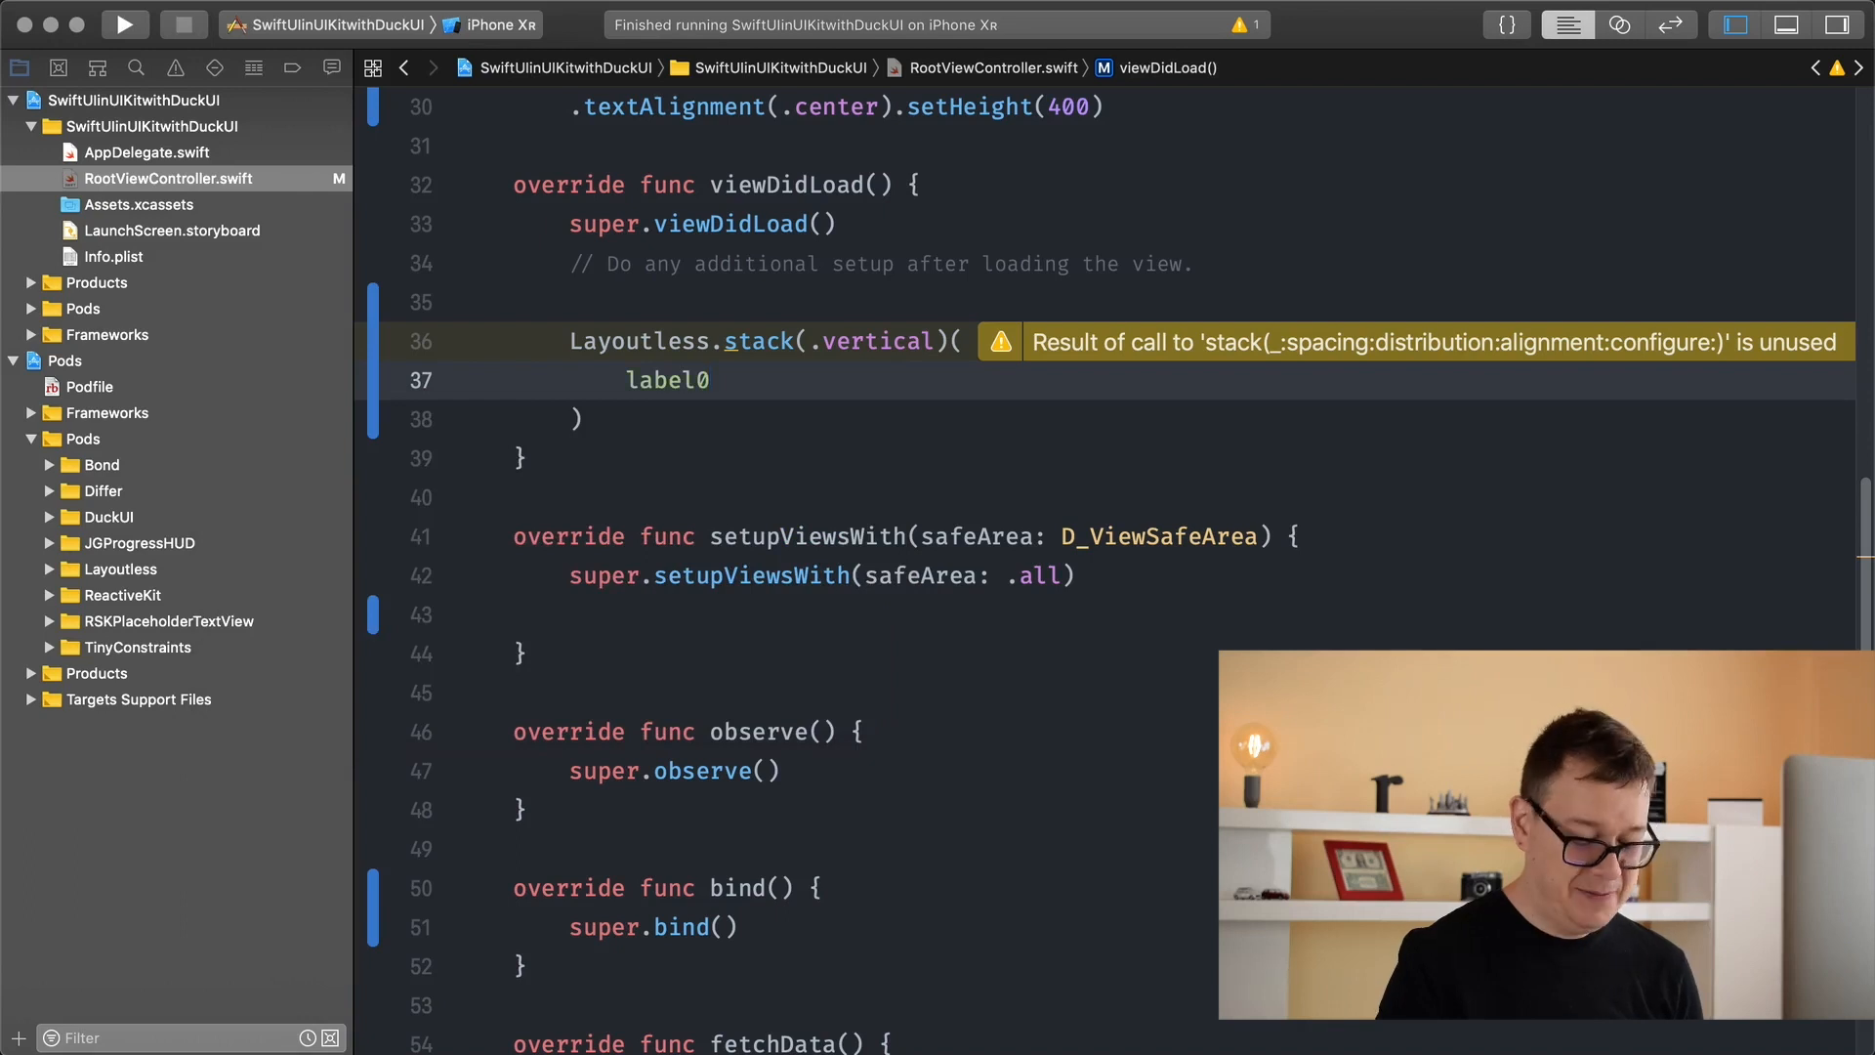
text(lav)
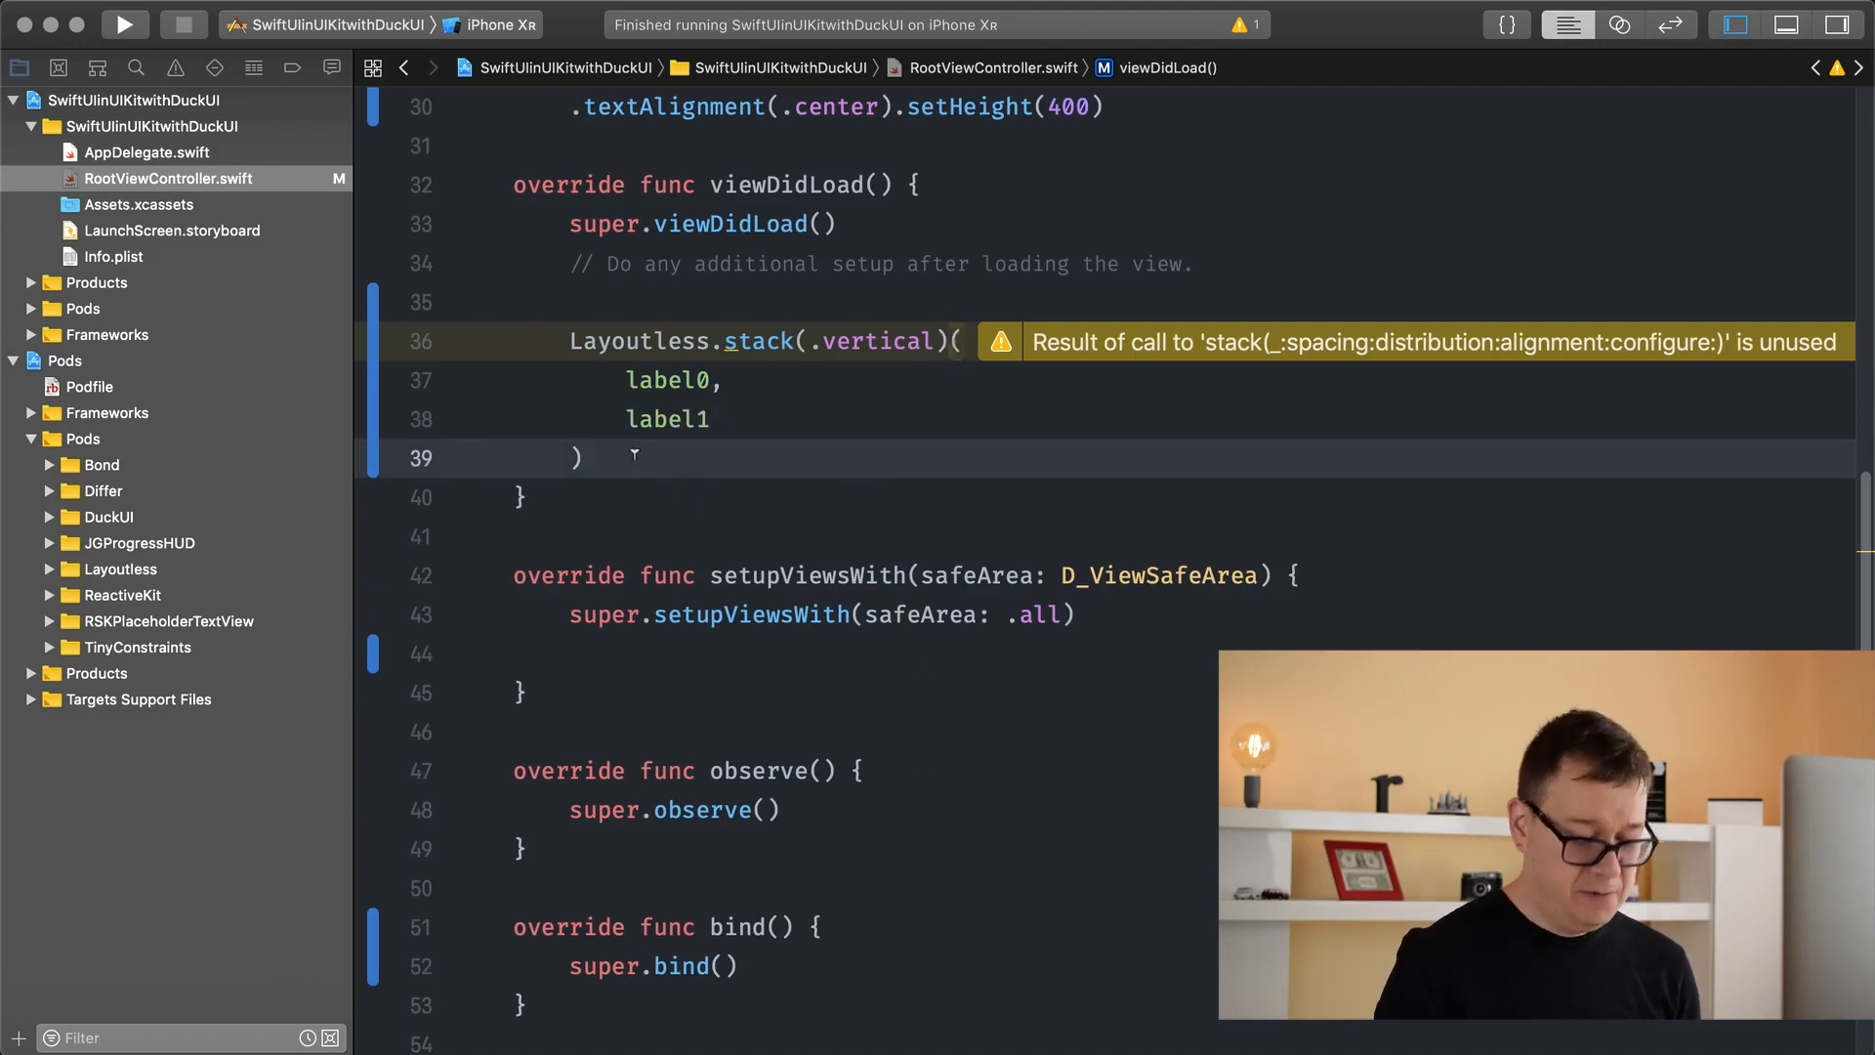
- Chain .fillingParent().layout(in: container) onto the vertical stack call
text(.file)
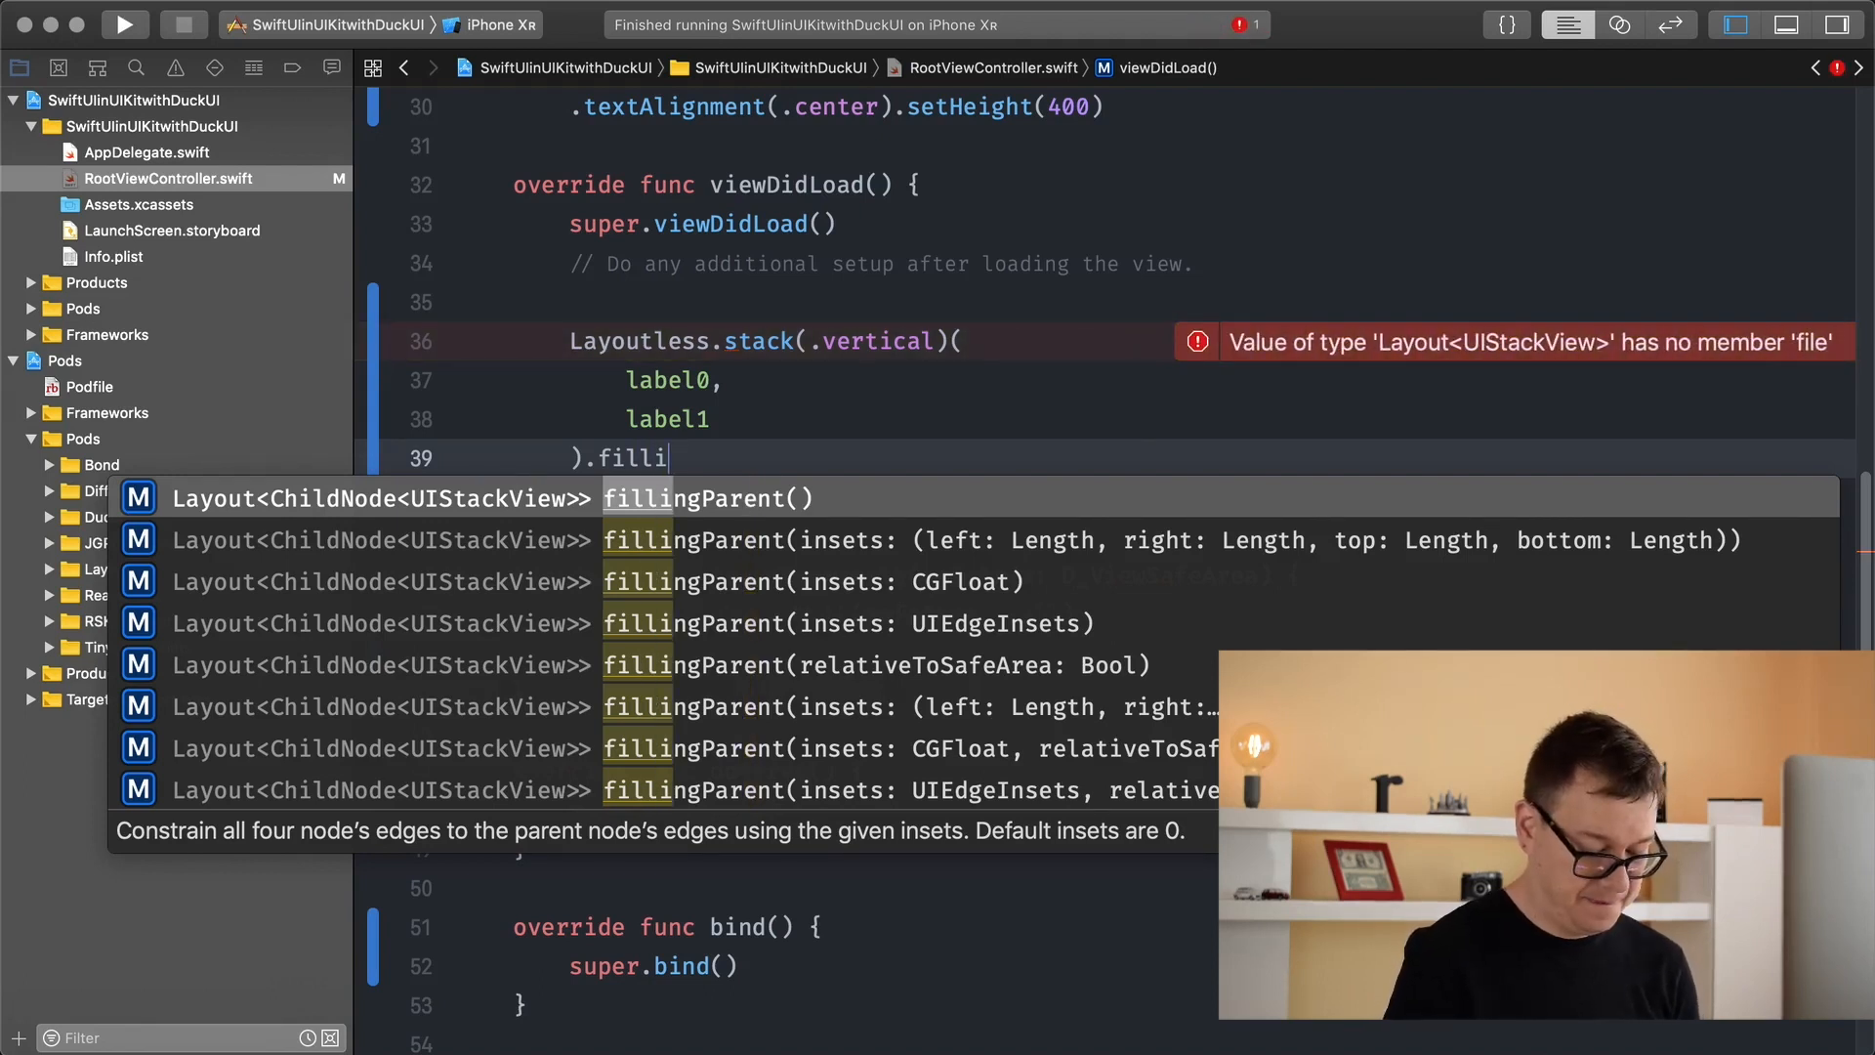
text(ngparent()
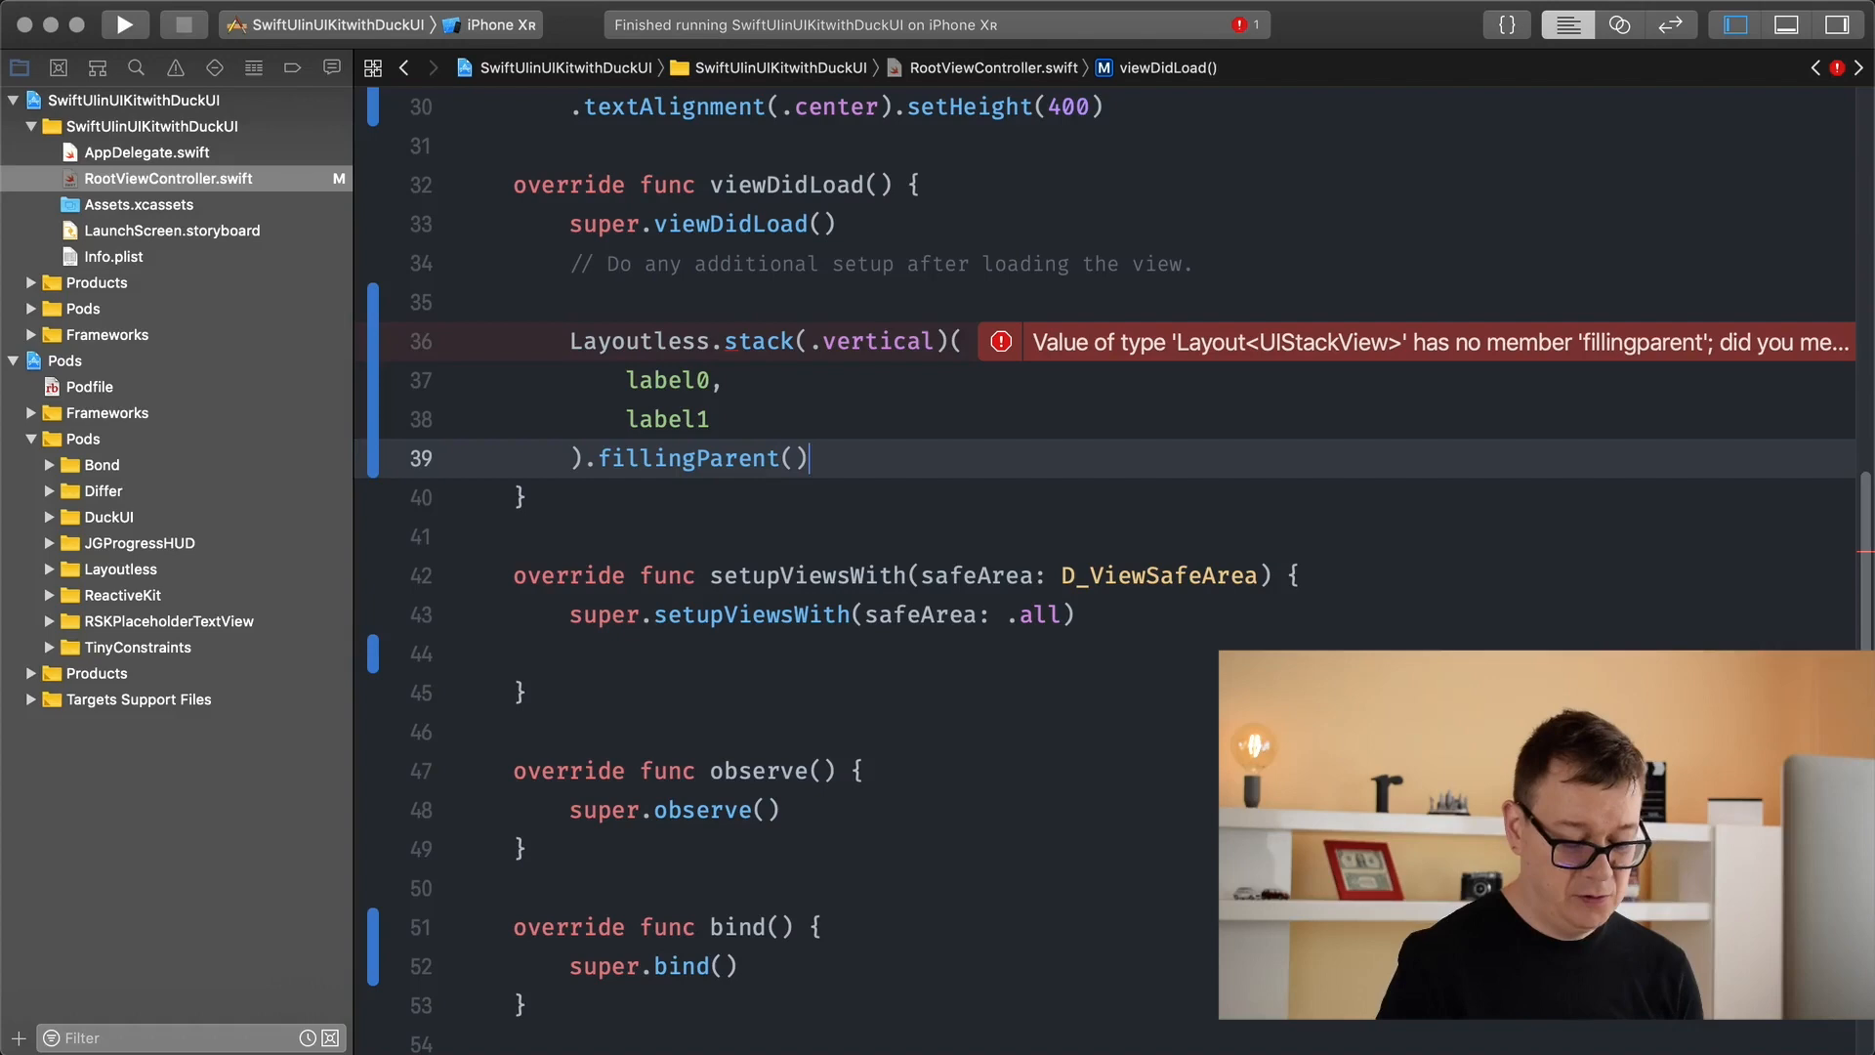
text(.in)
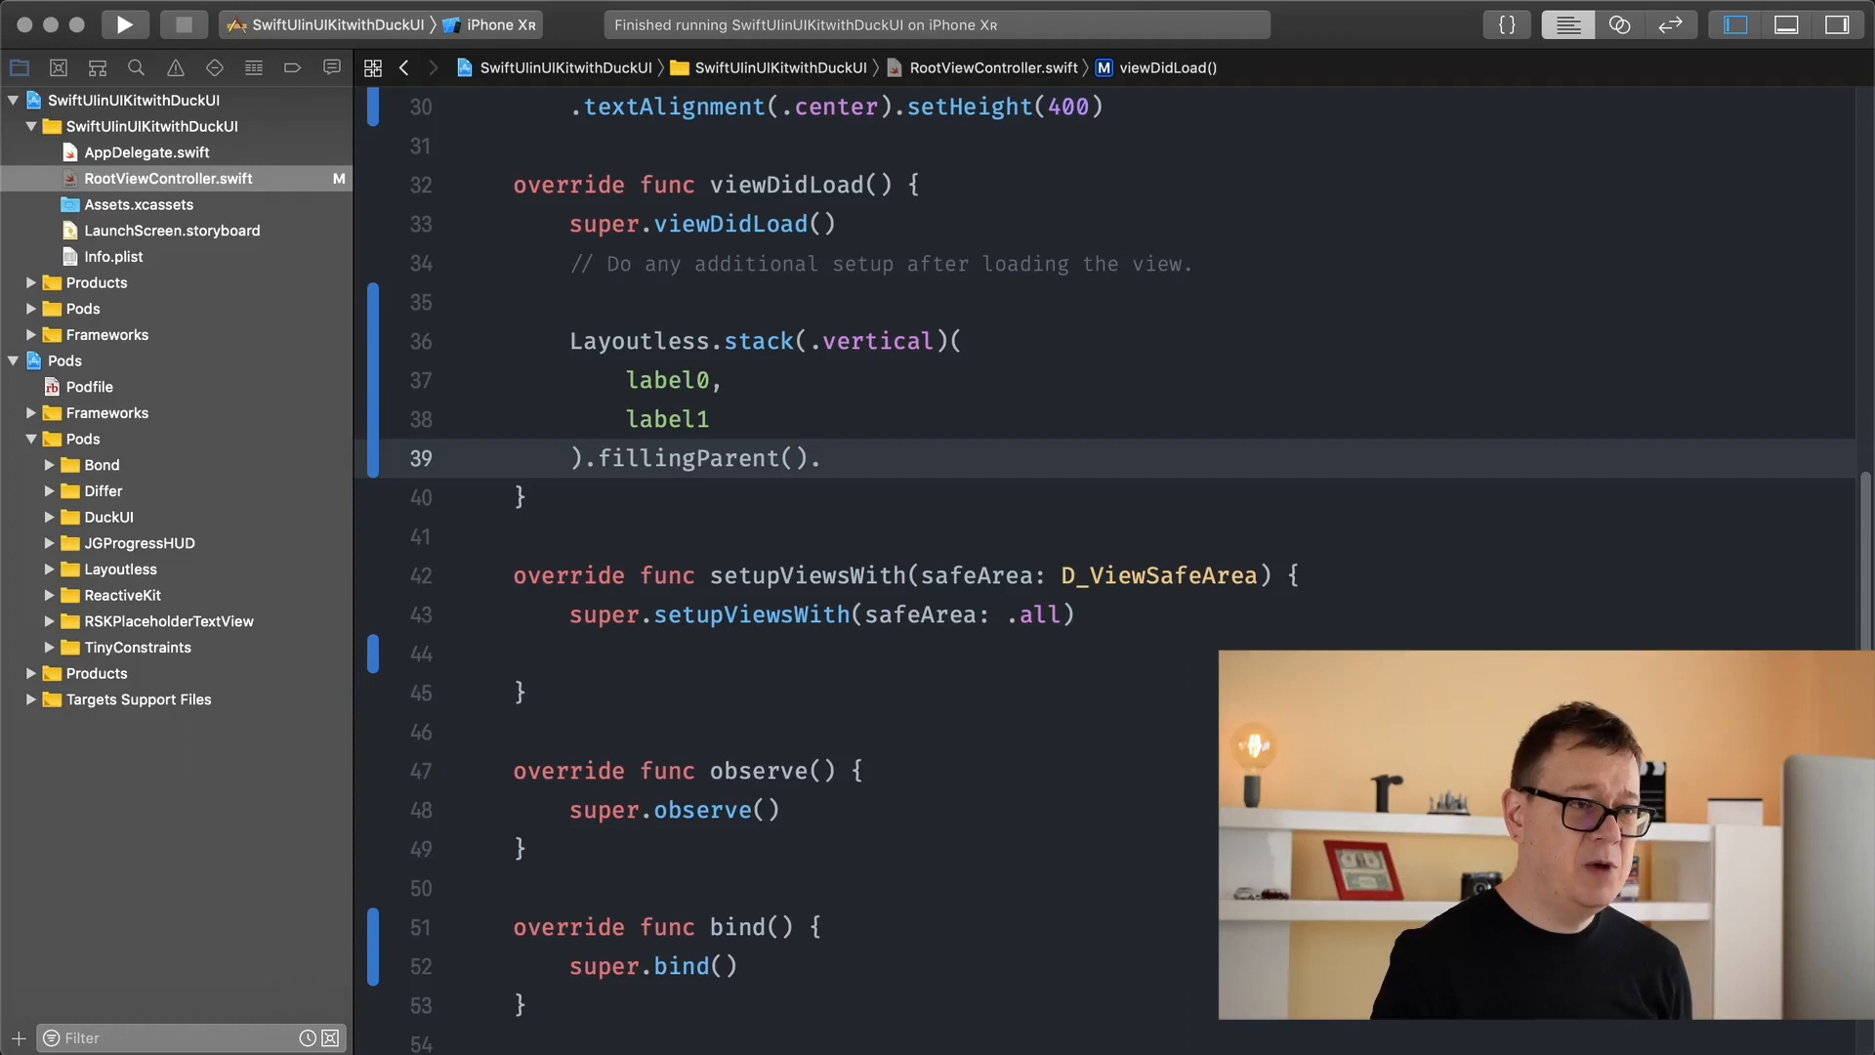
text(.)
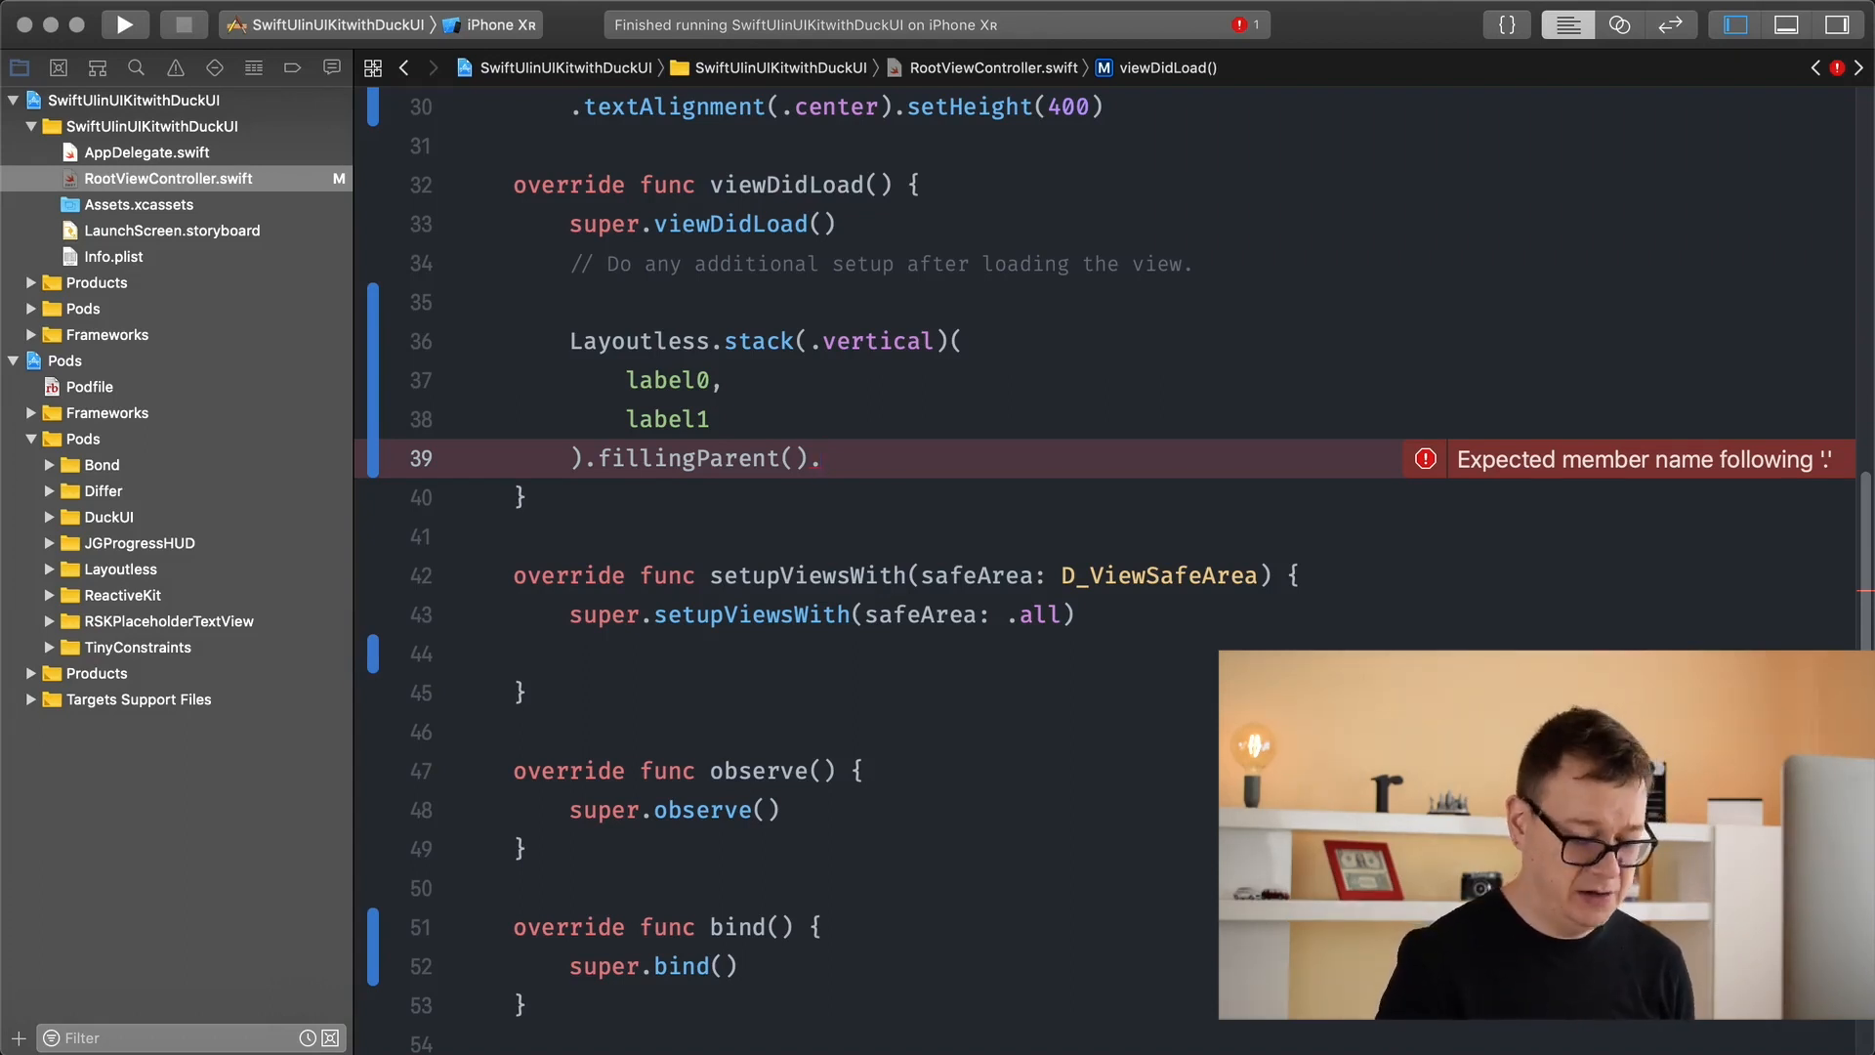
text(layout(in: co)
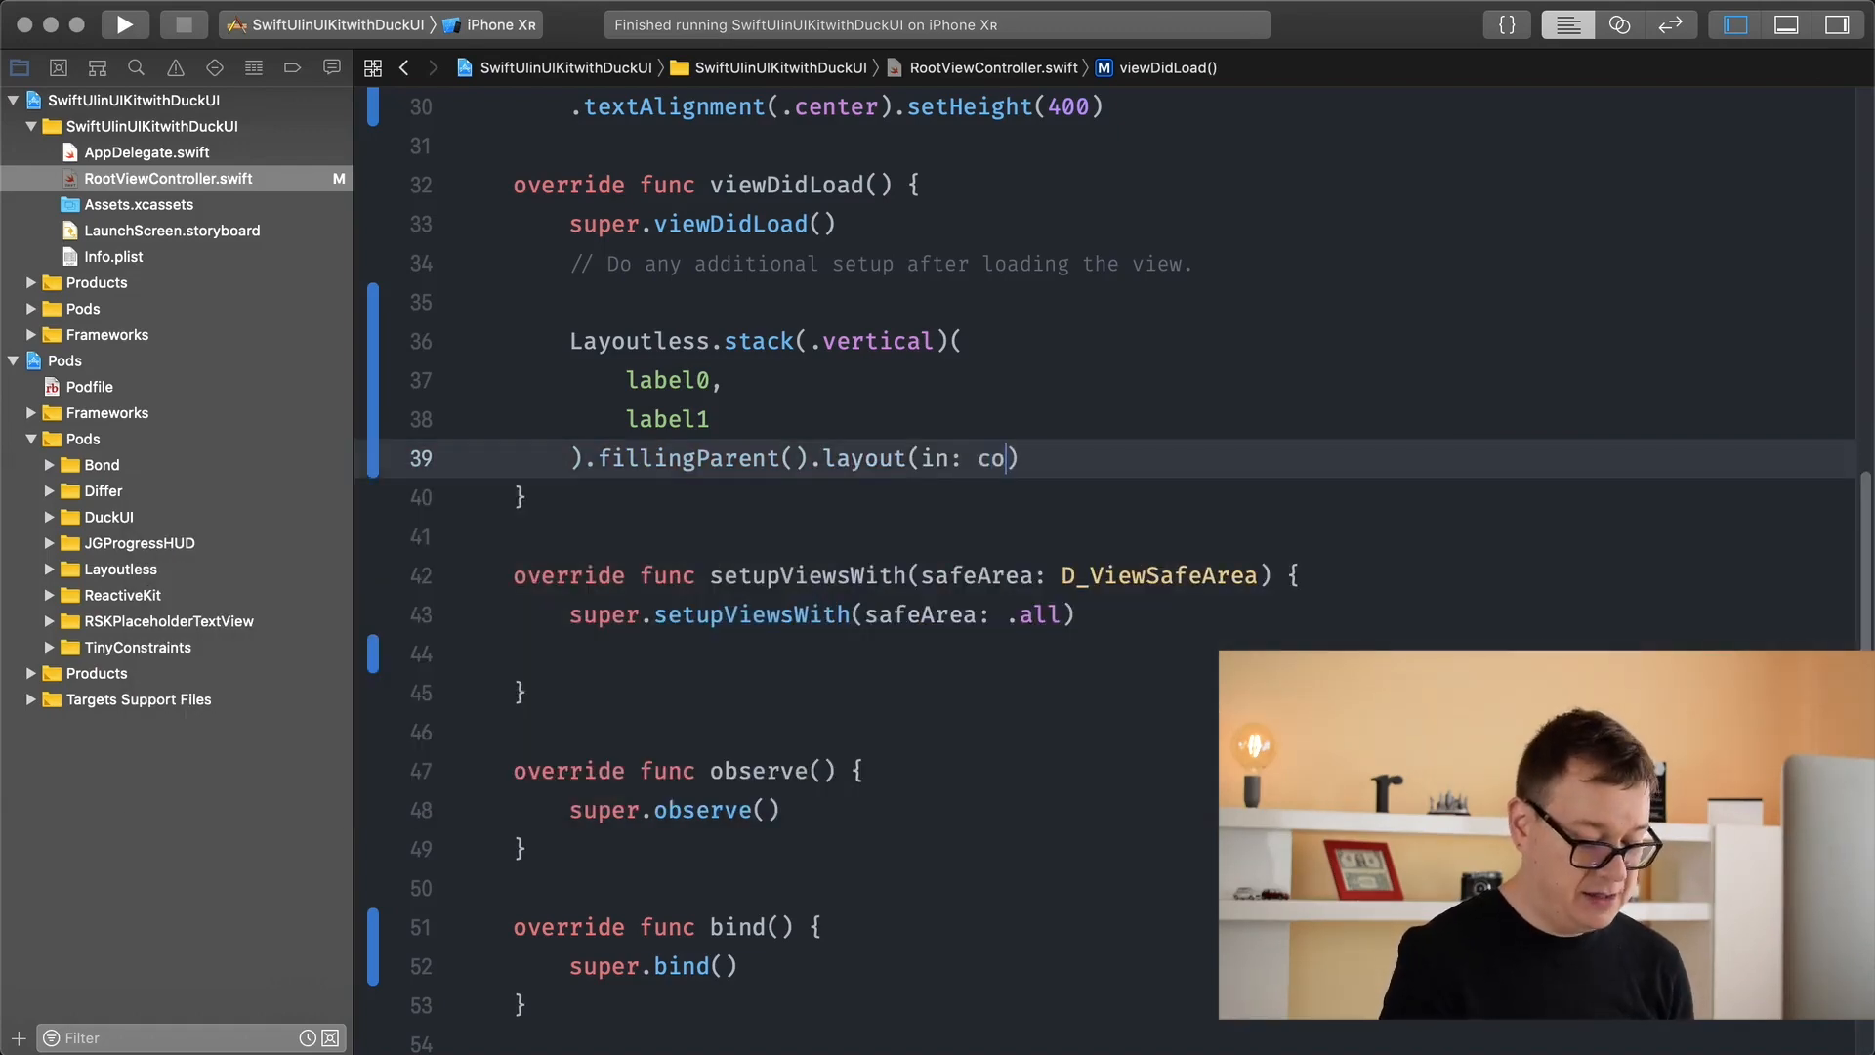
text(ntainer)
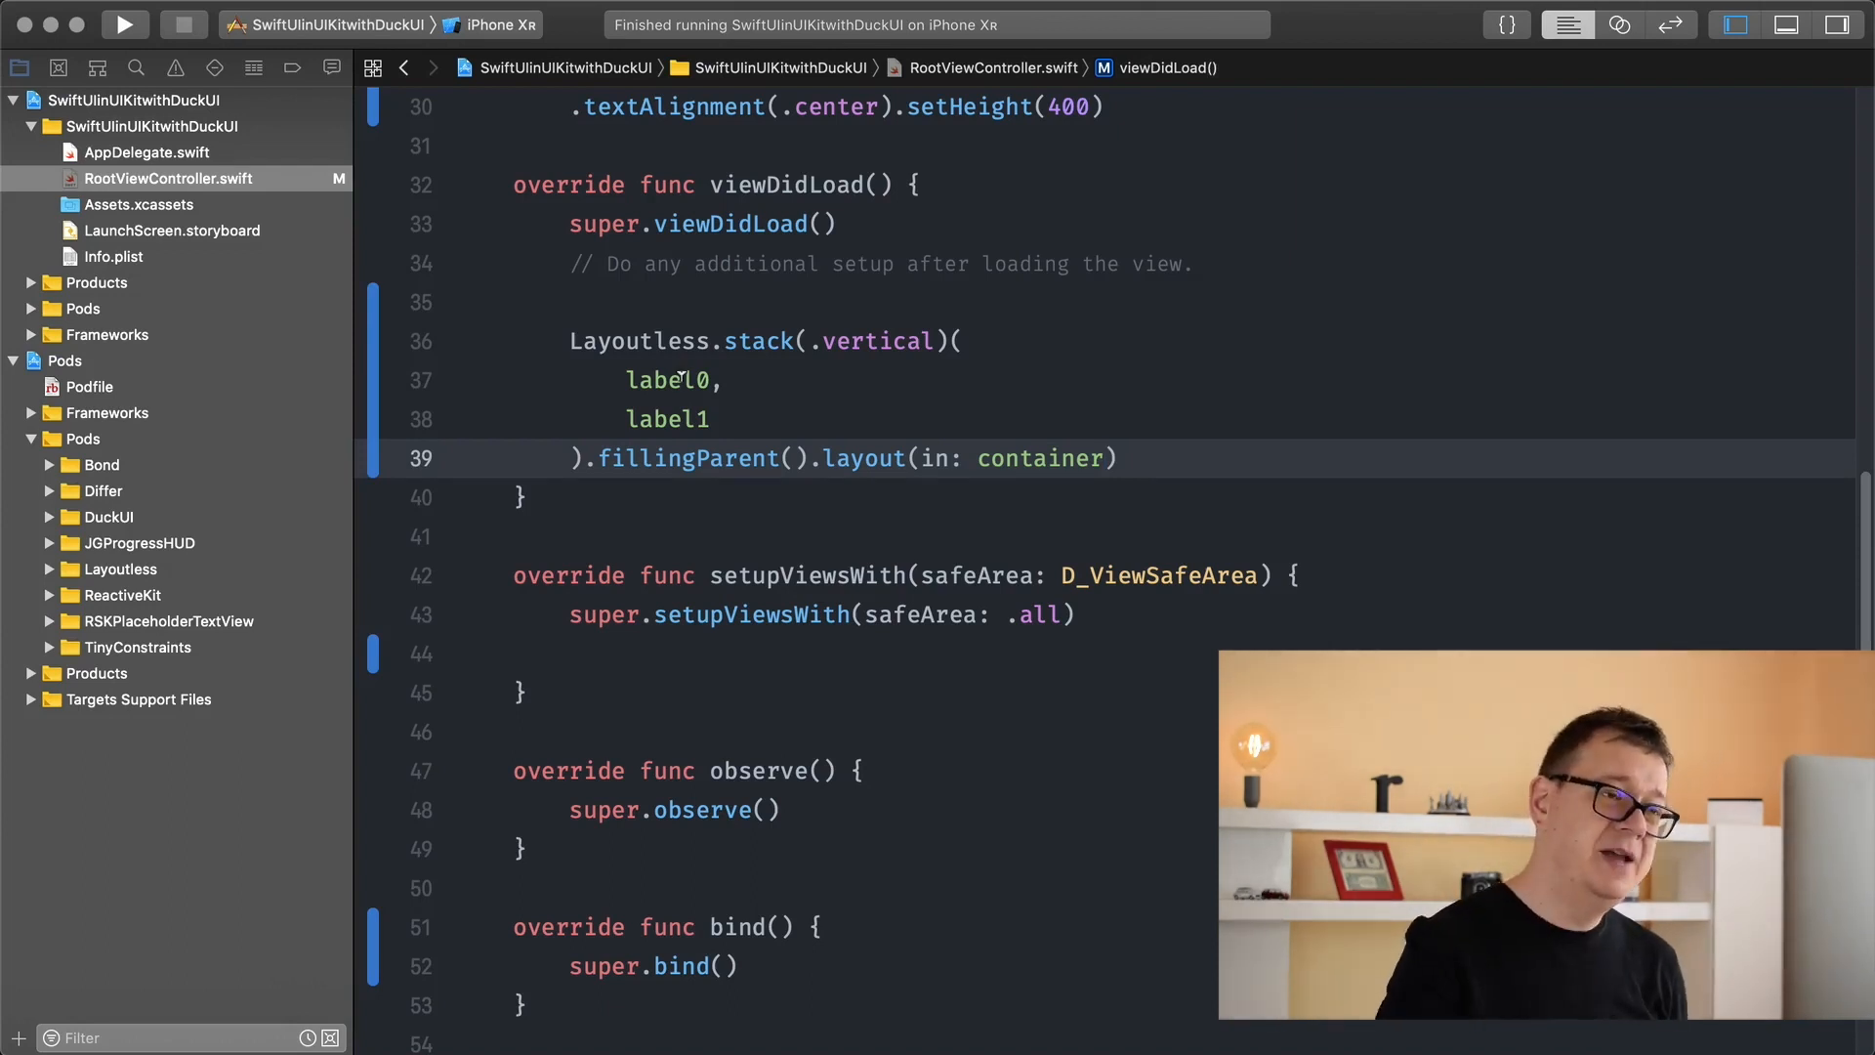
double_click(671, 380)
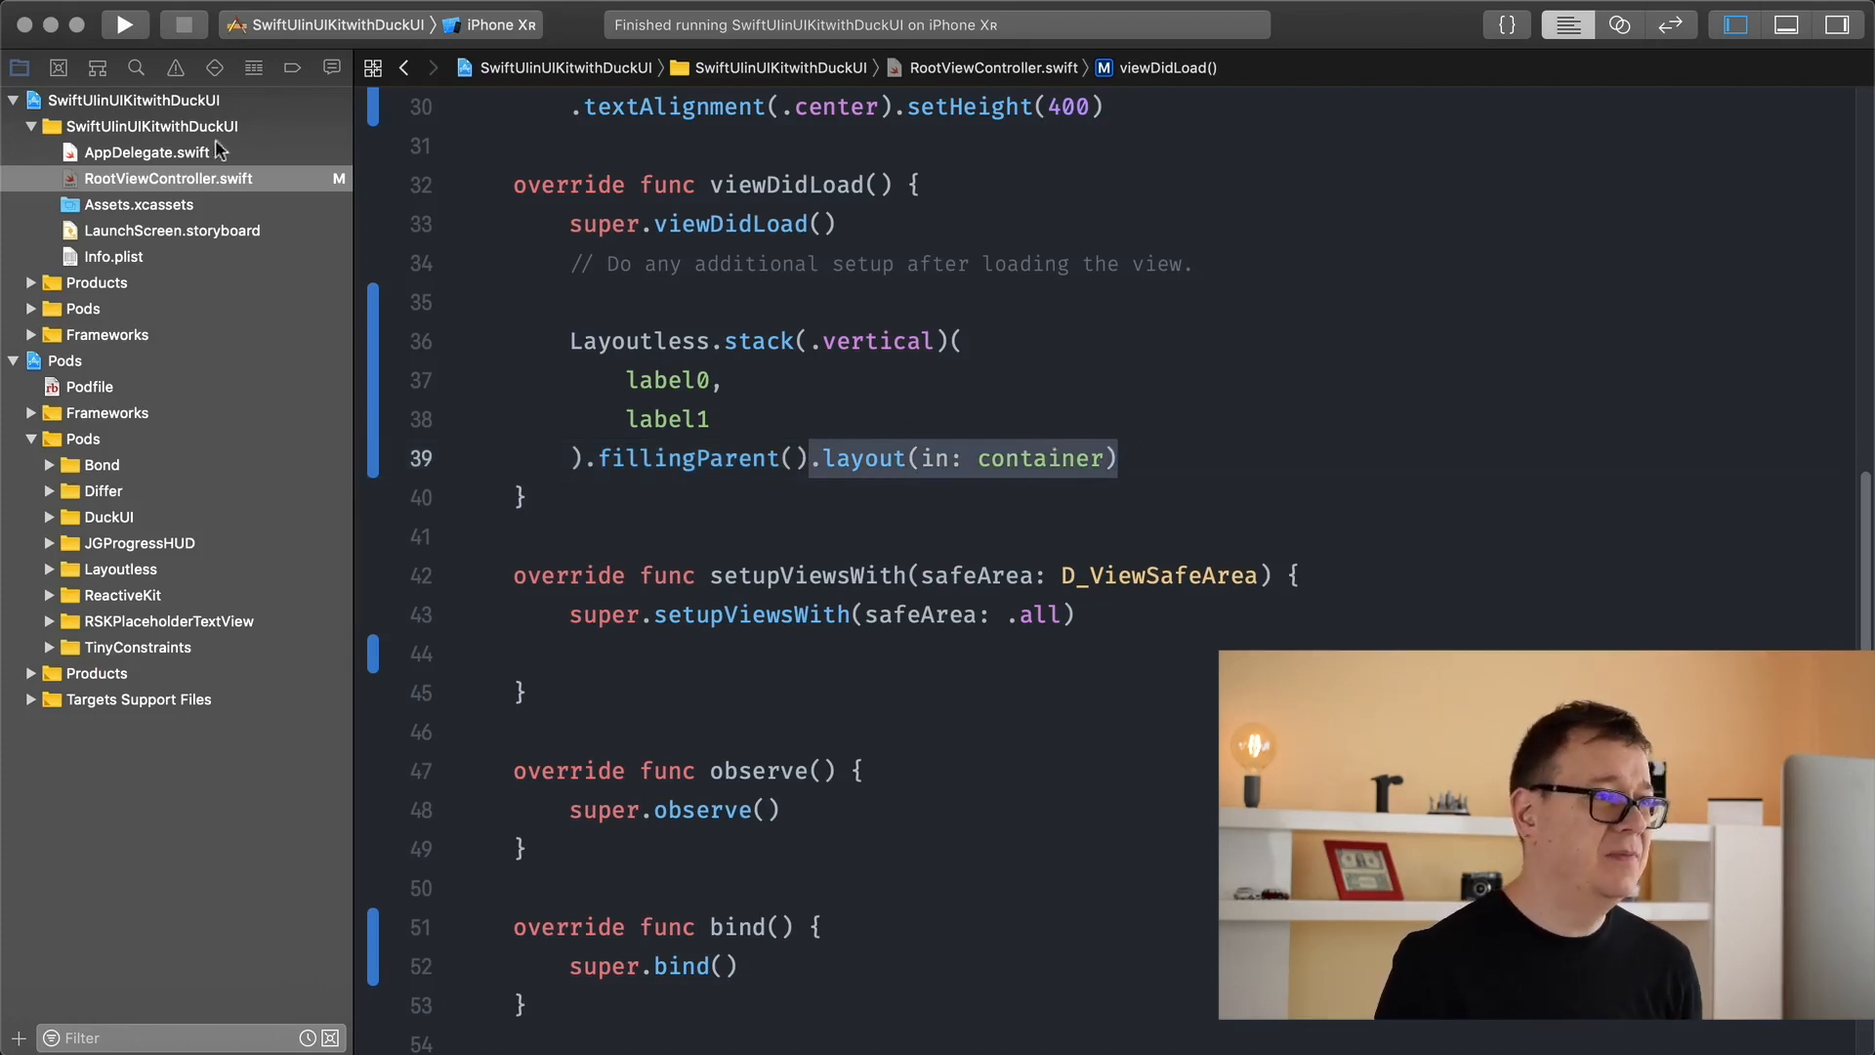
- Append .debug() to the label definitions, add Spacer() after label1, and run
click(123, 24)
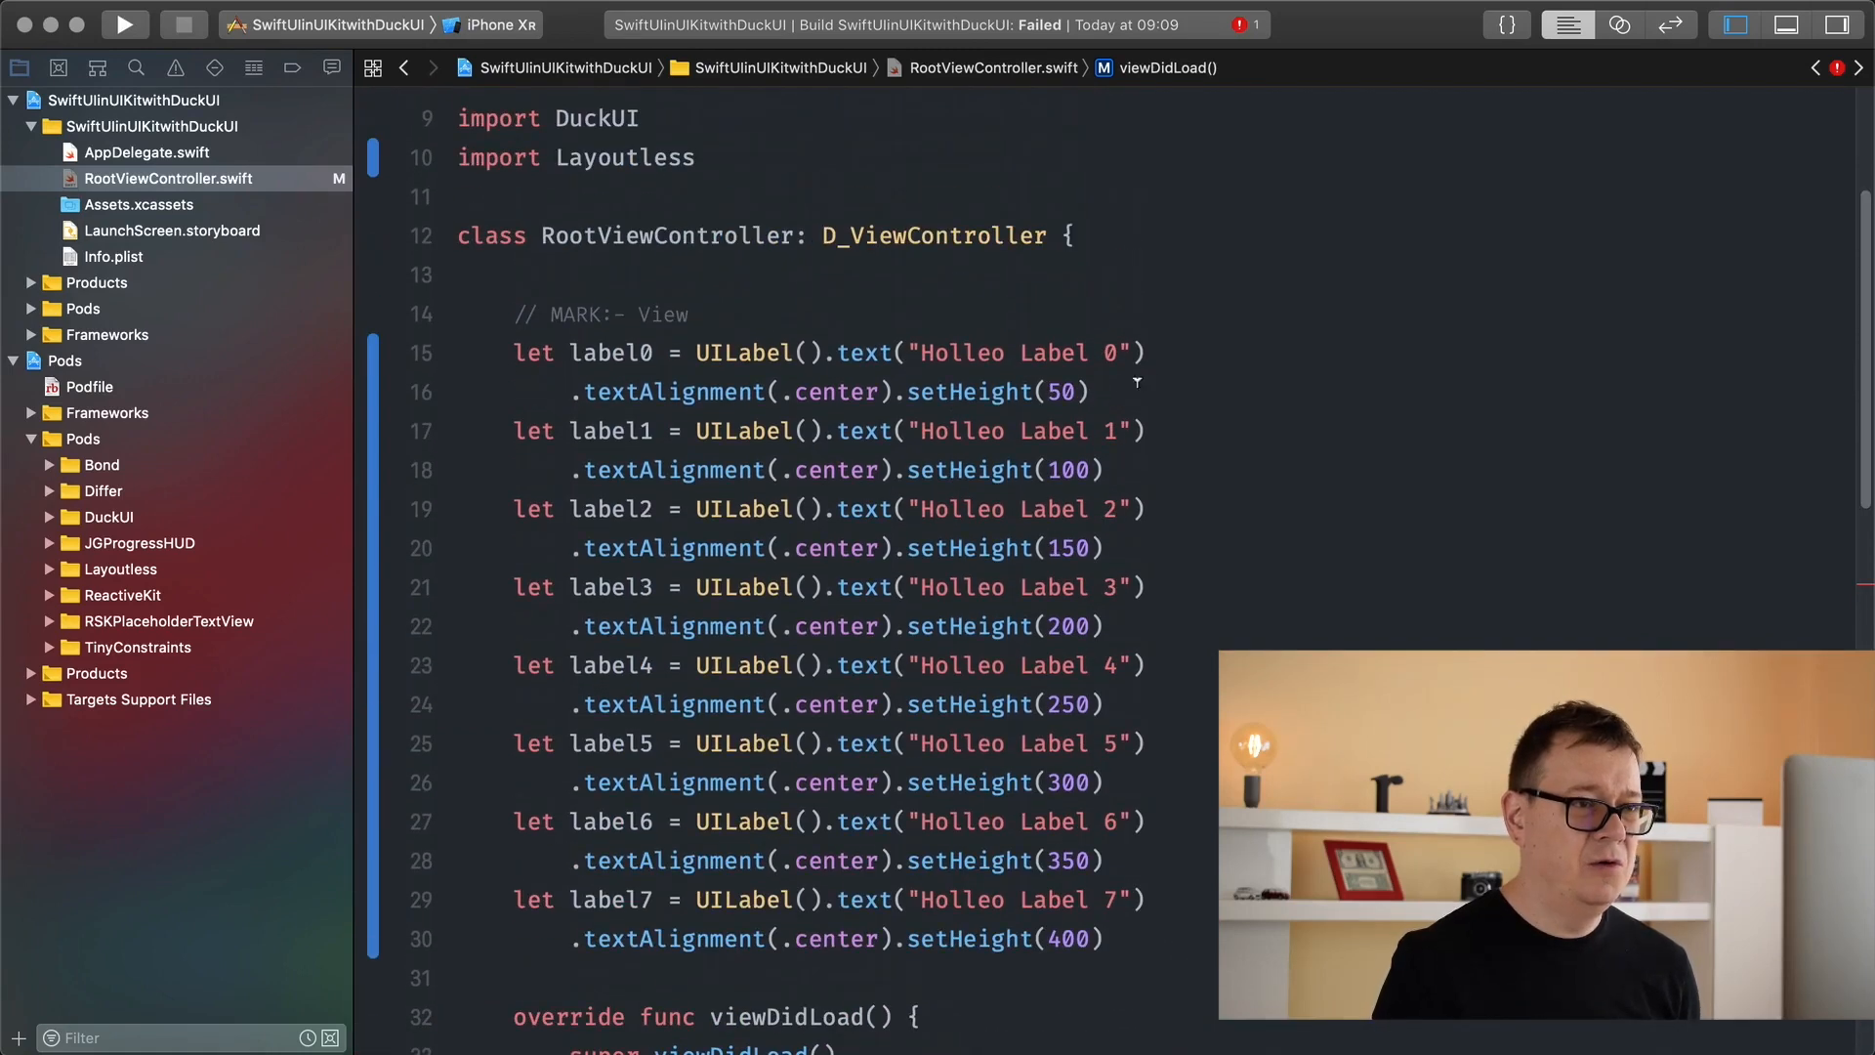
text(.debug())
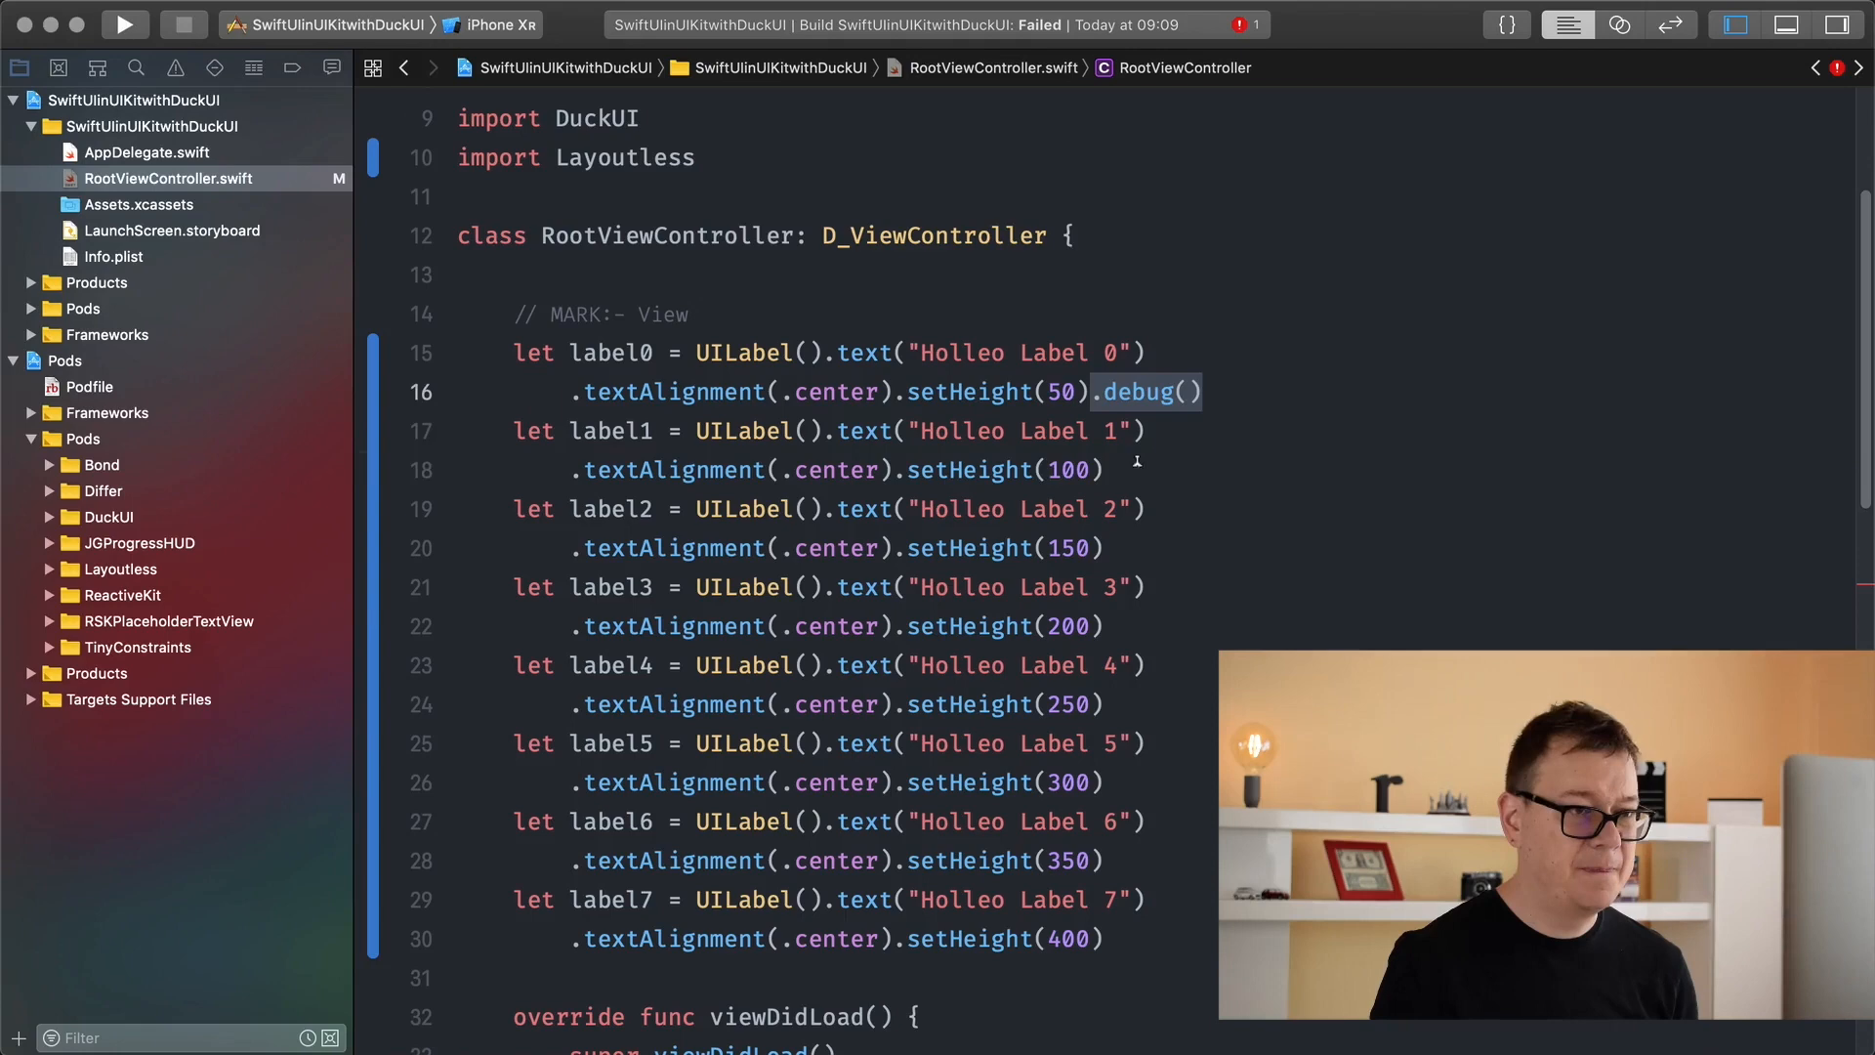
text(.debug())
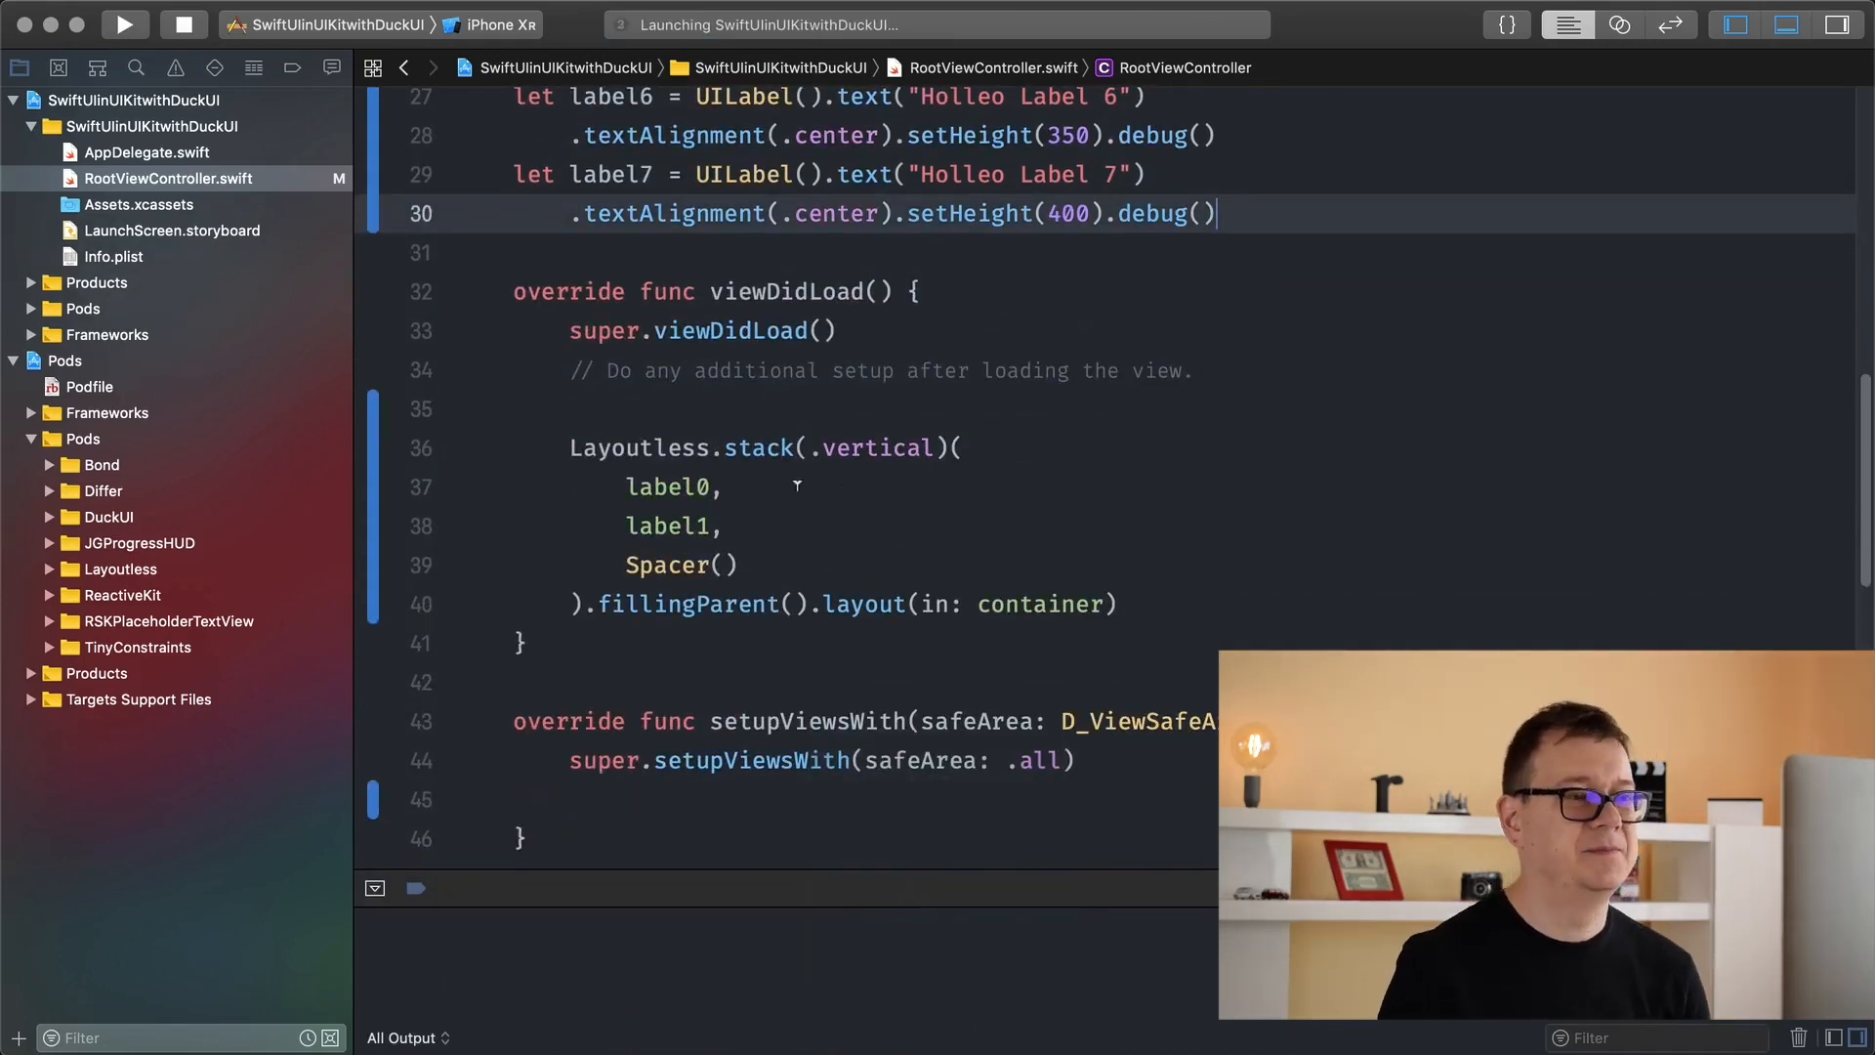
- Add label2 through label7 to the stack and run in the iPhone XR simulator
click(124, 24)
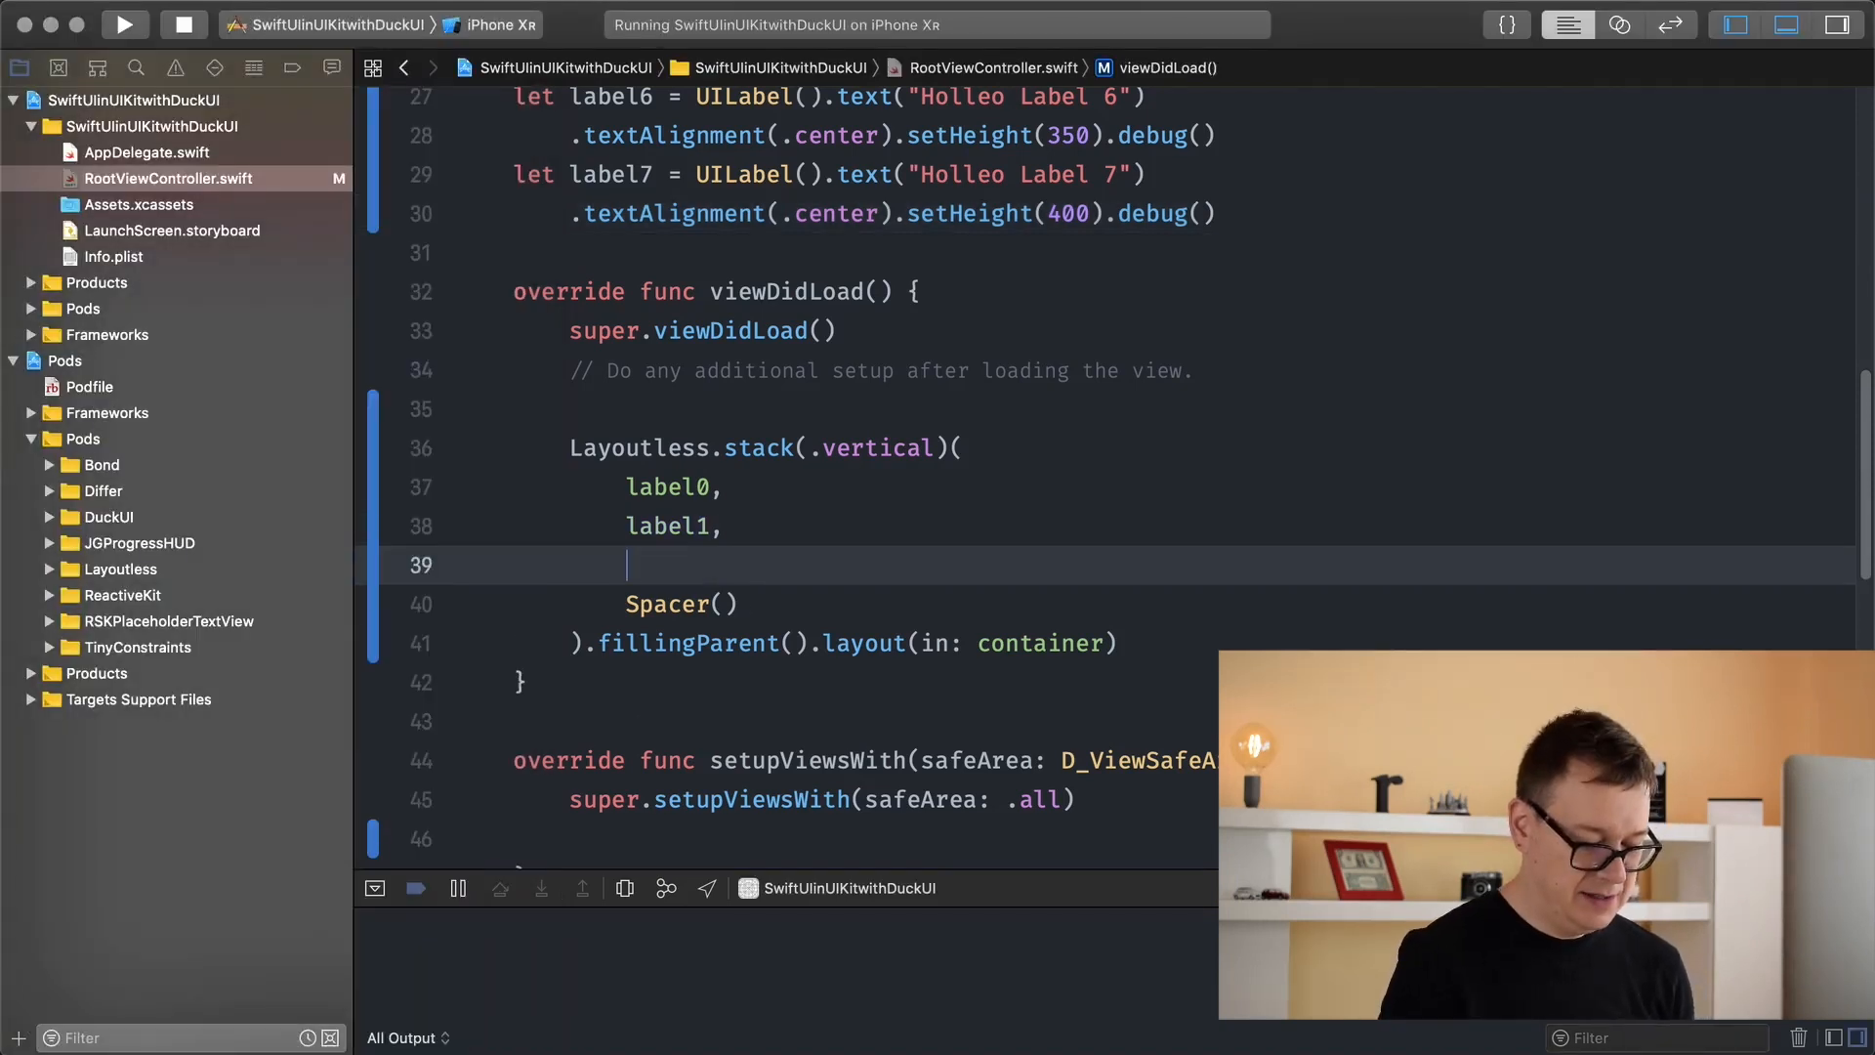
text(label7,)
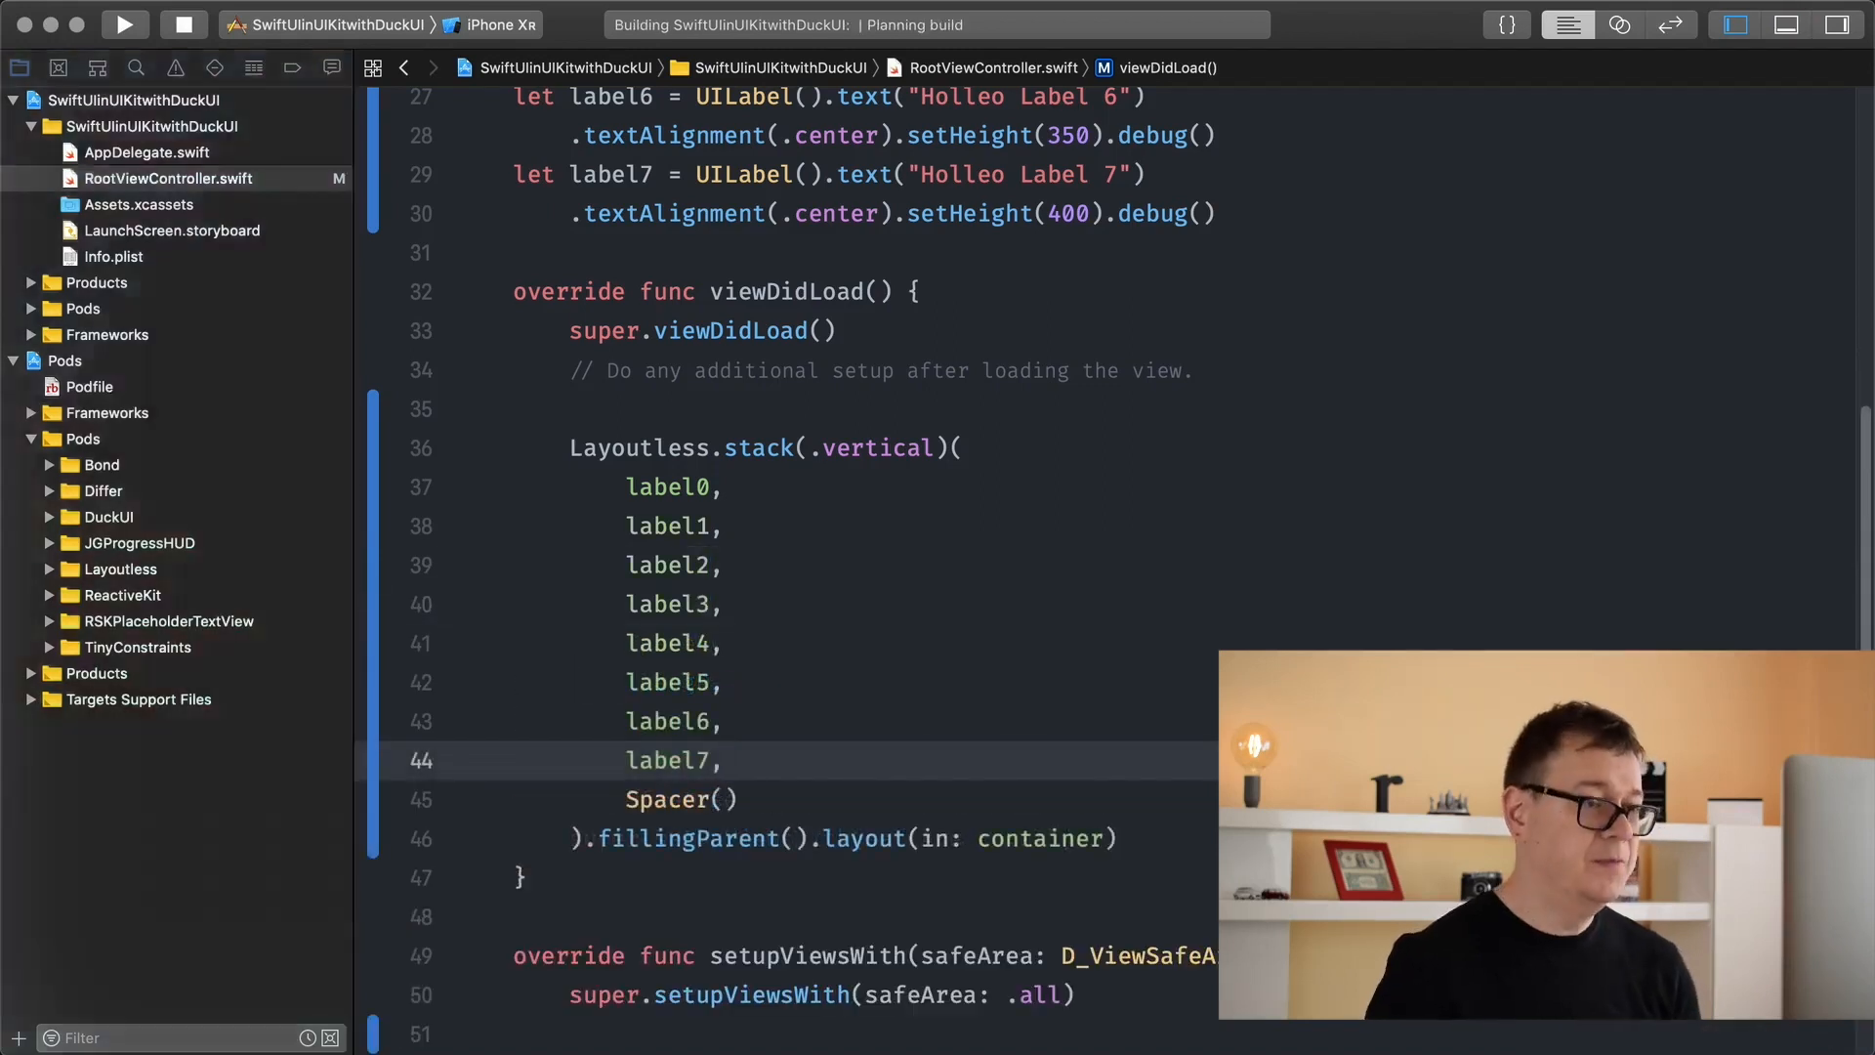
click(124, 23)
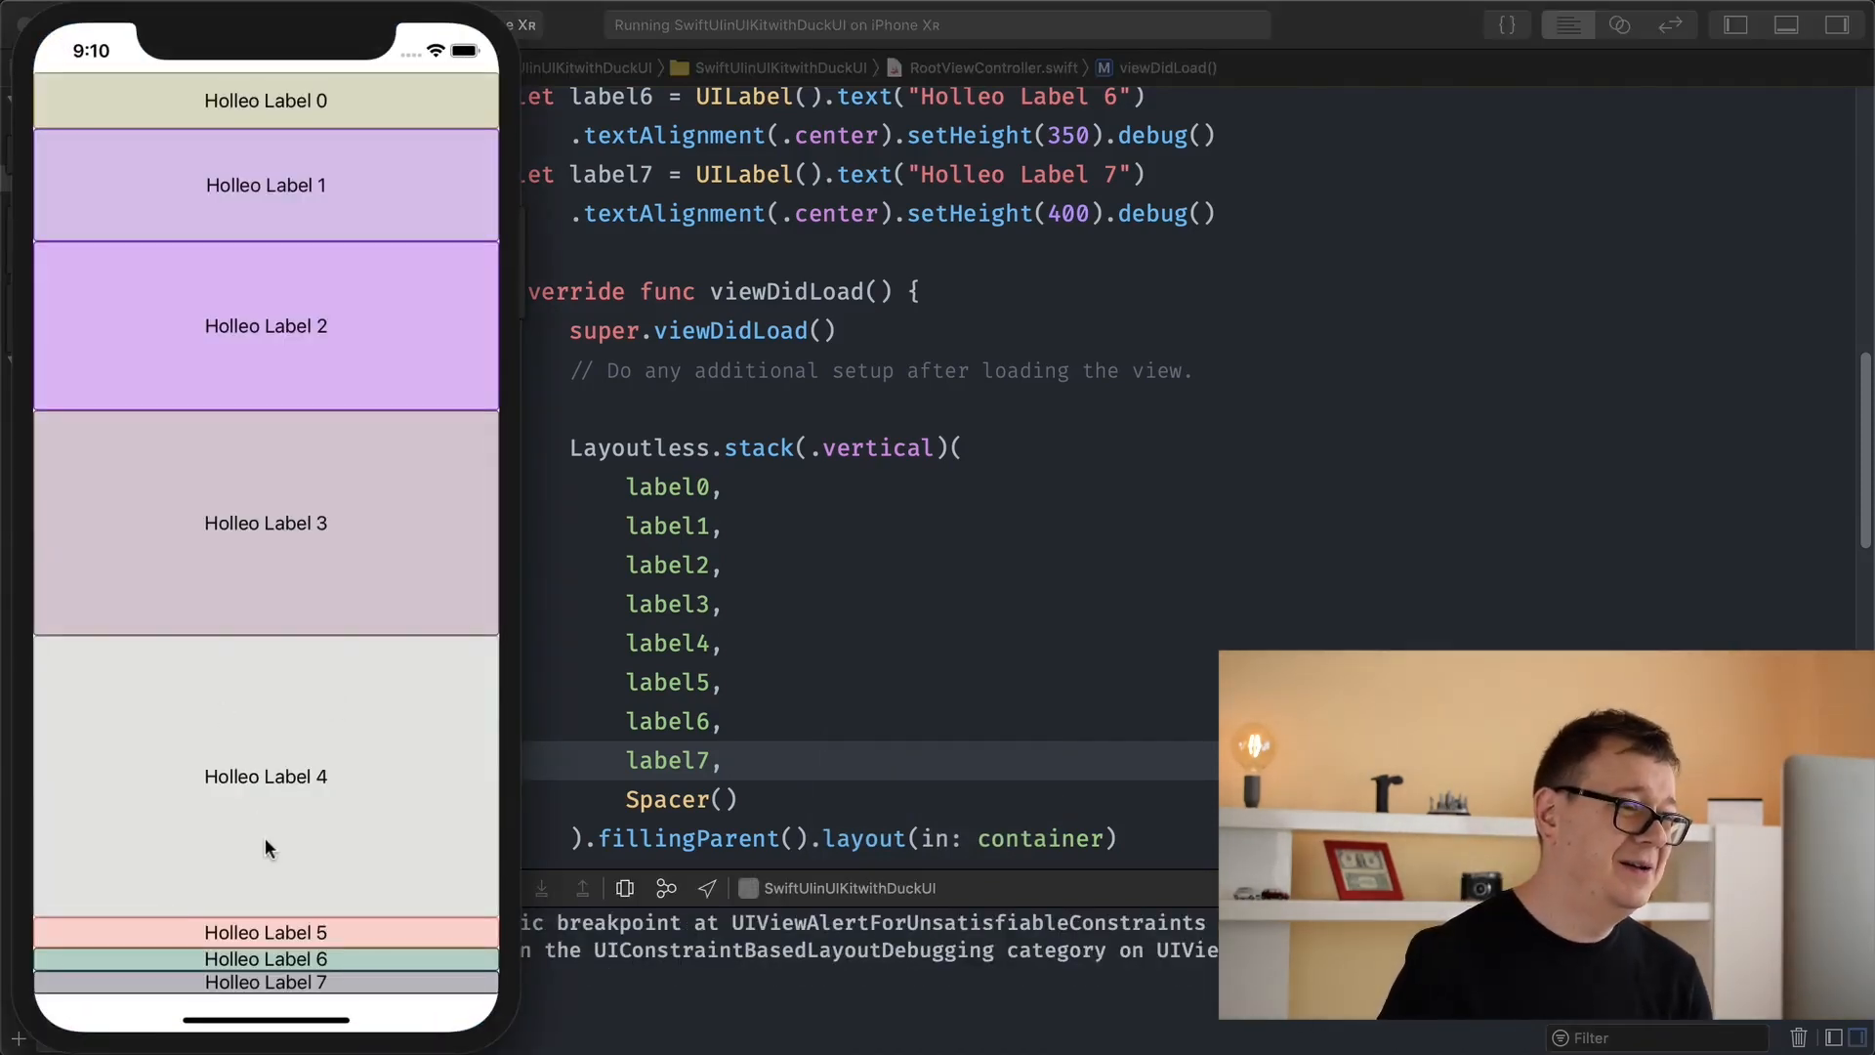
mouse_move(305, 930)
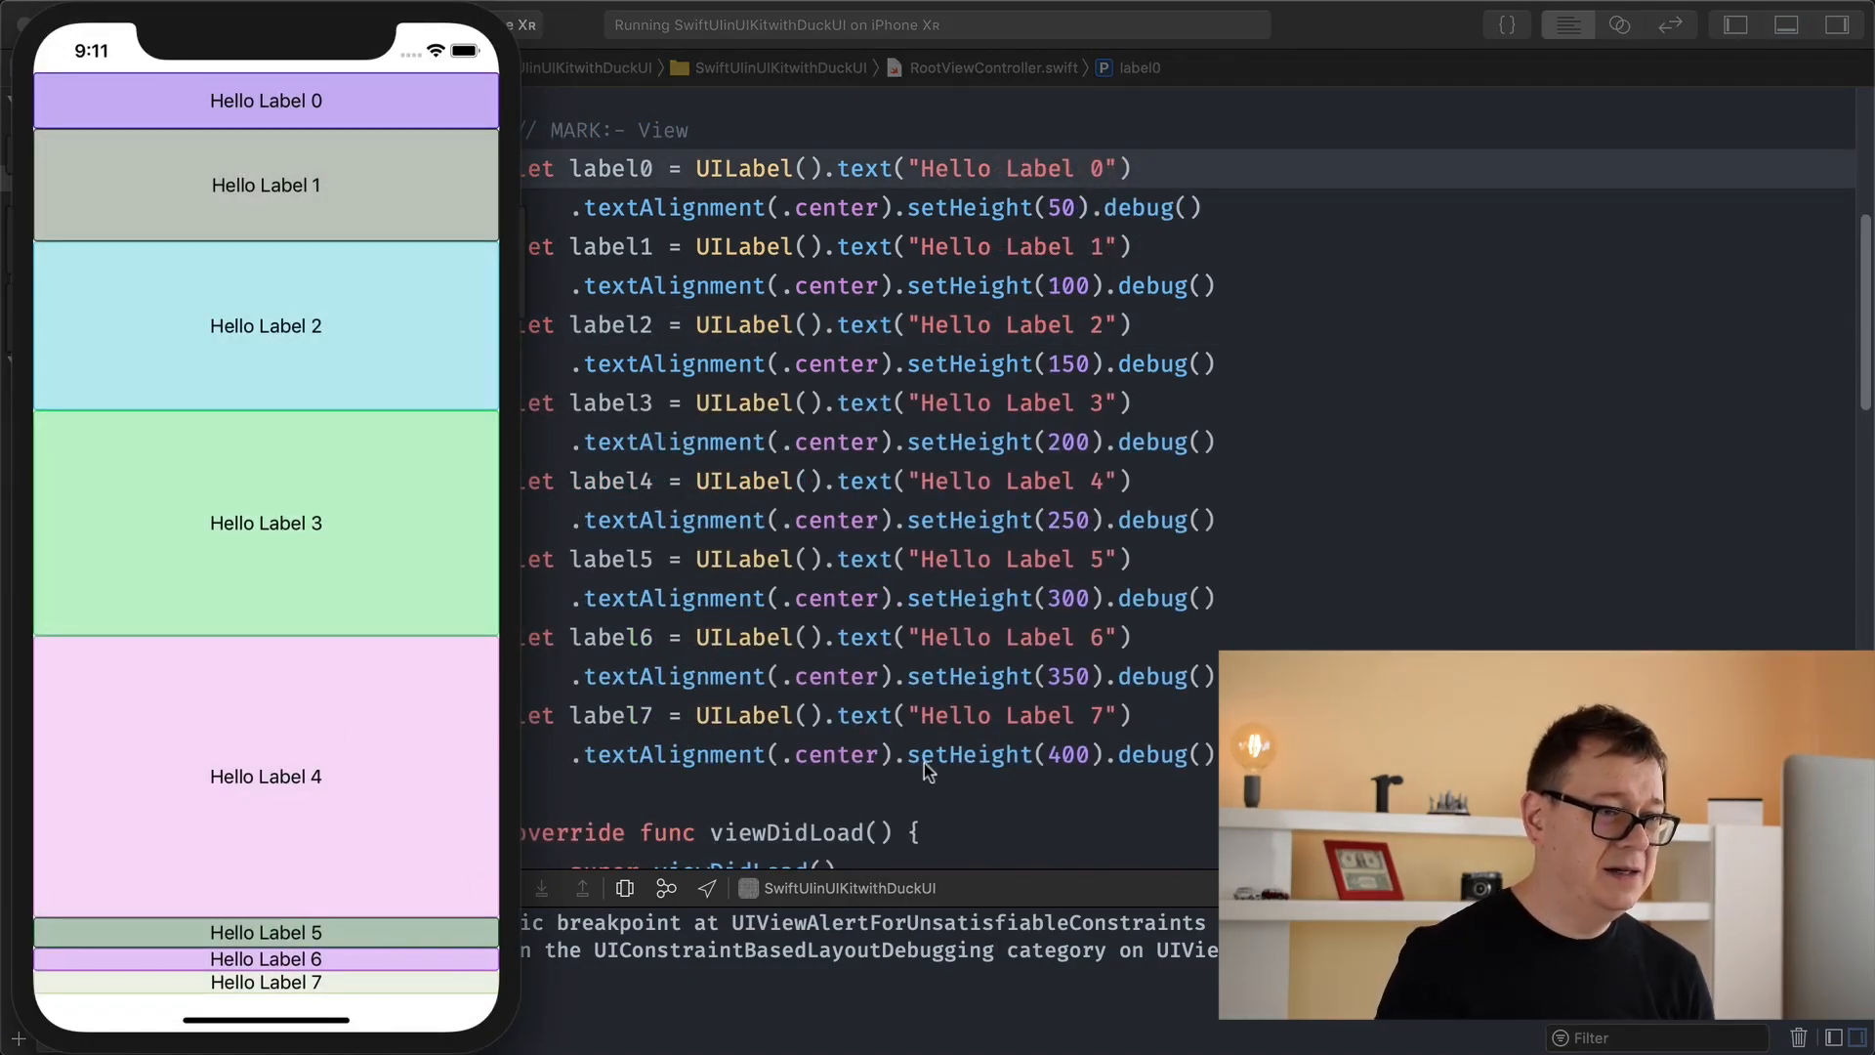
mouse_move(1059, 843)
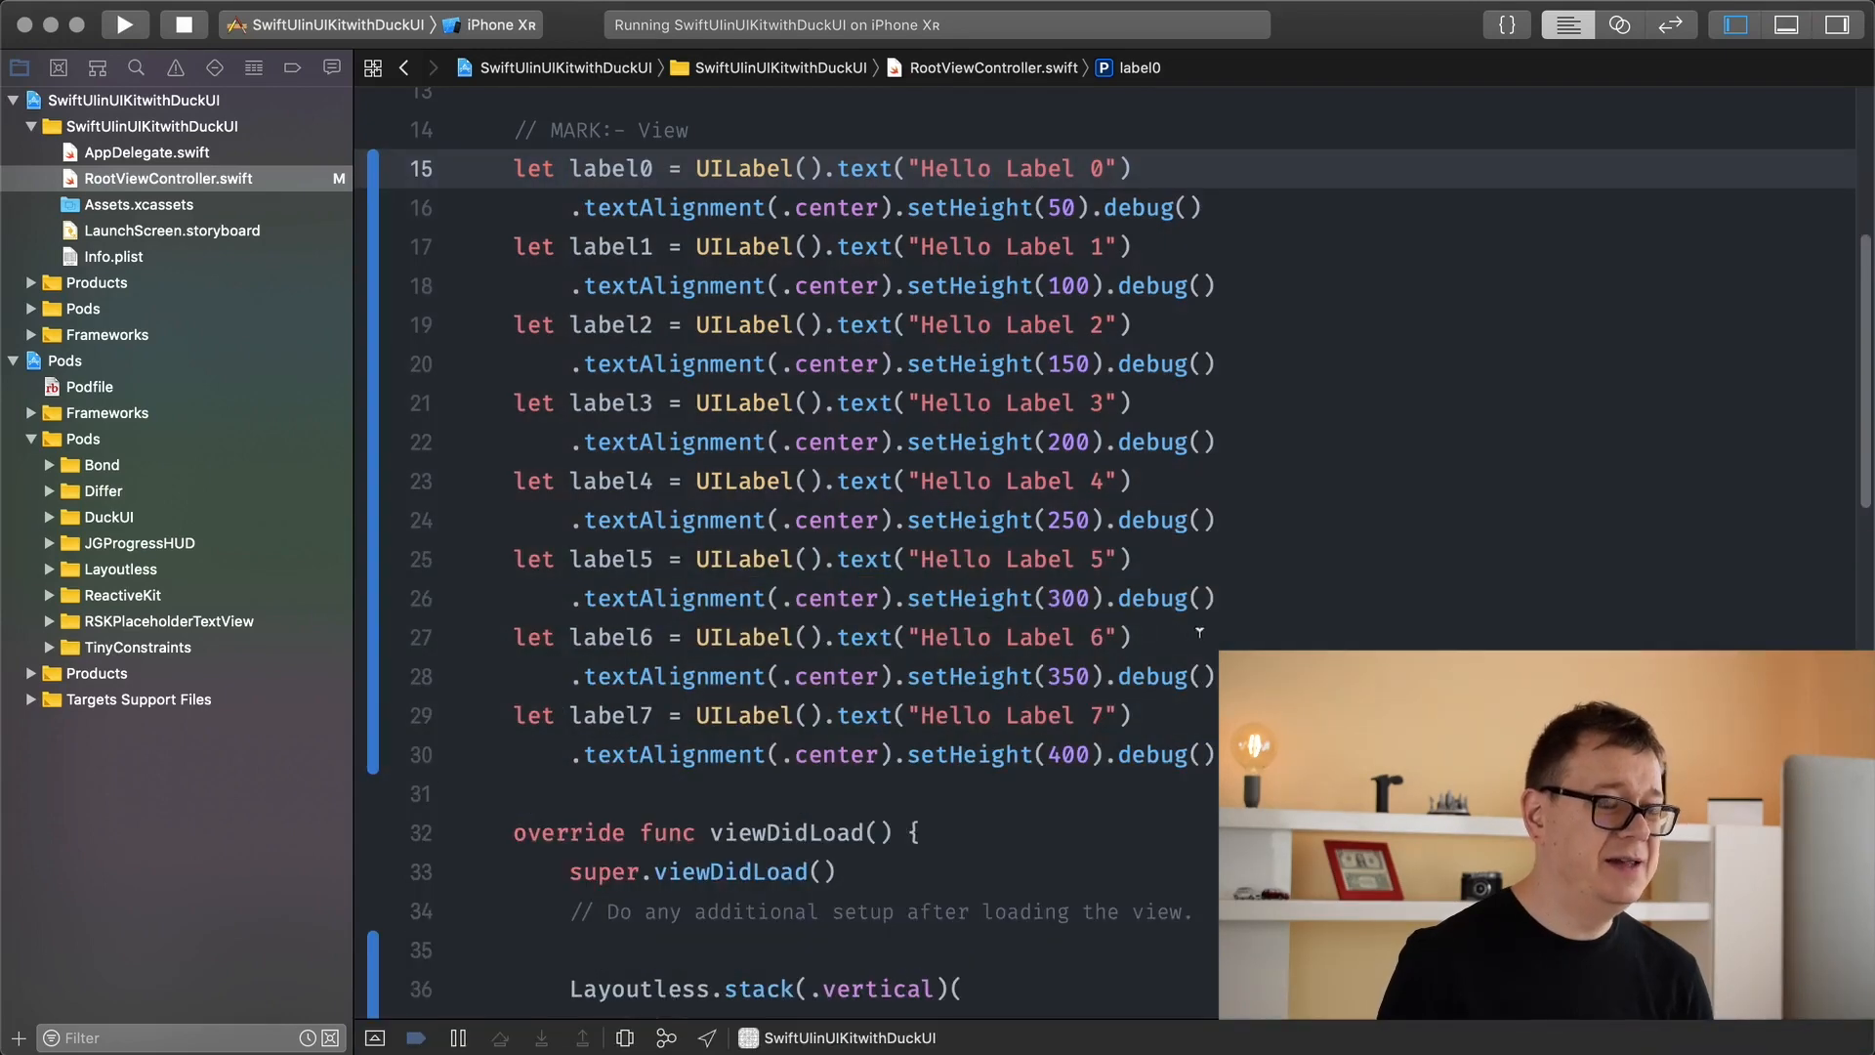
- Chain .scrolling(.vertical) onto the stack and rerun to scroll the tall labels
scroll(down, 3)
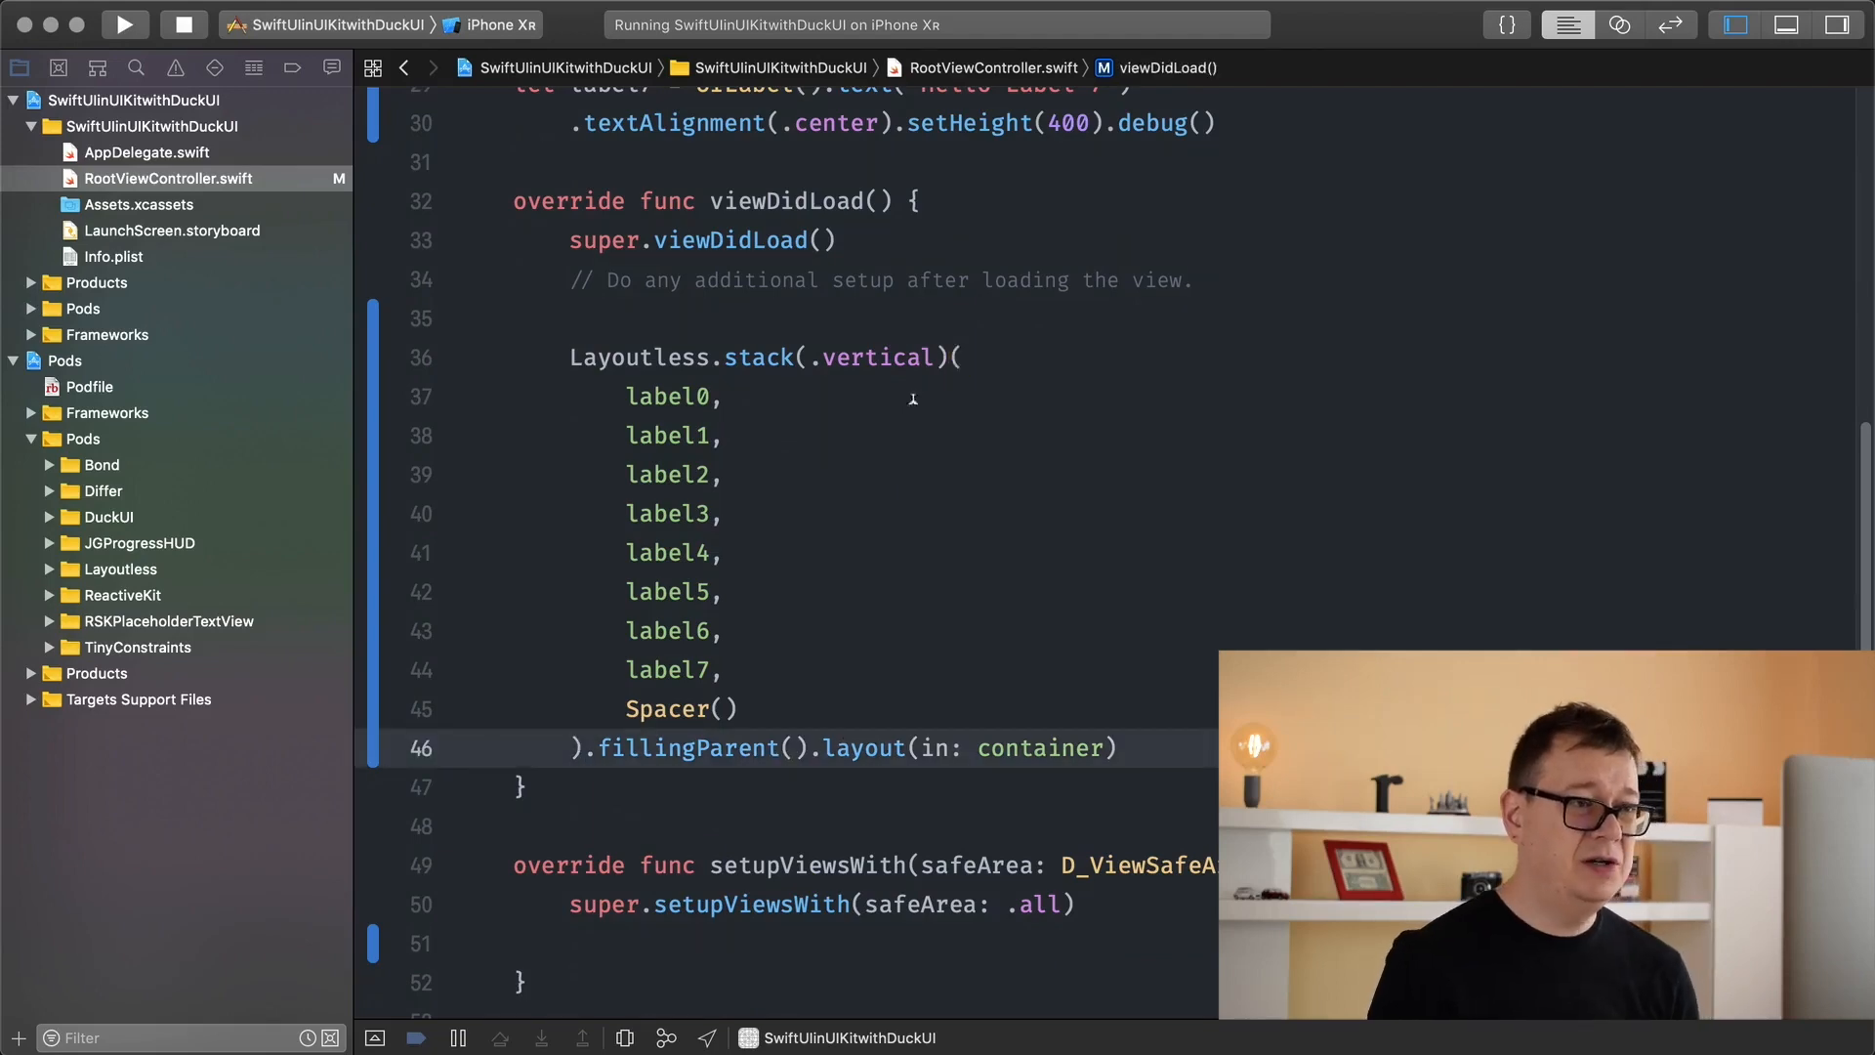
text(s)
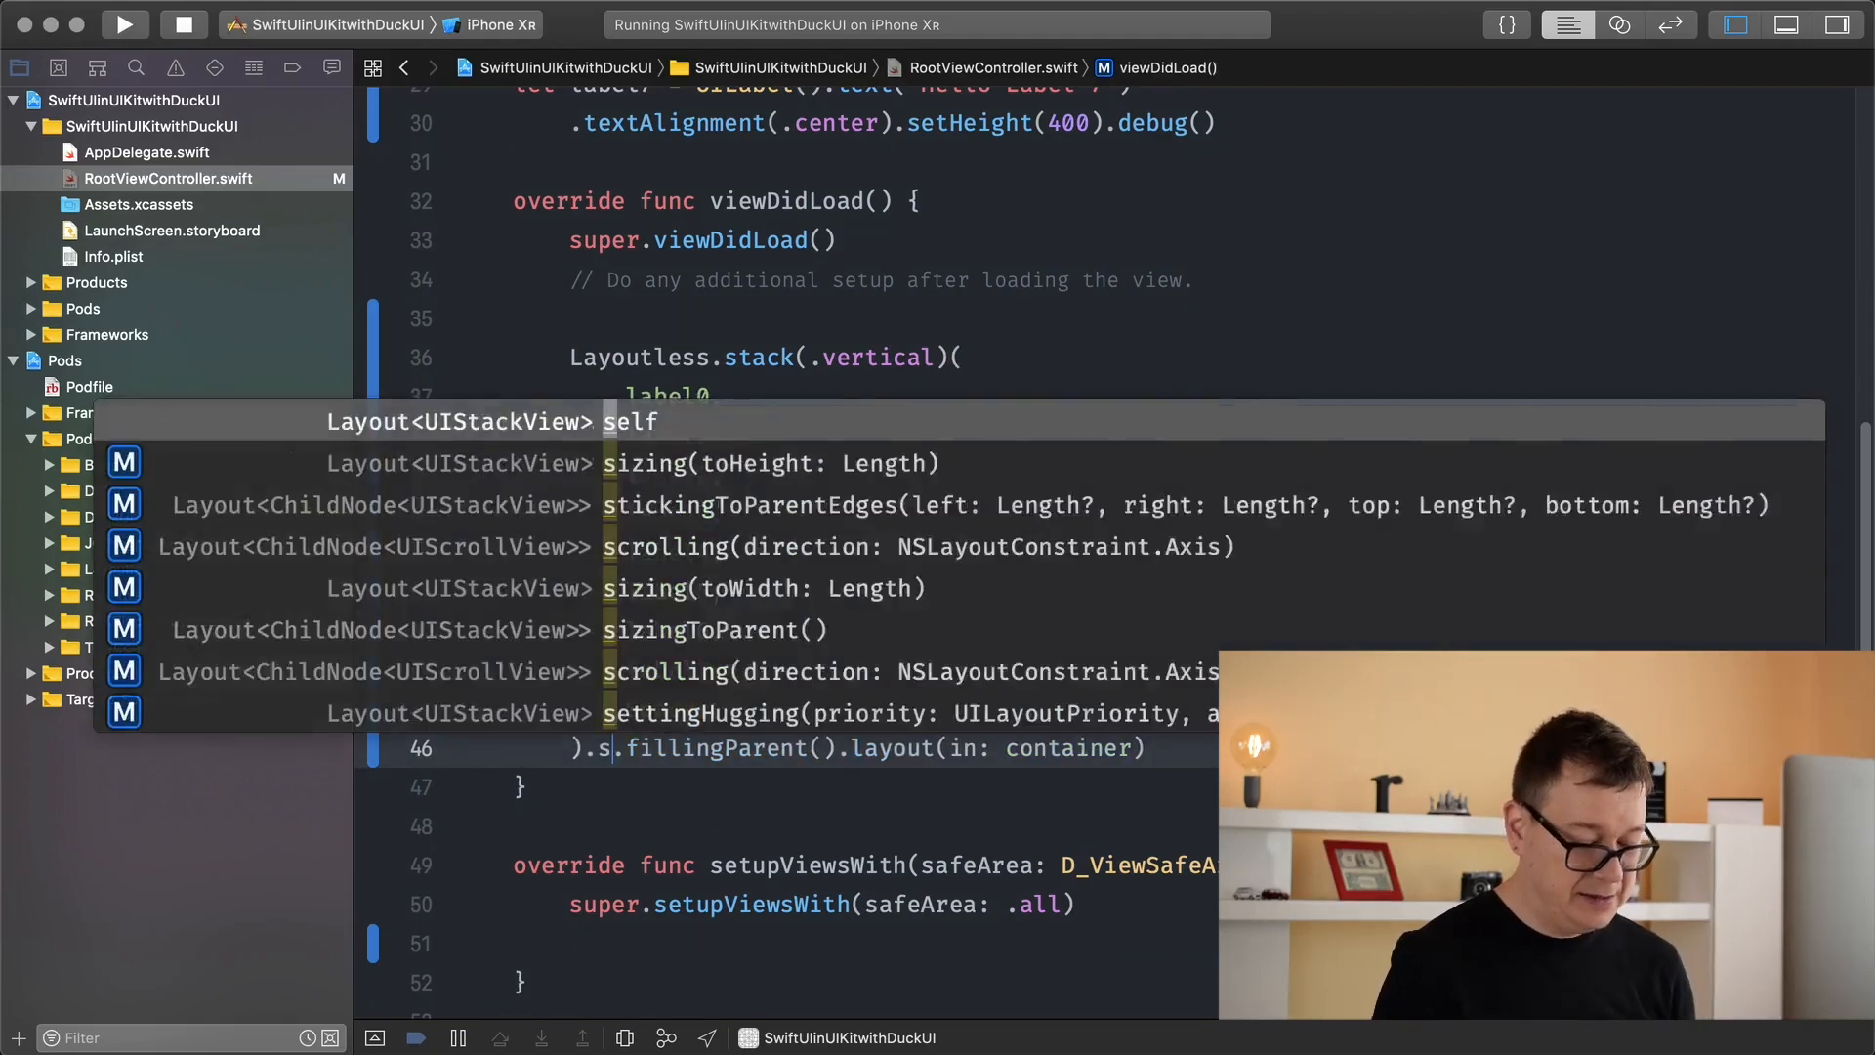
text(crolling(.vertical)
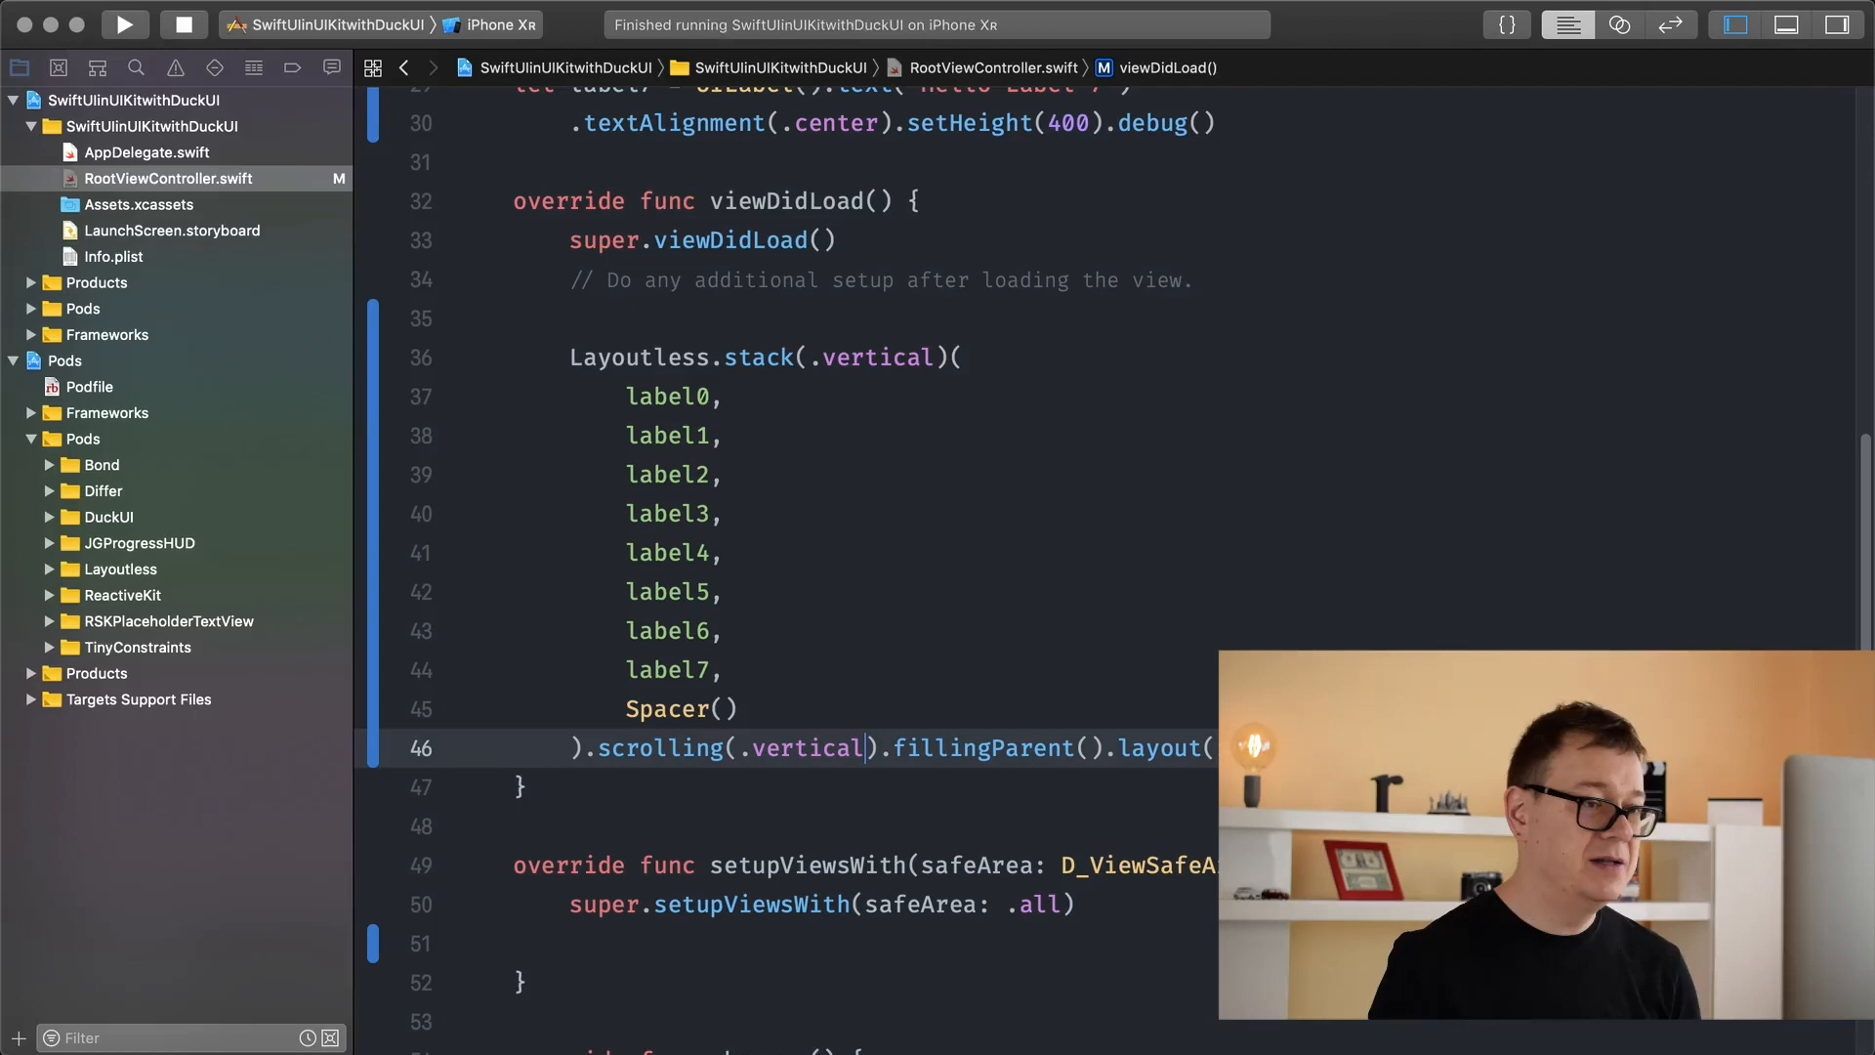
click(124, 24)
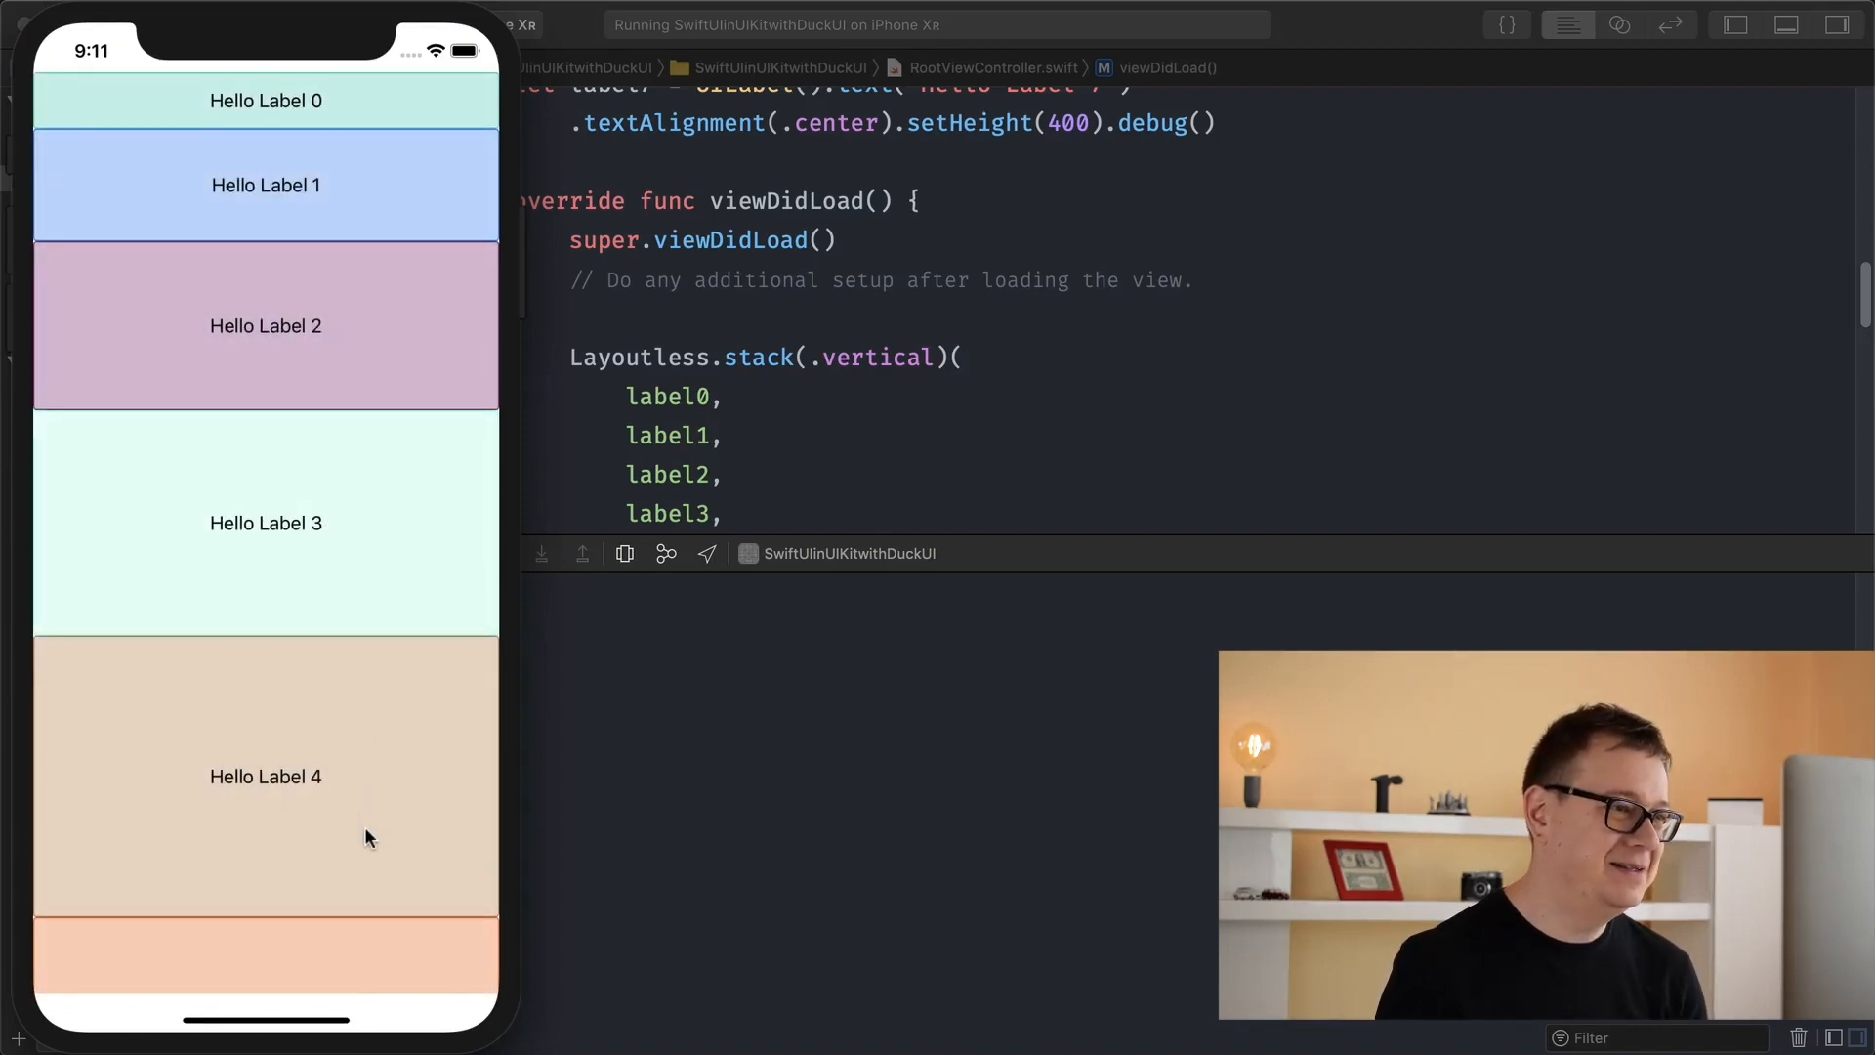
scroll(down, 3)
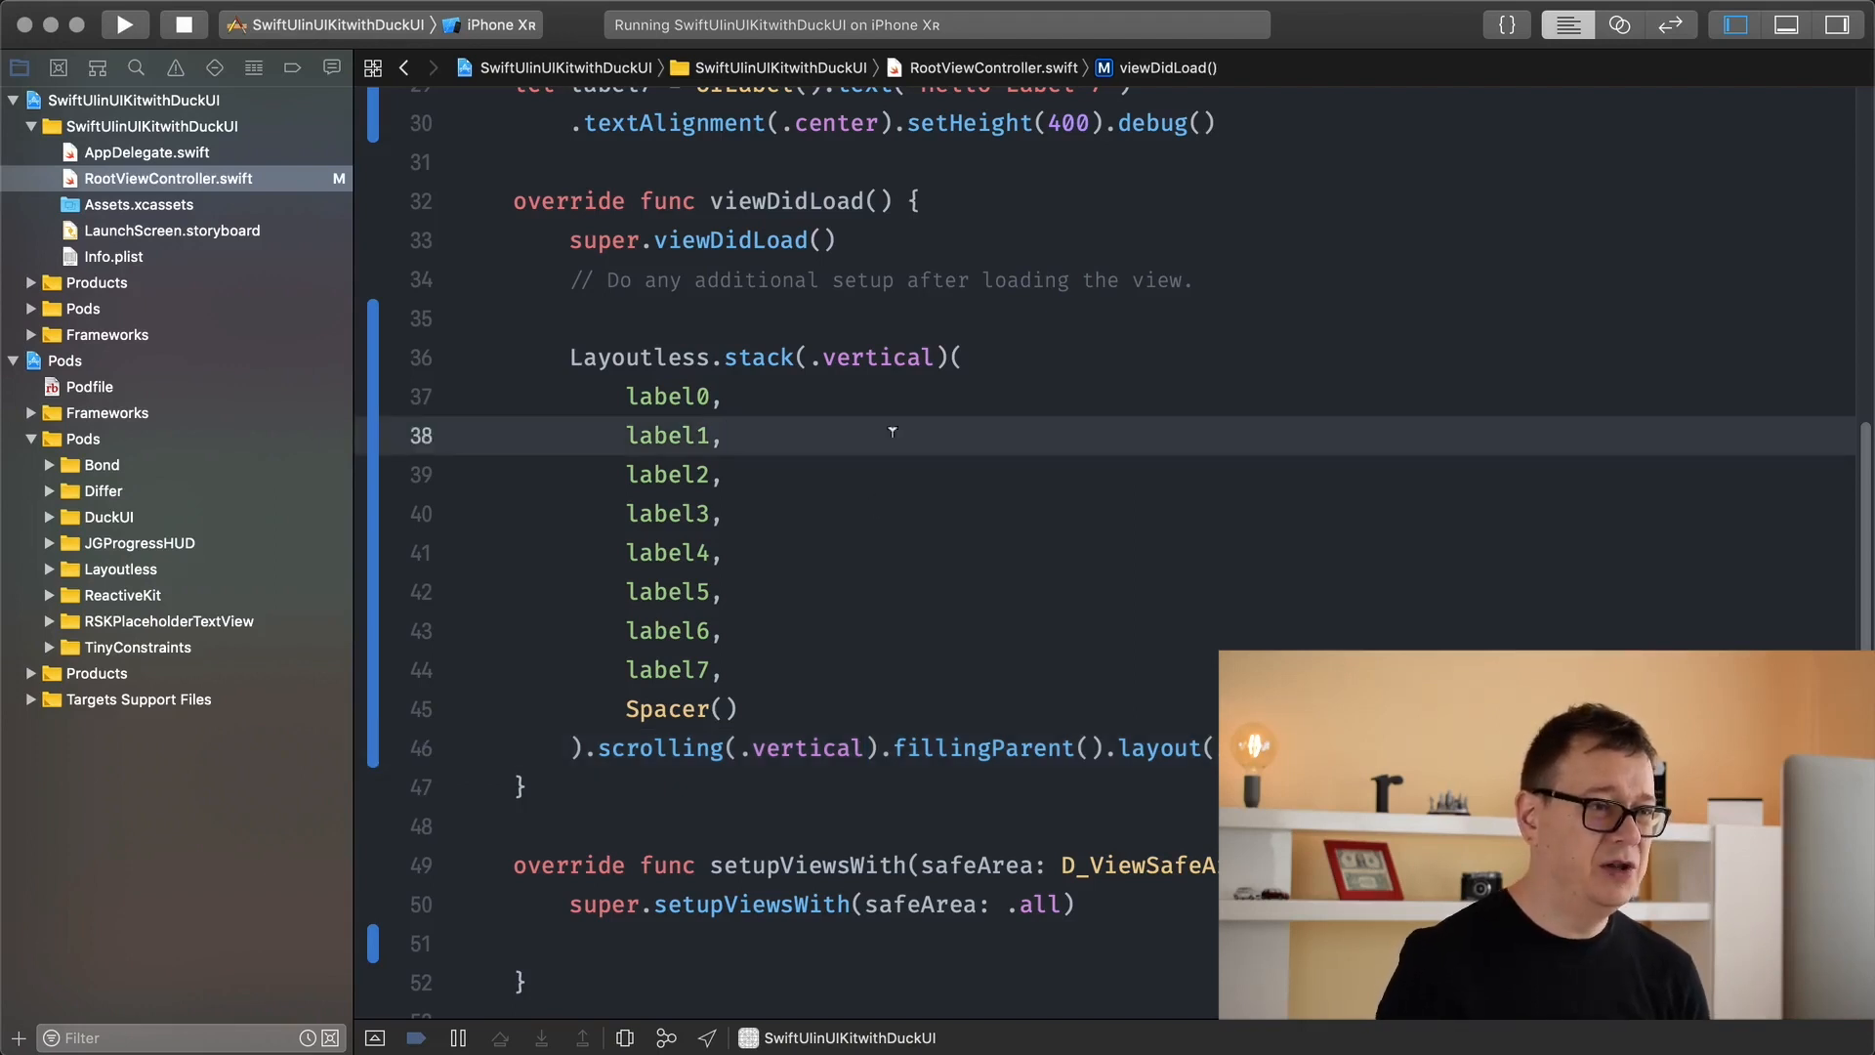
- Nest a Layoutless.stack(.horizontal) after label1 and move label2–label4 into it
text(L)
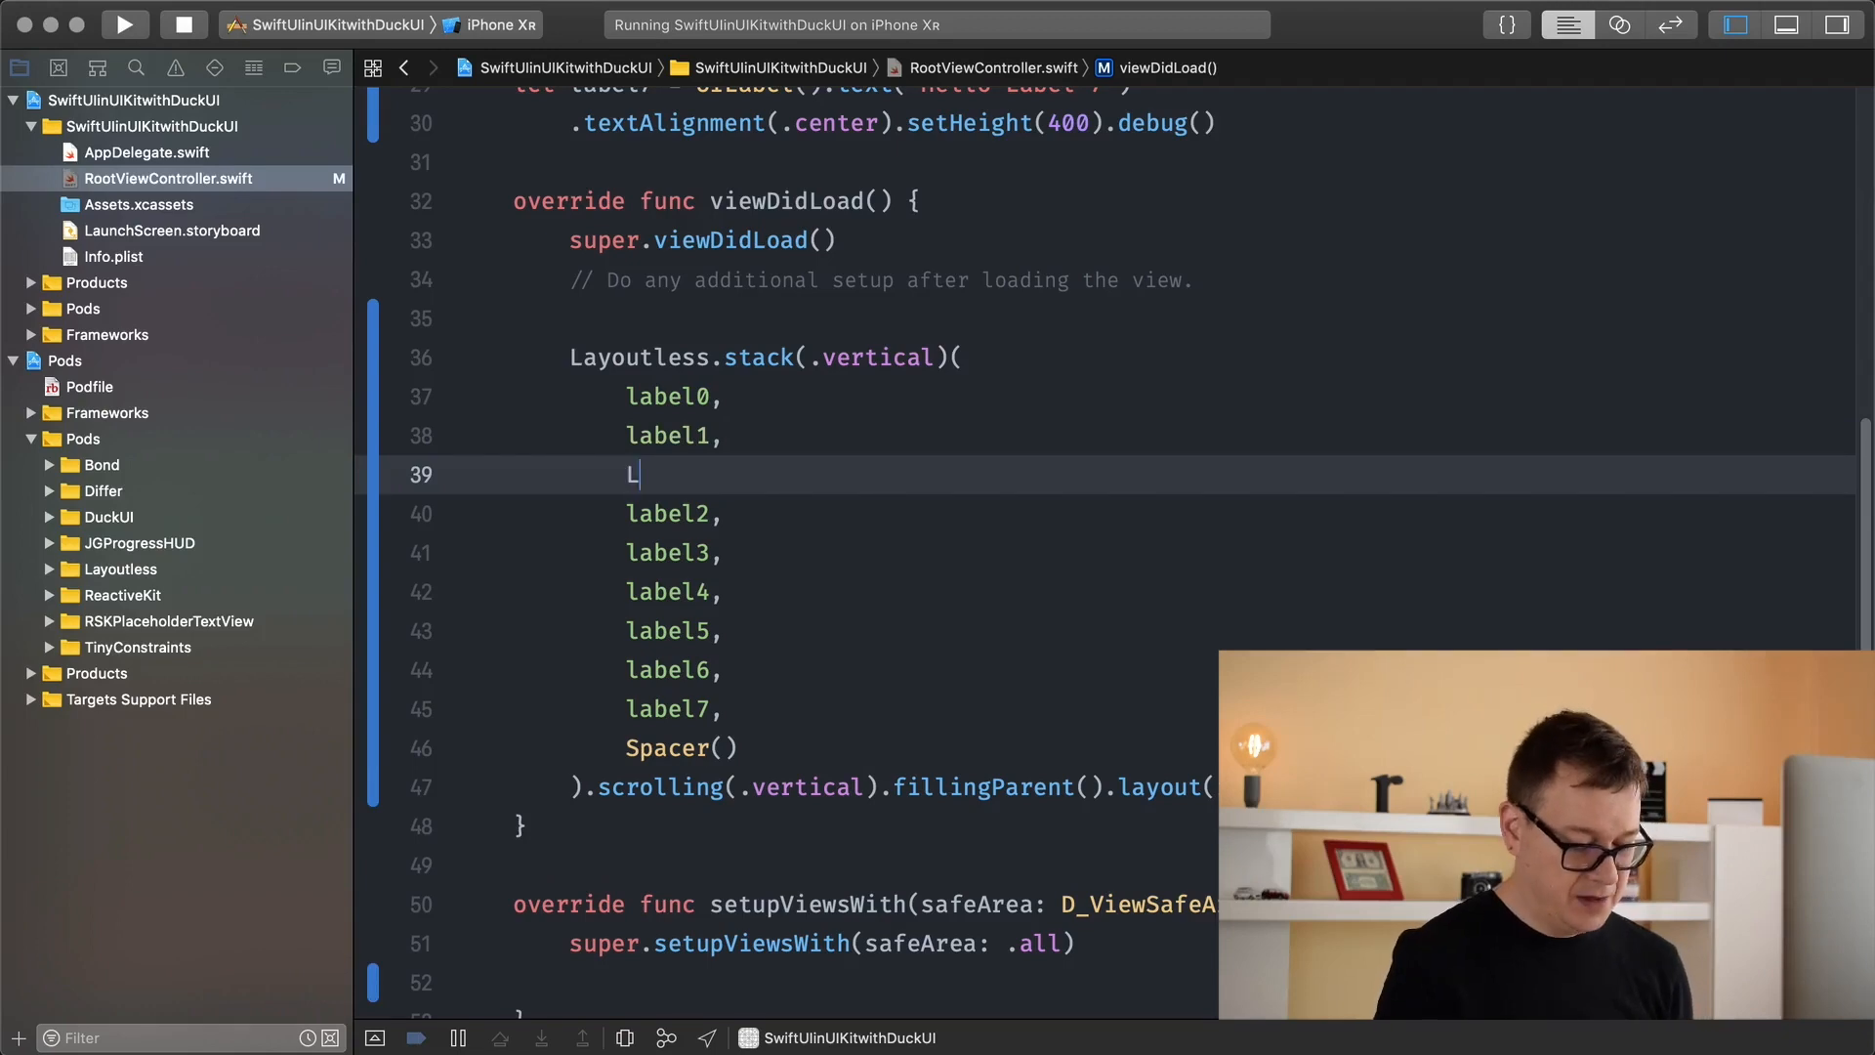
text(ay)
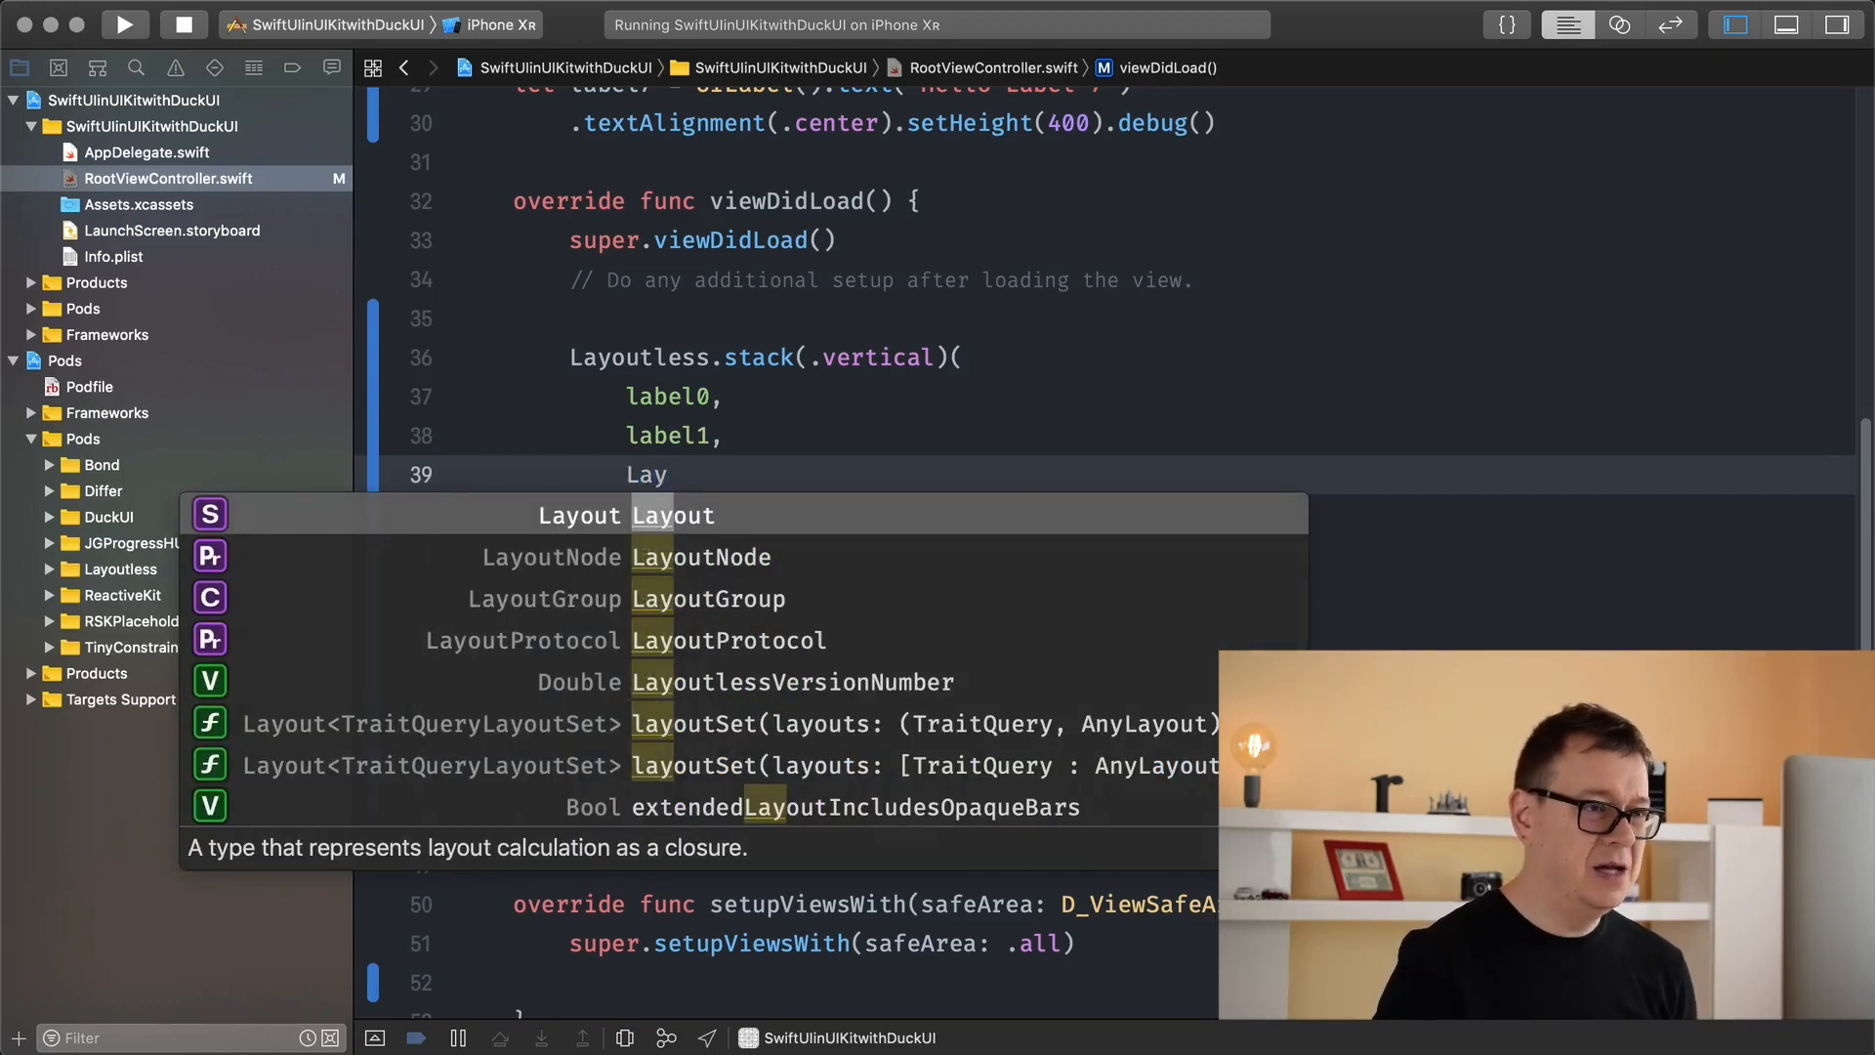
text(outless)
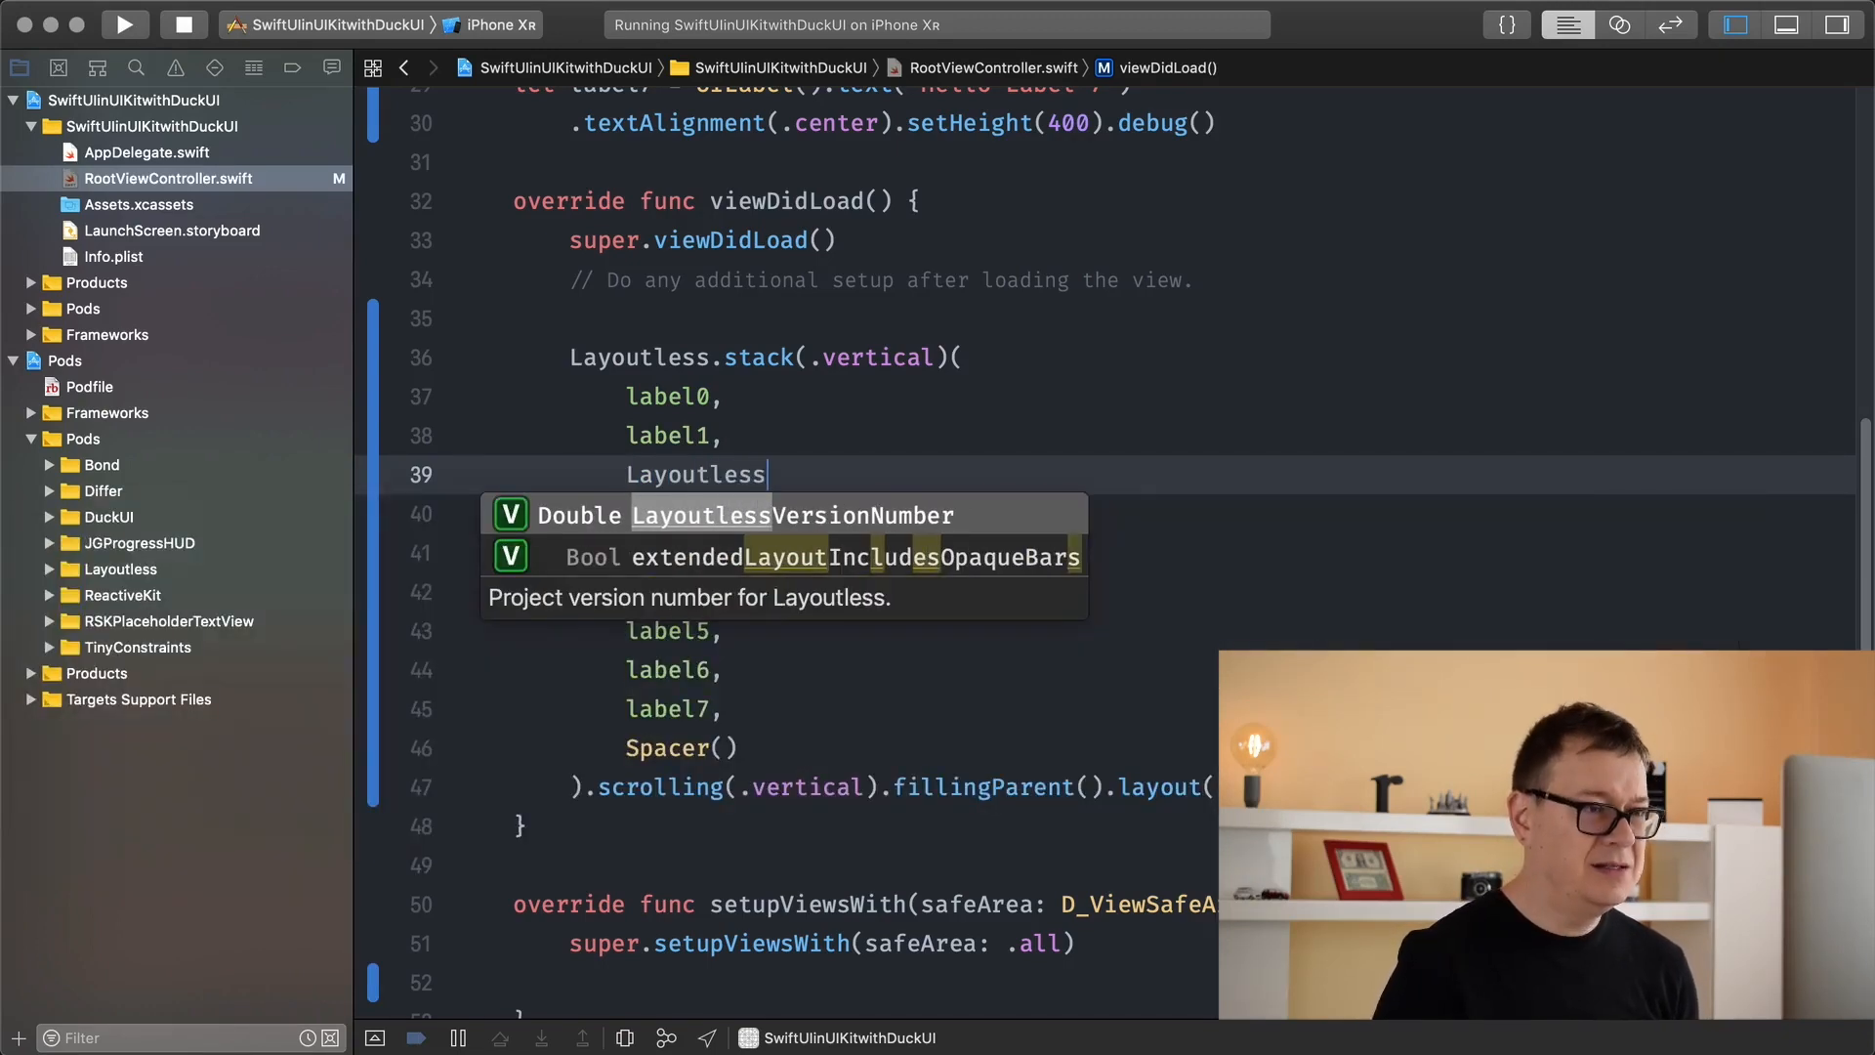
text(.)
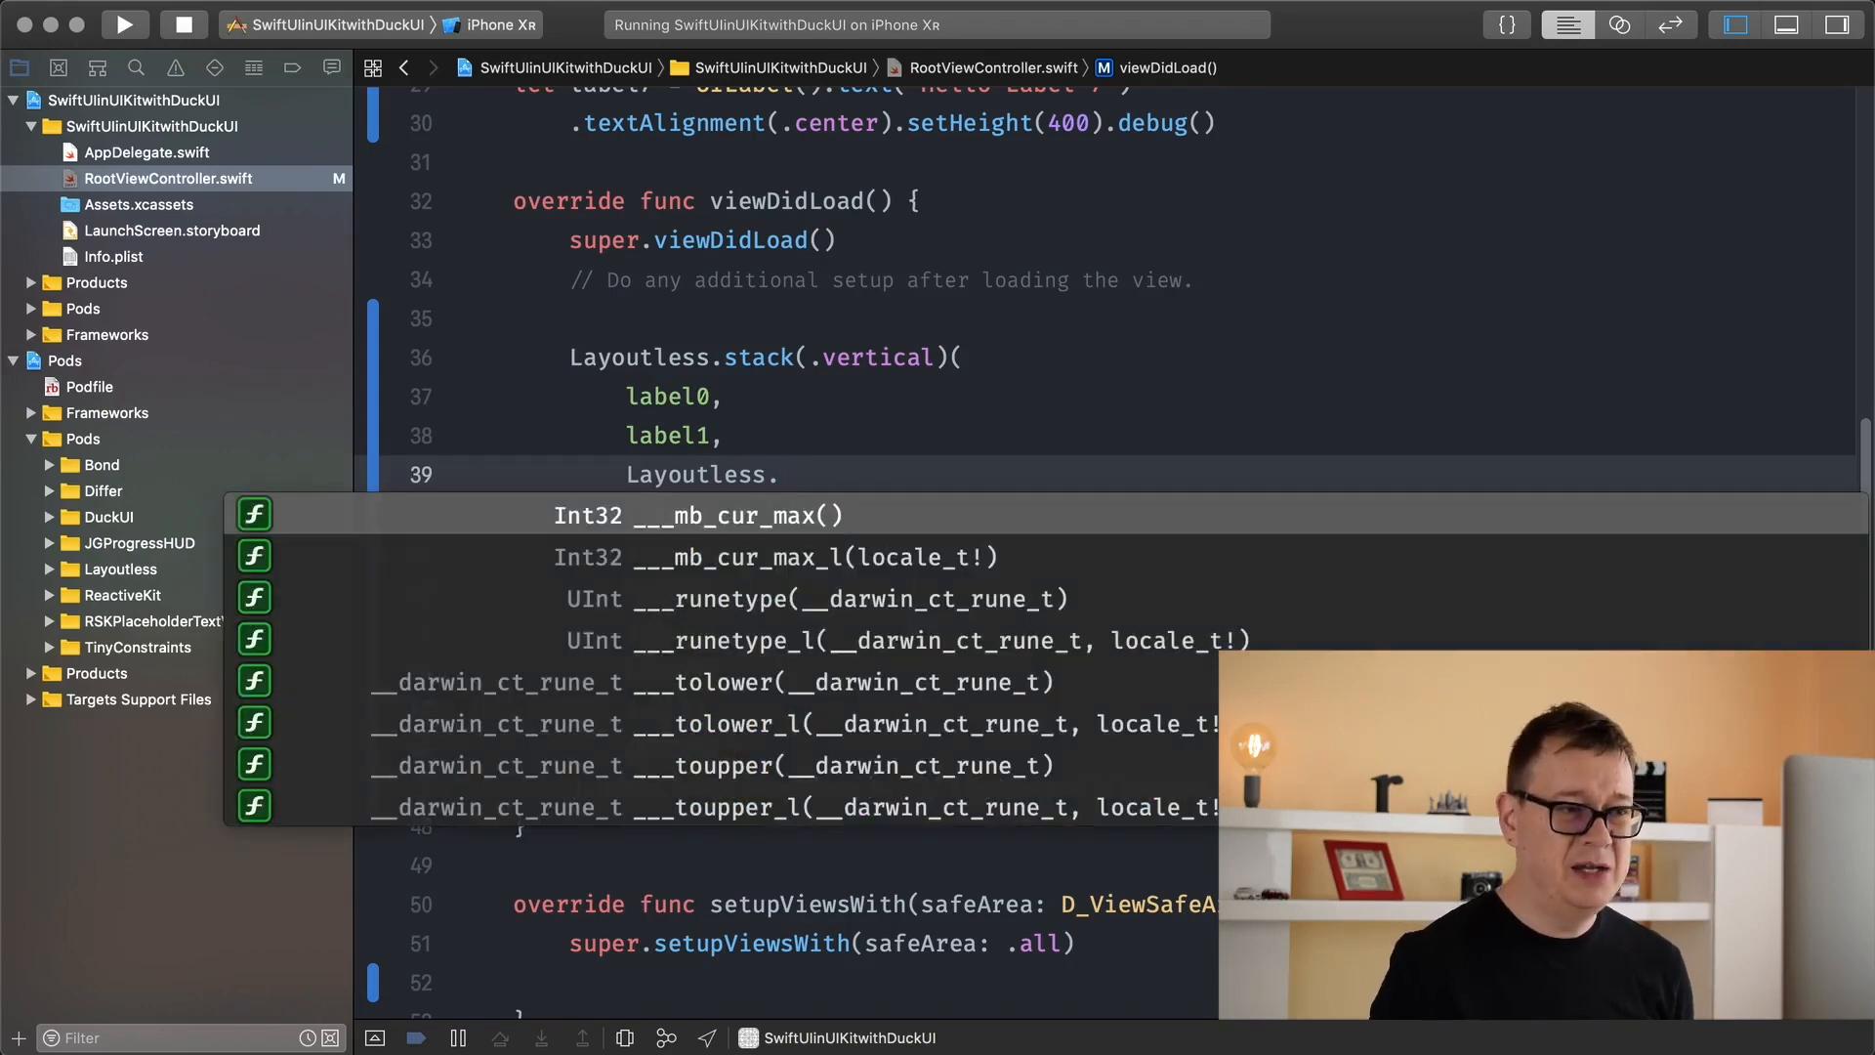
text(stack(axis: NSLayoutConstraint.Axis)
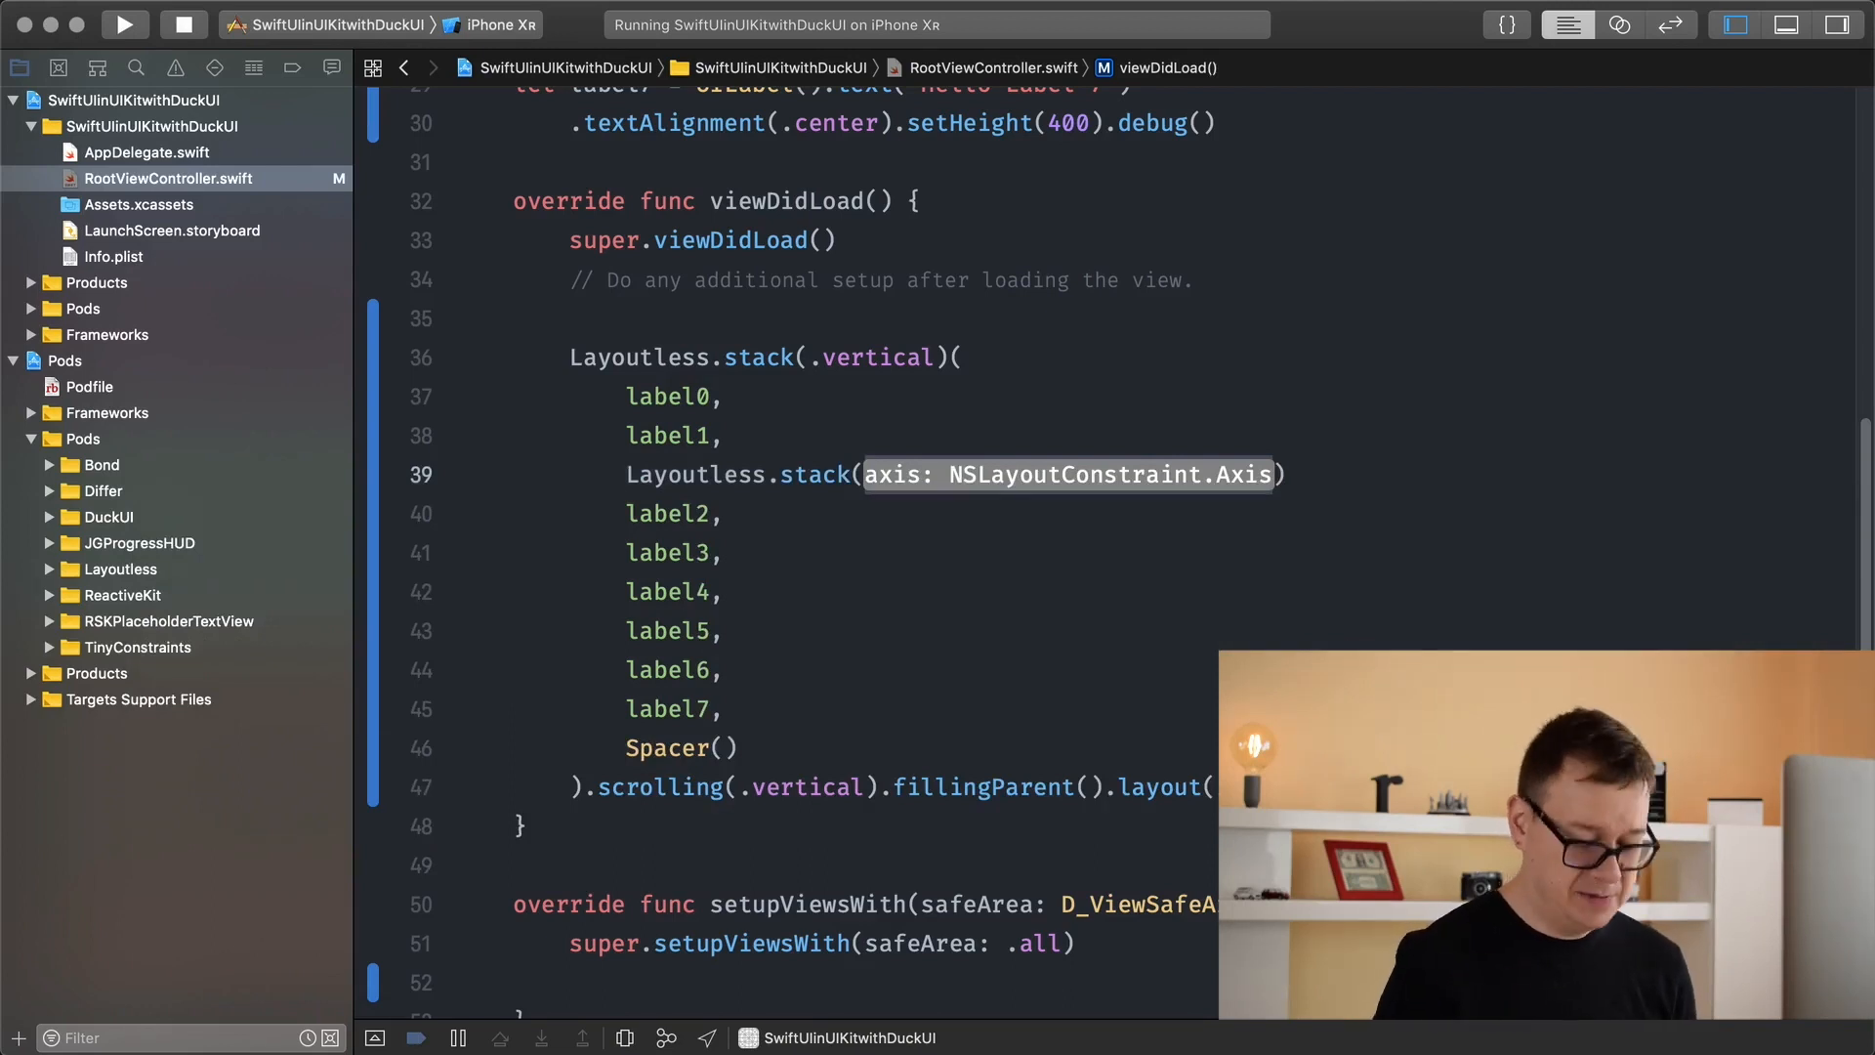
text(.horizontal)
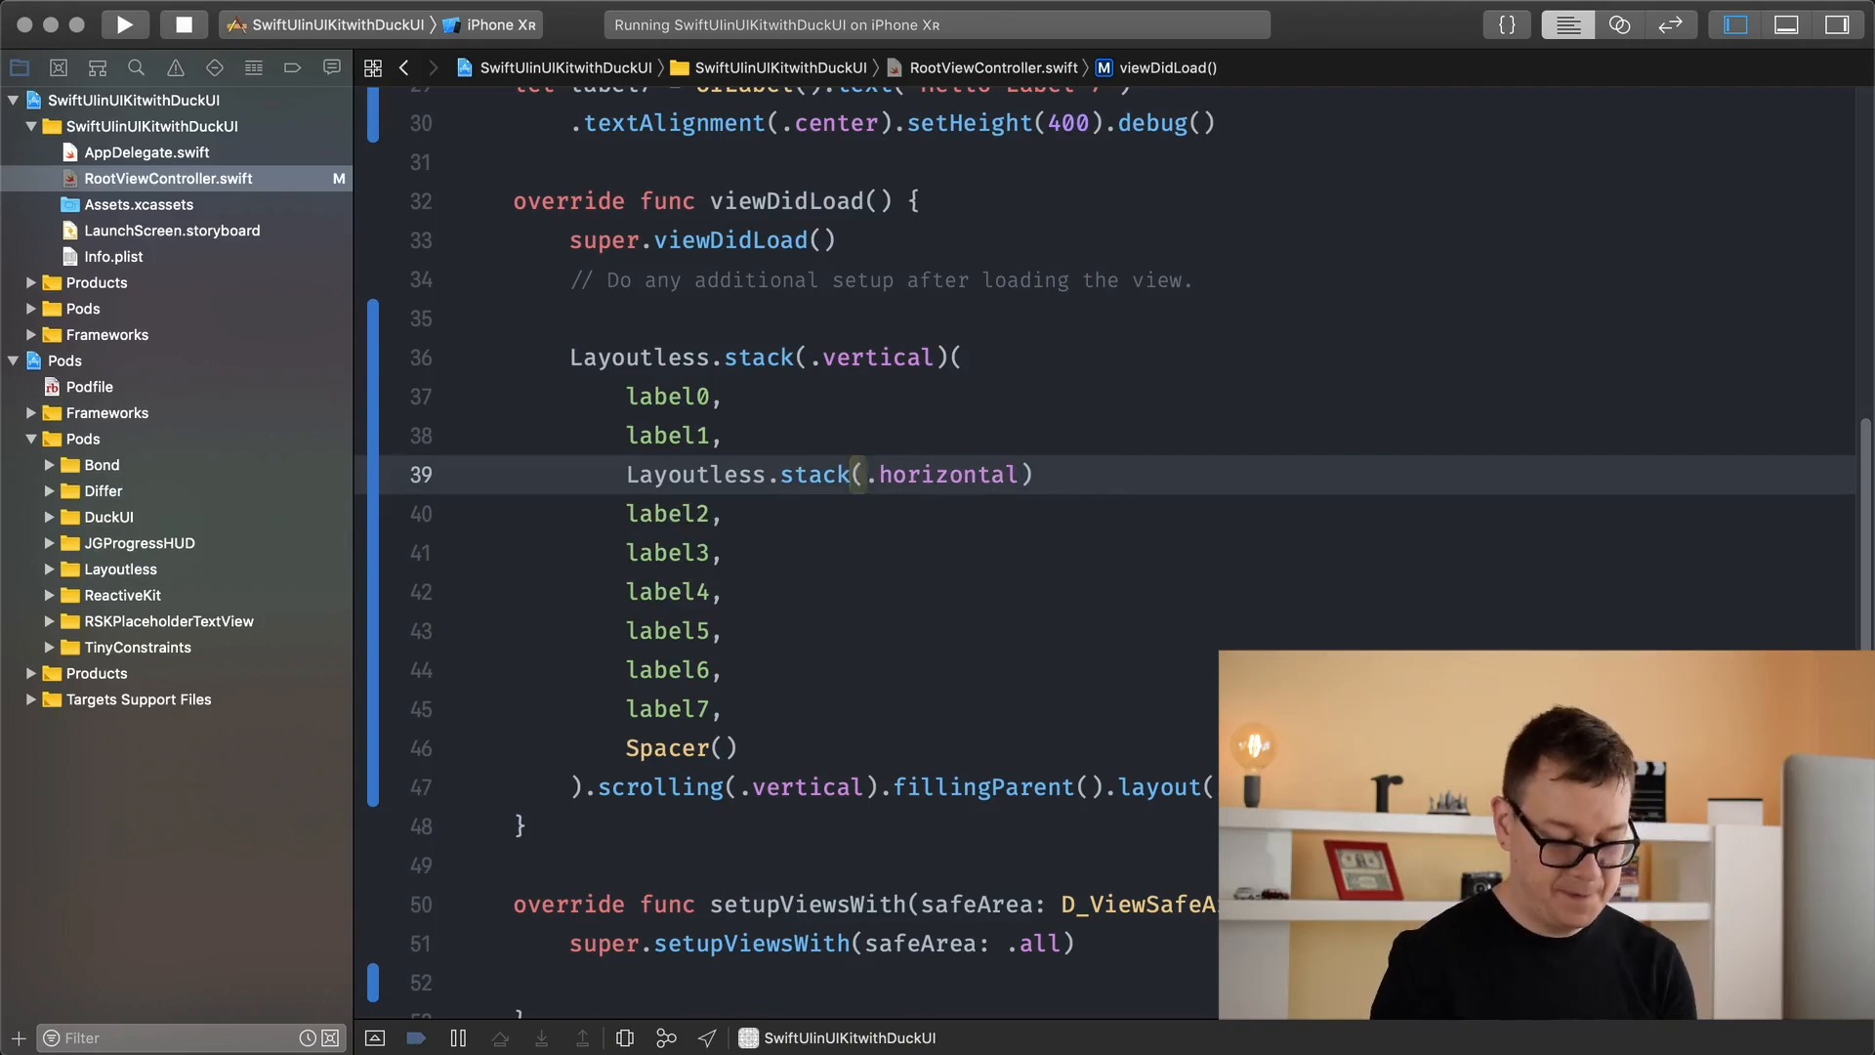
text(()
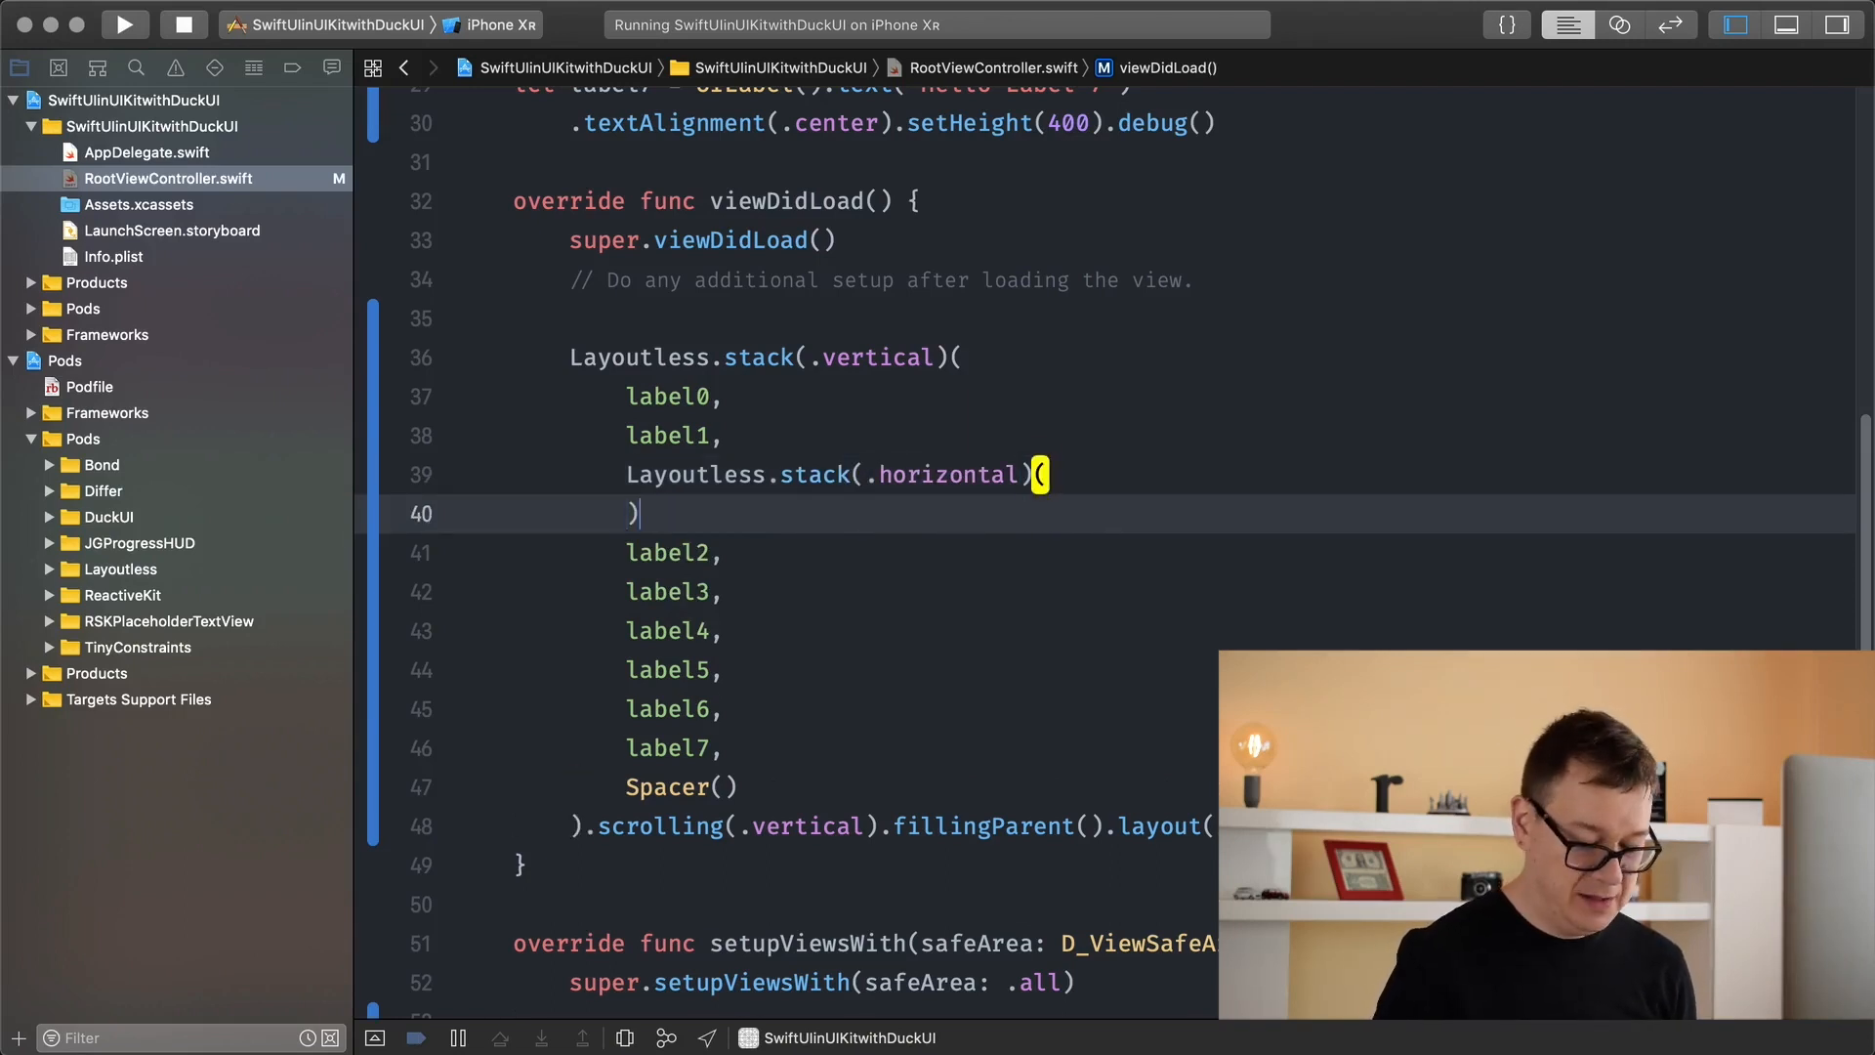
text(,)
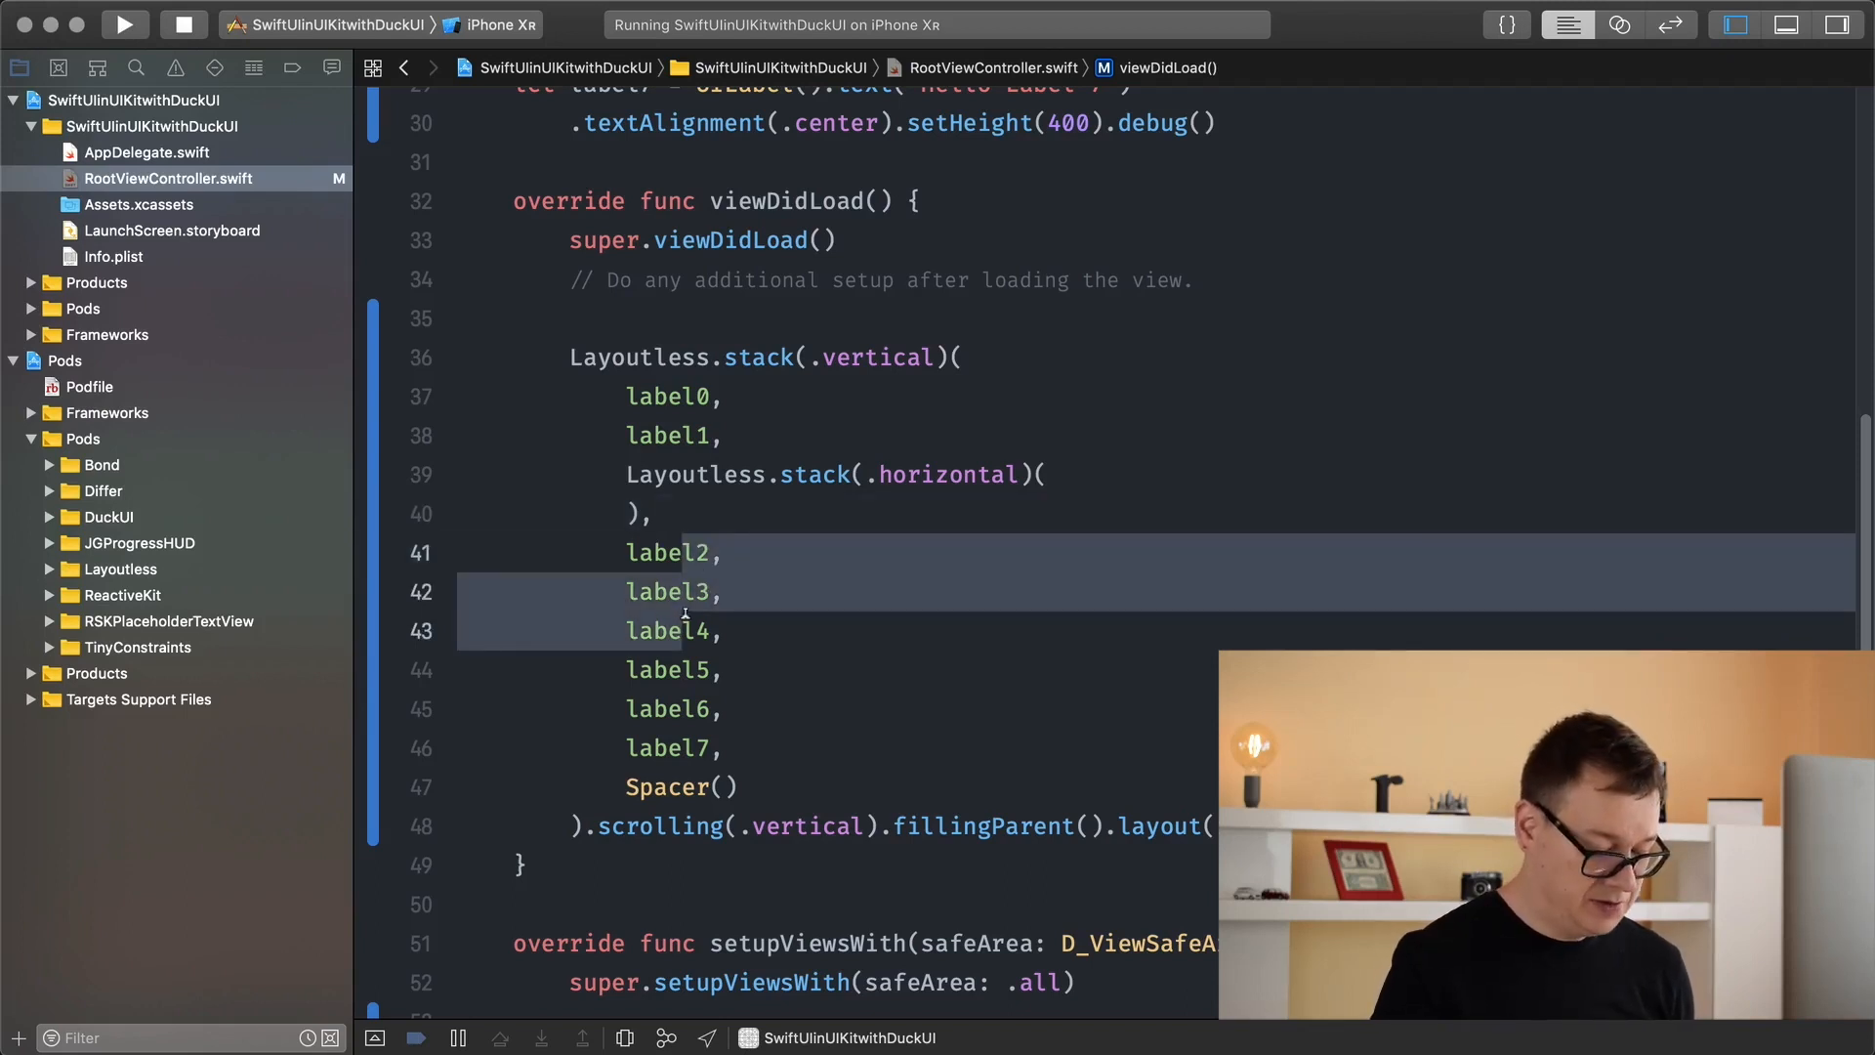
double_click(666, 630)
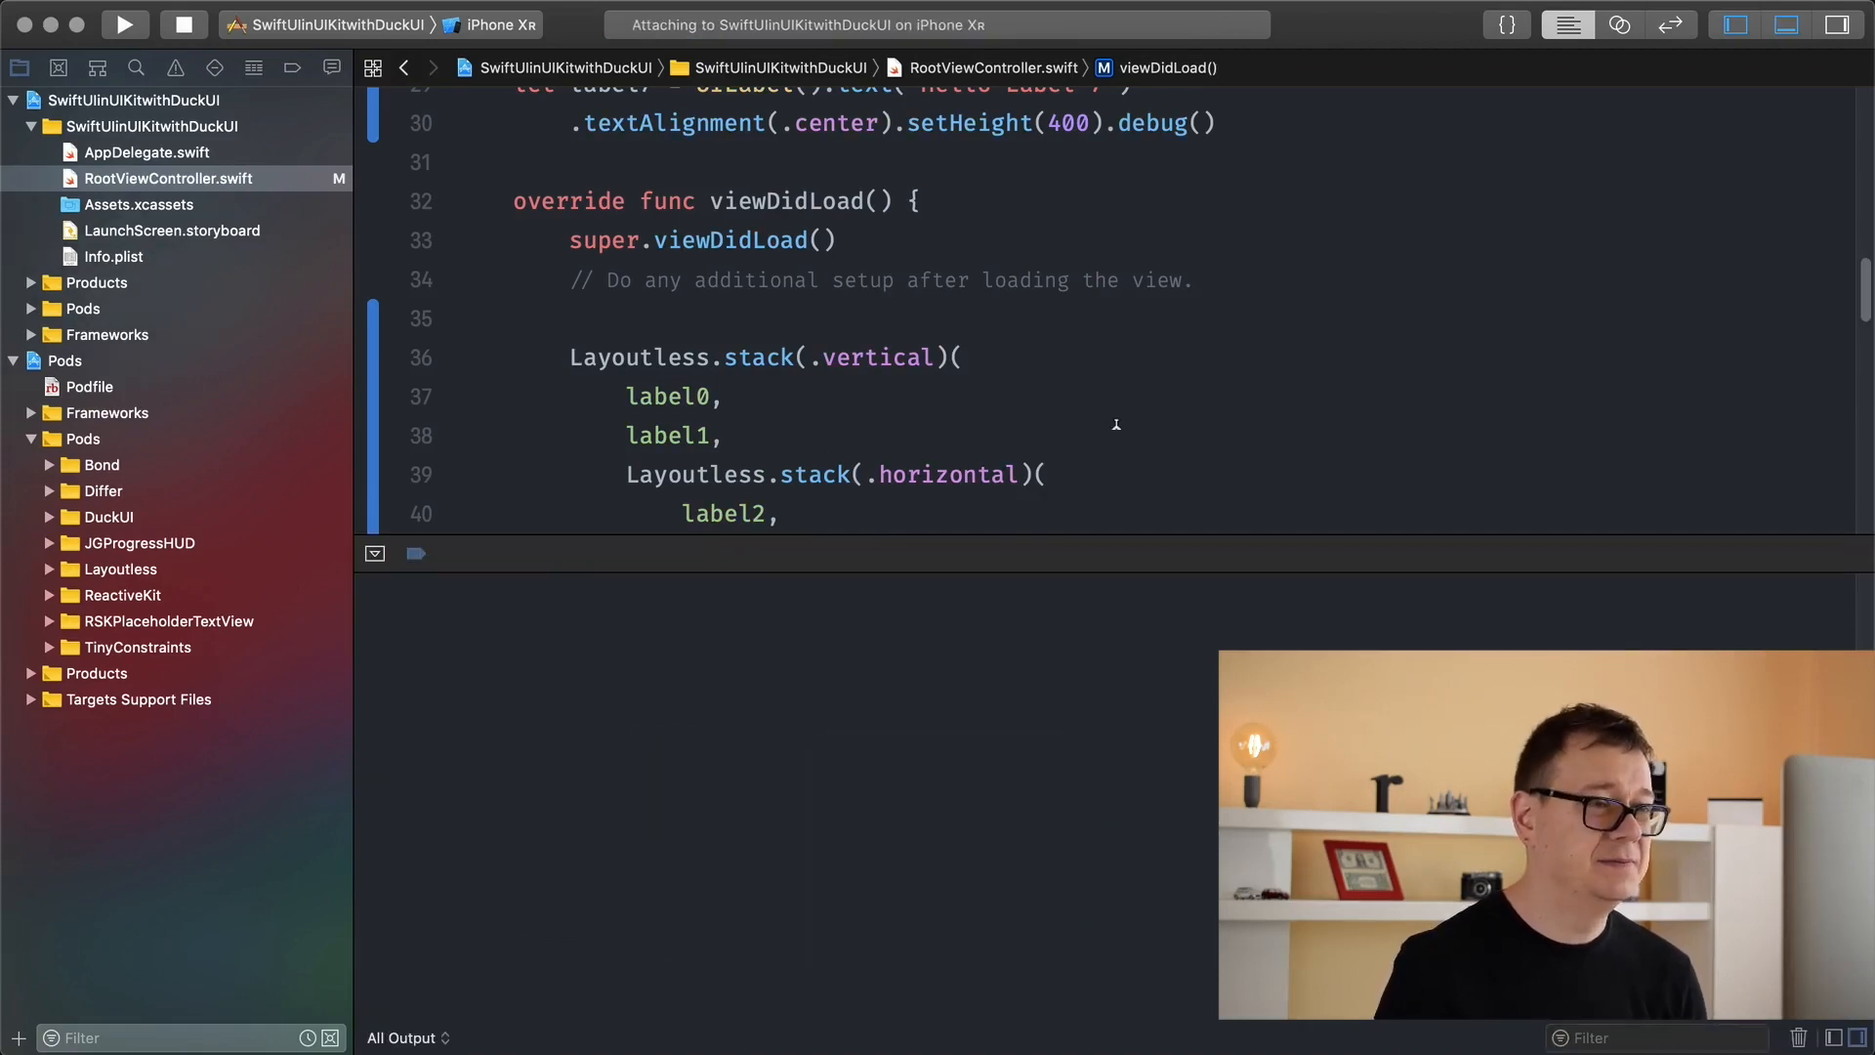
- Check labels 2–4 side by side in the simulator, then add Spacer() after label4
click(123, 24)
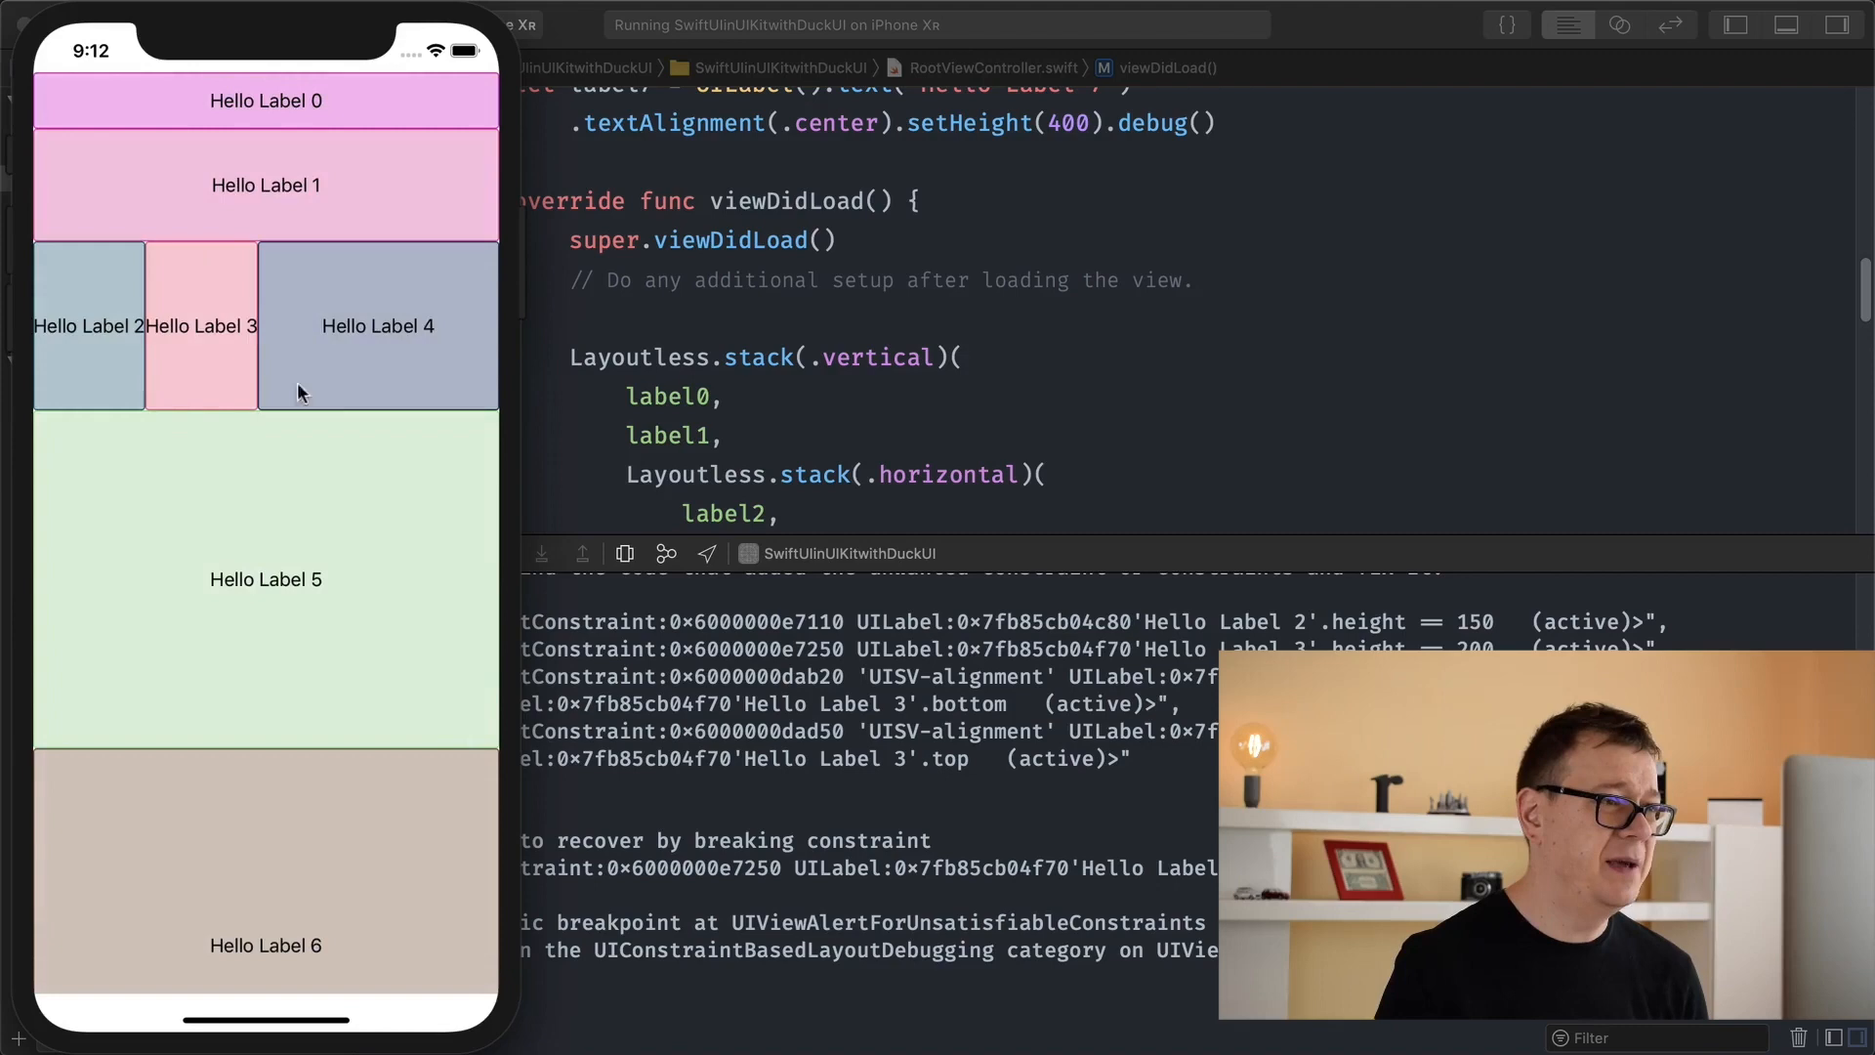
mouse_move(862, 475)
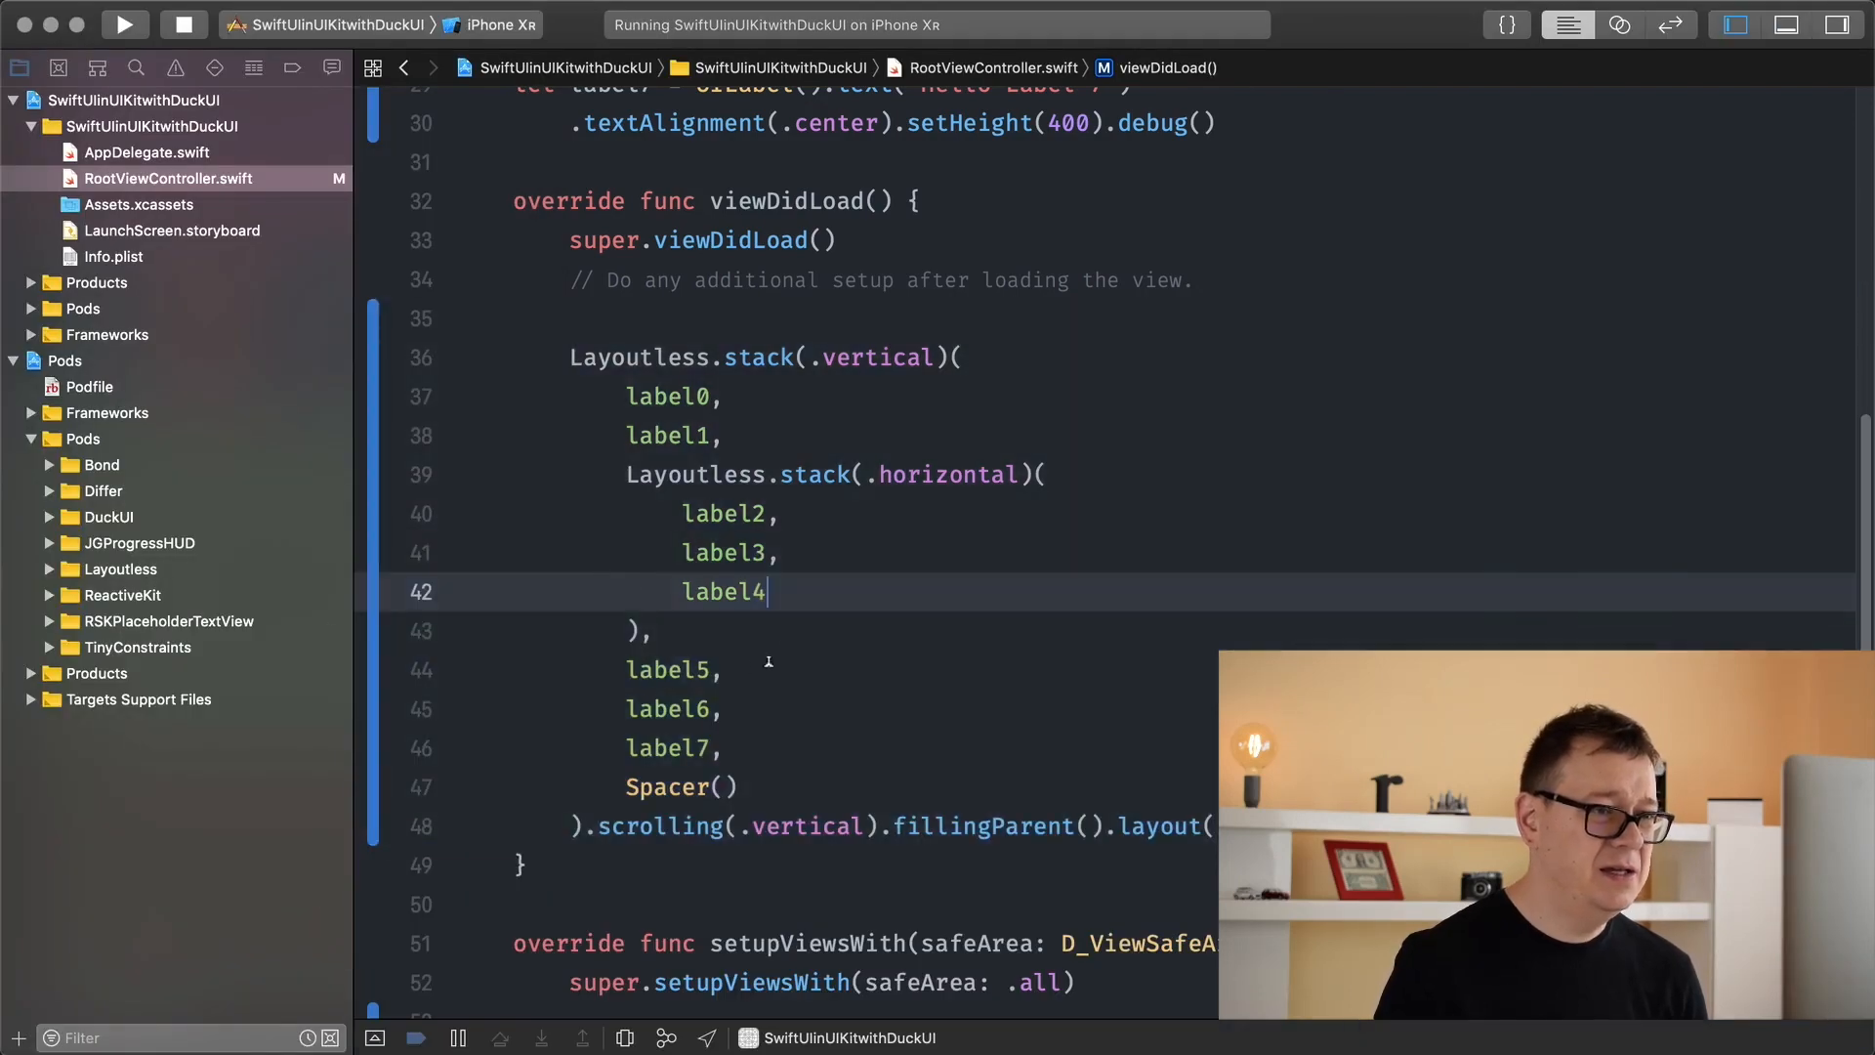
text(Spoa)
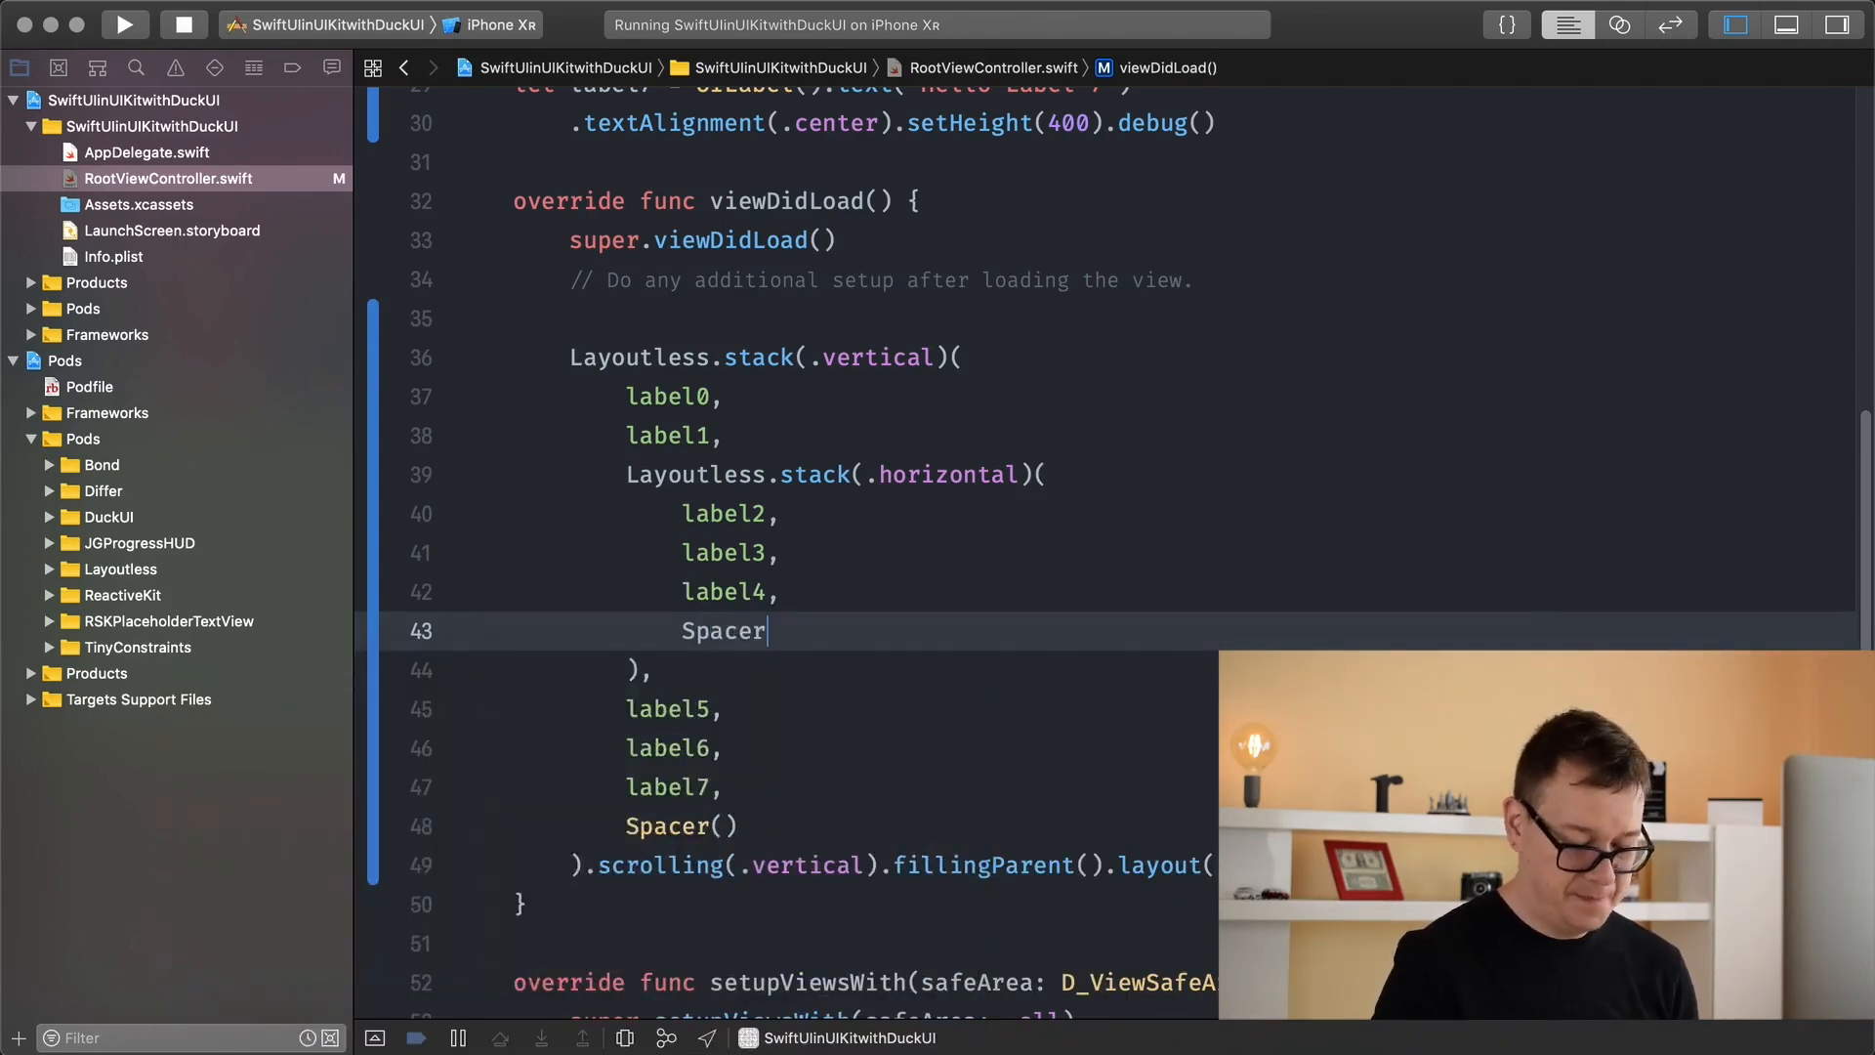
text(())
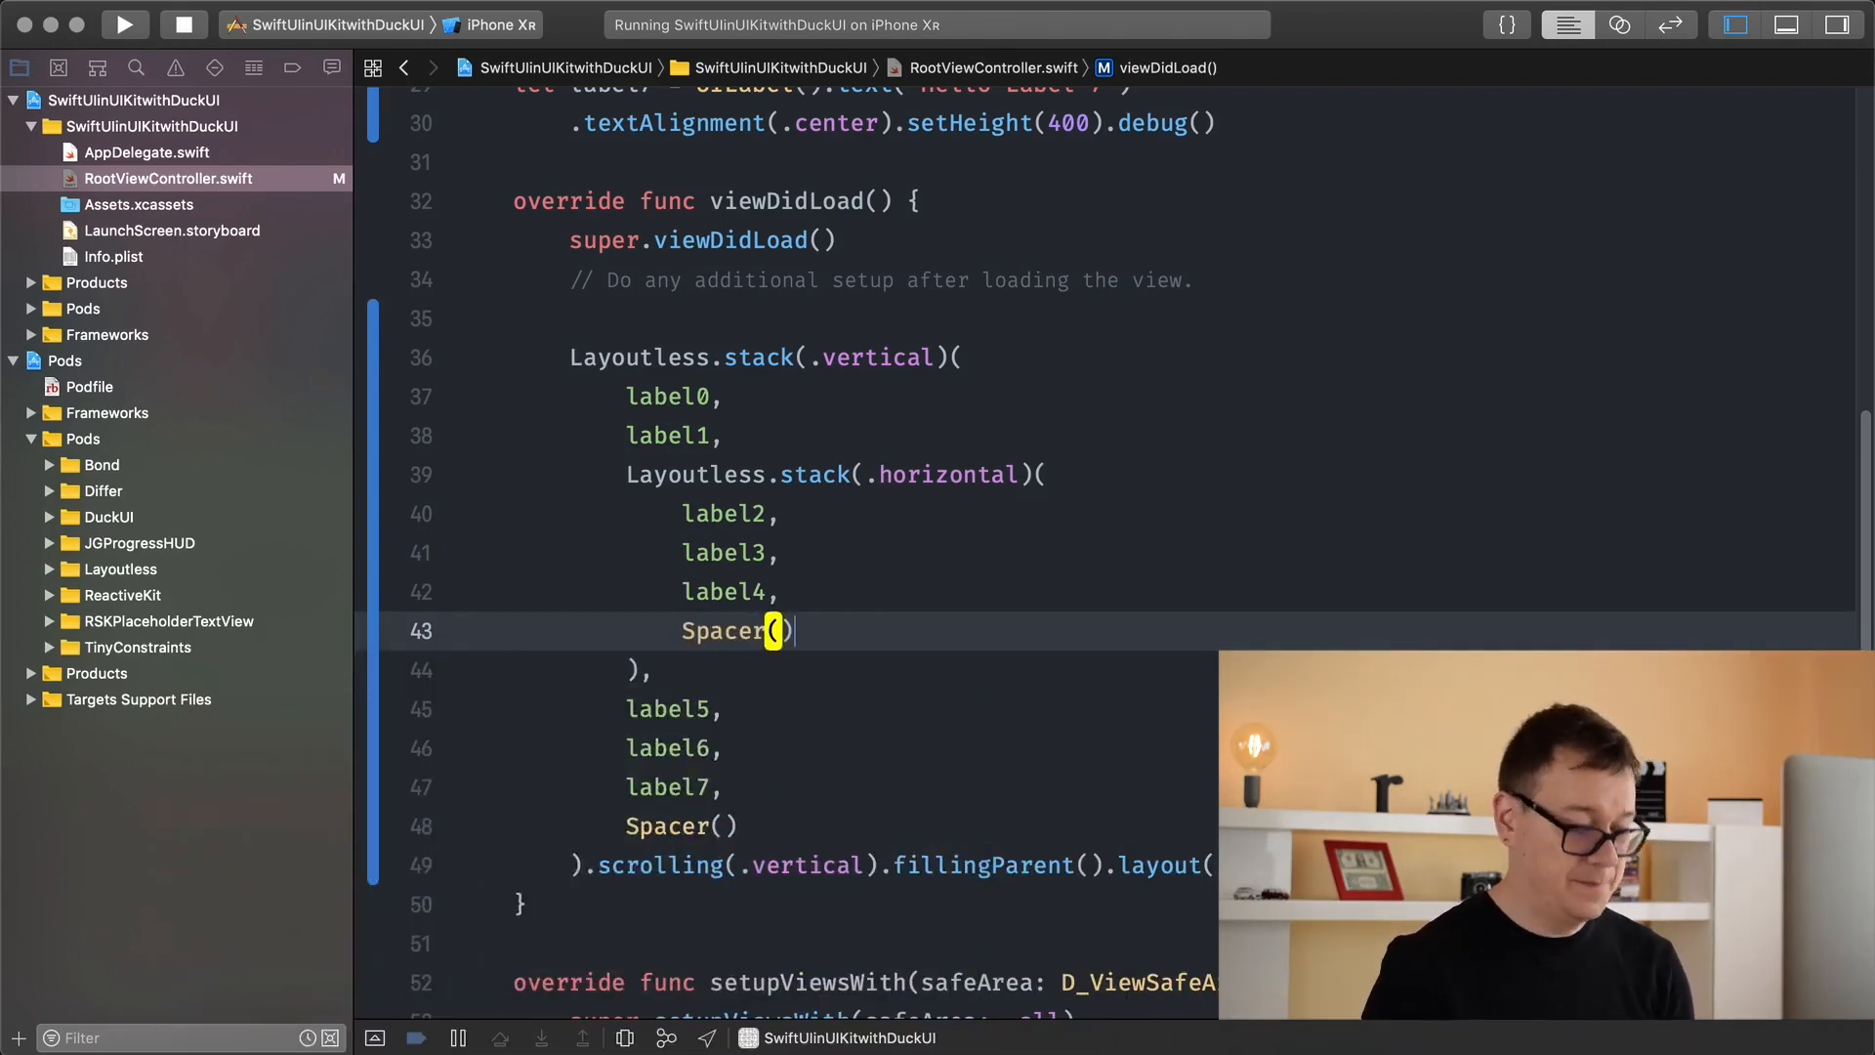
click(124, 24)
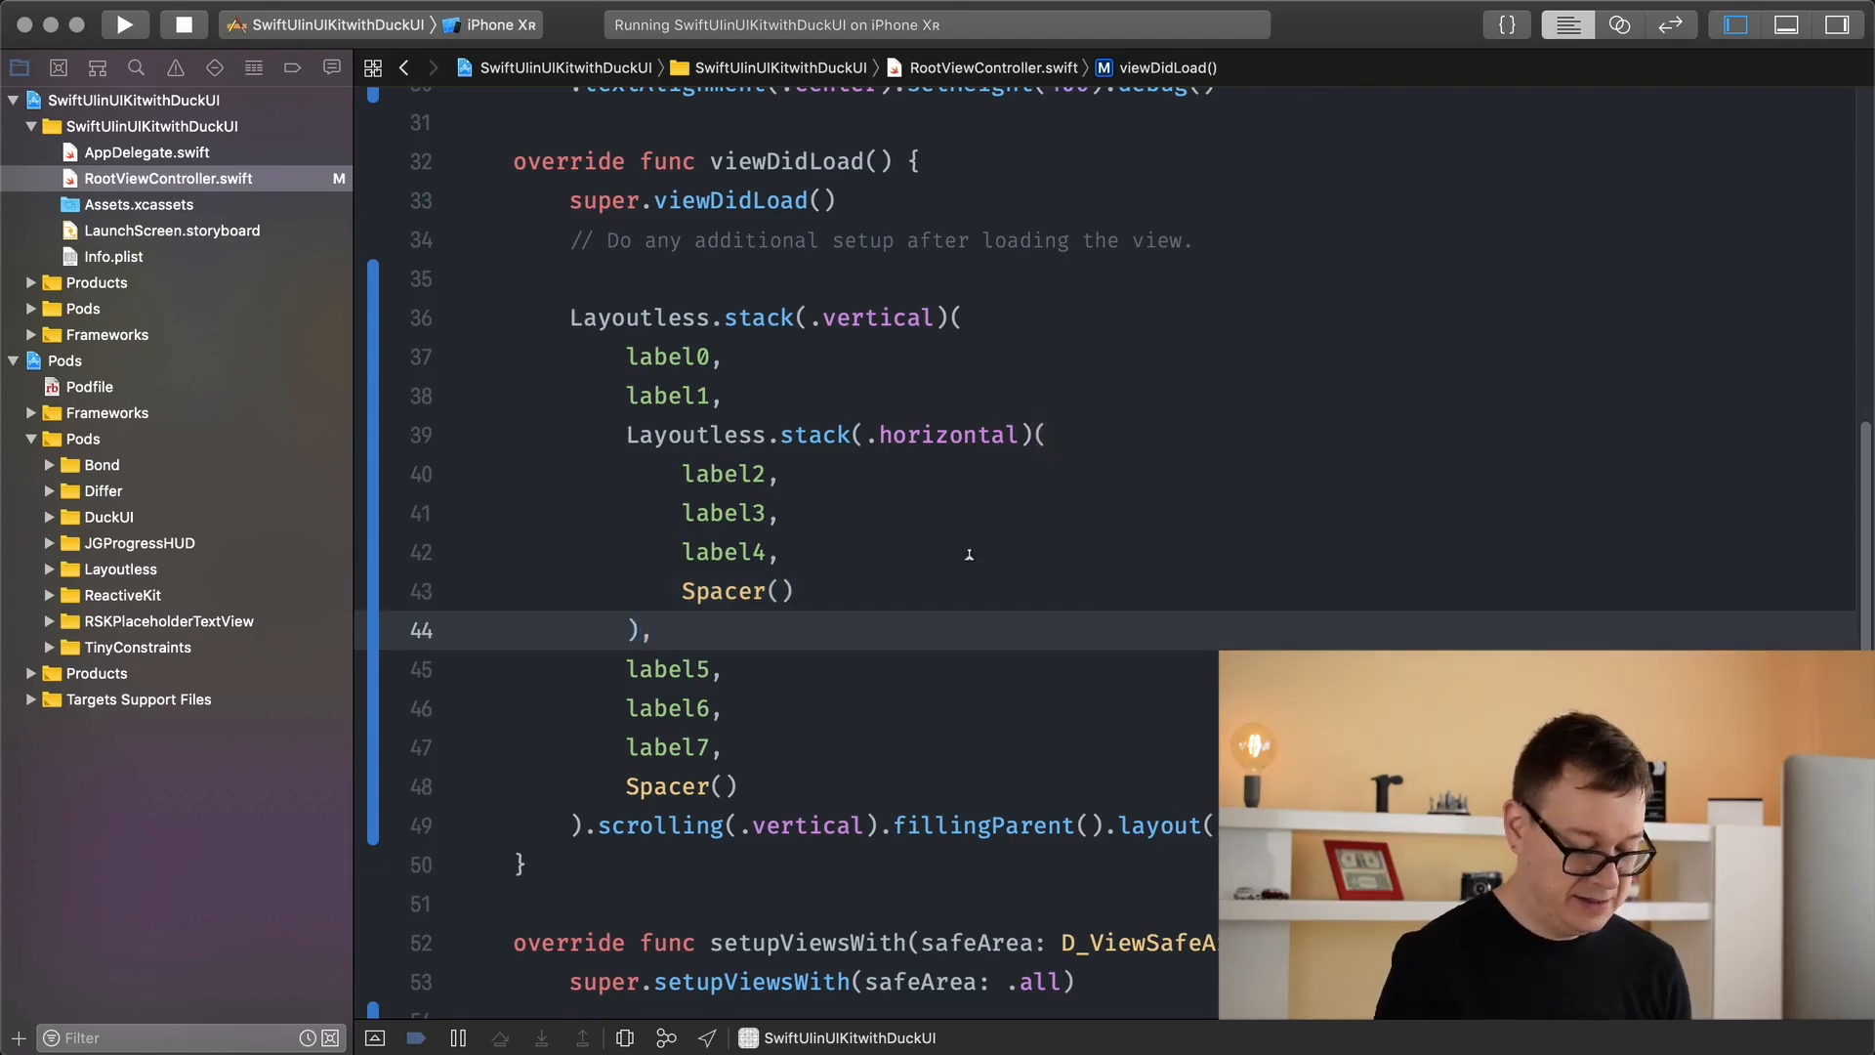
- Chain .insetting(by: 12) onto the horizontal stack and rerun the app
text(.insetting(by: 12)
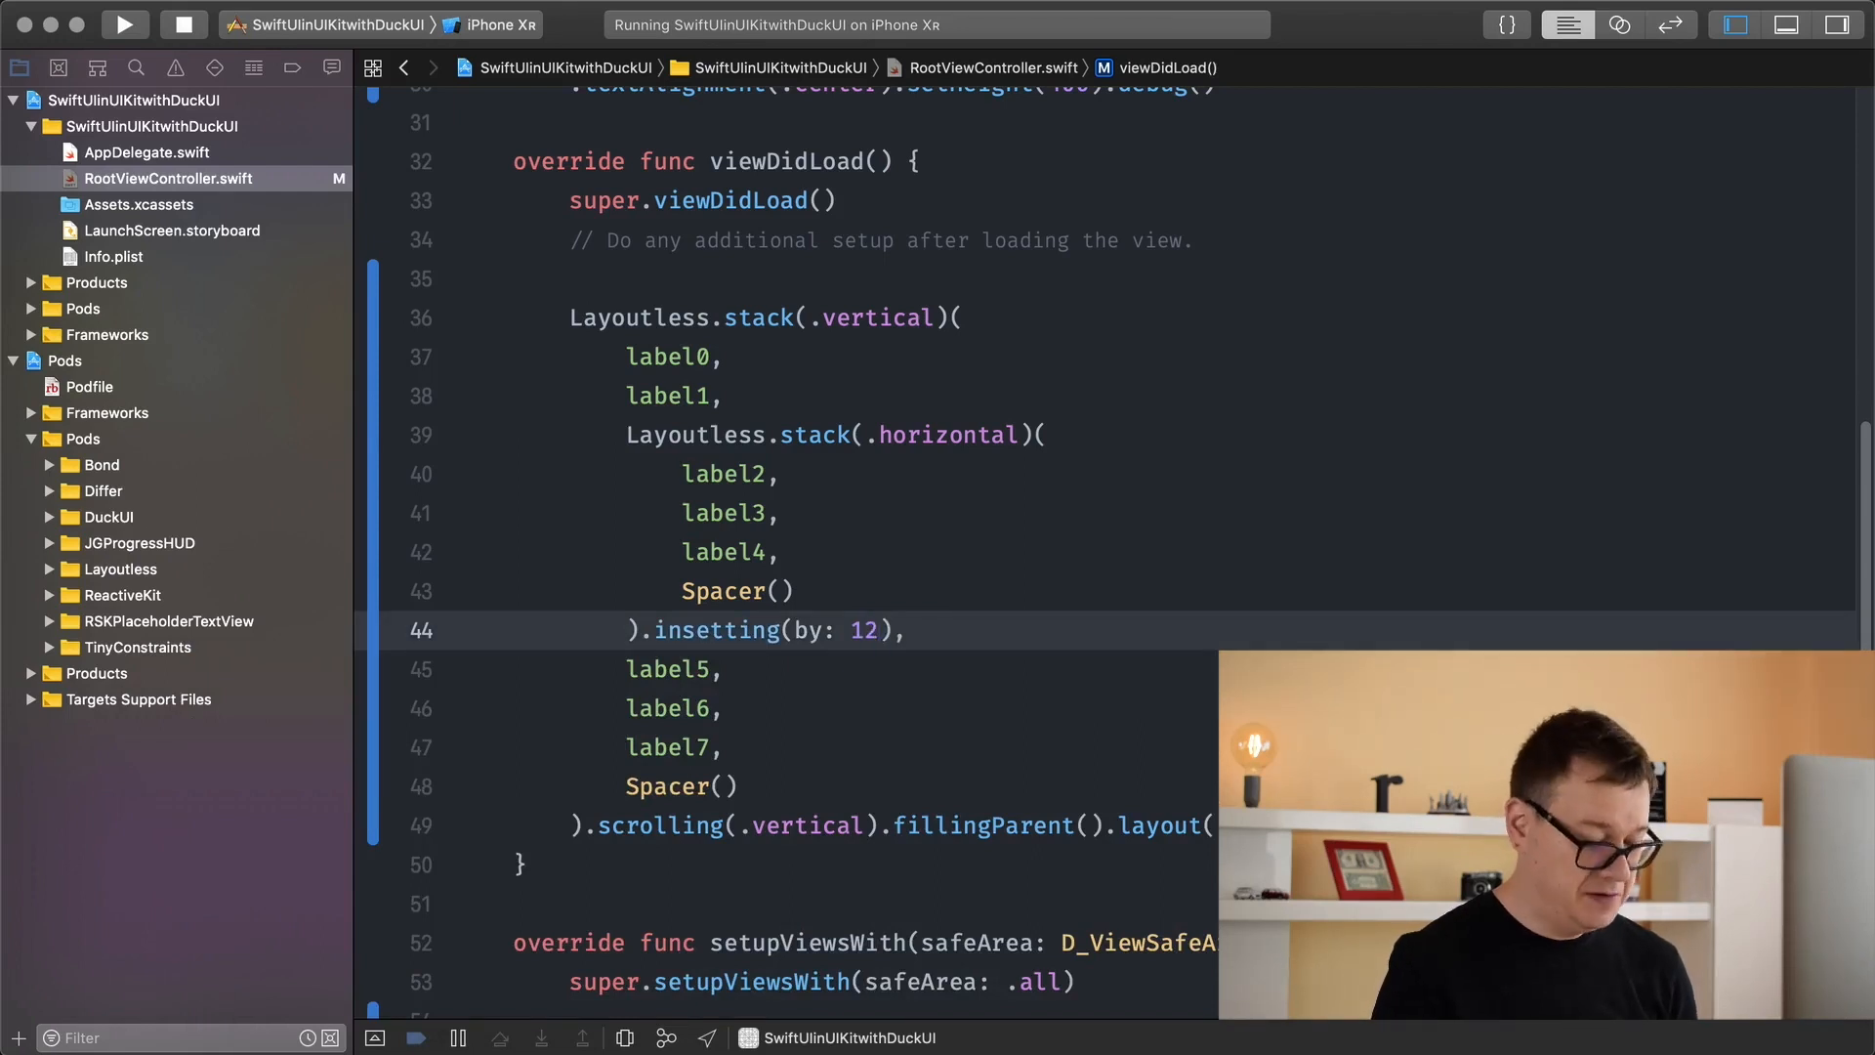
click(123, 23)
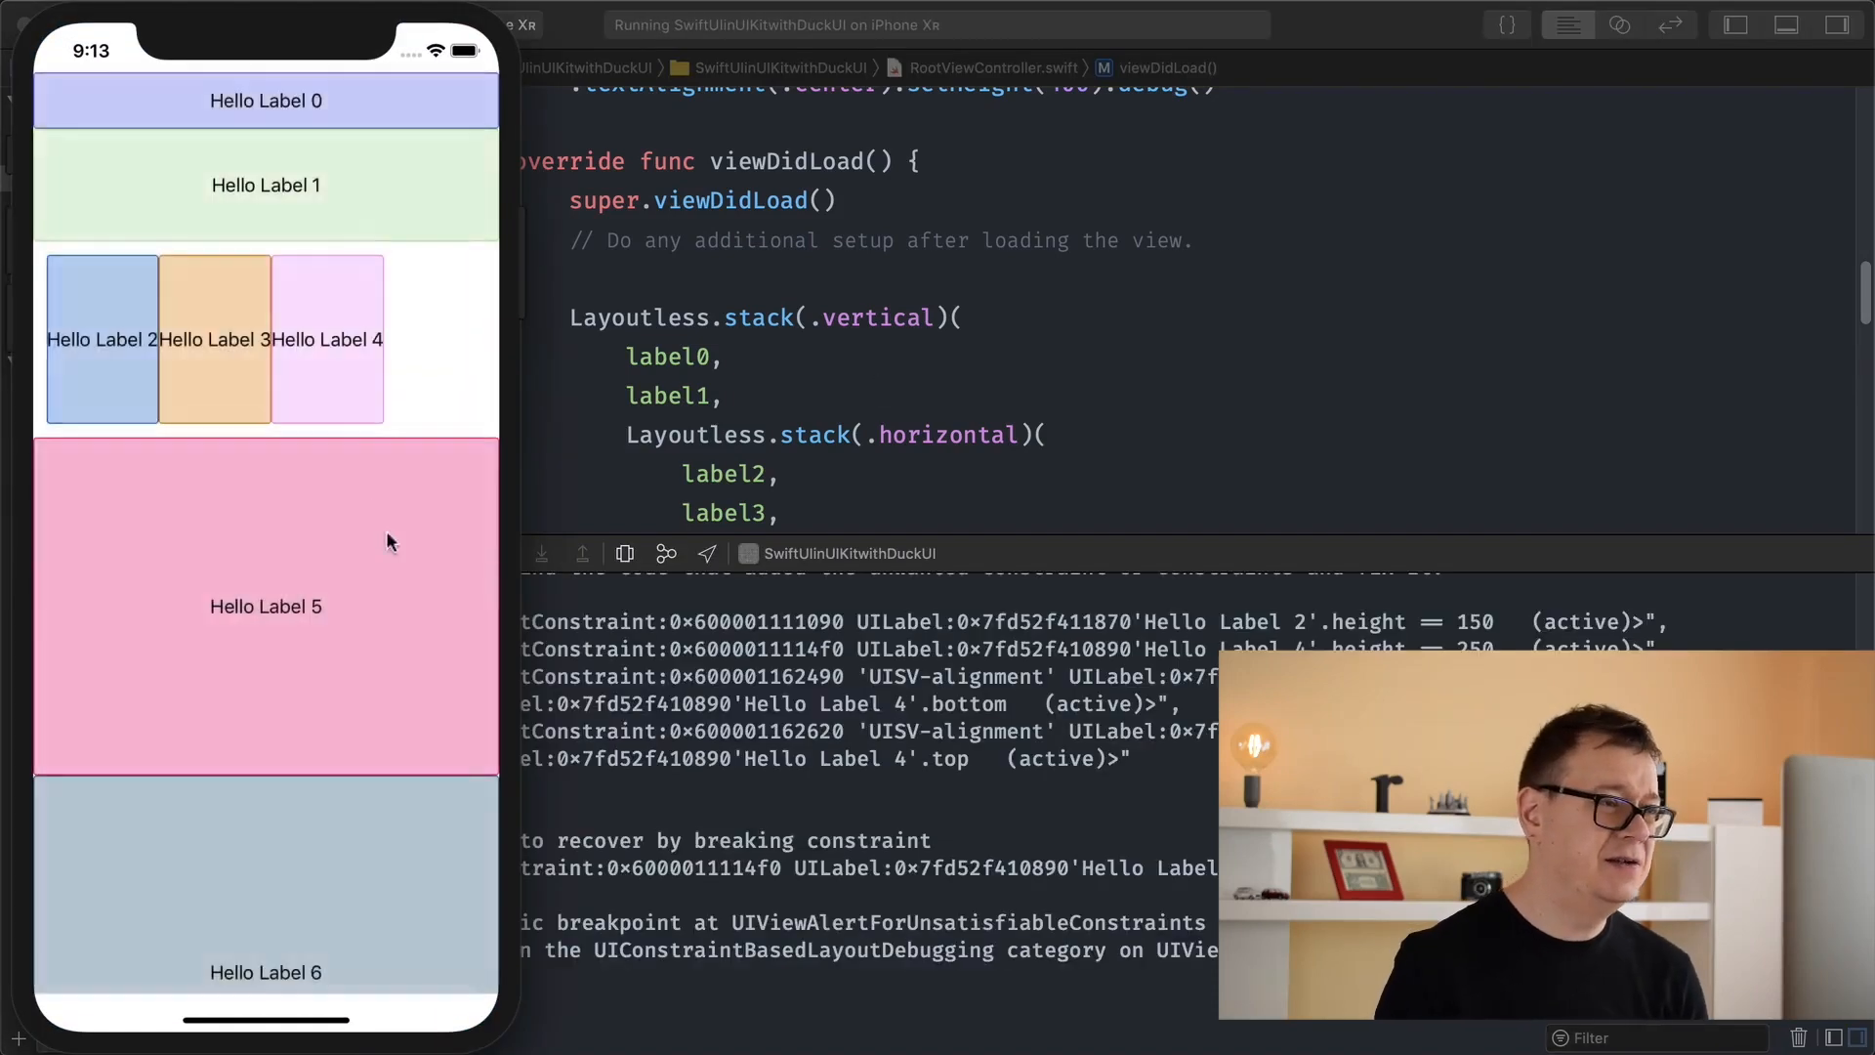
mouse_move(417, 256)
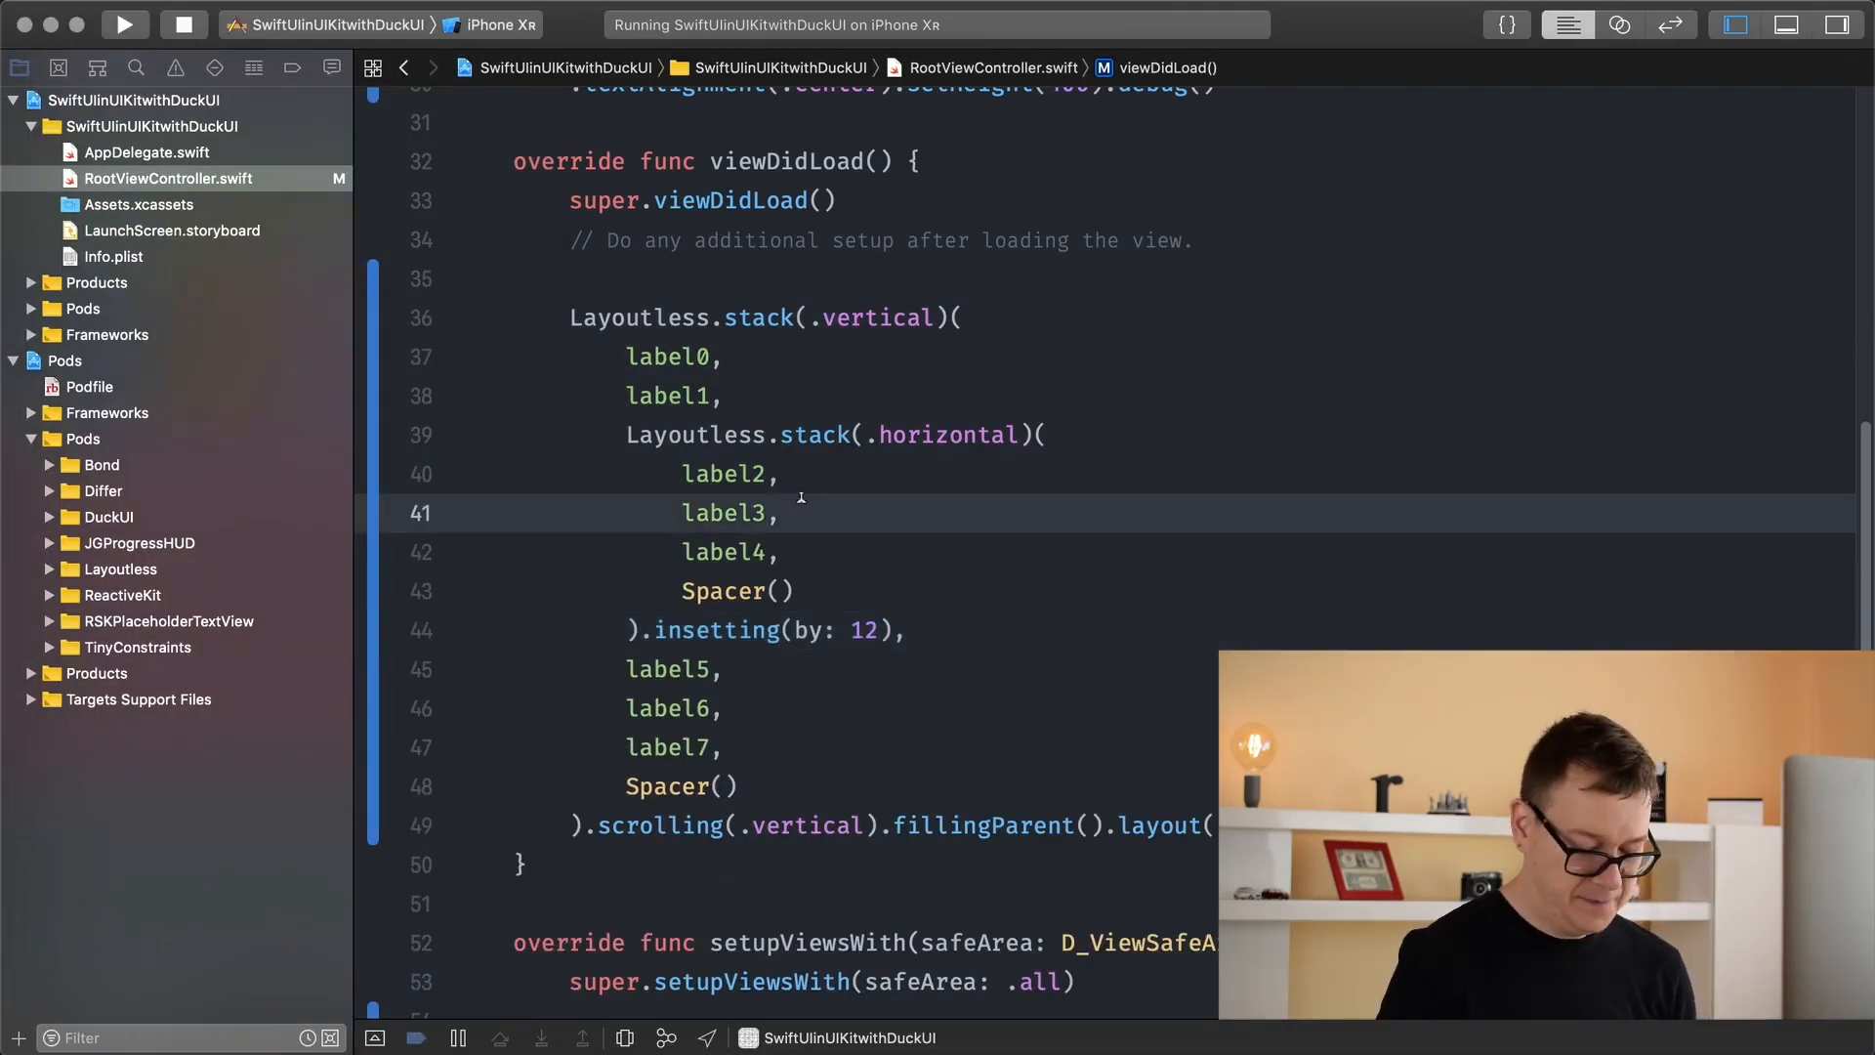
- Add .insetting(leftBy: 0, rightBy: 32, topBy: 12, bottomBy: 0) to label3 and rerun the app
text(.insetting(leftBy: CGFloat)
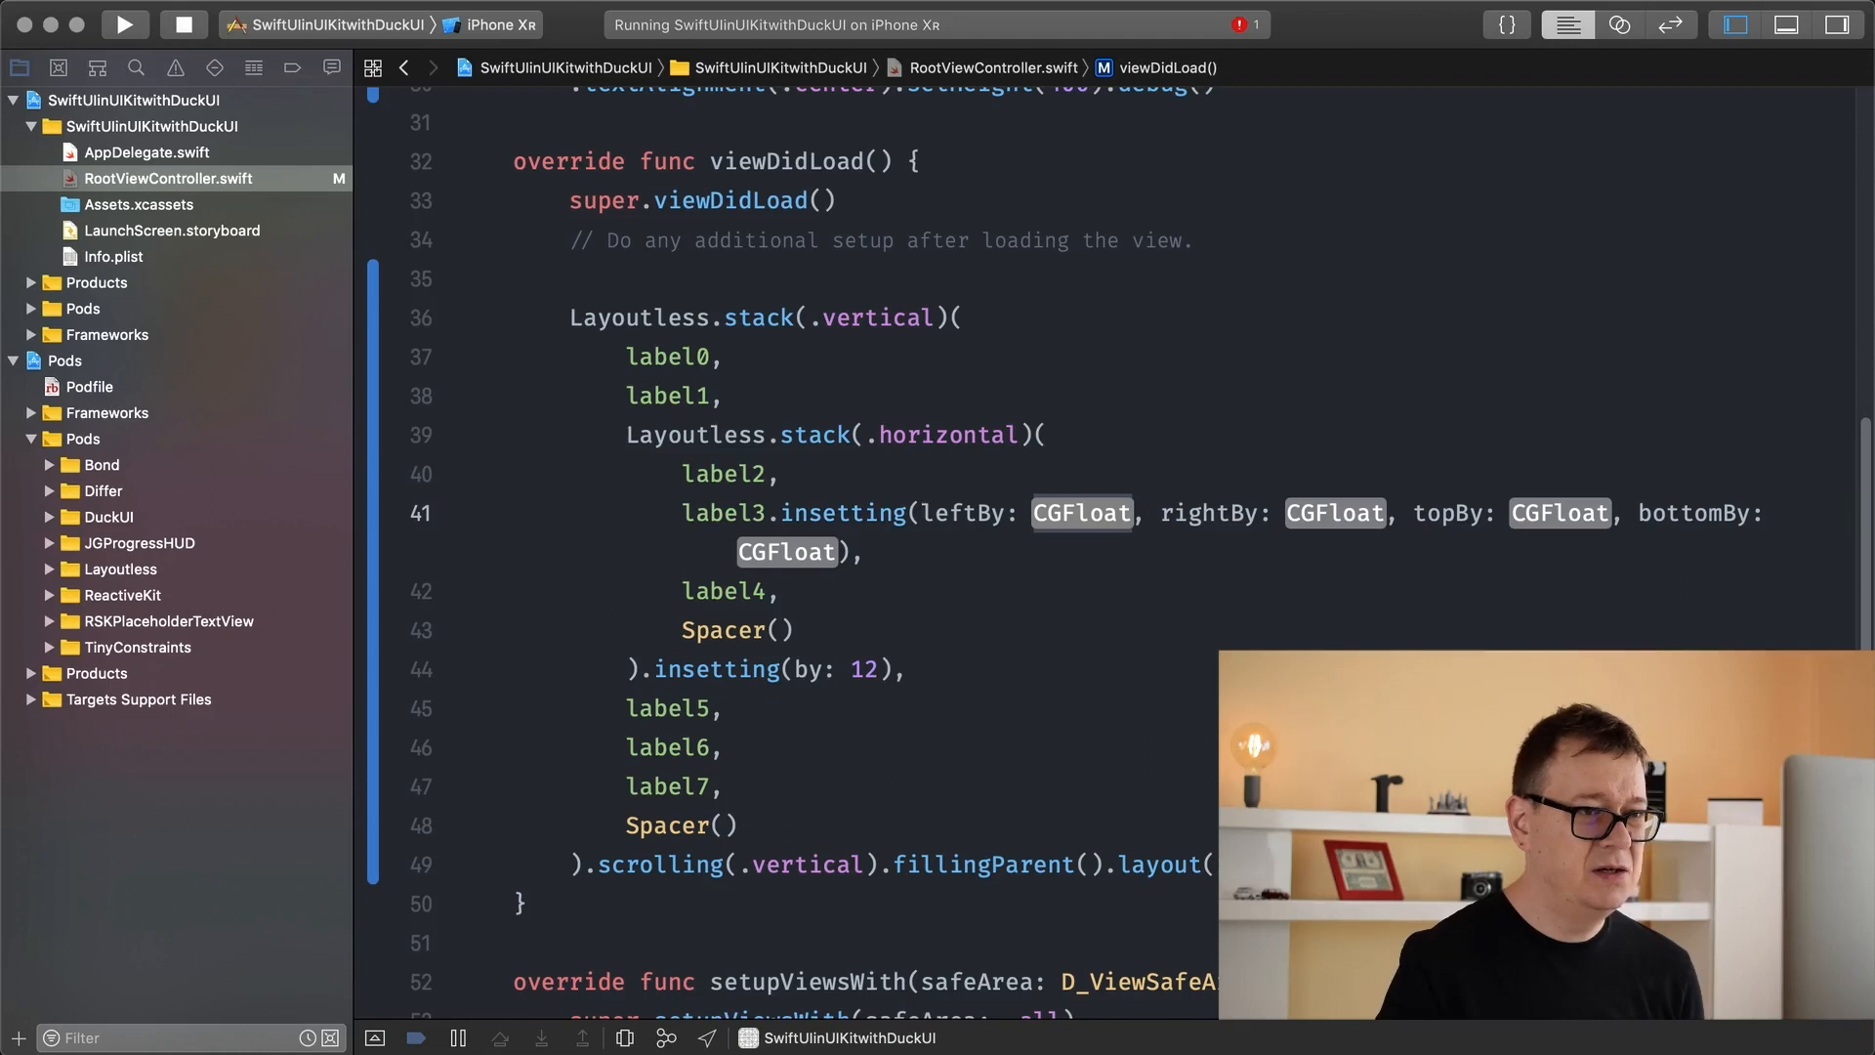
text(0)
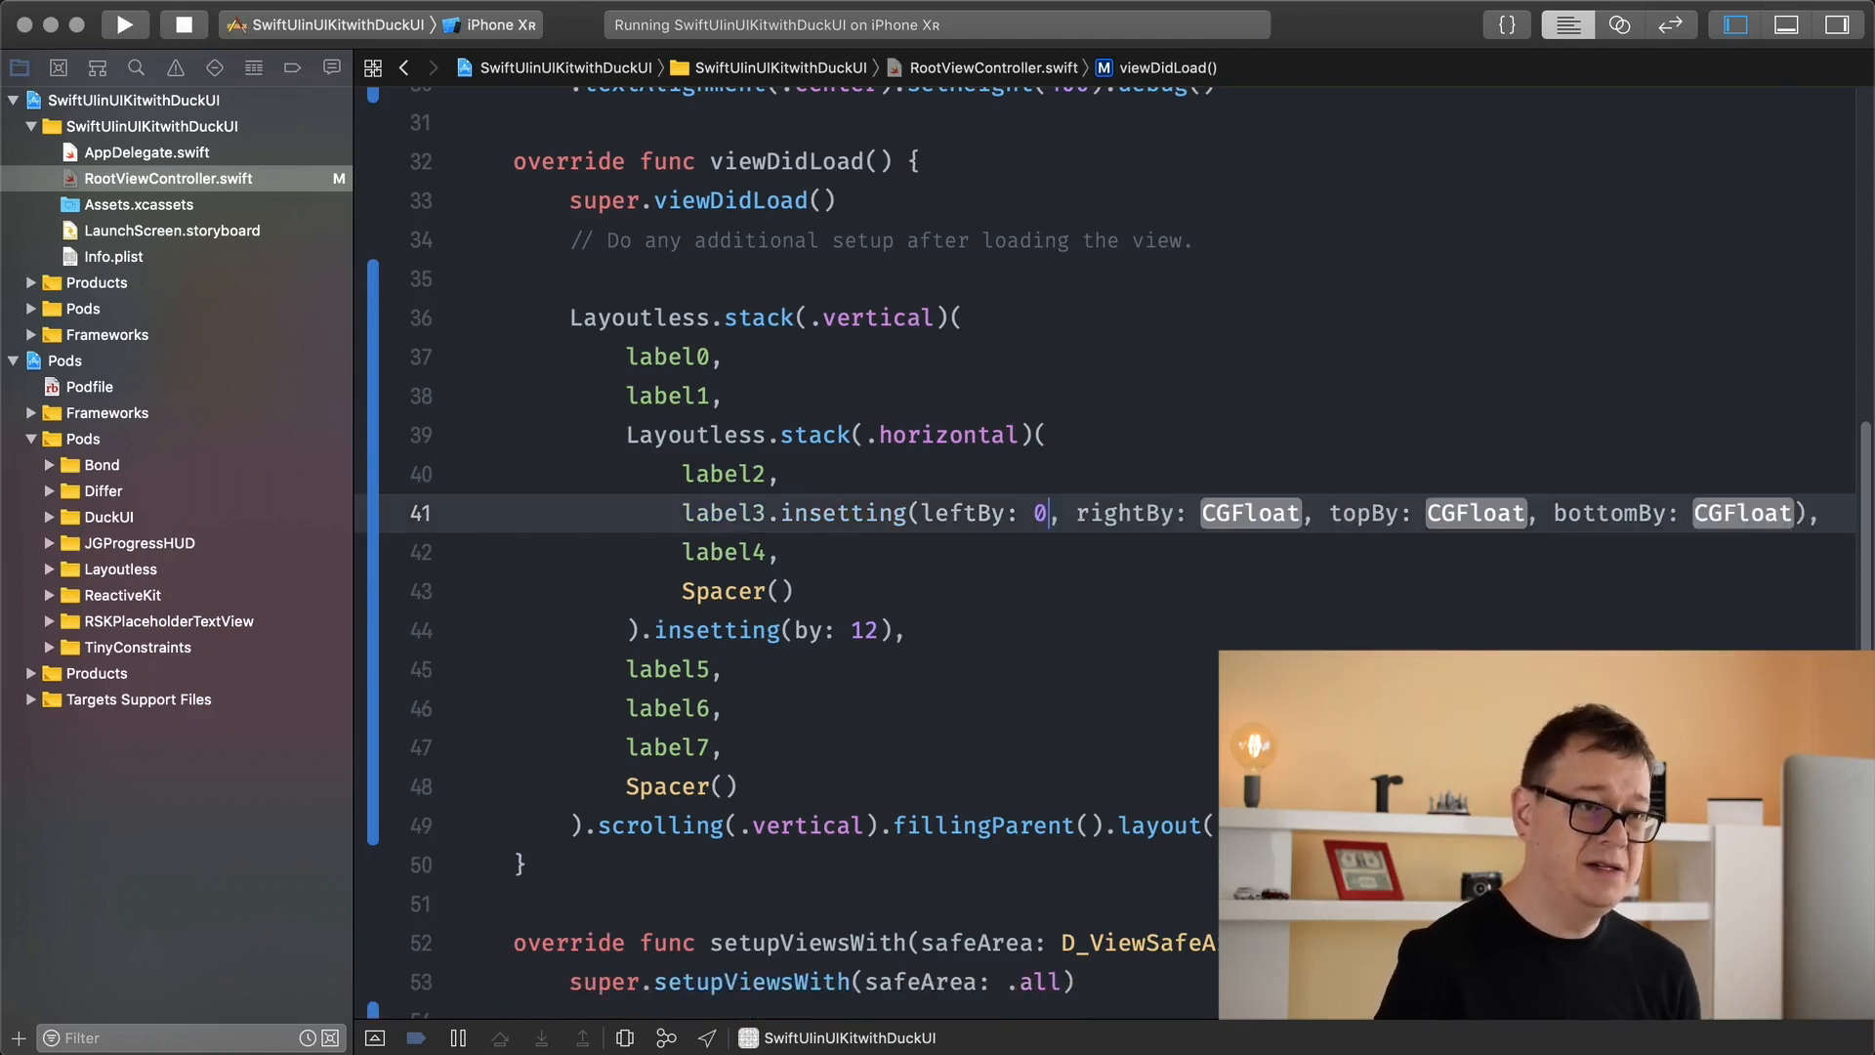
text(3)
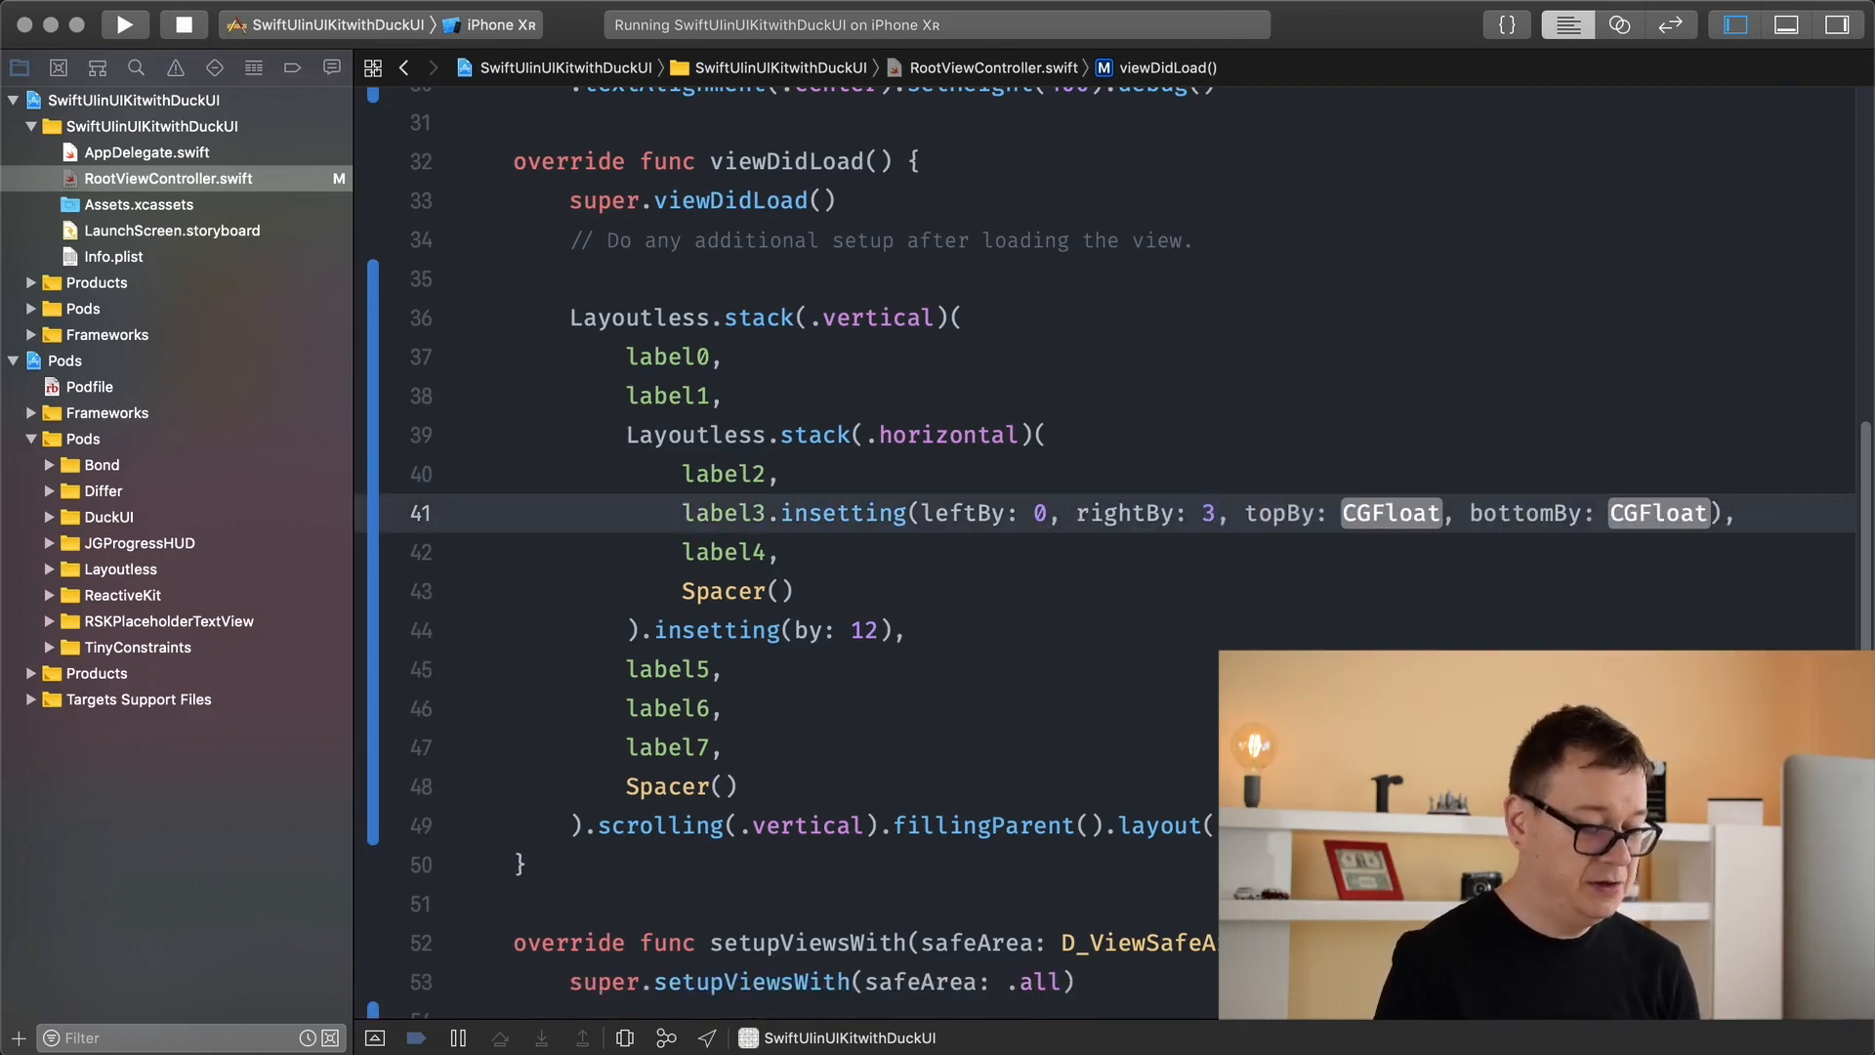
text(2)
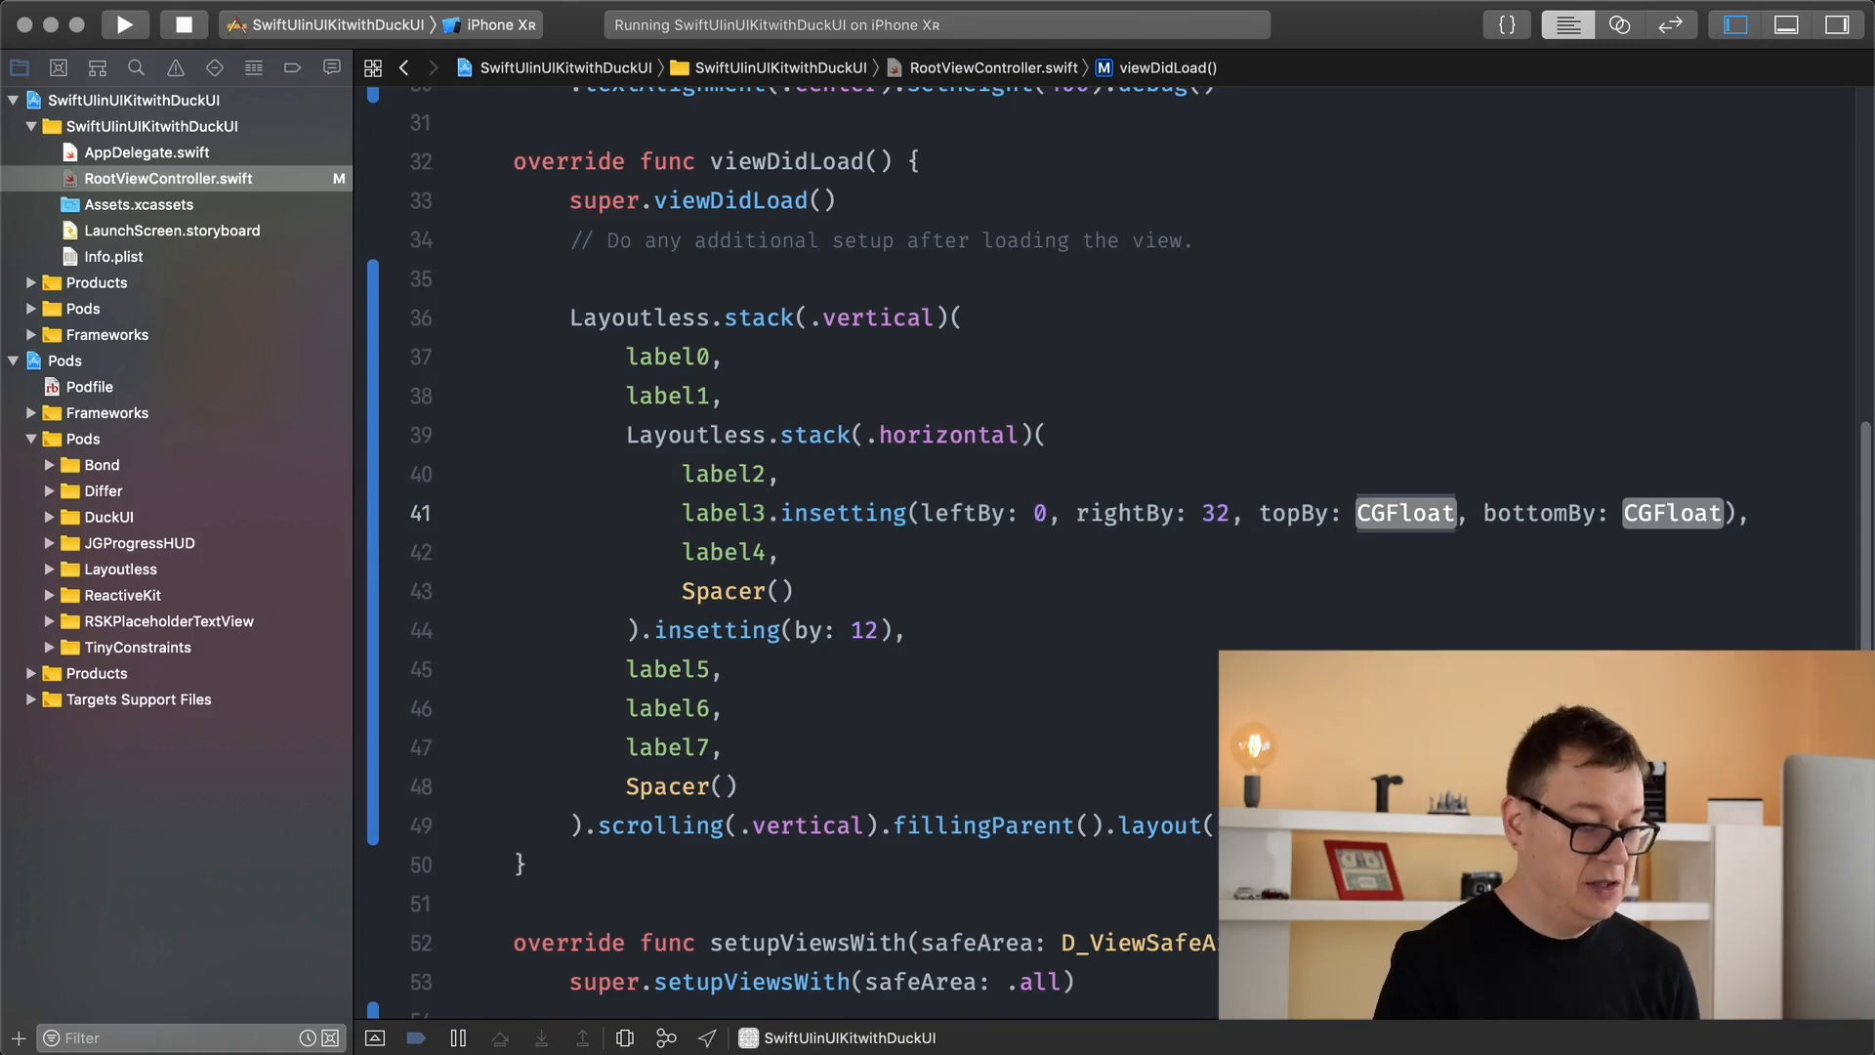
text(12)
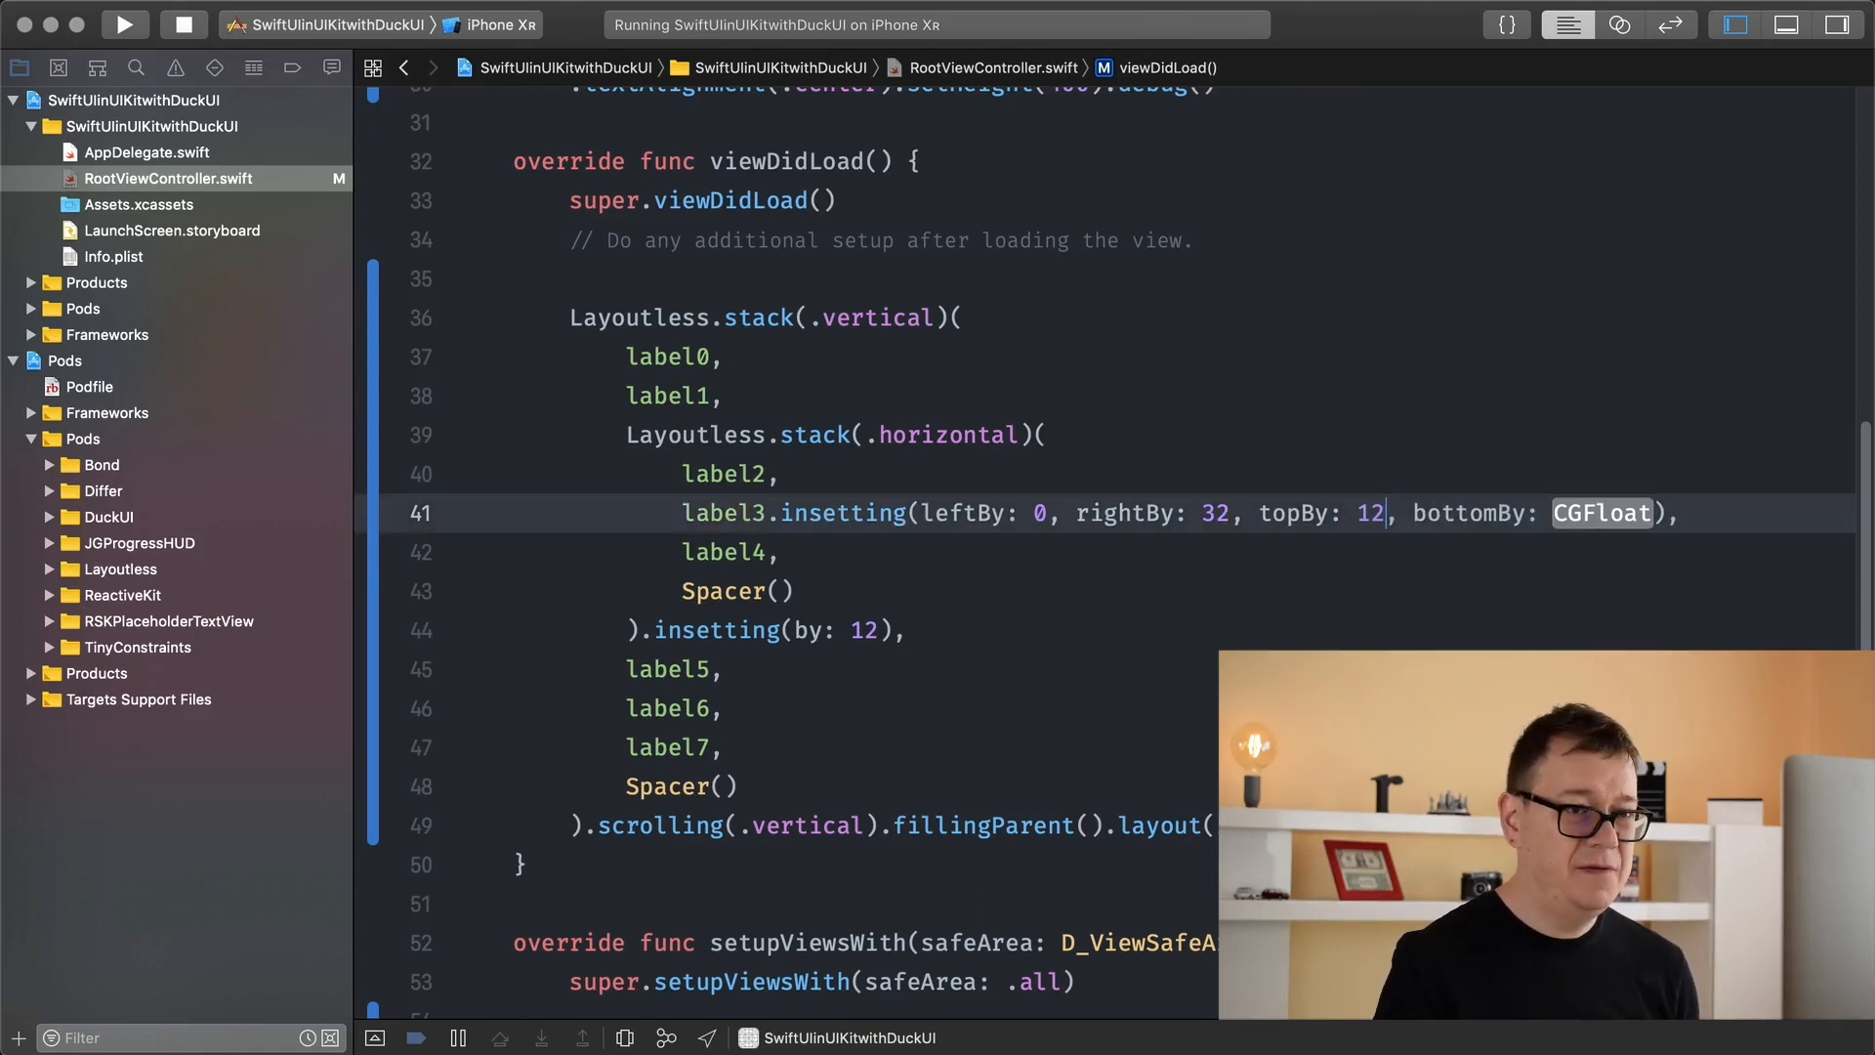
text(0)
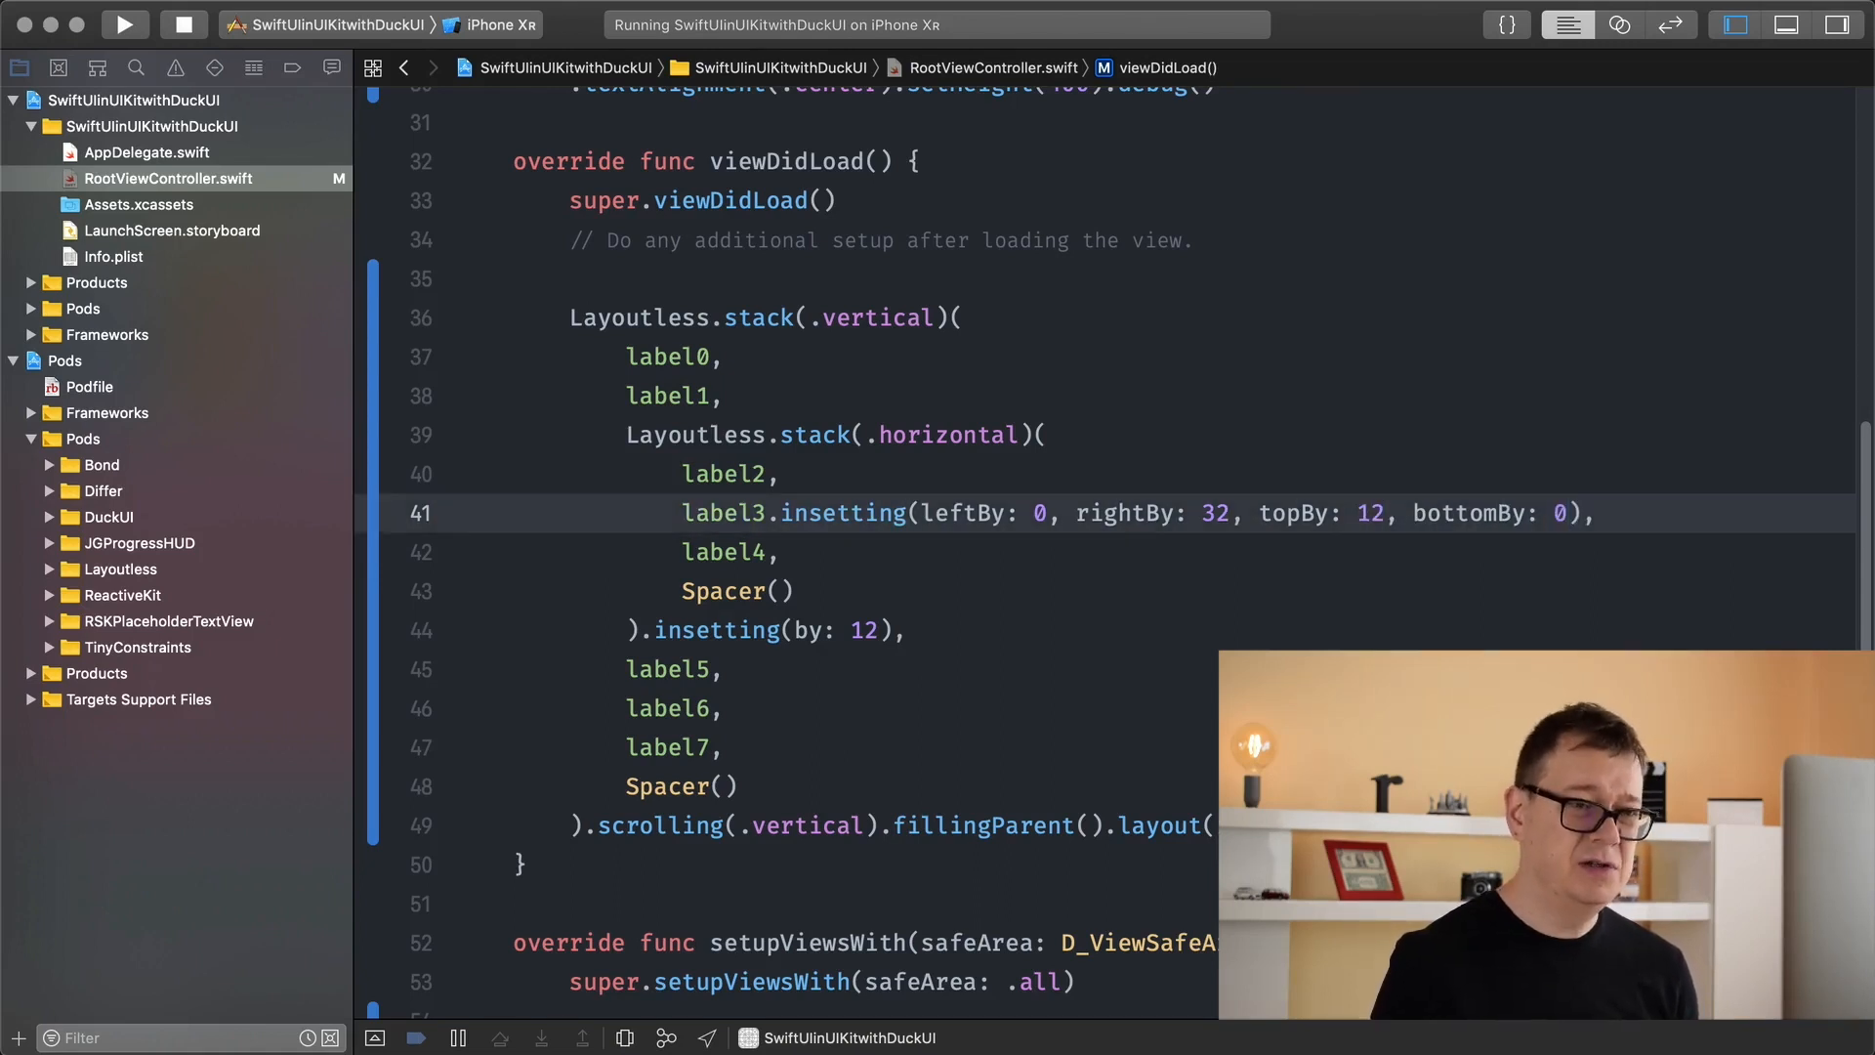
click(123, 24)
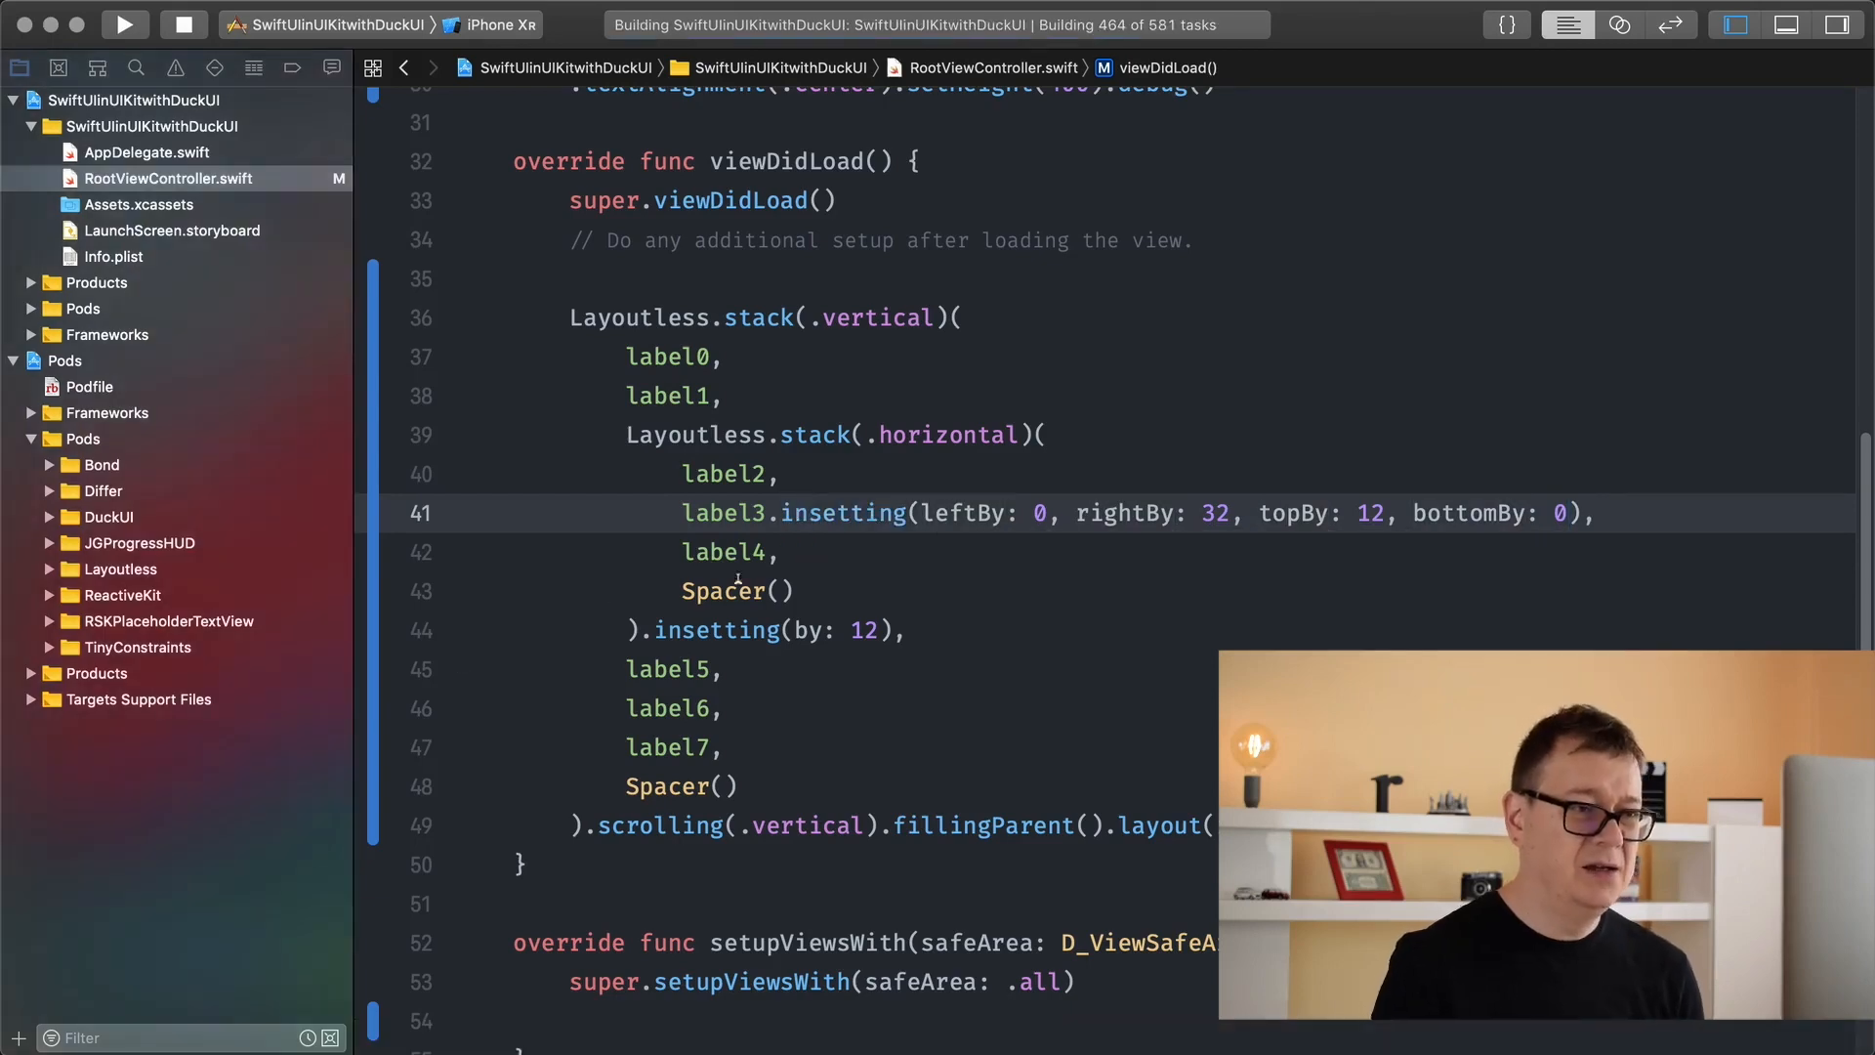